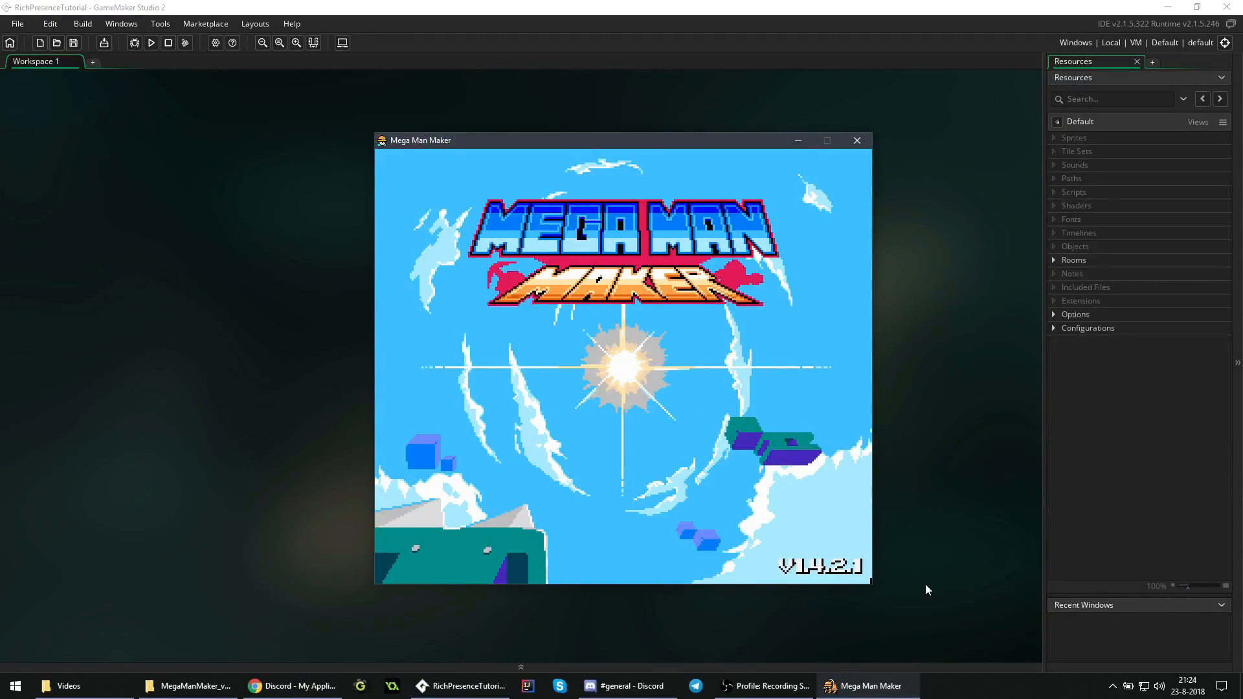
{"action": "mouse_move", "coordinate": [966, 584]}
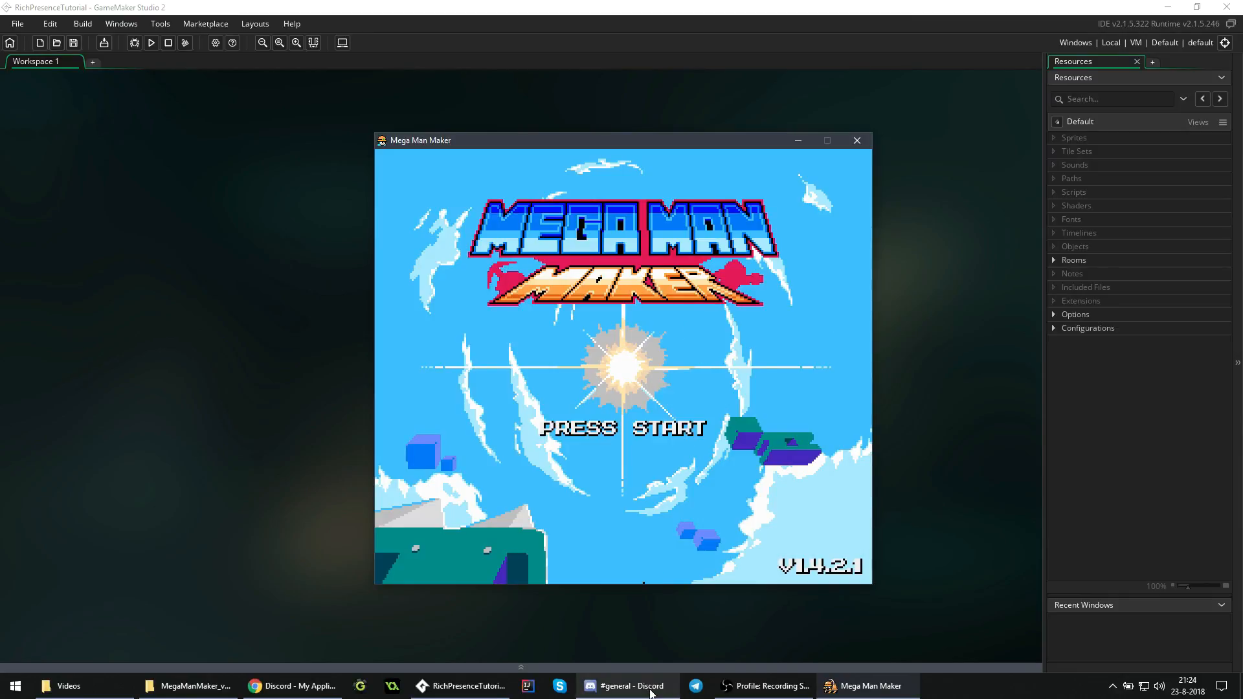
{"action": "left_click", "coordinate": [628, 686]}
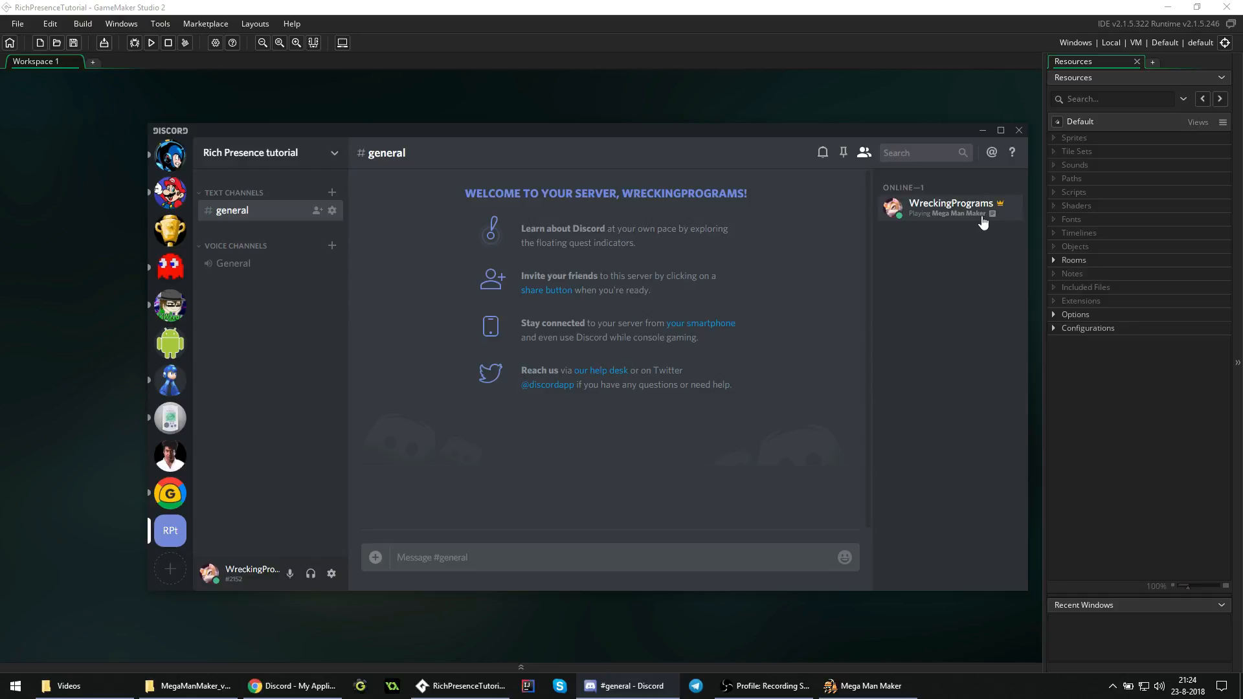
{"action": "left_click", "coordinate": [950, 207]}
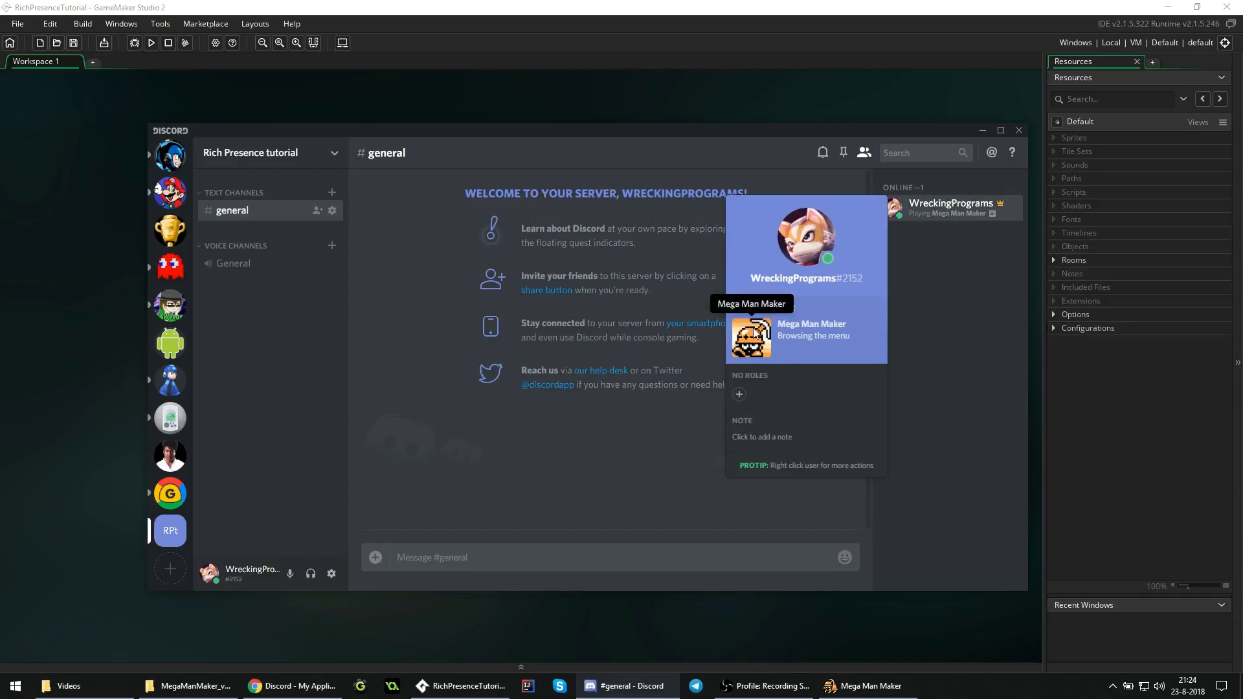
{"action": "mouse_move", "coordinate": [855, 342]}
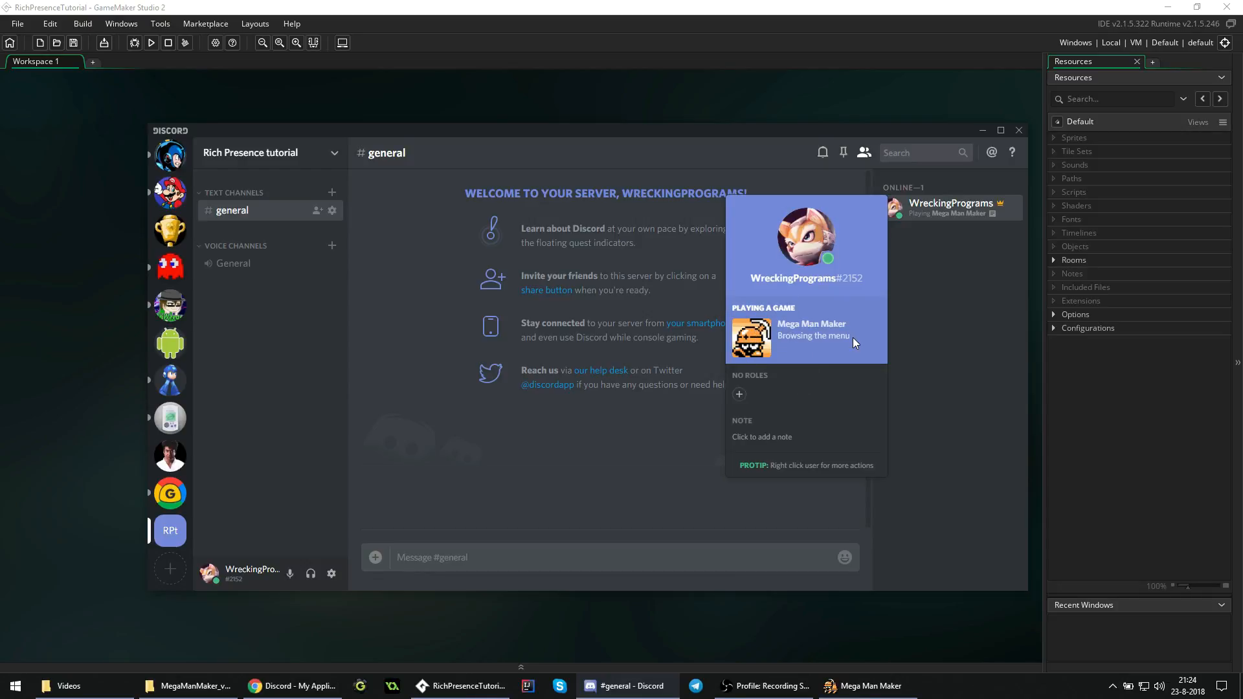
{"action": "mouse_move", "coordinate": [860, 606]}
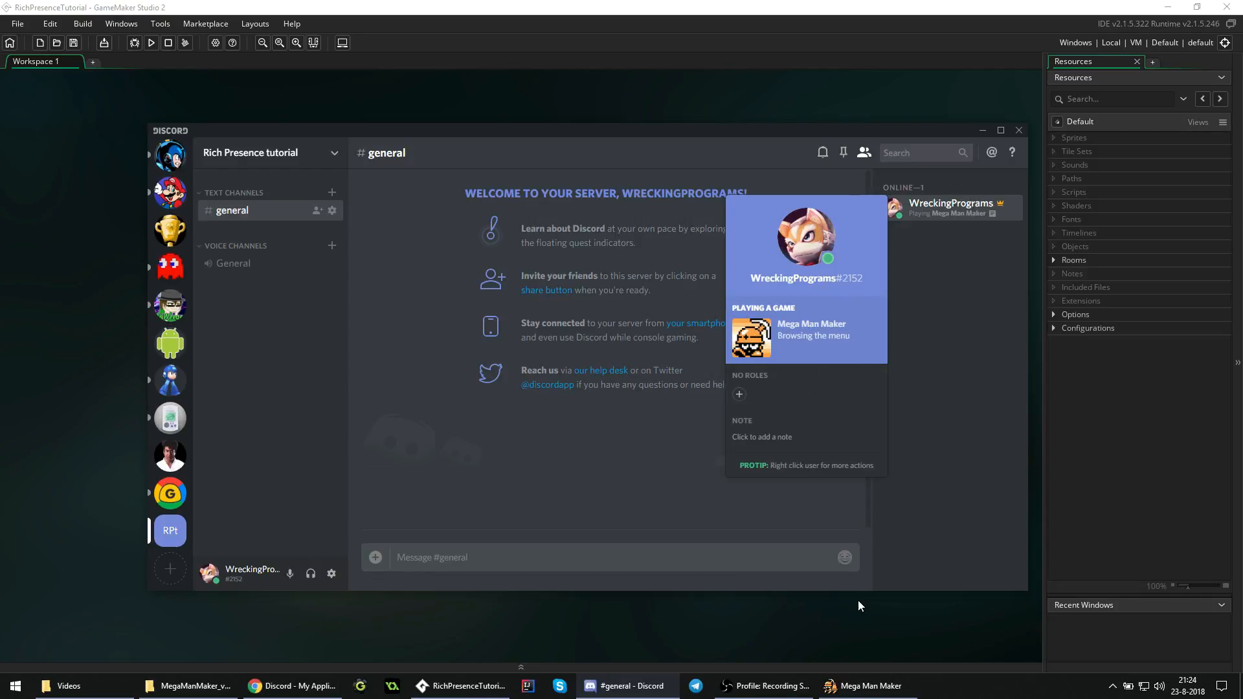
{"action": "left_click", "coordinate": [871, 686]}
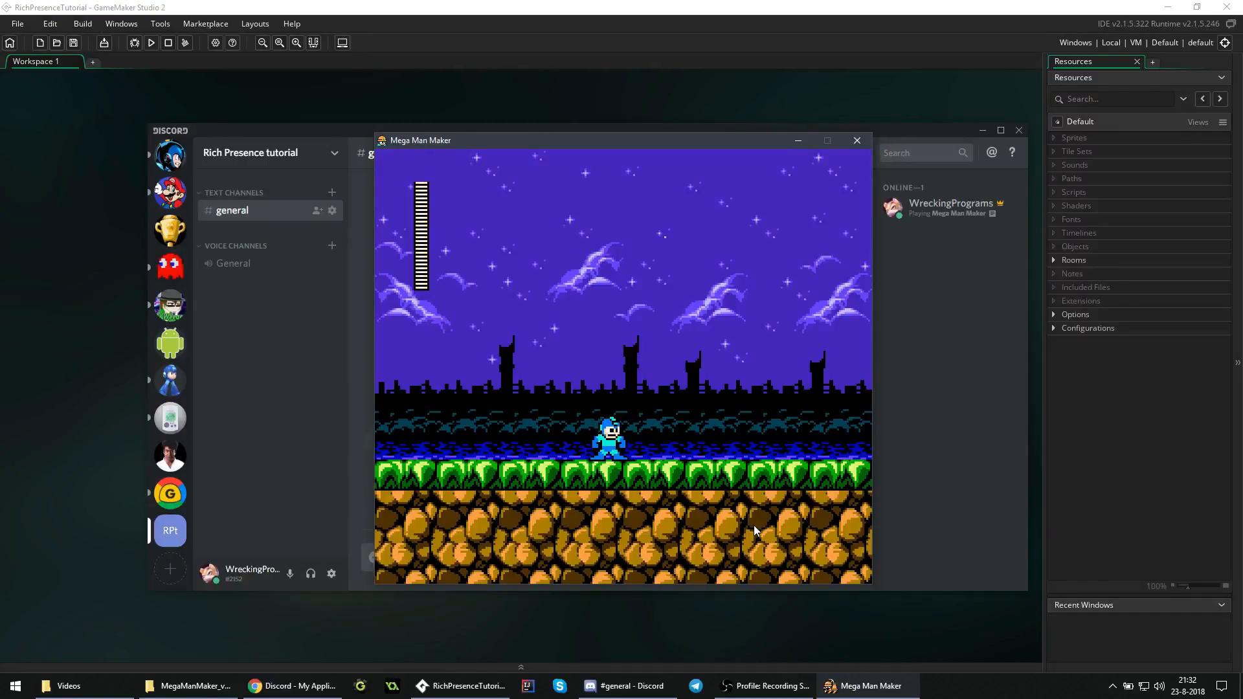
{"action": "left_click", "coordinate": [949, 207]}
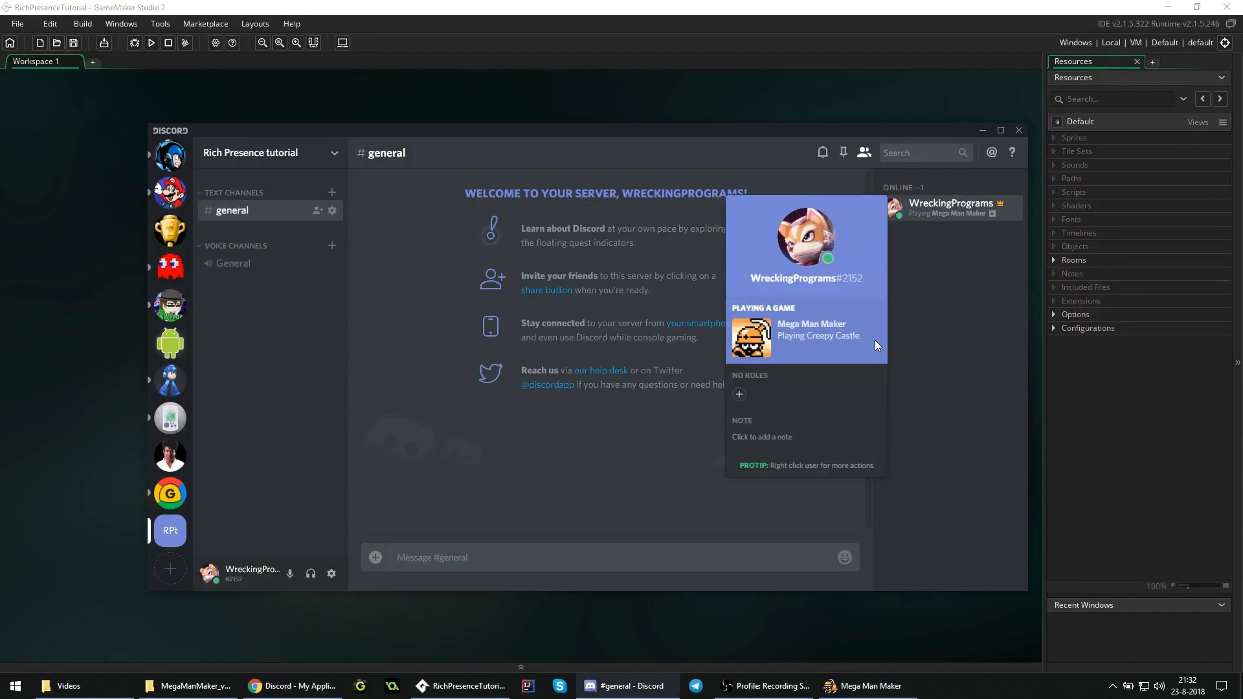
{"action": "left_click", "coordinate": [868, 686]}
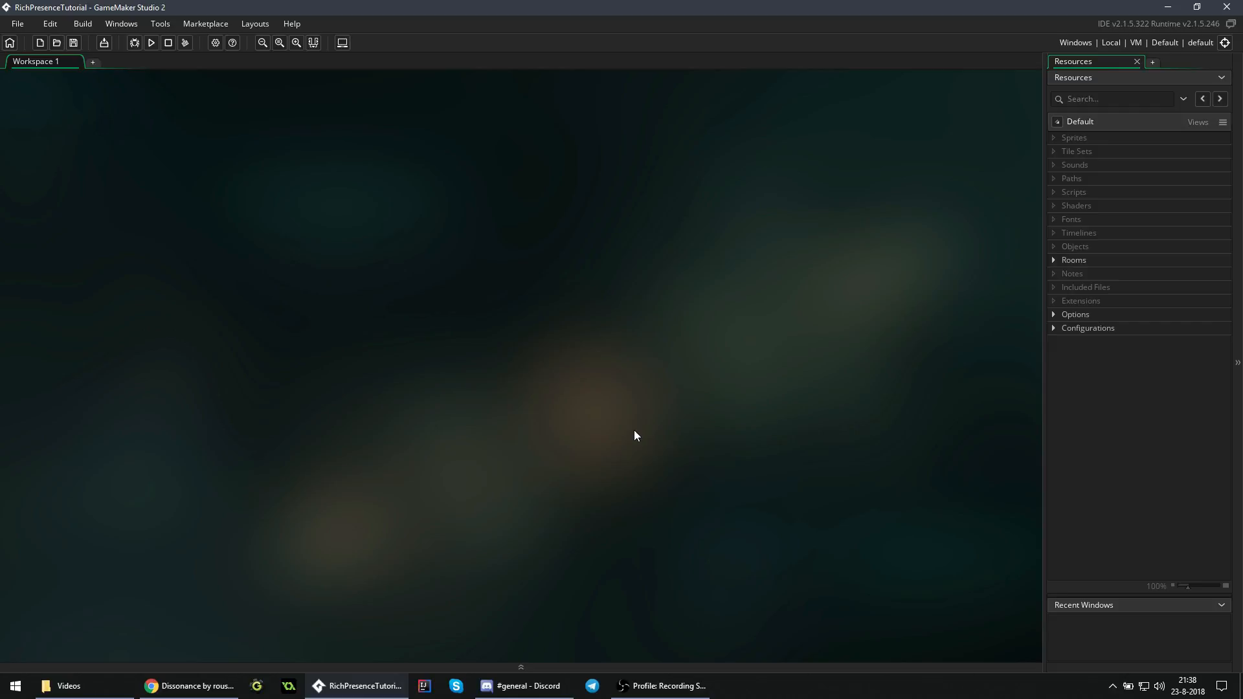
{"action": "left_click", "coordinate": [194, 686]}
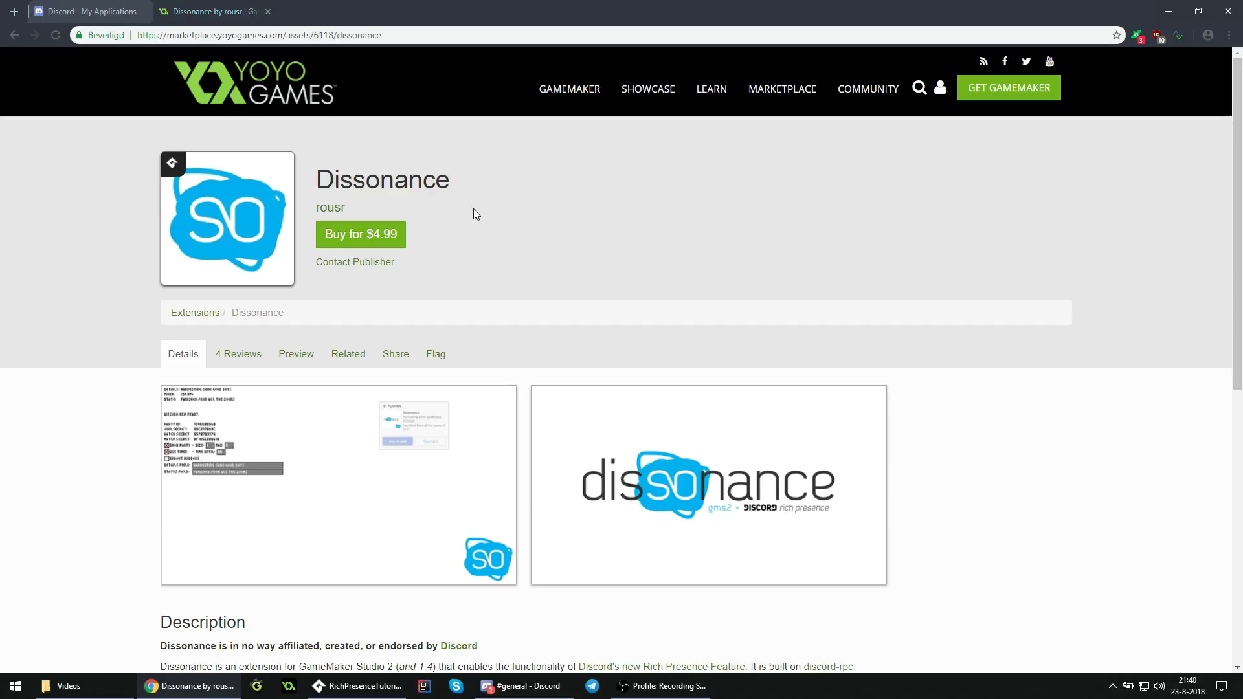
{"action": "left_click", "coordinate": [356, 686]}
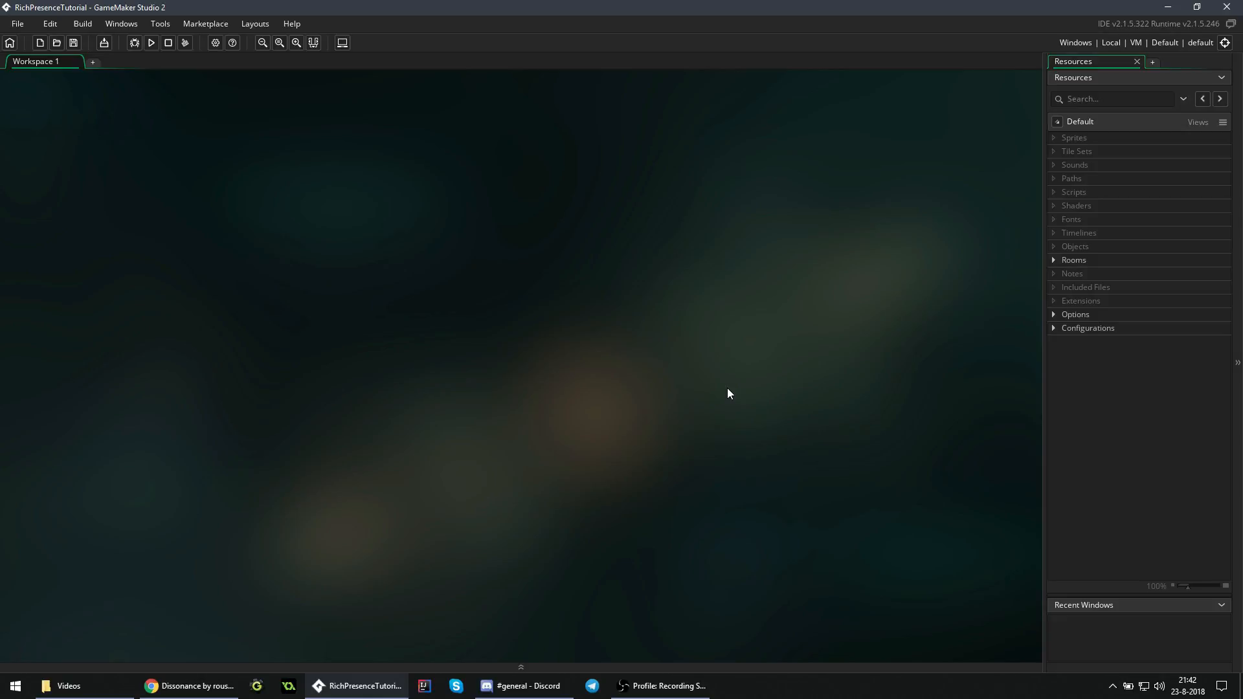
{"action": "mouse_move", "coordinate": [1033, 356]}
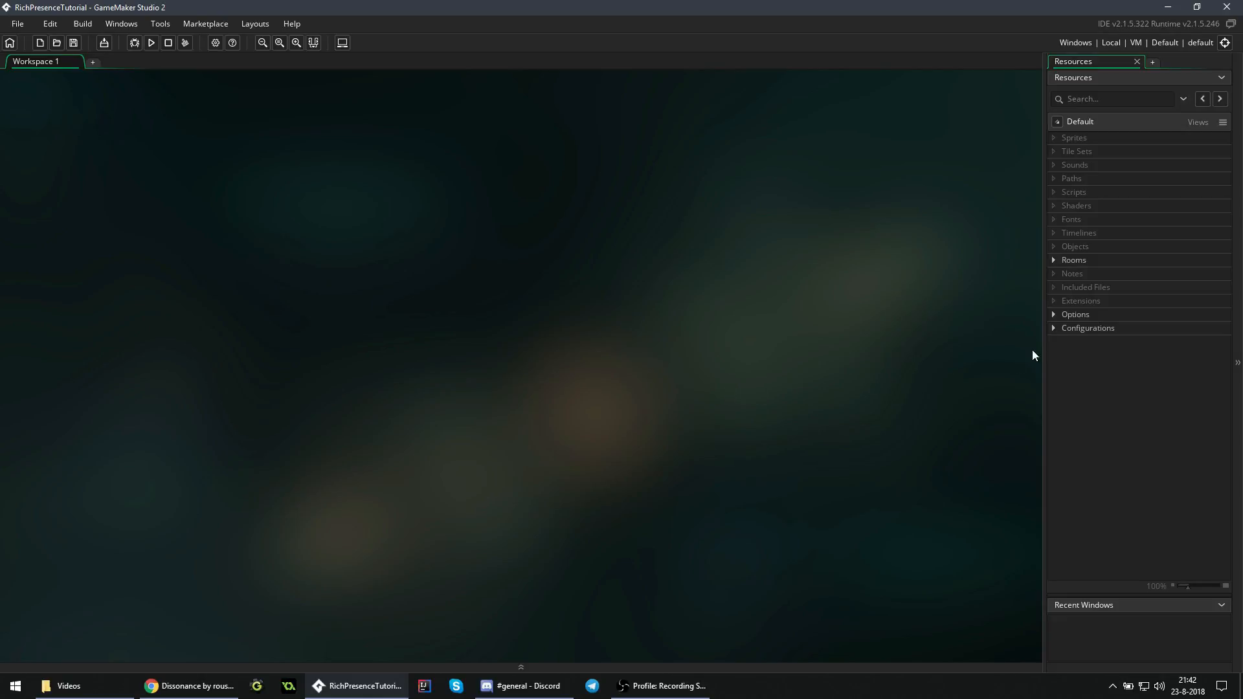
{"action": "mouse_move", "coordinate": [1076, 310]}
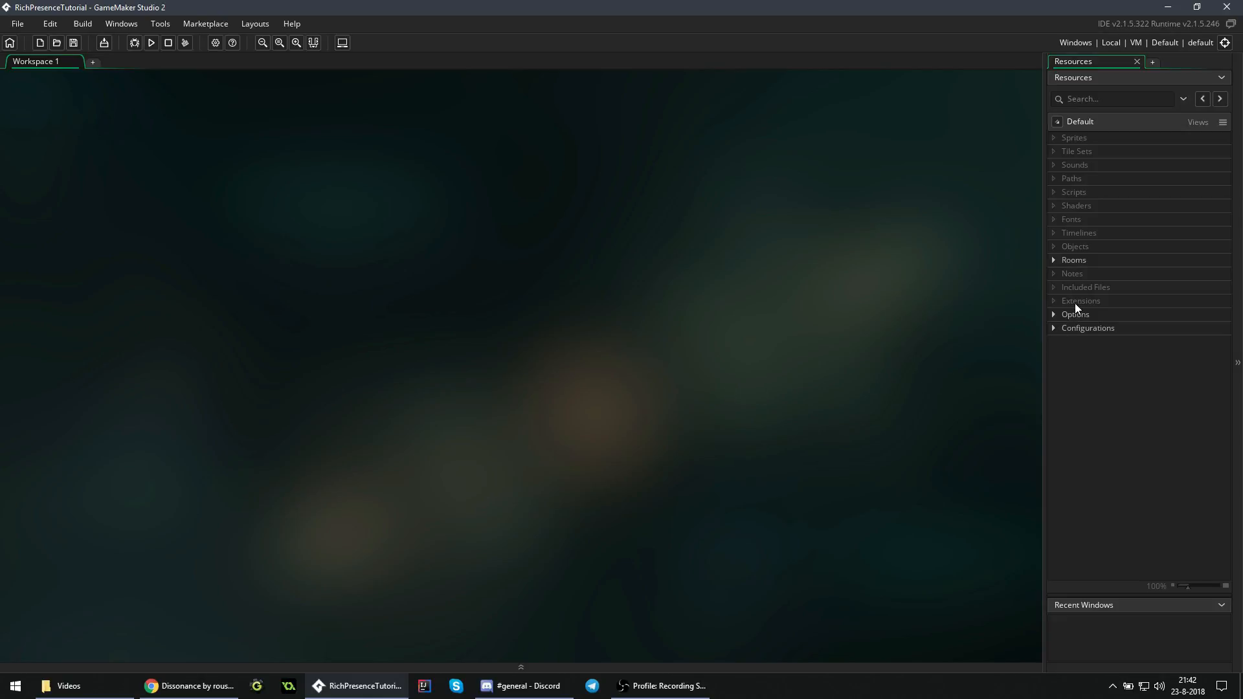
Step: Import all Dissonance package resources from My Library via the Extensions group
{"action": "right_click", "coordinate": [1081, 300]}
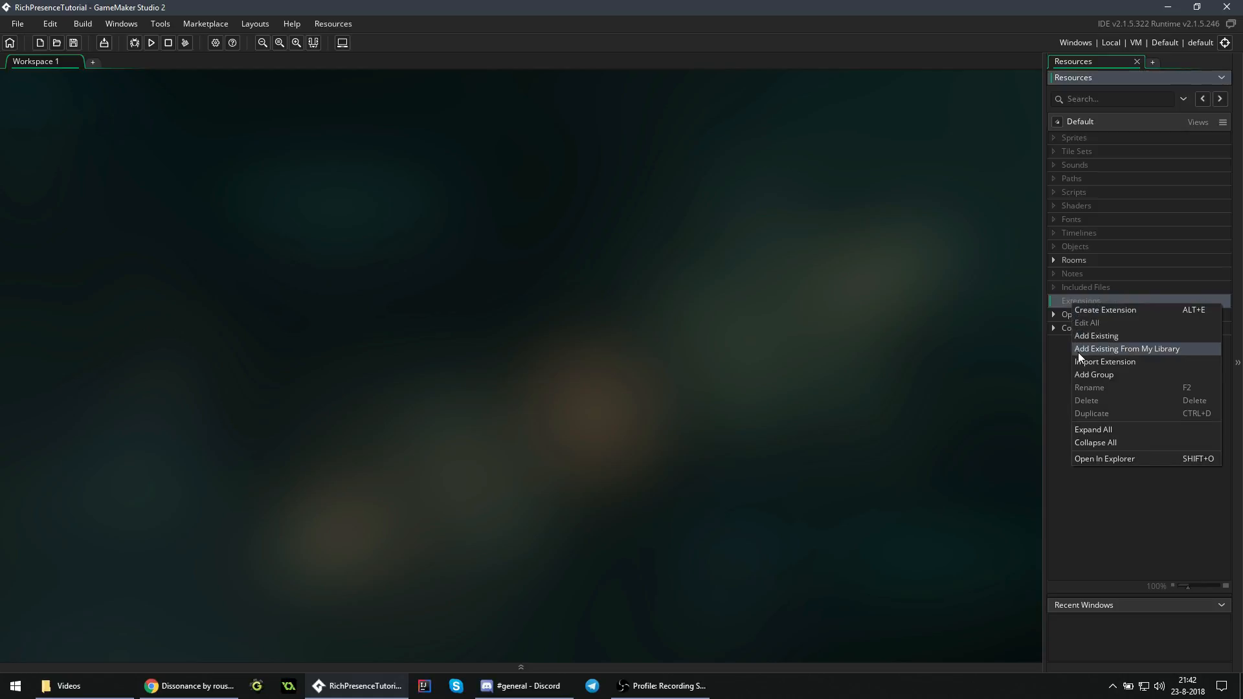
{"action": "left_click", "coordinate": [1128, 348]}
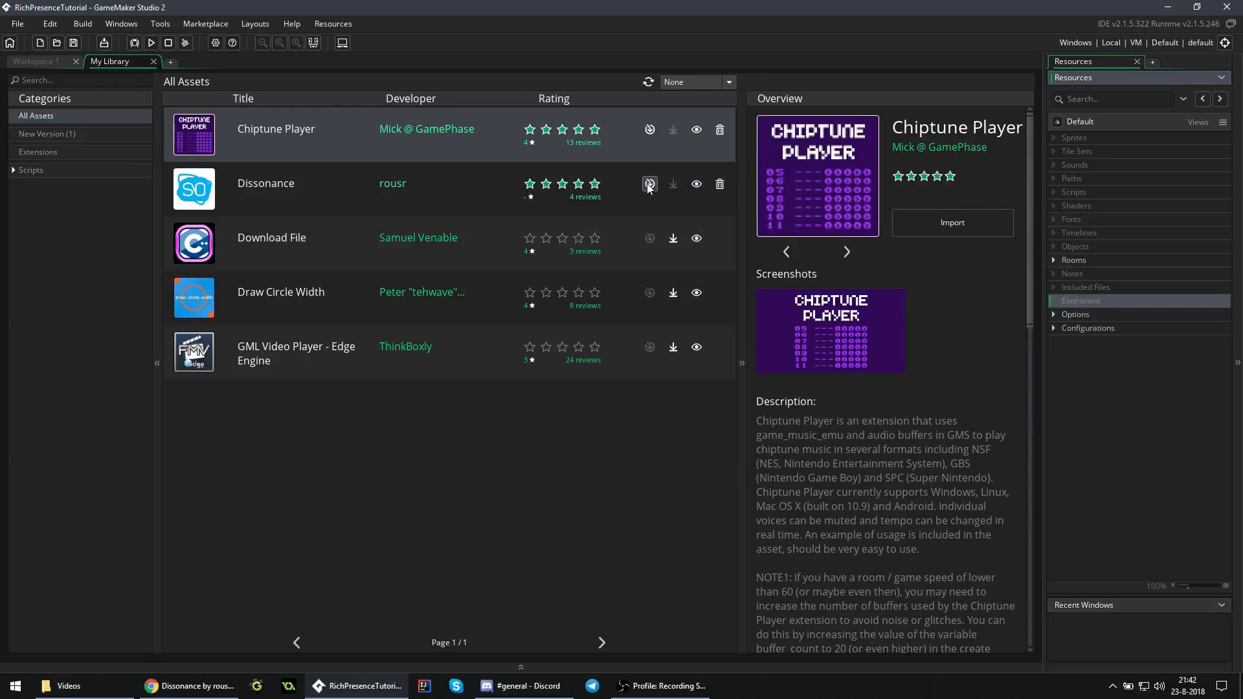
{"action": "left_click", "coordinate": [649, 184]}
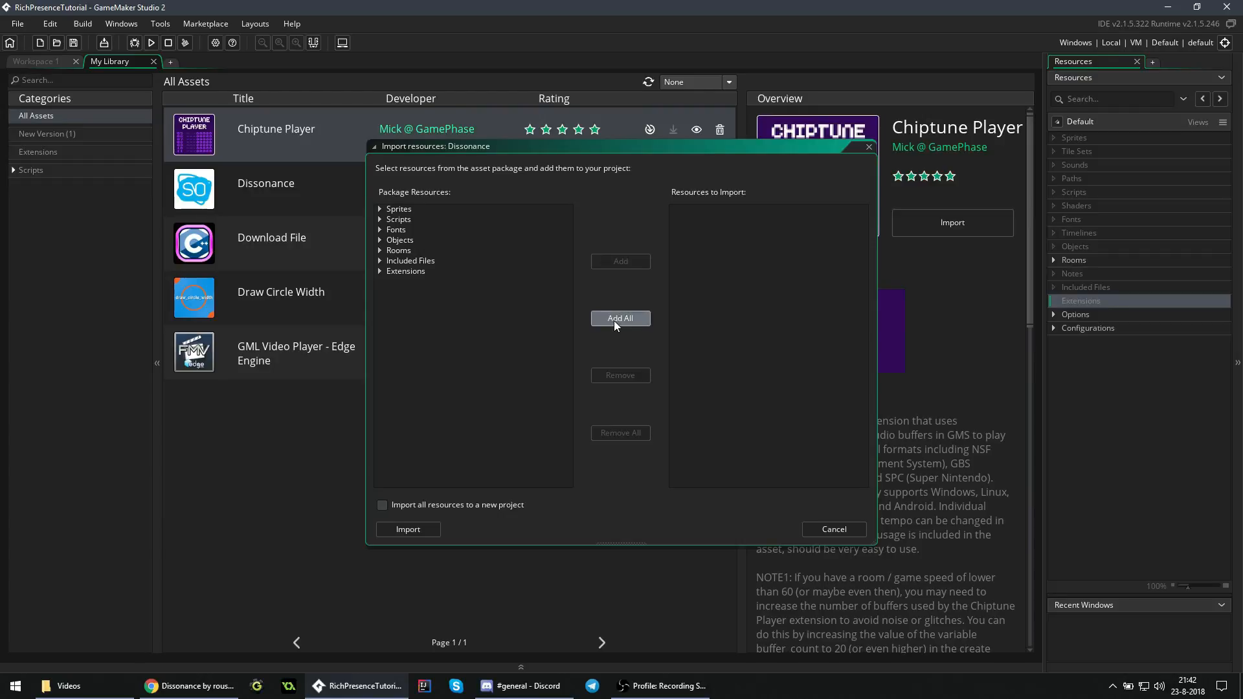
{"action": "left_click", "coordinate": [621, 318]}
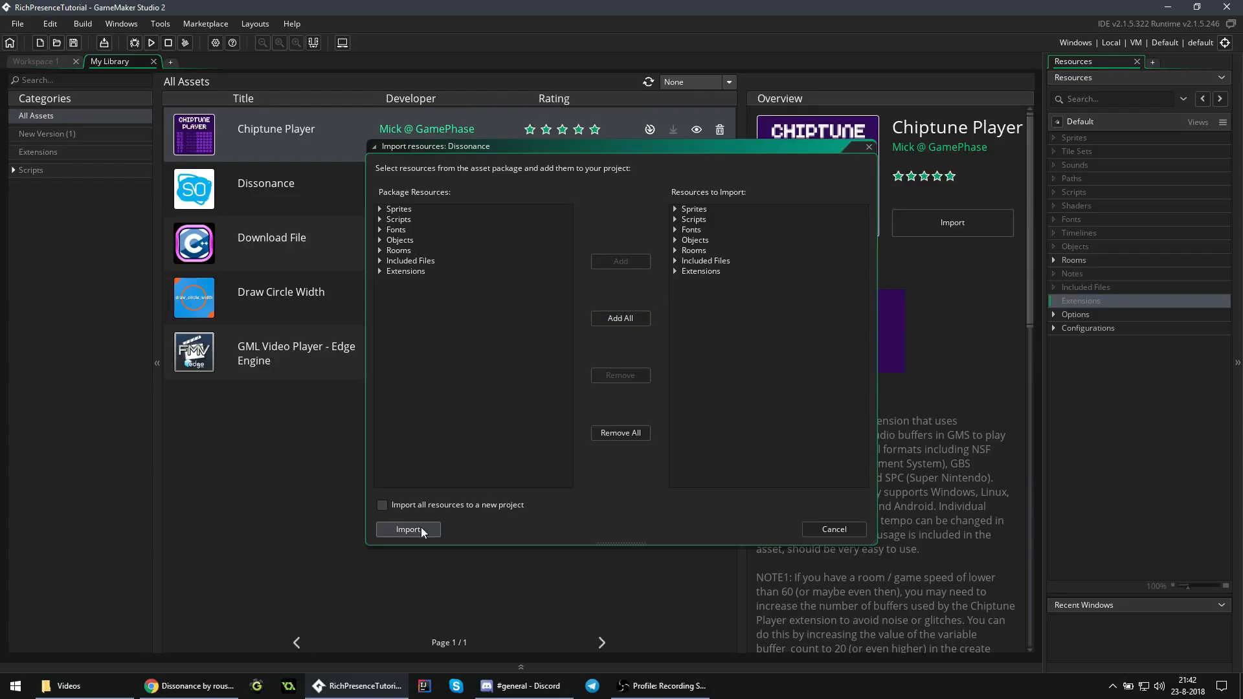
{"action": "left_click", "coordinate": [408, 529]}
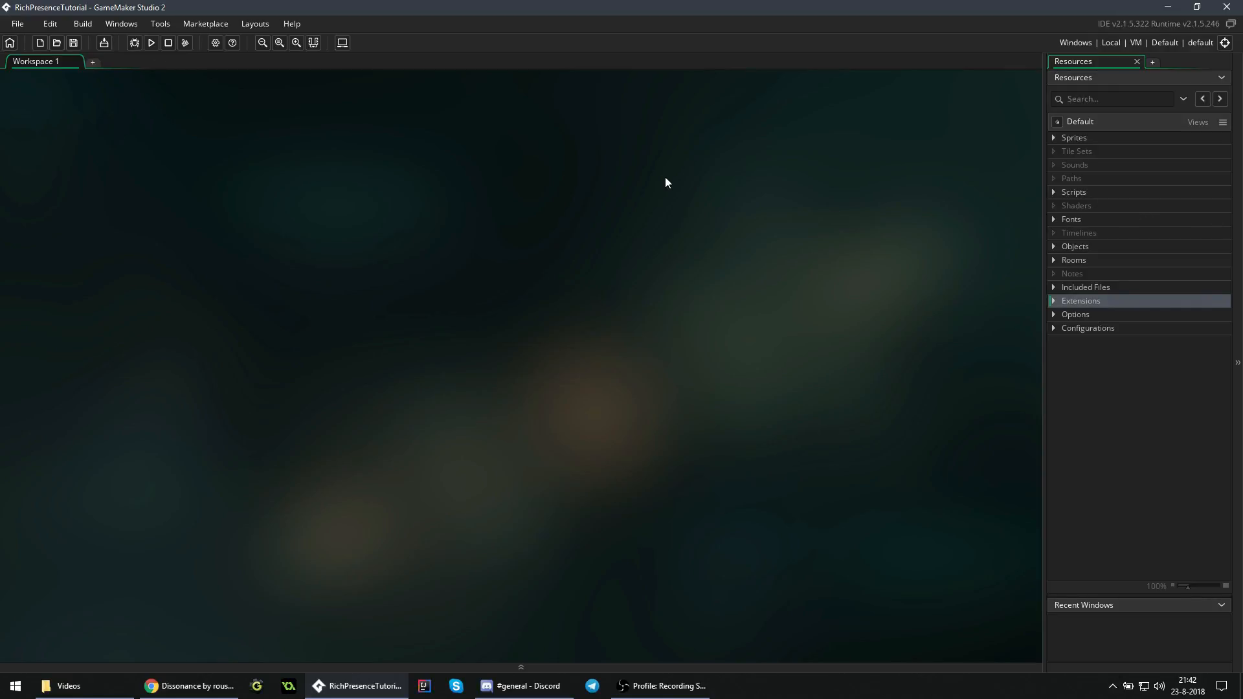
Step: Create a new Discord application named 'Awesome Rich Presence thing'
{"action": "left_click", "coordinate": [152, 686]}
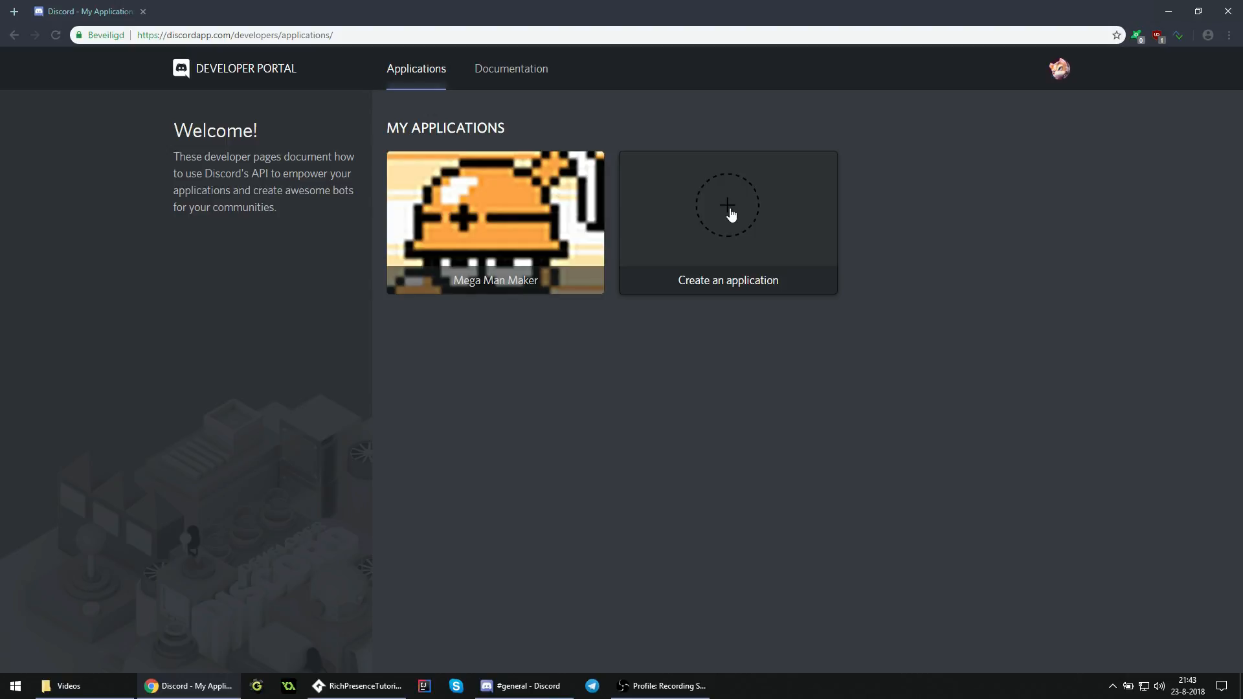
{"action": "left_click", "coordinate": [728, 204]}
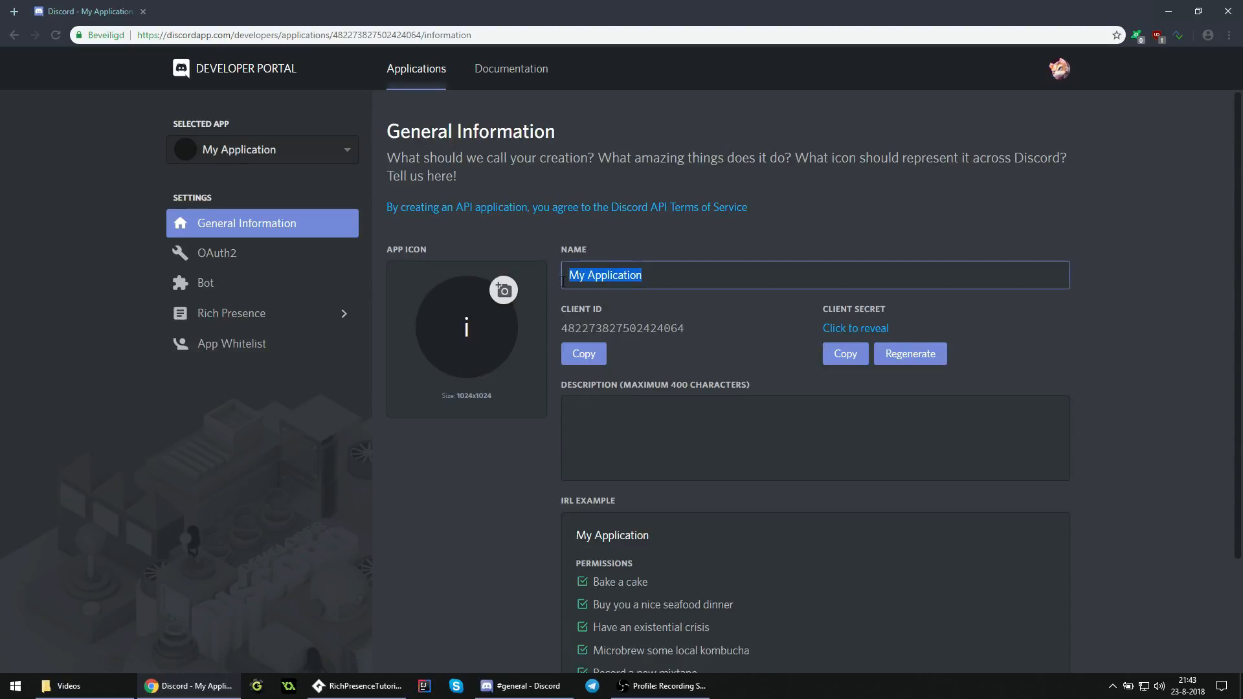
{"action": "mouse_move", "coordinate": [914, 227]}
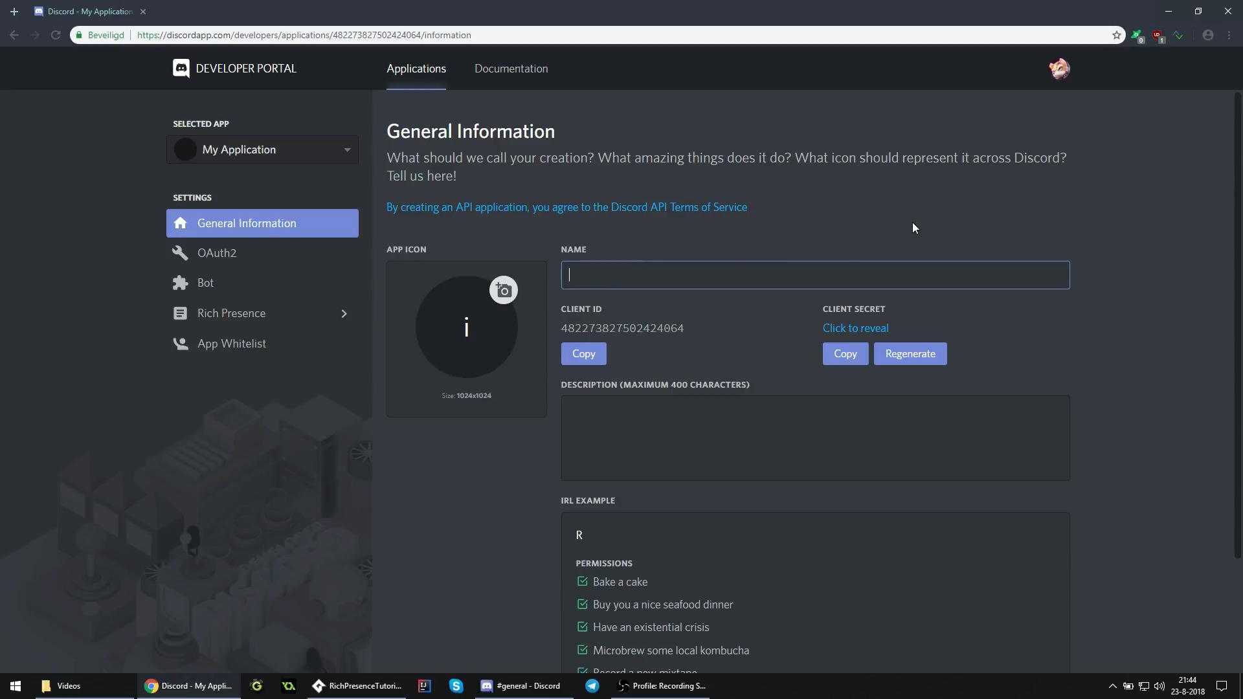
{"action": "type", "text": "Awesome Rich Presence thing"}
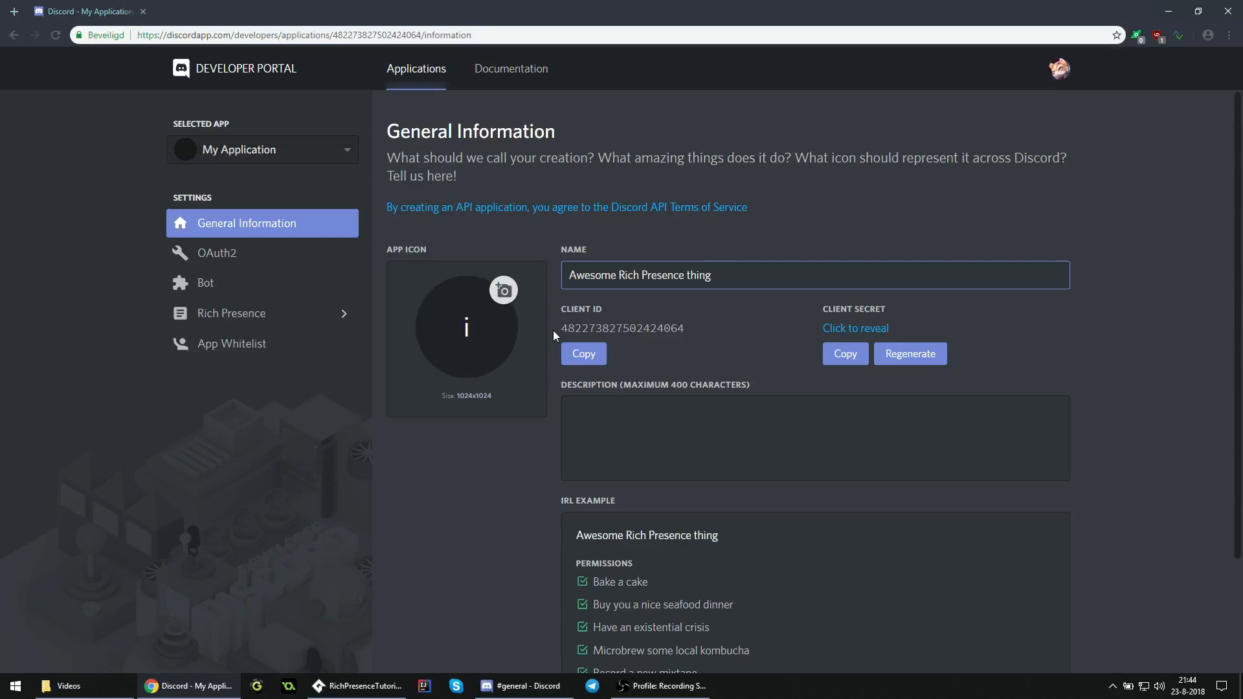
{"action": "left_click", "coordinate": [714, 275]}
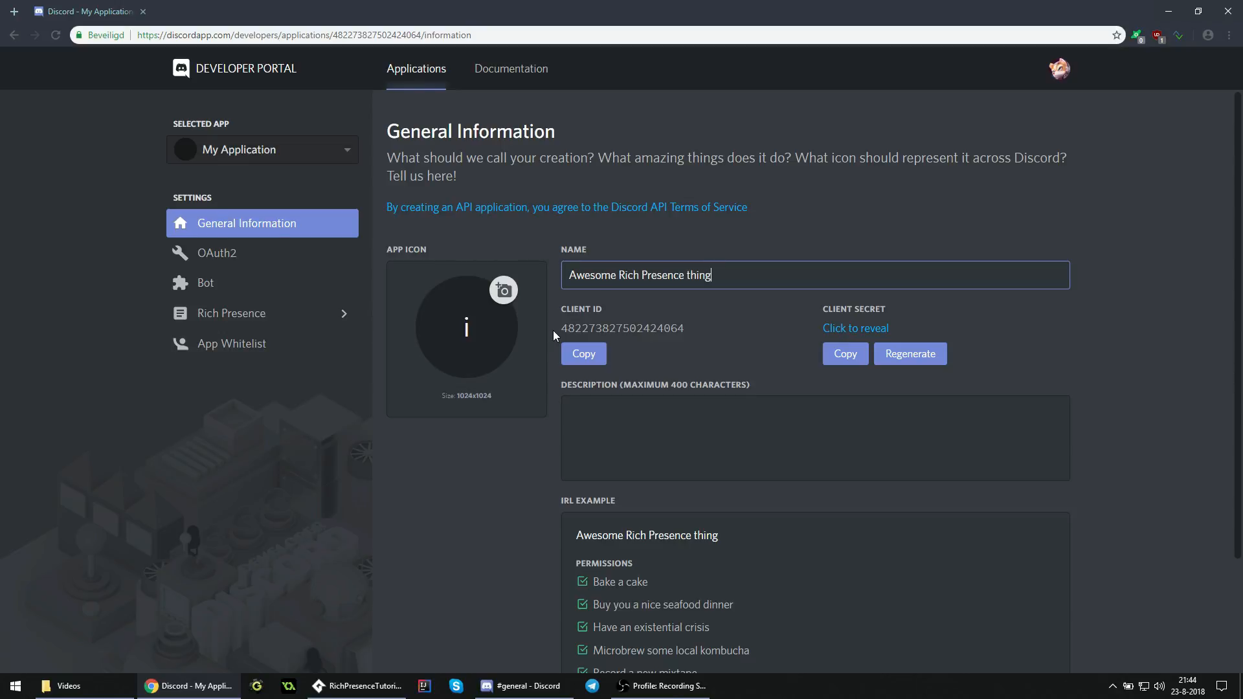
{"action": "mouse_move", "coordinate": [550, 329]}
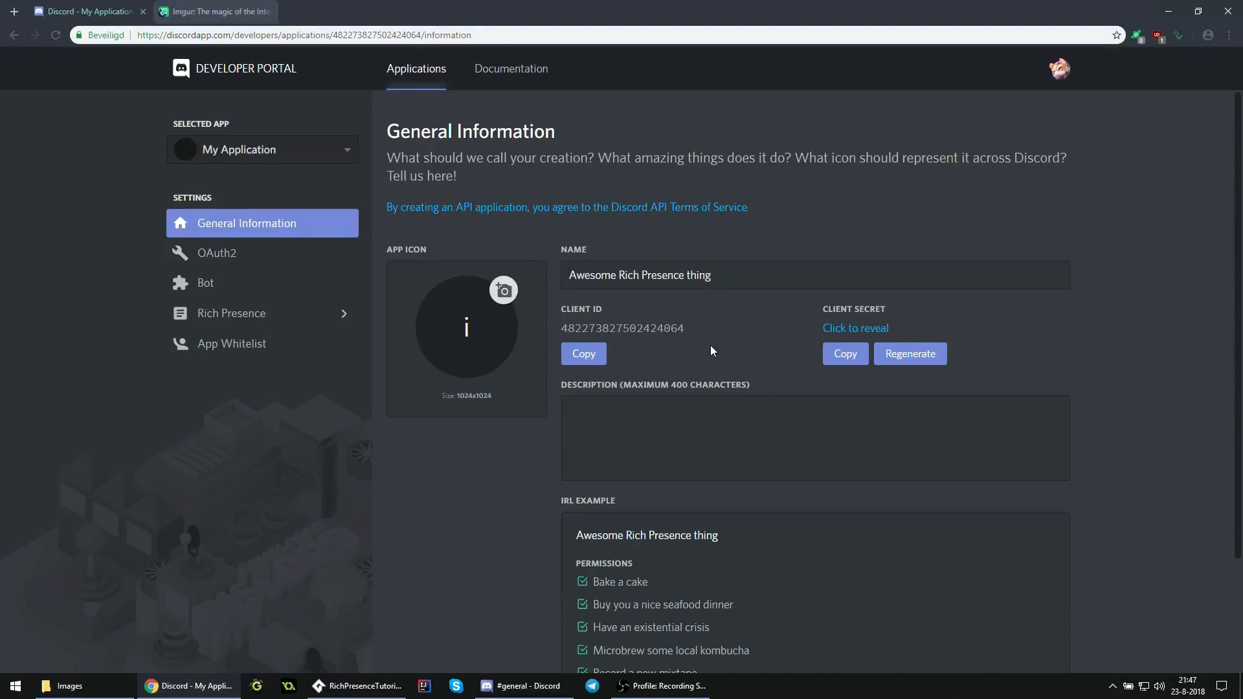
{"action": "mouse_move", "coordinate": [472, 351]}
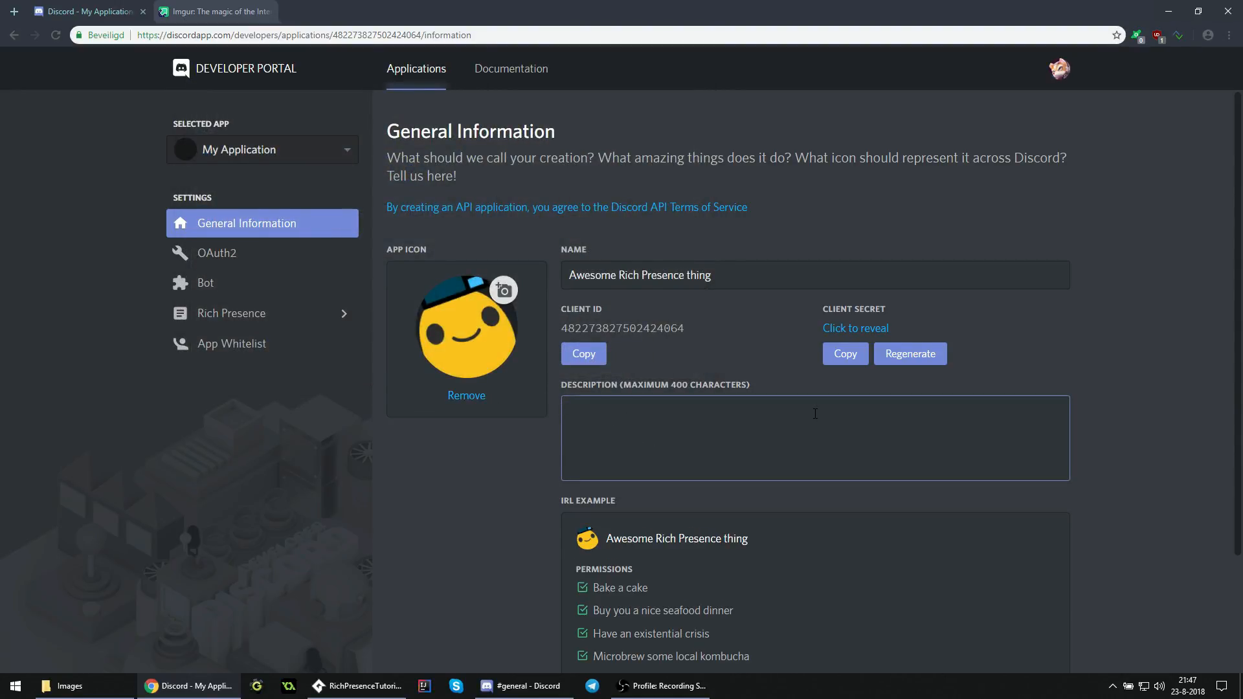
Step: Add the description 'This is a test thing. Yeah' and copy the client ID
{"action": "left_click", "coordinate": [815, 413]}
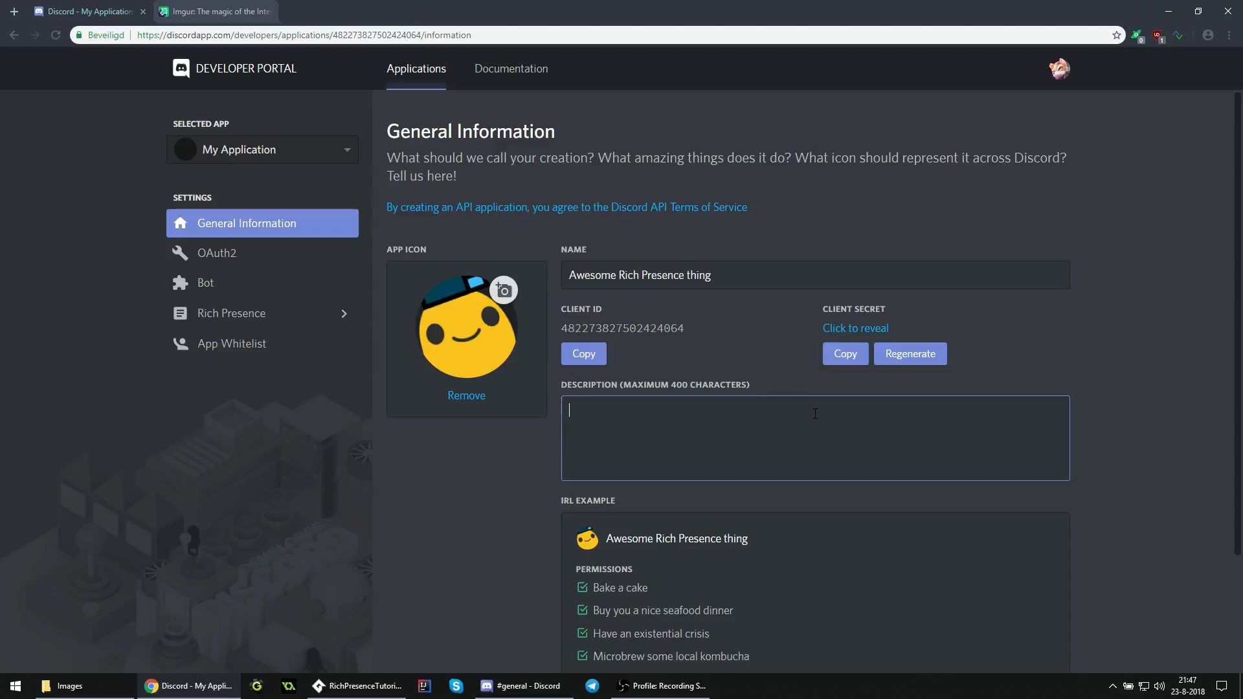
{"action": "type", "text": "This is a test"}
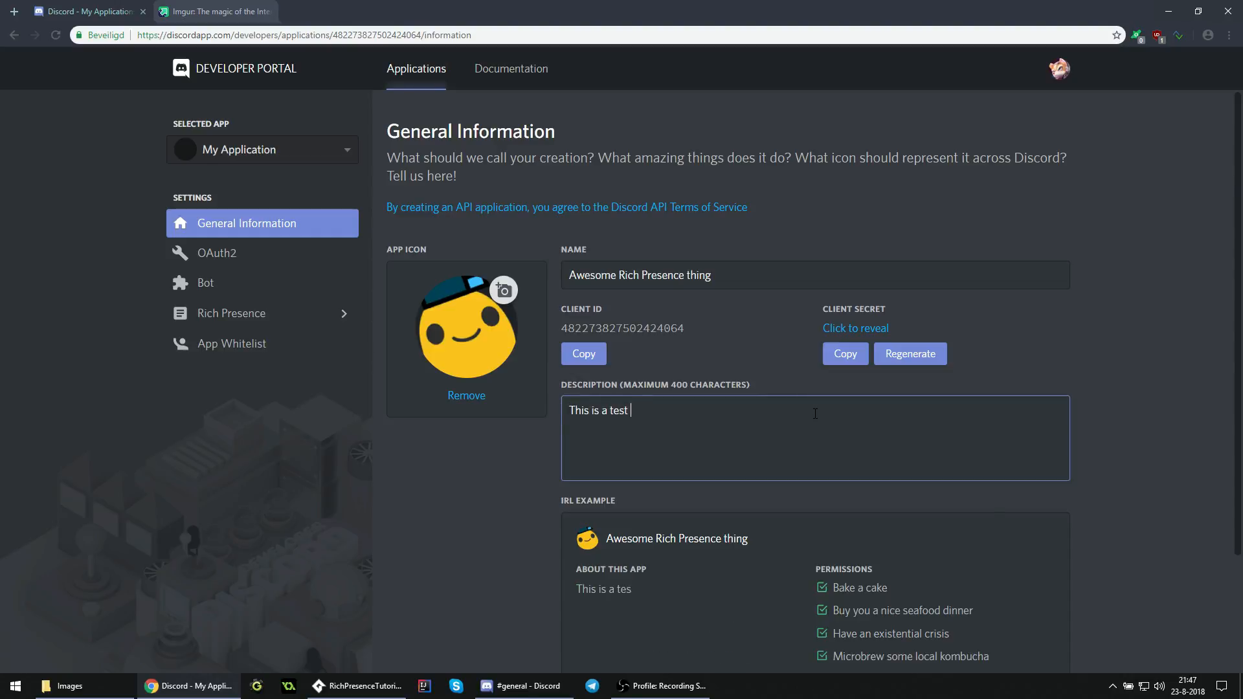
{"action": "type", "text": "thing. Yeah."}
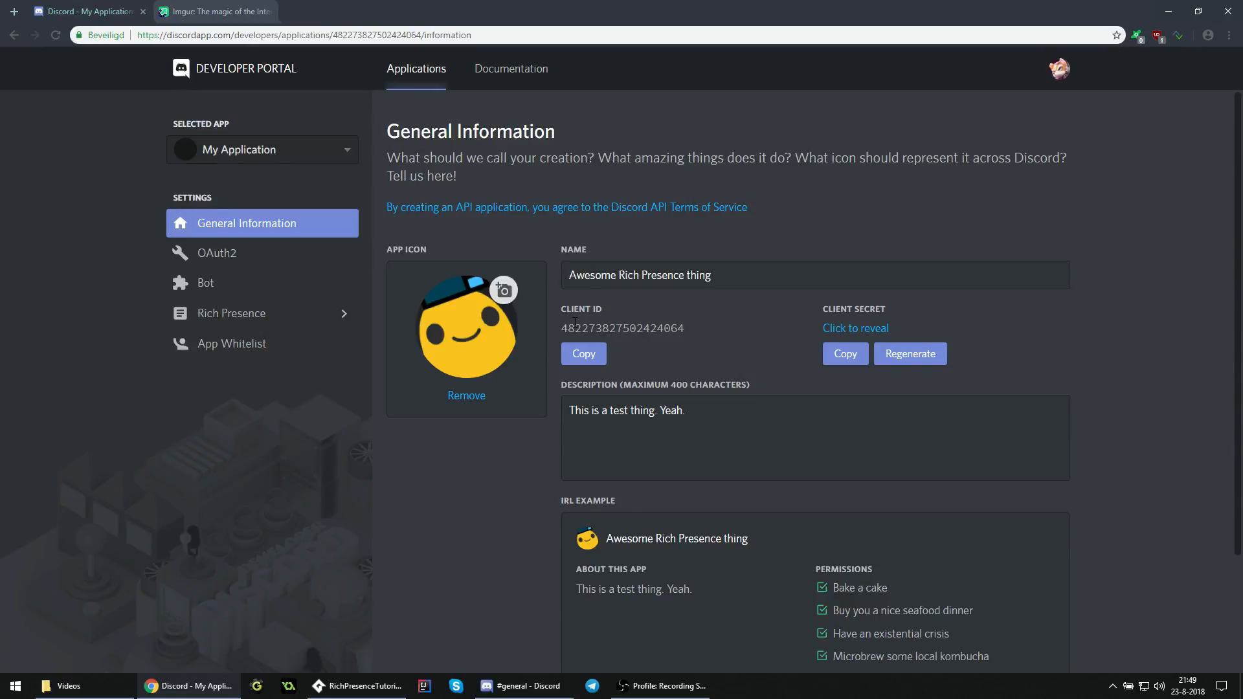
{"action": "mouse_move", "coordinate": [590, 339]}
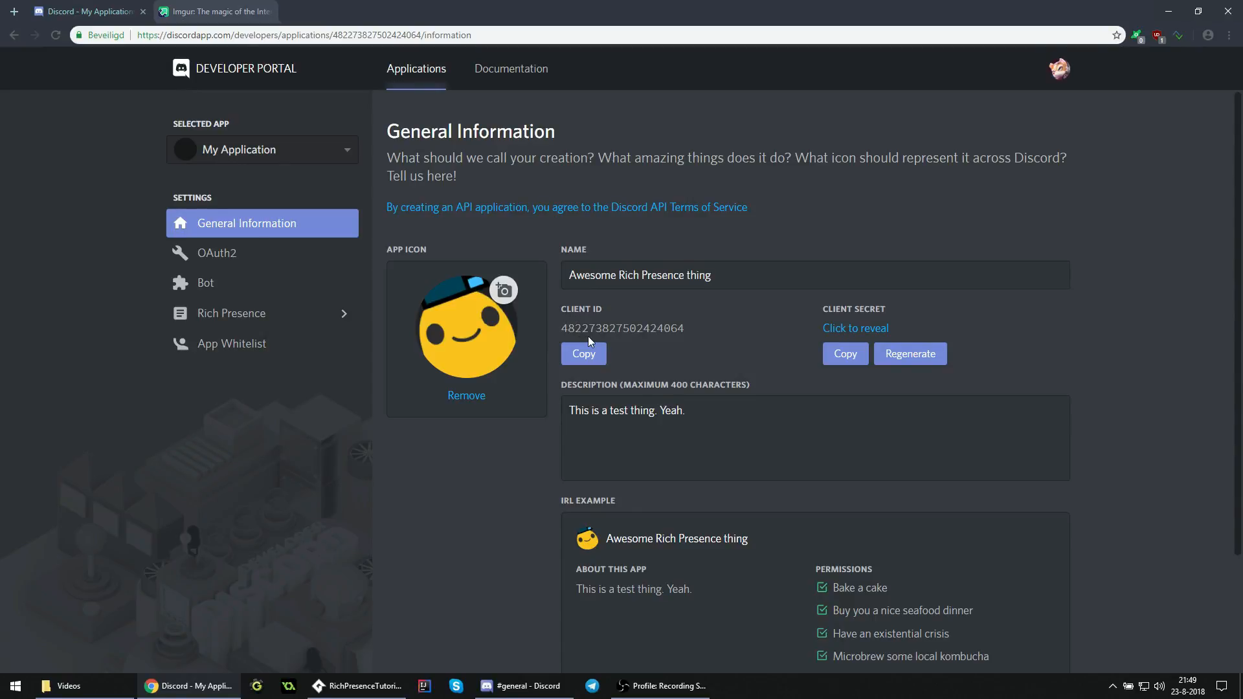
{"action": "left_click", "coordinate": [584, 354]}
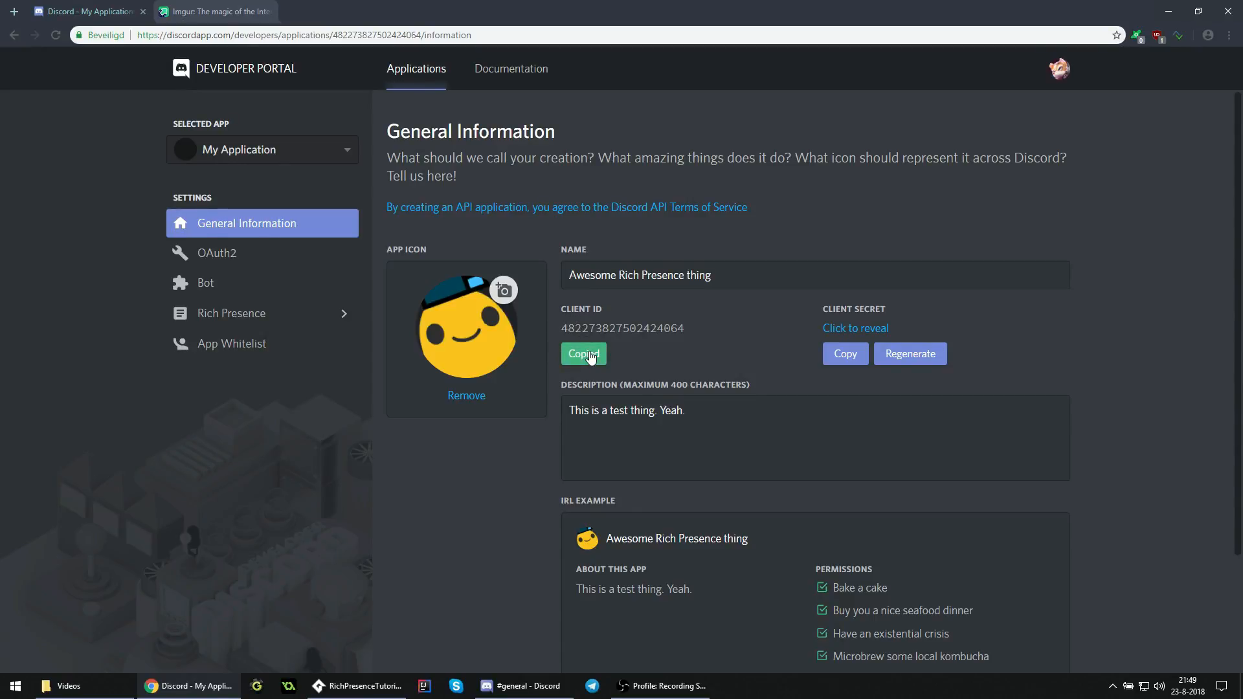
{"action": "left_click", "coordinate": [356, 686]}
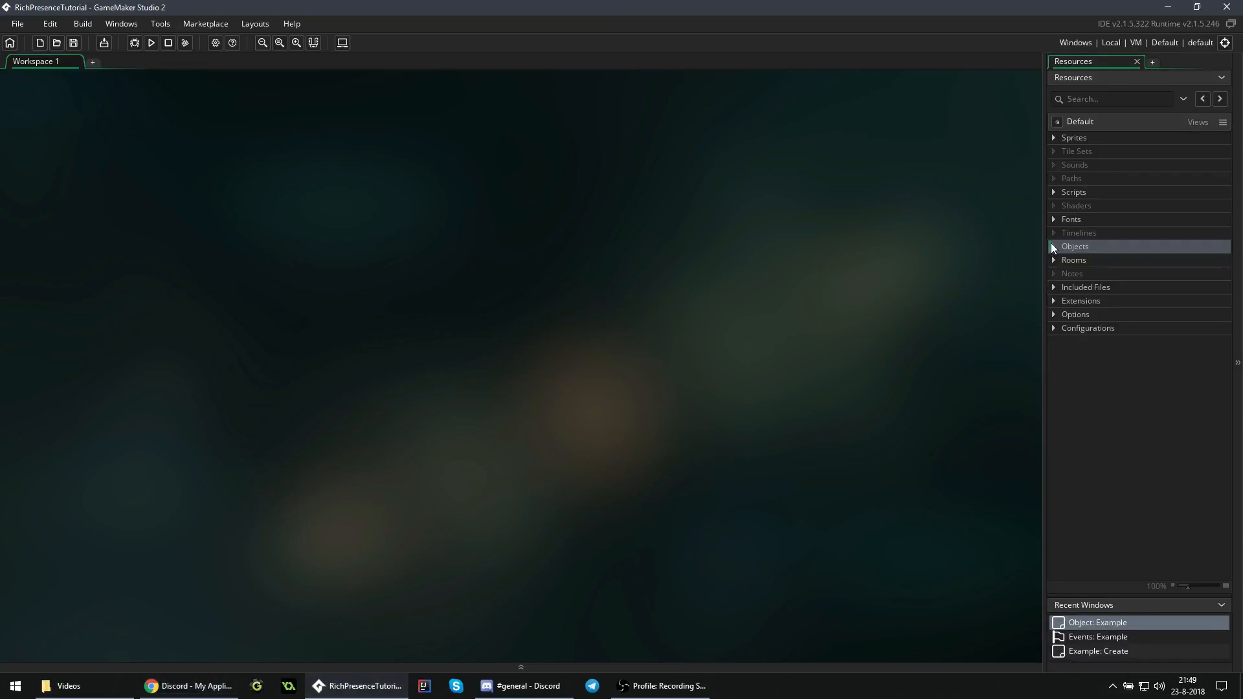
{"action": "left_click", "coordinate": [1054, 246]}
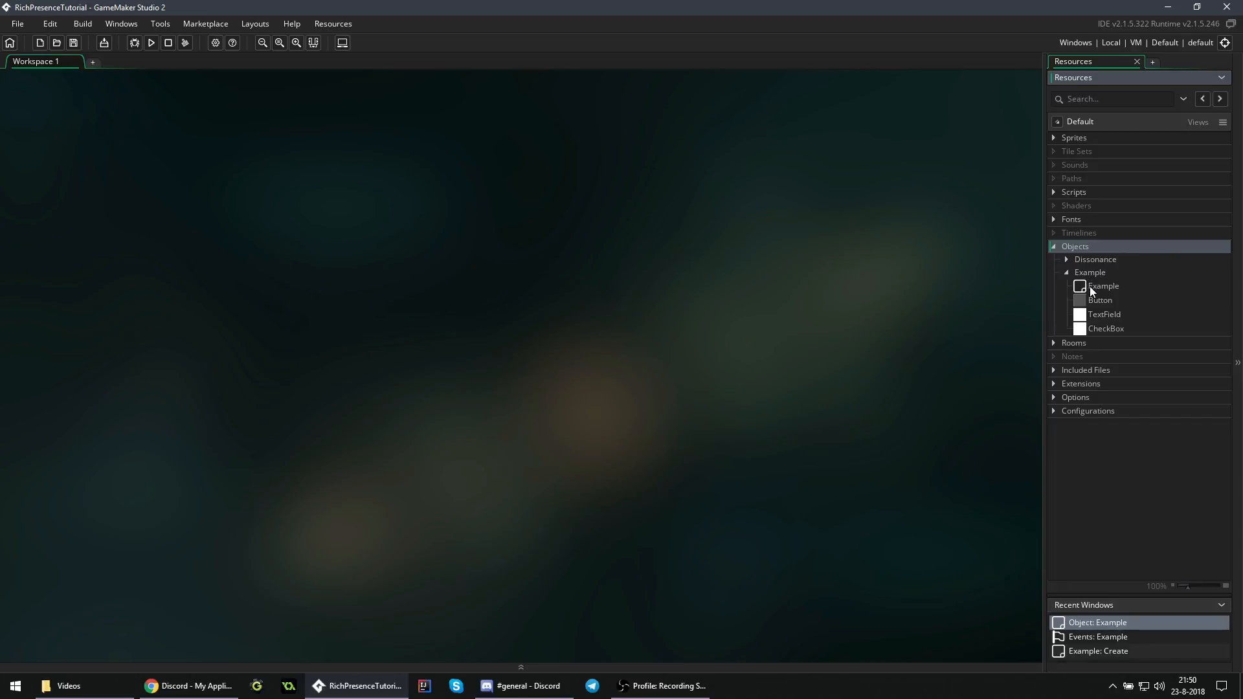
{"action": "double_click", "coordinate": [1103, 285]}
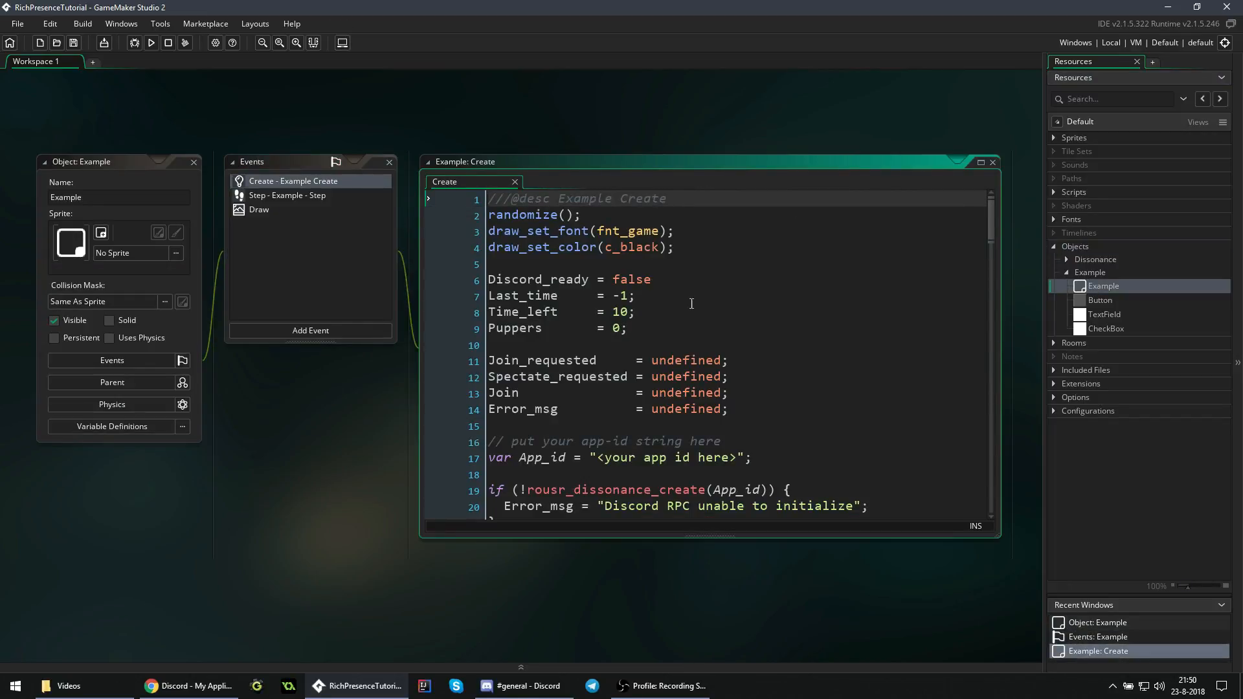
{"action": "scroll", "scroll_direction": "down", "scroll_amount": 3}
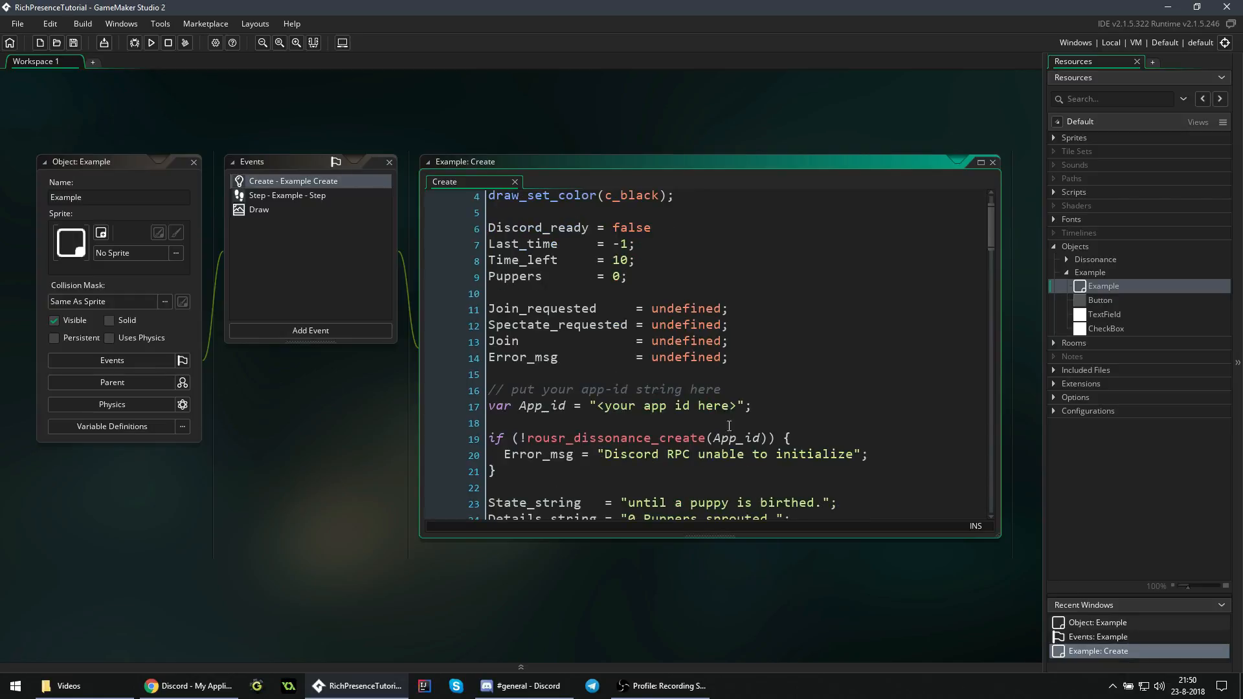
{"action": "left_click", "coordinate": [602, 406]}
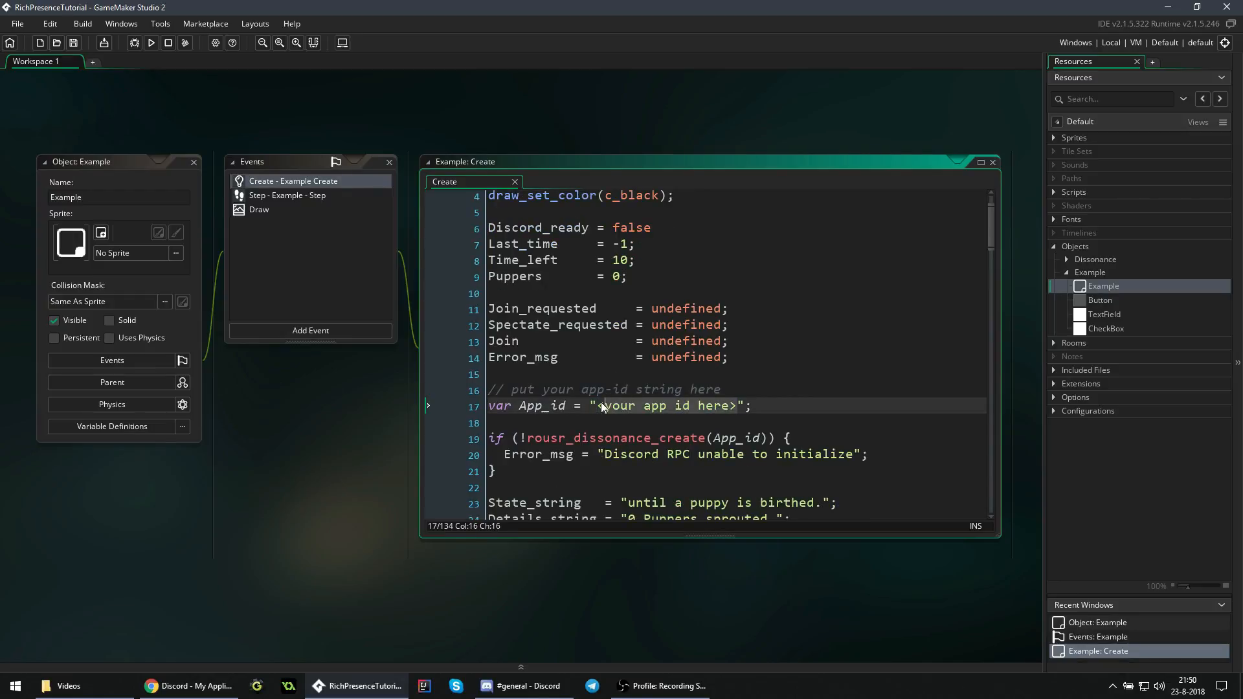
{"action": "type", "text": "482273827502424064\";"}
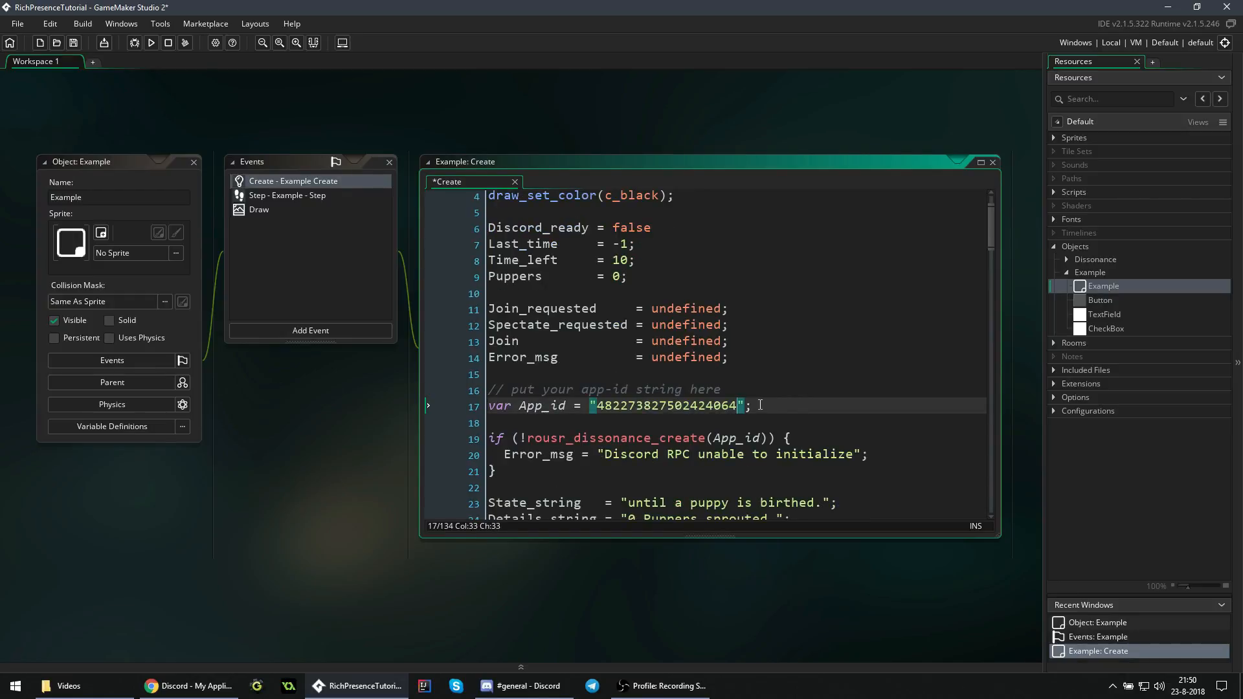
{"action": "left_click", "coordinate": [1053, 342]}
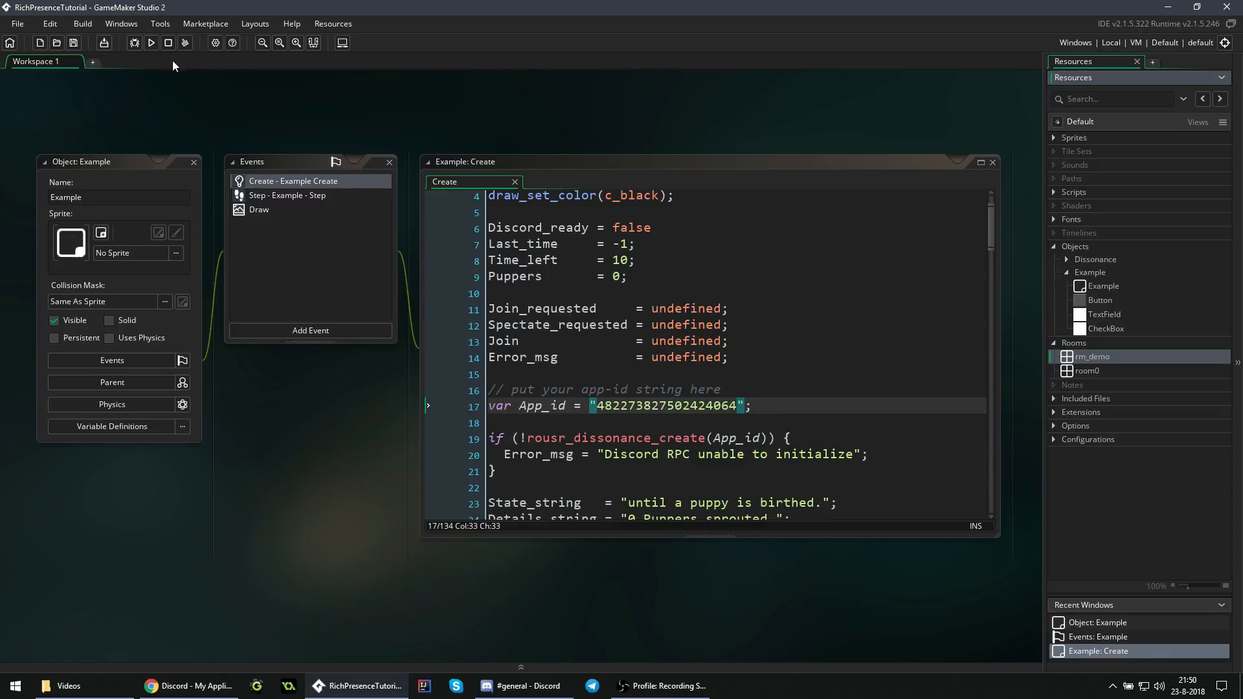
{"action": "left_click", "coordinate": [151, 43]}
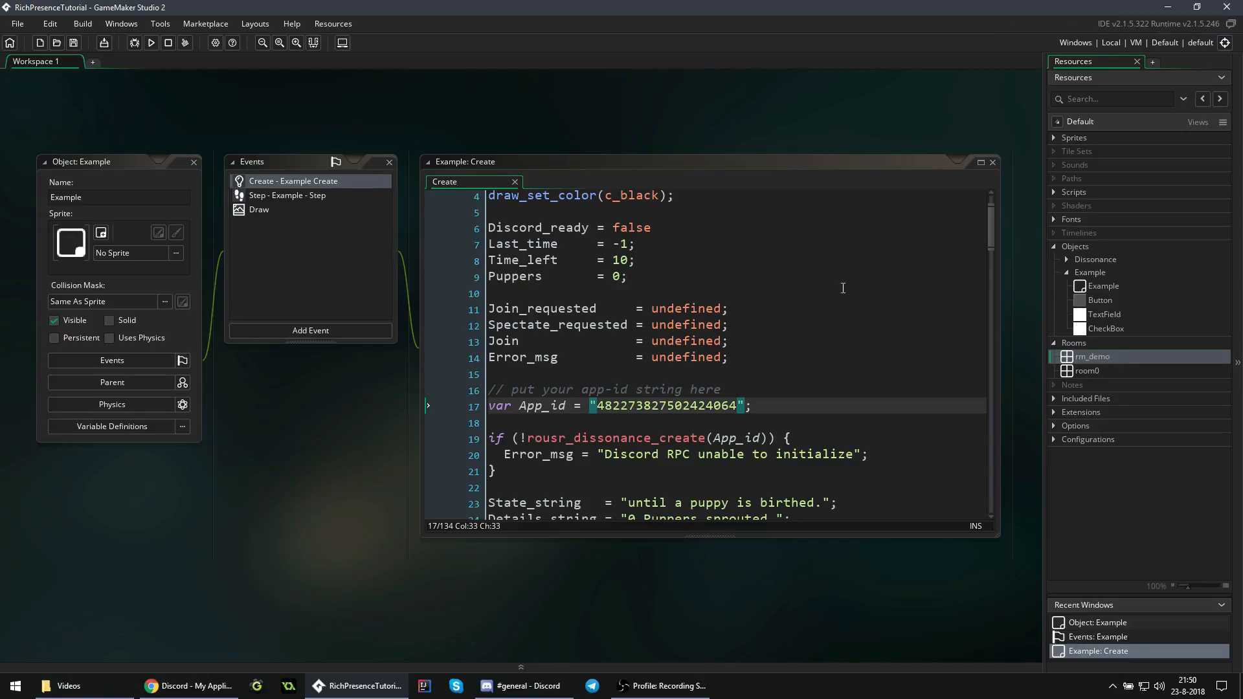
Step: Run the demo and view the game's rich presence on the Discord profile
{"action": "left_click", "coordinate": [151, 43]}
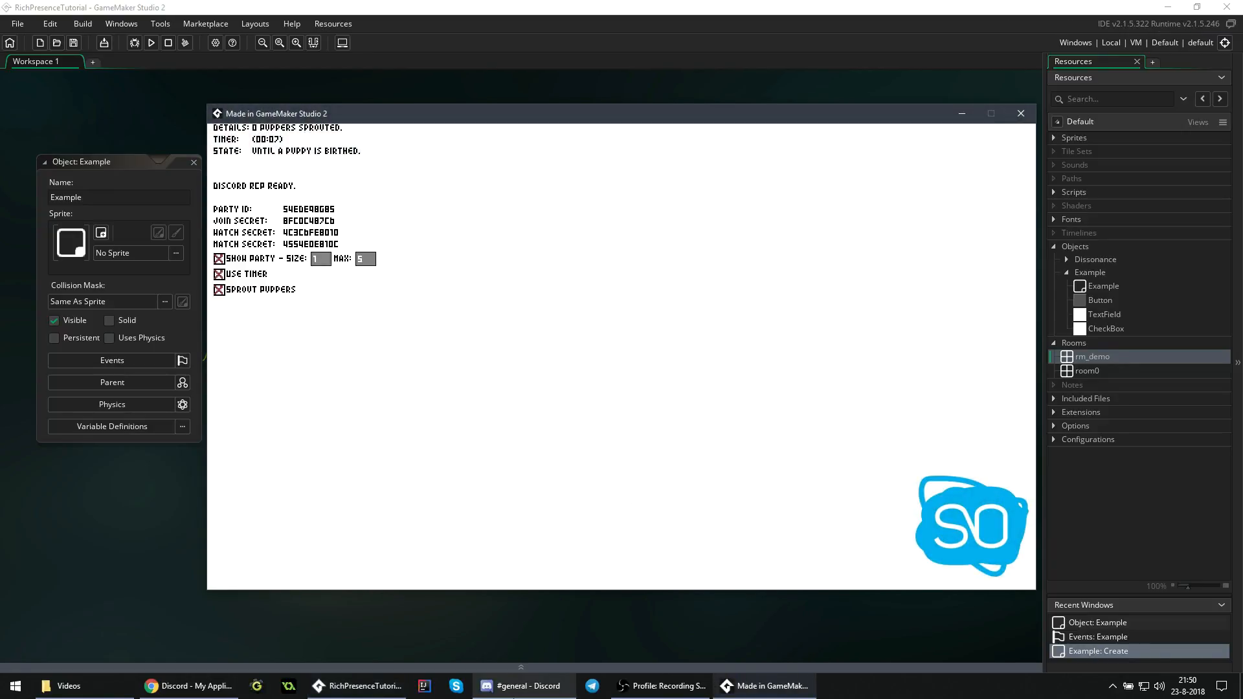
{"action": "left_click", "coordinate": [526, 685]}
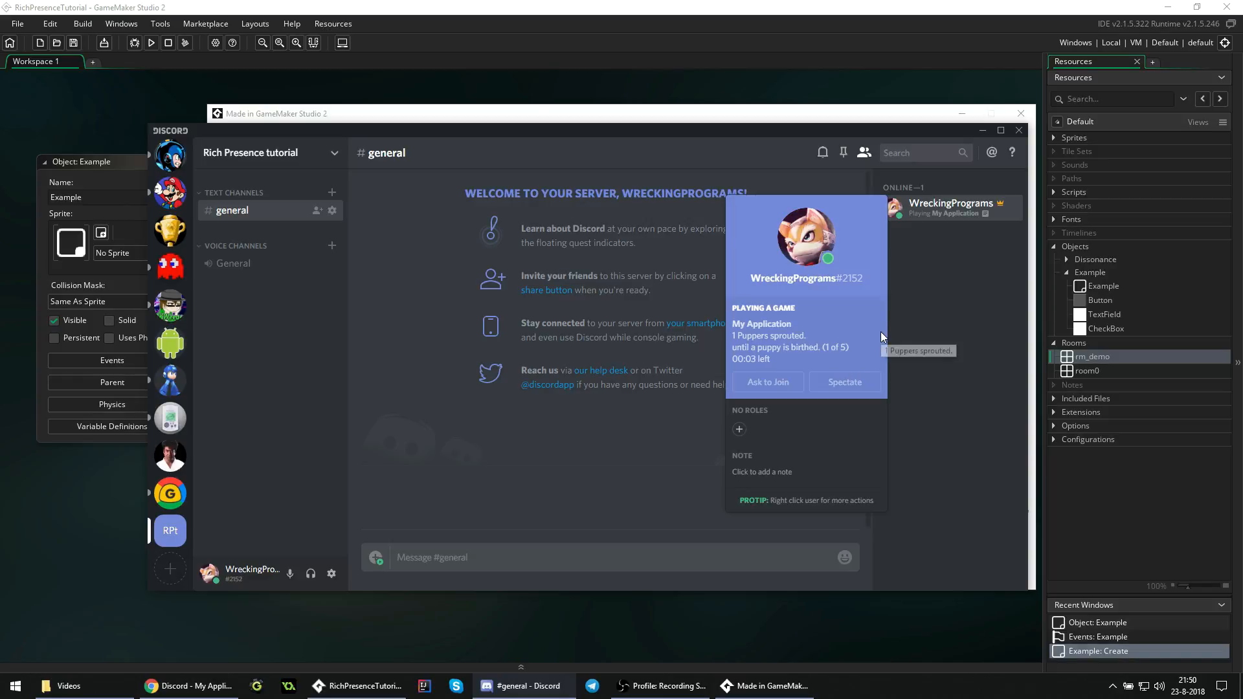
{"action": "mouse_move", "coordinate": [685, 444]}
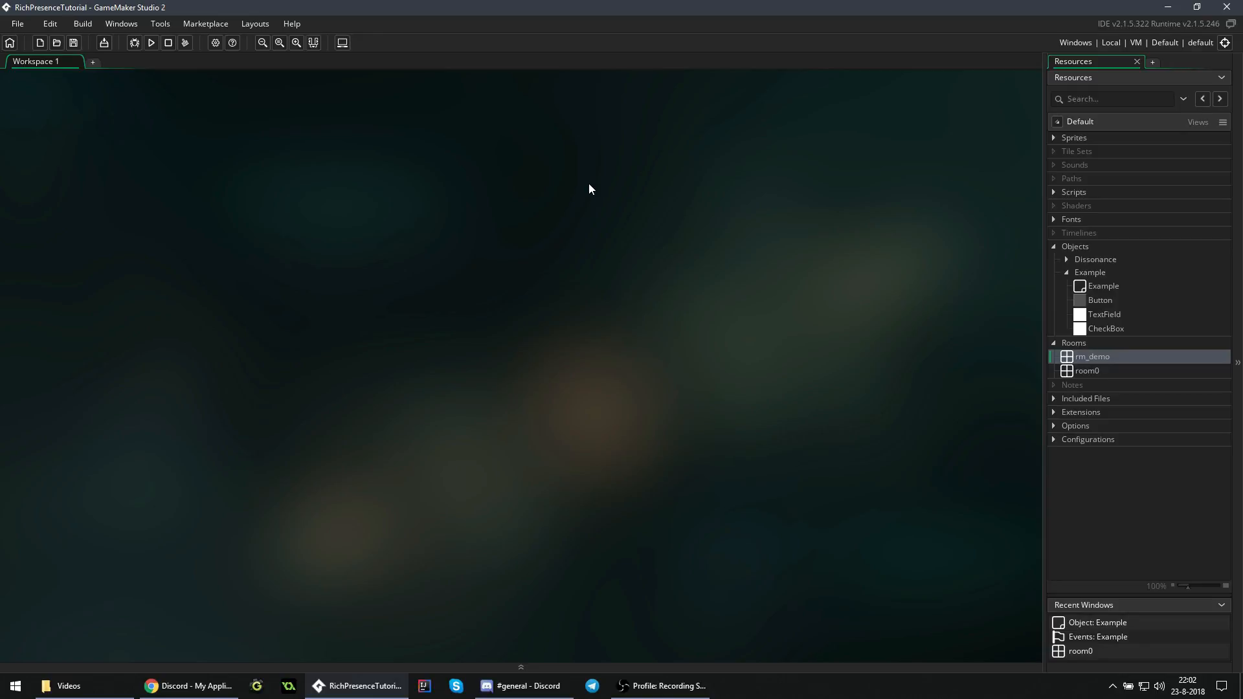
{"action": "mouse_move", "coordinate": [1161, 254]}
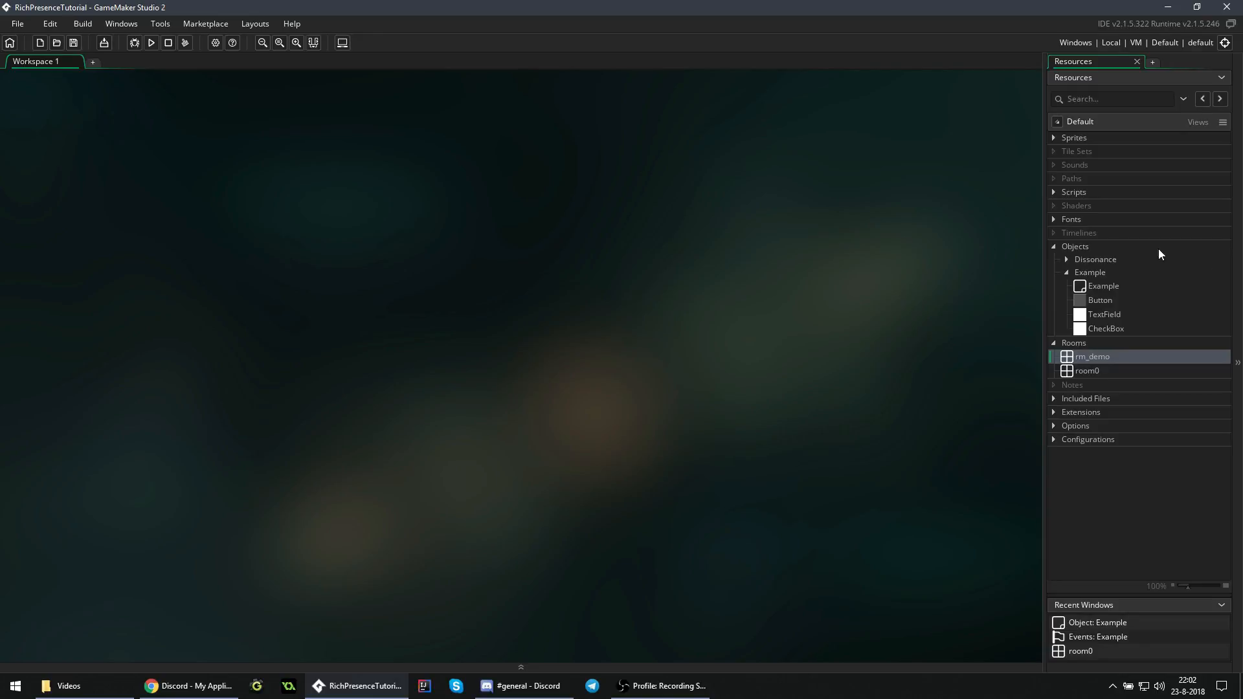
Step: Create the objRichPresence object and open room0 to place its instance
{"action": "right_click", "coordinate": [1075, 246]}
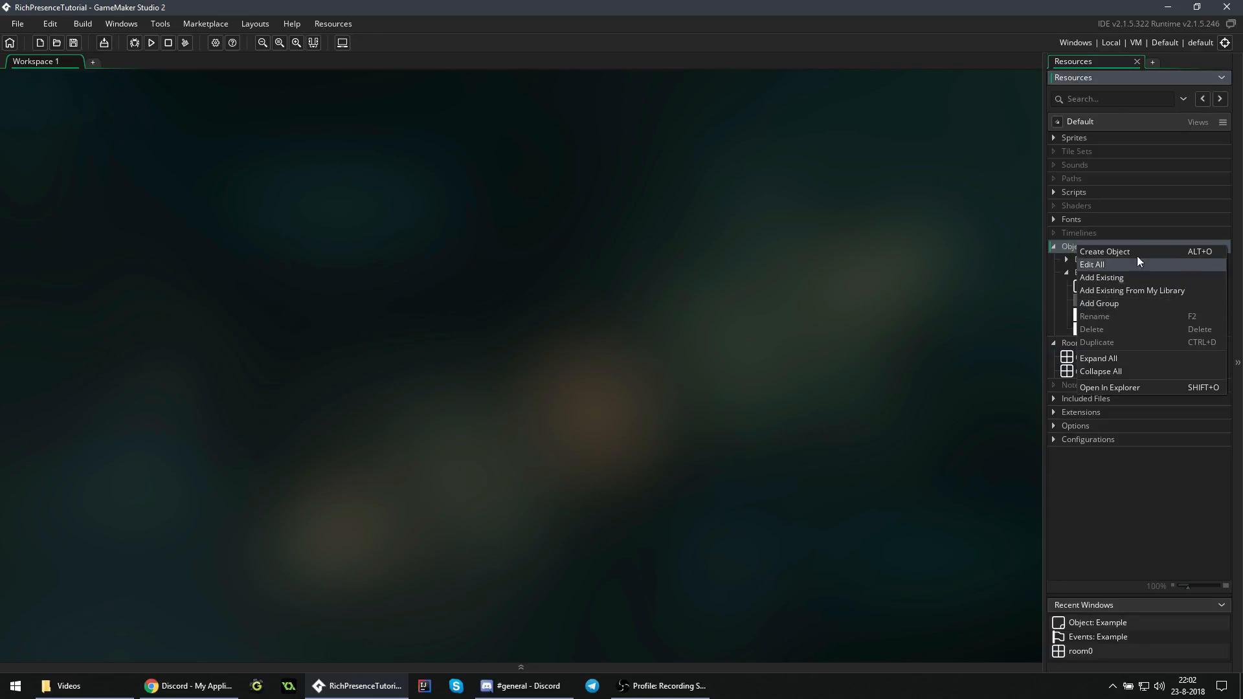
{"action": "left_click", "coordinate": [1104, 251]}
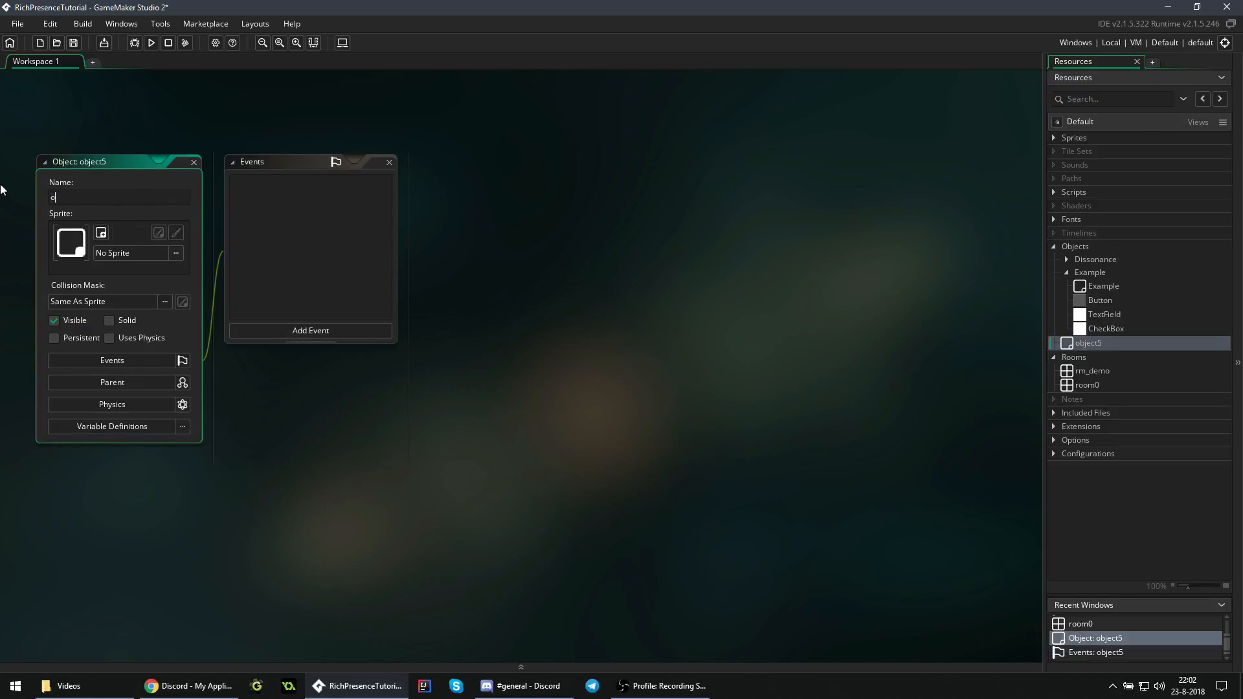
{"action": "type", "text": "bjRichPresence"}
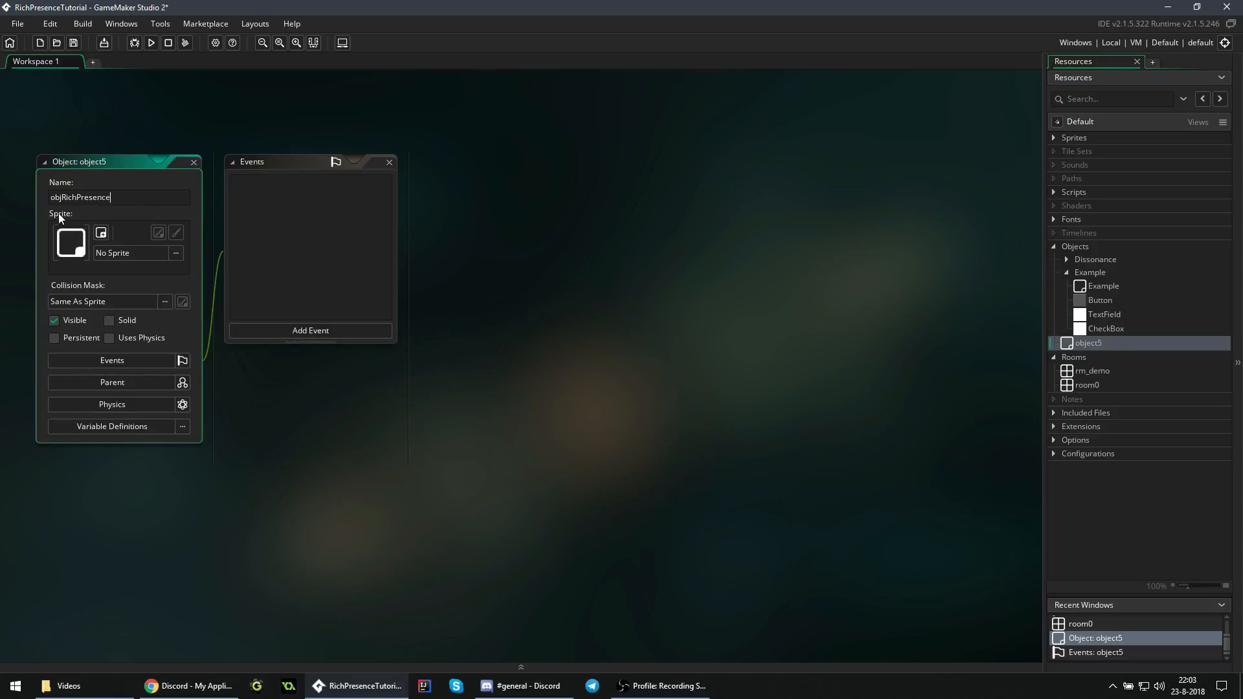
{"action": "mouse_move", "coordinate": [434, 317]}
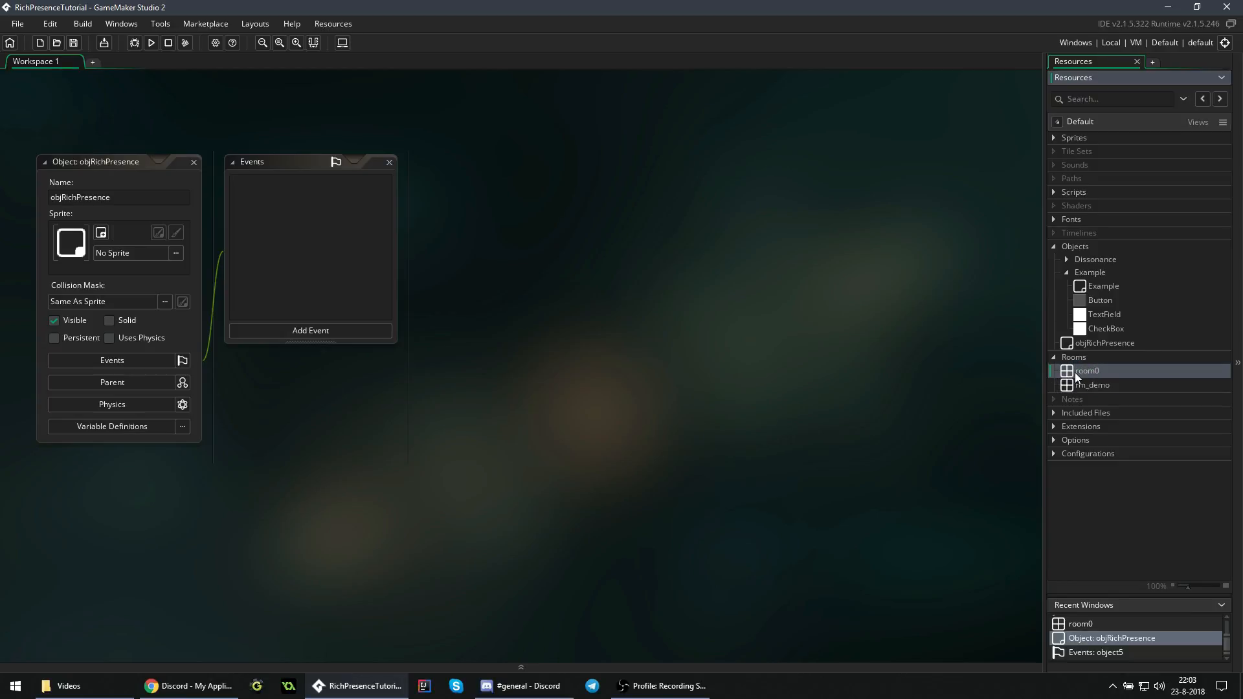
{"action": "double_click", "coordinate": [1088, 370]}
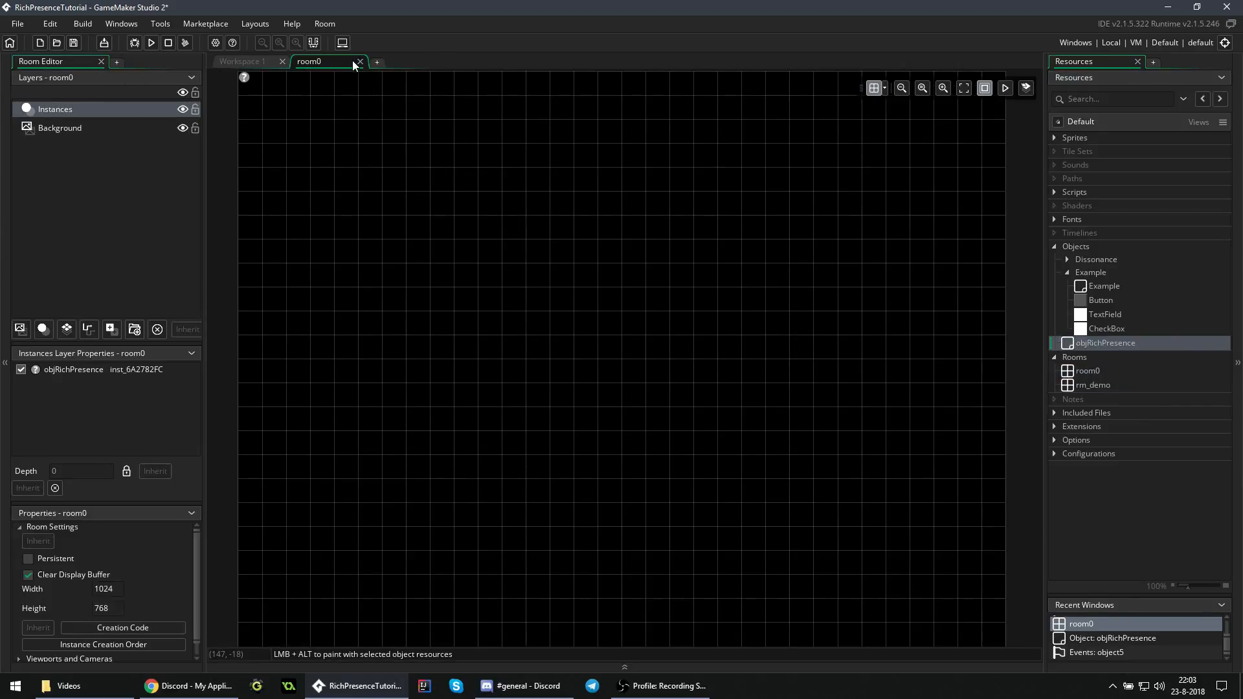
Step: Close room0 and add a Create event to objRichPresence
{"action": "left_click", "coordinate": [360, 61]}
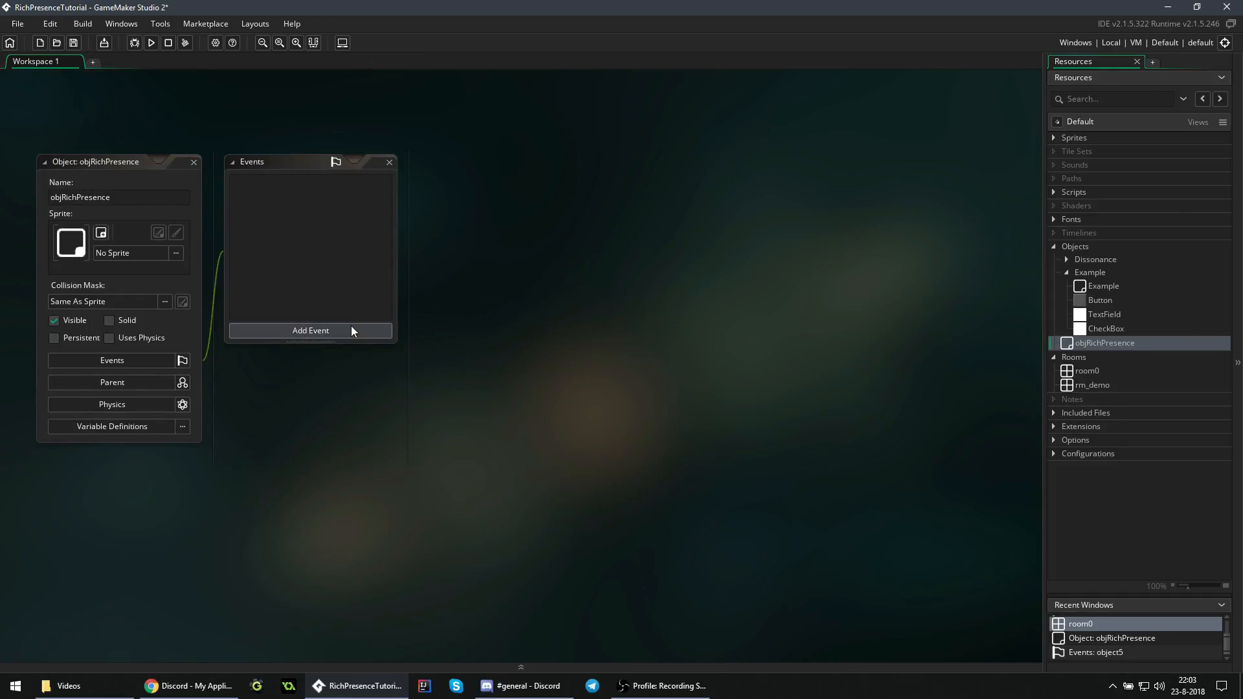
{"action": "left_click", "coordinate": [310, 330]}
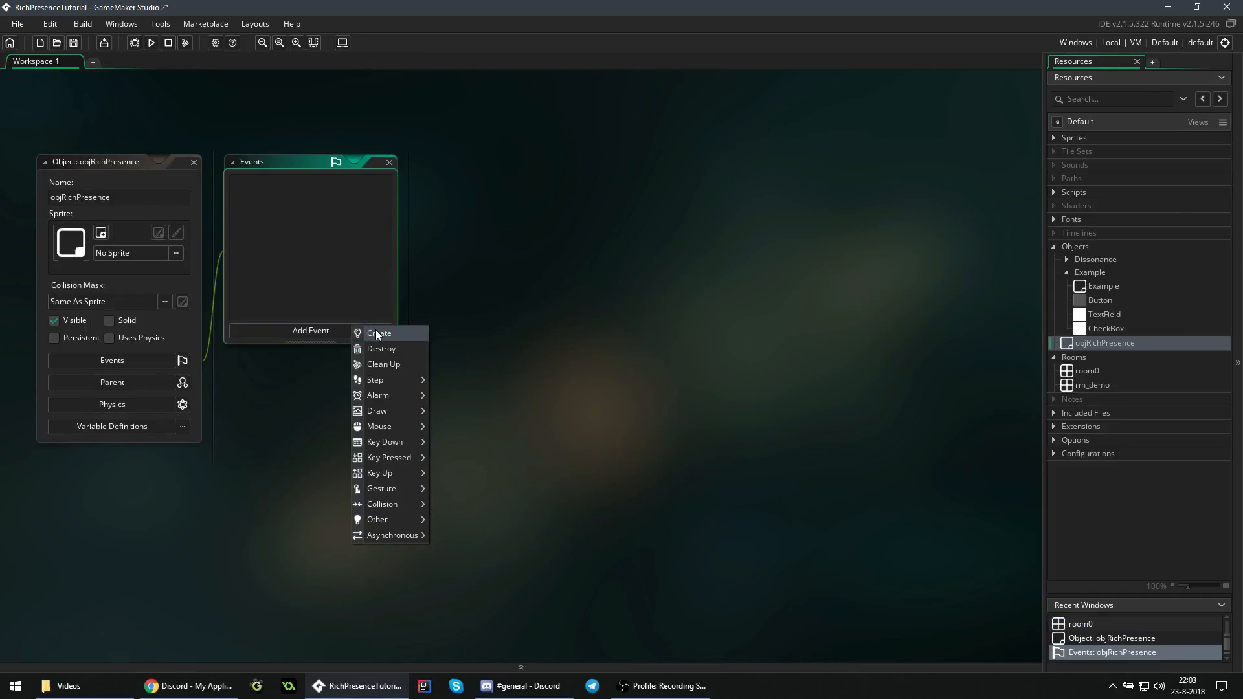
{"action": "left_click", "coordinate": [379, 334]}
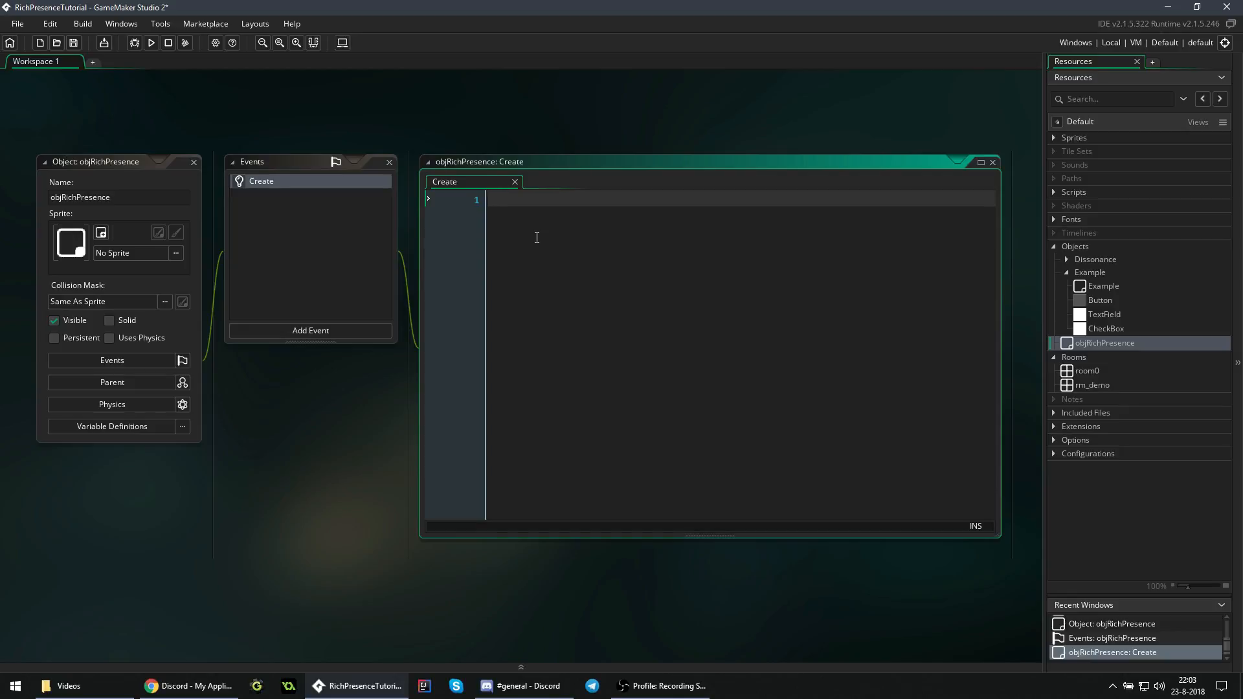
Step: Declare var appID and add an if !rousr_dissonance_create(appID) check
{"action": "type", "text": "var"}
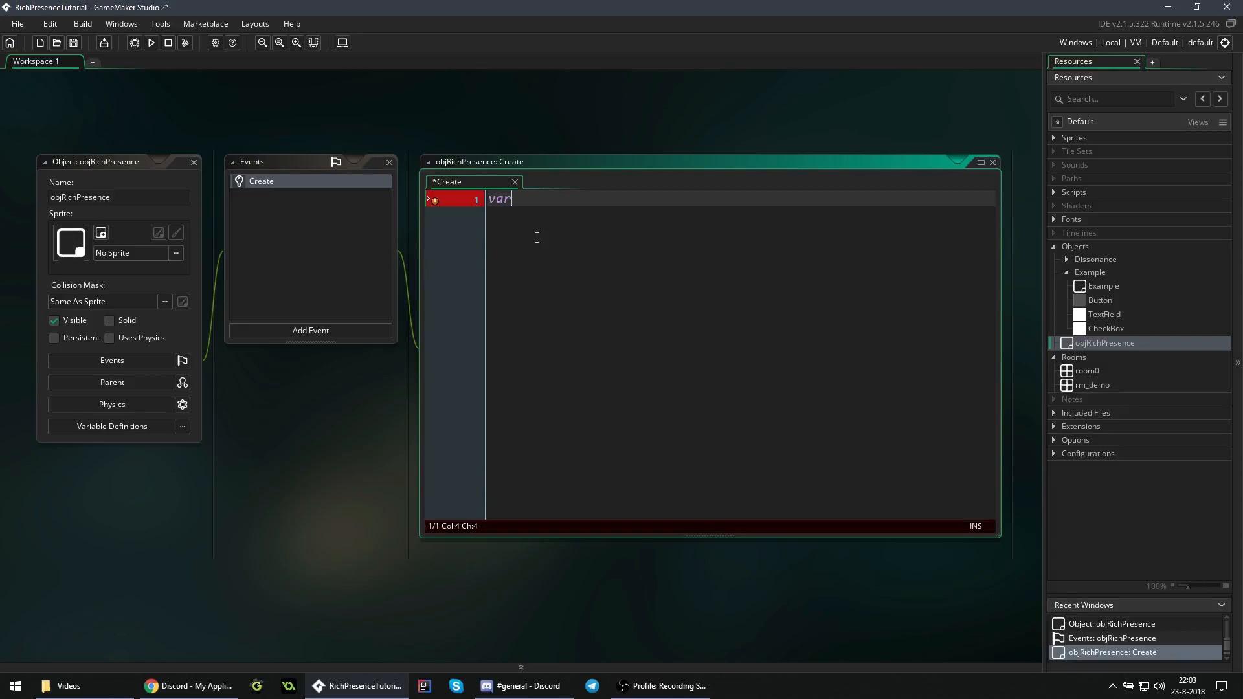
{"action": "type", "text": "a"}
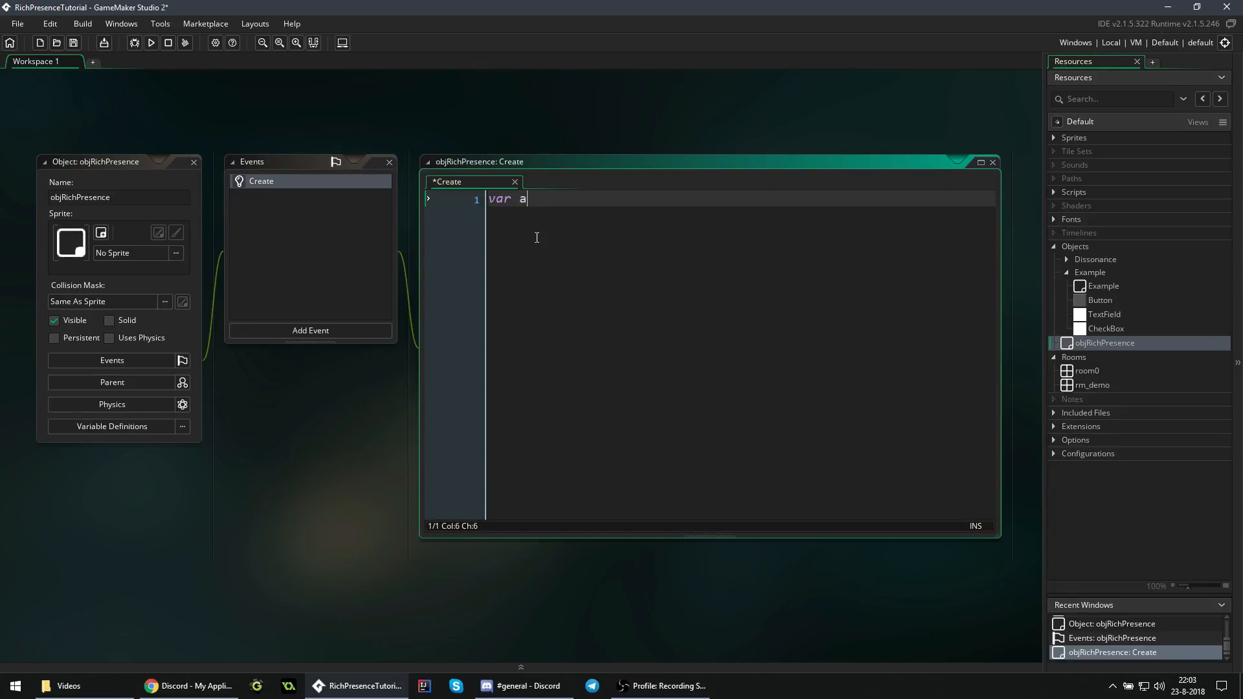
{"action": "type", "text": "ppID = \"482273827502424064\";"}
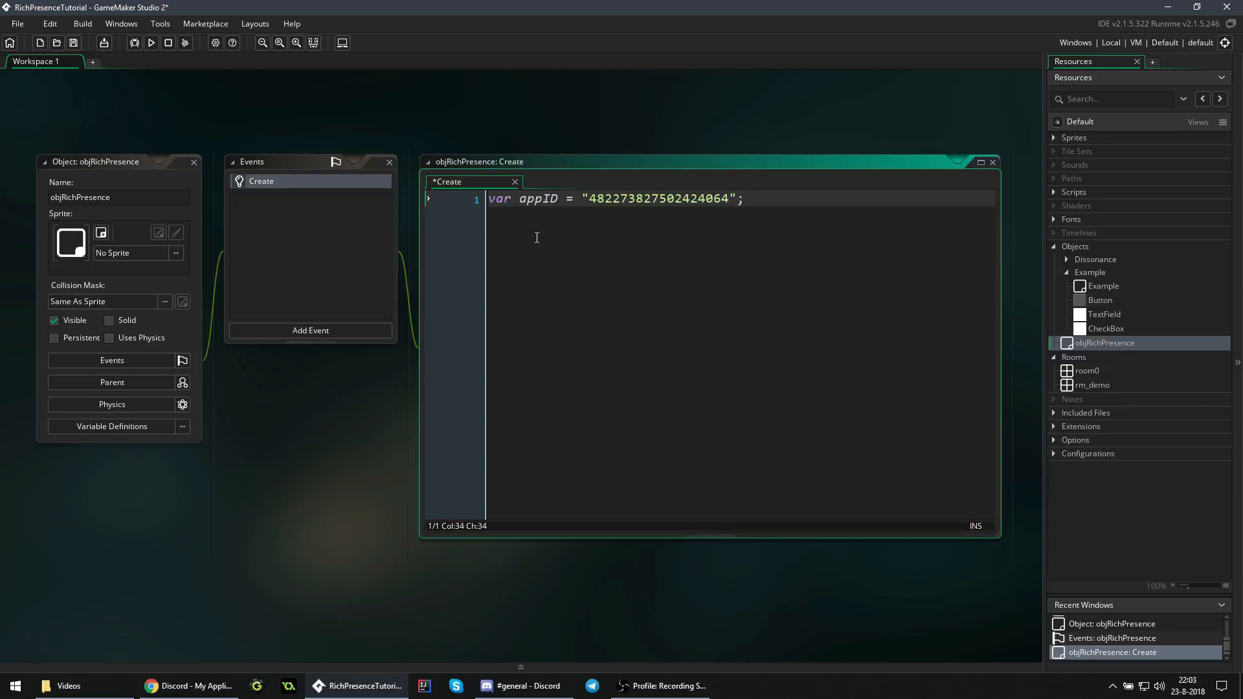
{"action": "mouse_move", "coordinate": [591, 194]}
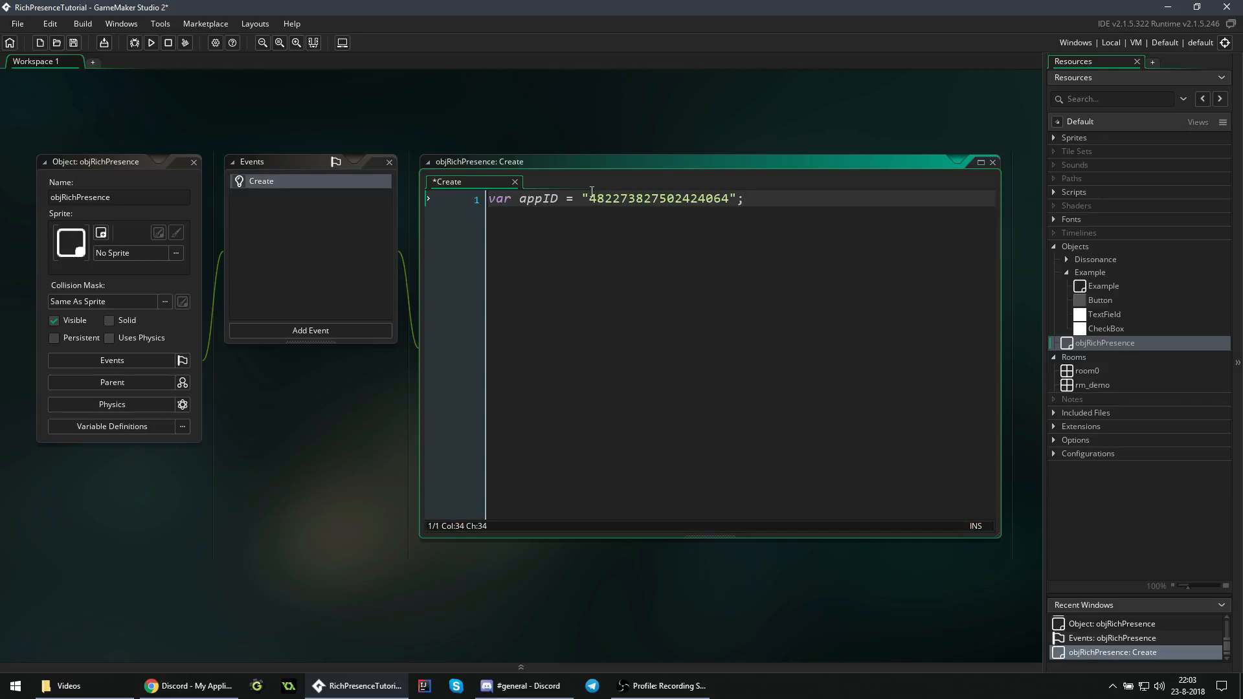
{"action": "mouse_move", "coordinate": [802, 218]}
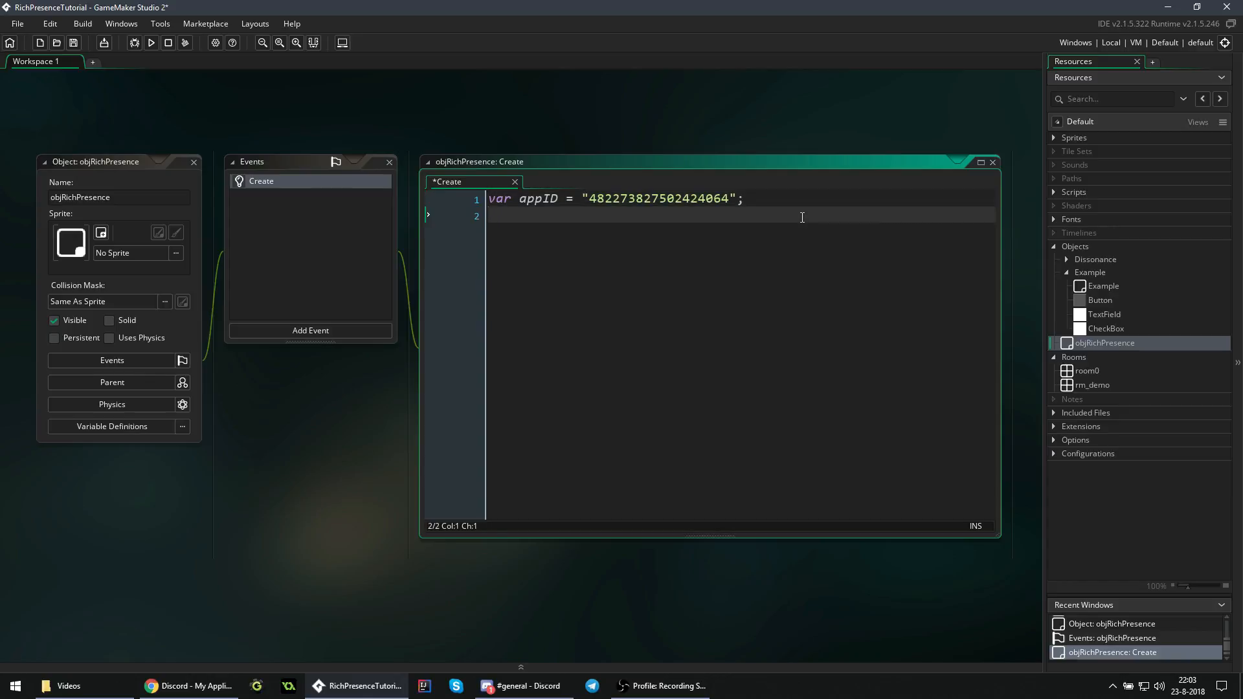
{"action": "type", "text": "if !"}
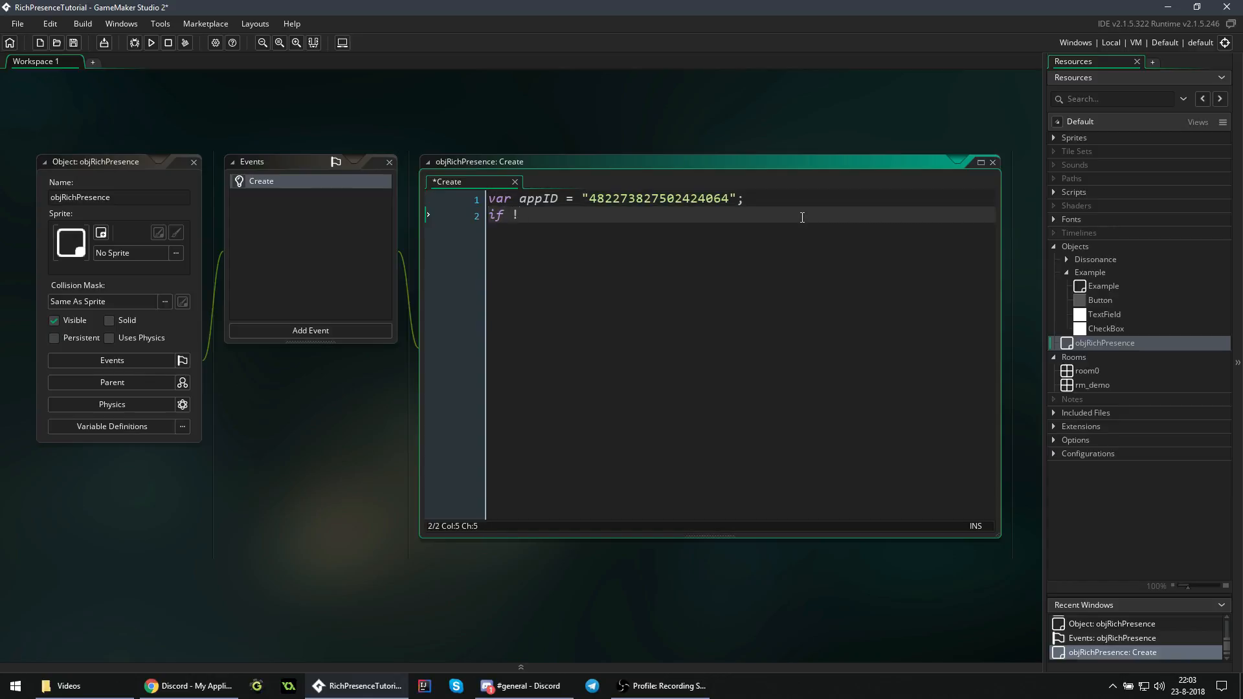
{"action": "type", "text": "rousr_dissonance_create("}
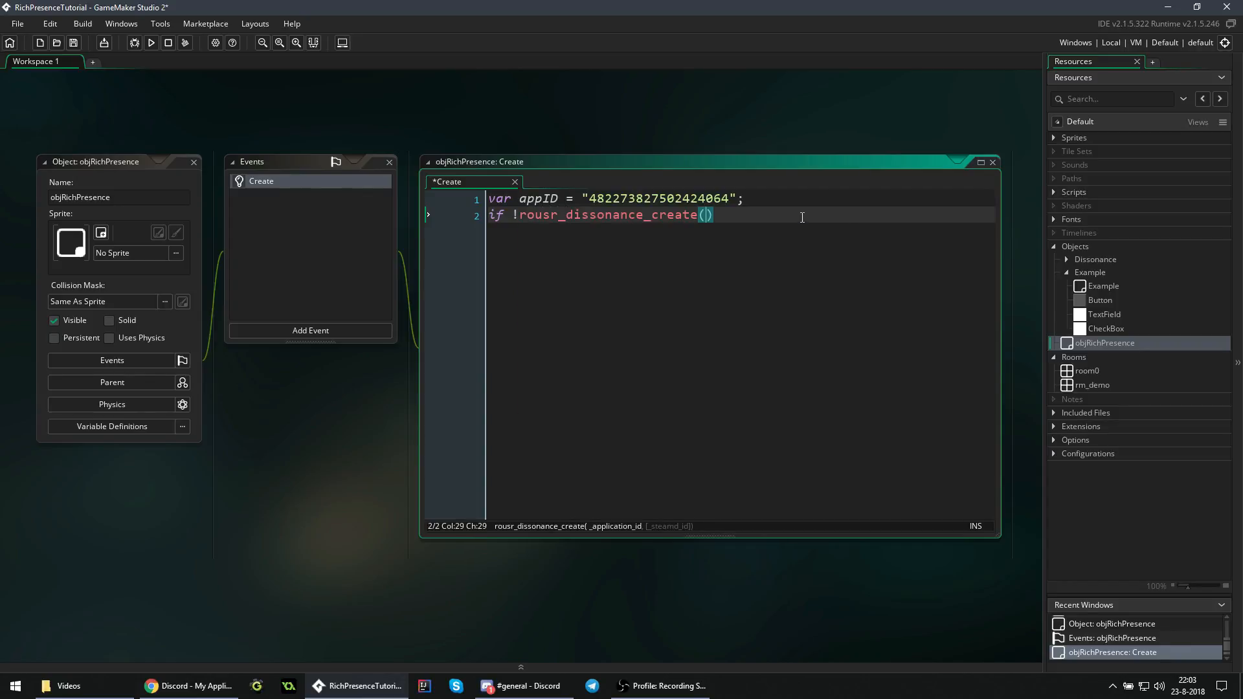
{"action": "type", "text": "appID"}
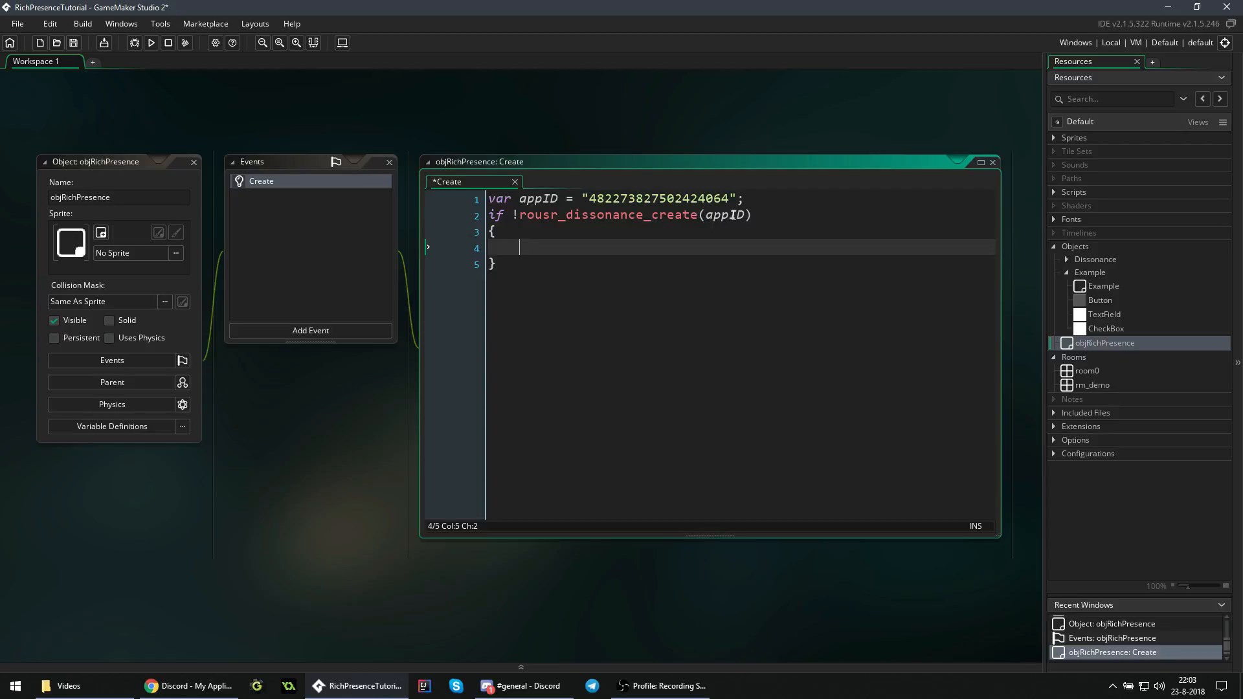
Step: Put instance_destroy(); and exit; inside the if block
{"action": "left_click", "coordinate": [710, 214]}
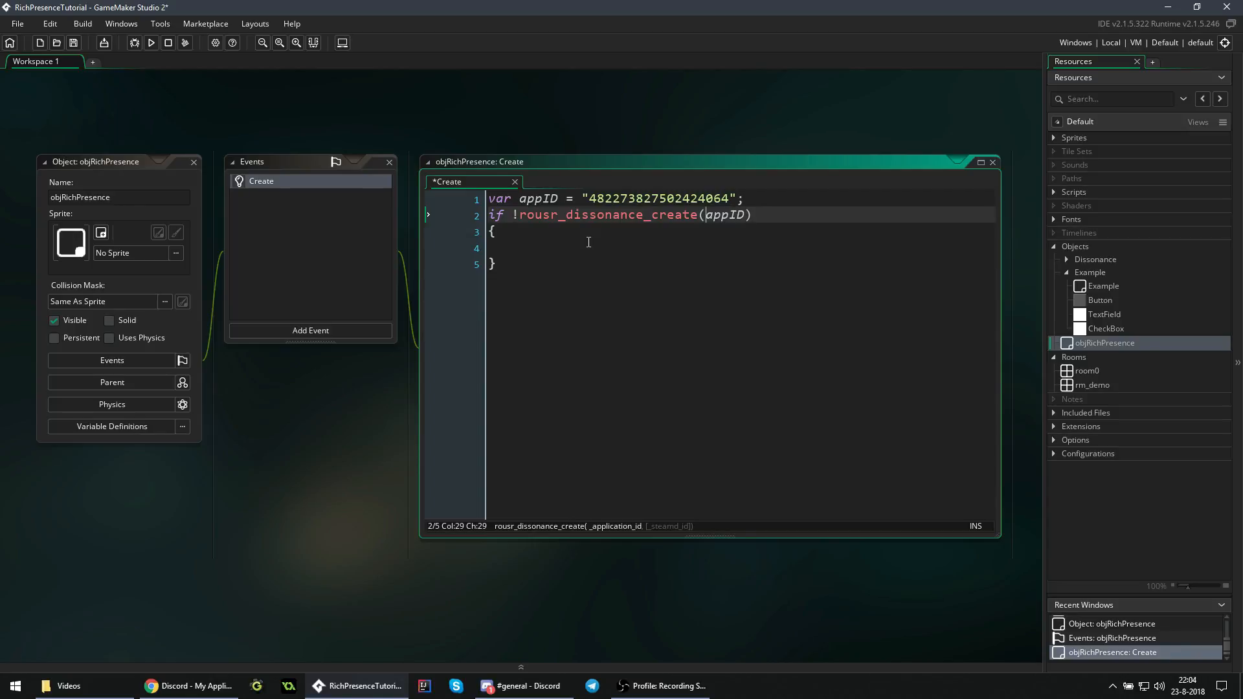
{"action": "mouse_move", "coordinate": [684, 215]}
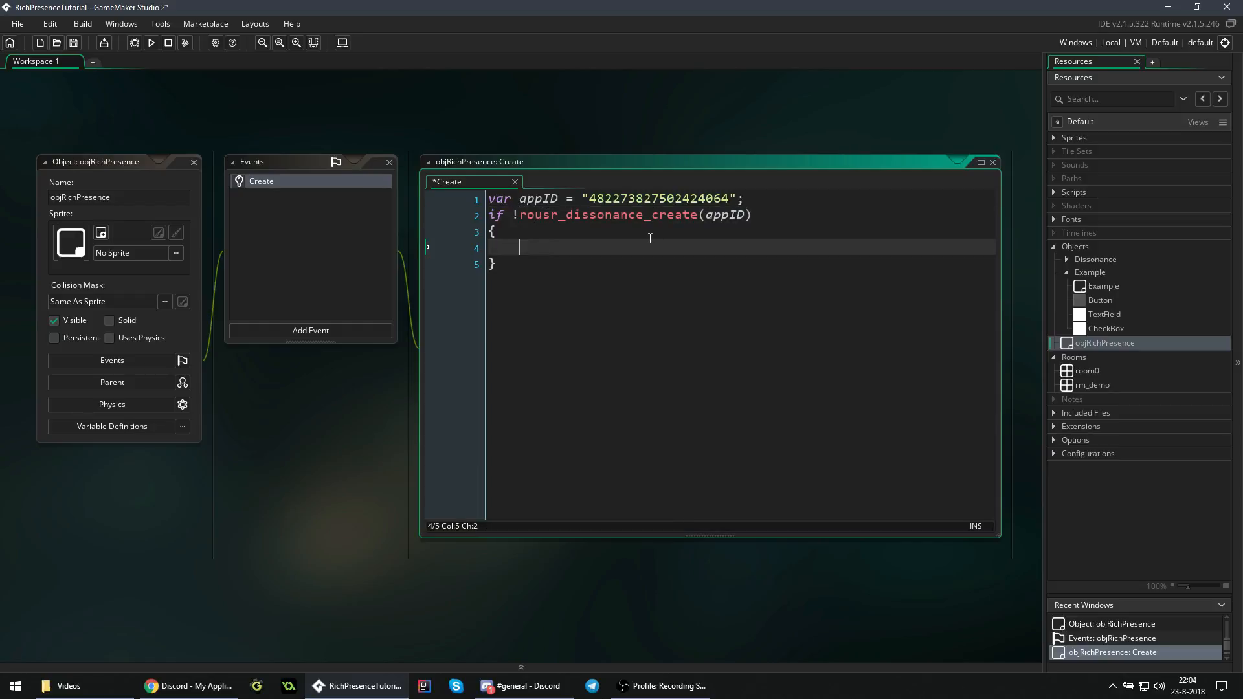
{"action": "mouse_move", "coordinate": [789, 257]}
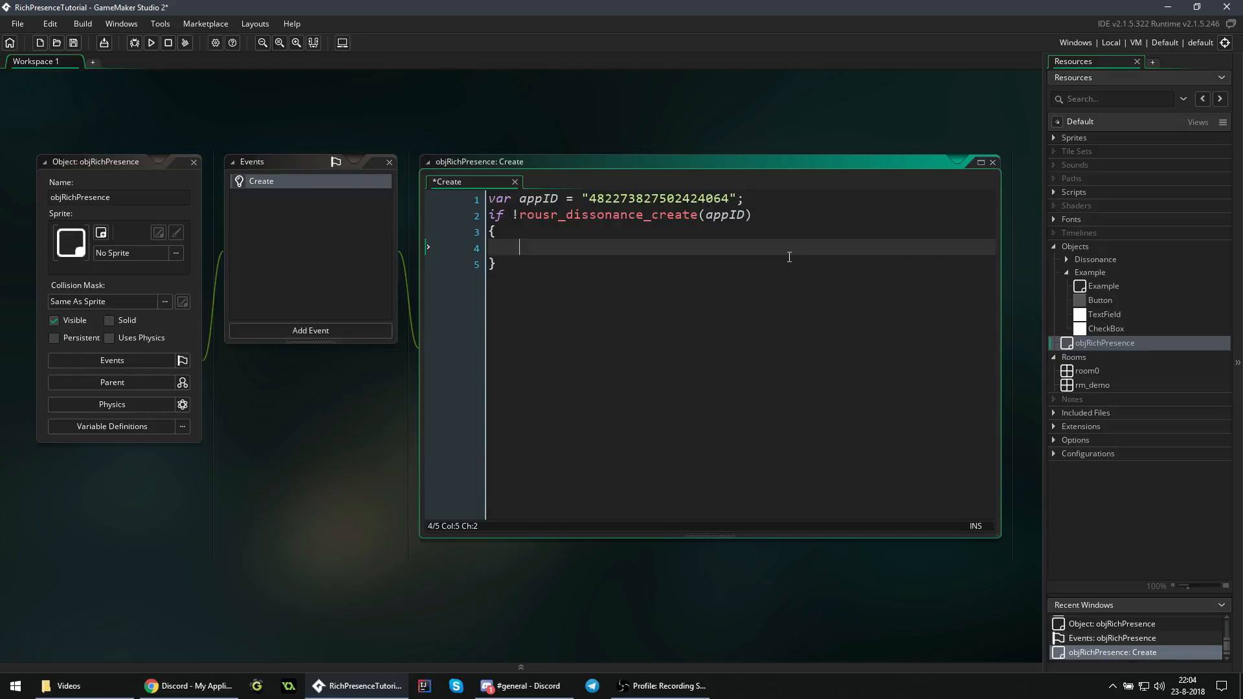
{"action": "type", "text": "instanc"}
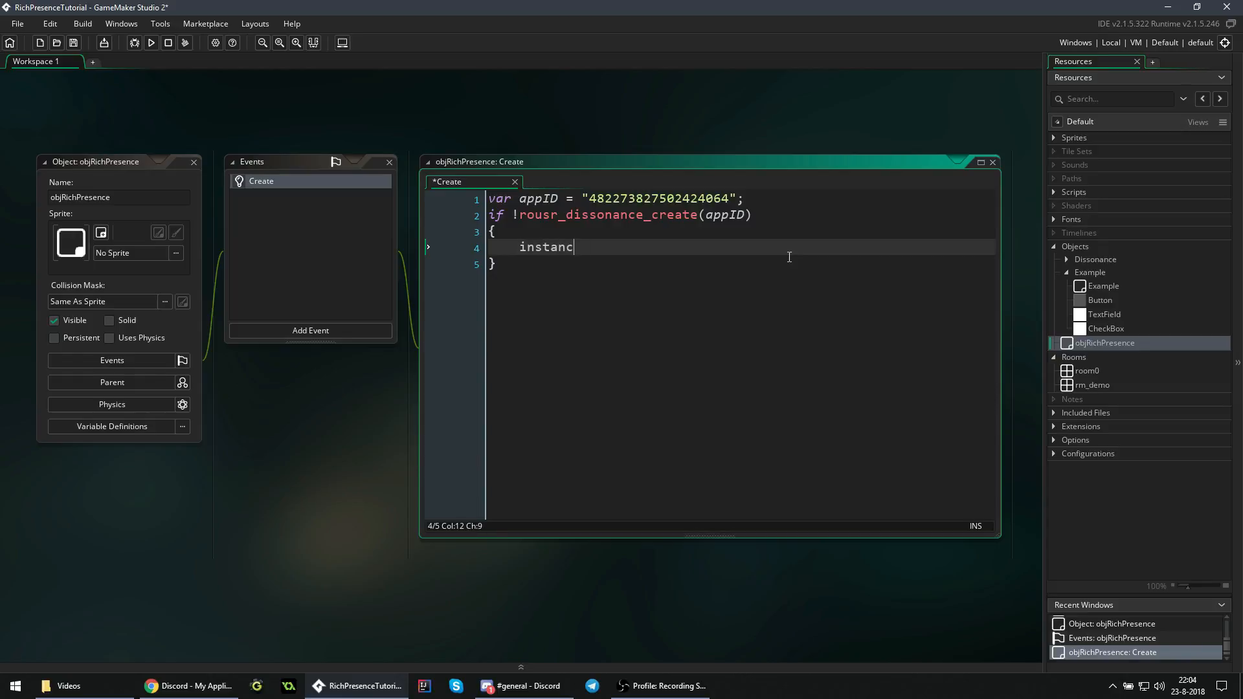
{"action": "type", "text": "e_destroy();"}
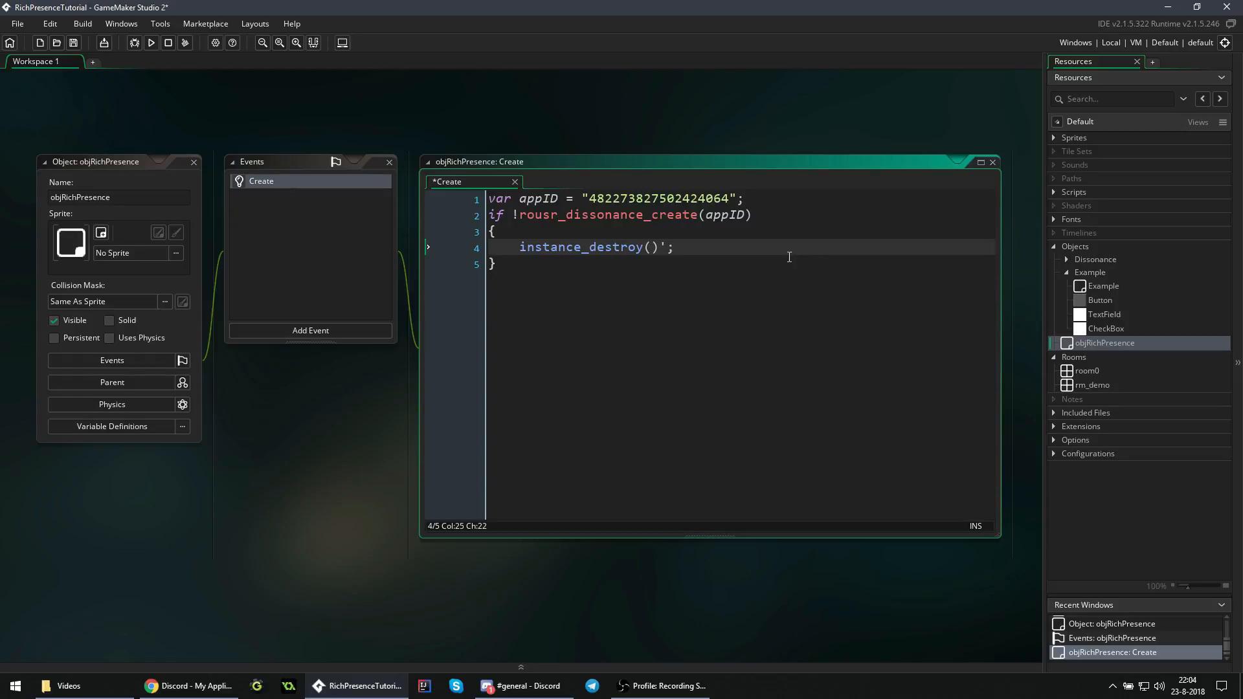
{"action": "type", "text": "exit;"}
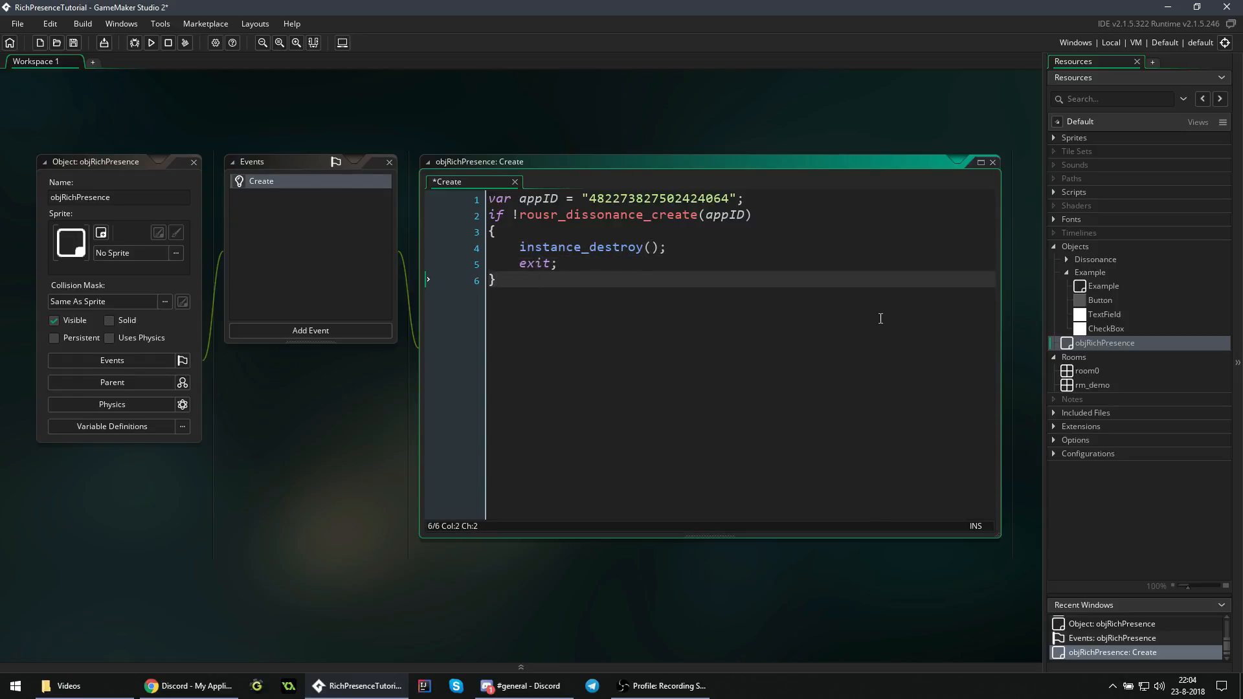
{"action": "left_click", "coordinate": [188, 686]}
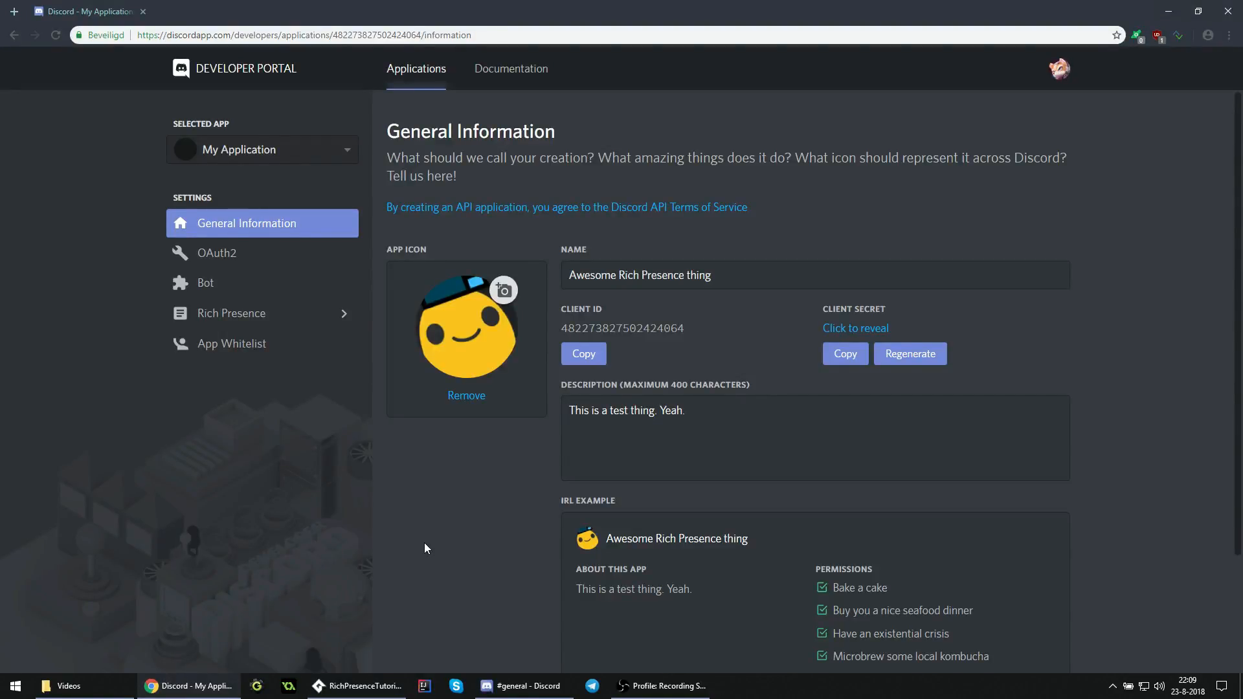
{"action": "mouse_move", "coordinate": [518, 464]}
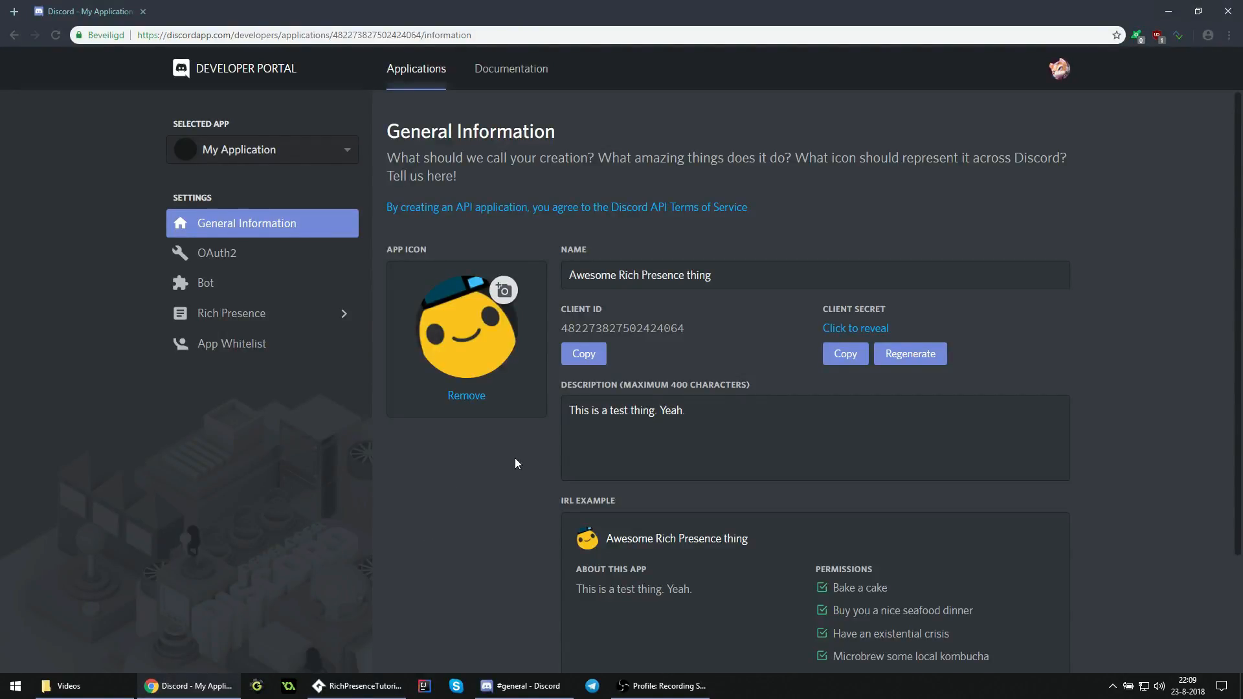
Step: Scroll down General Information and click Save Changes
{"action": "scroll", "scroll_direction": "down", "scroll_amount": 3}
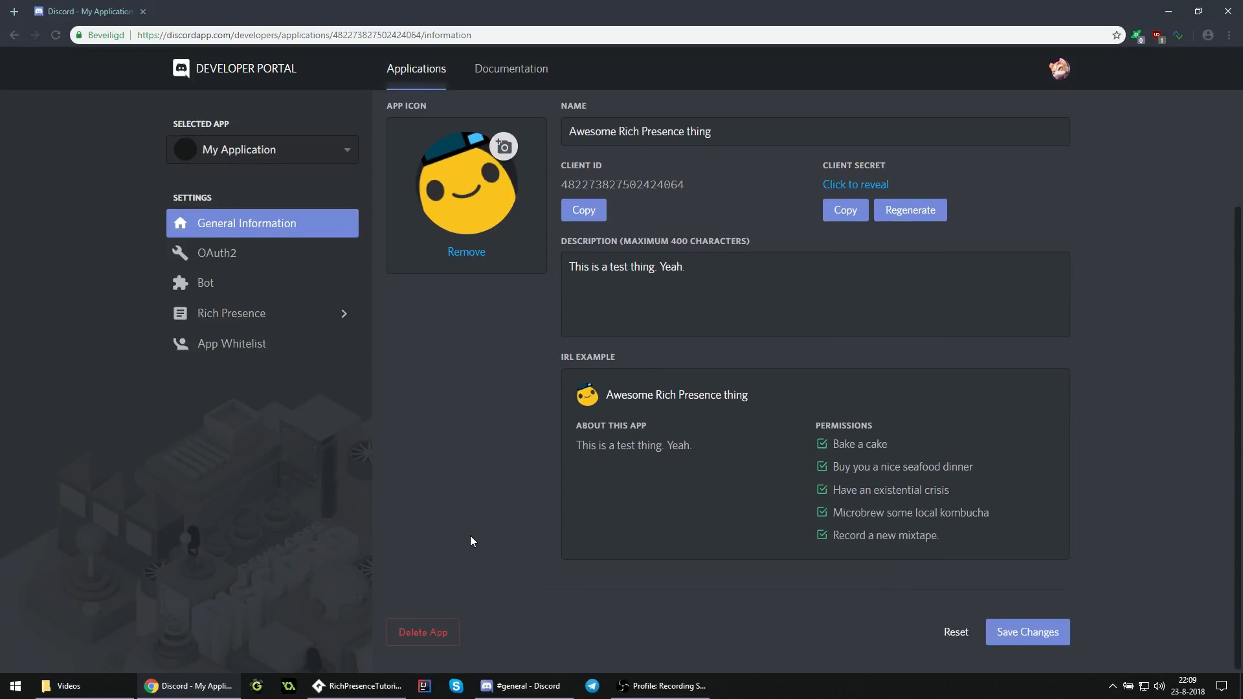
{"action": "left_click", "coordinate": [1028, 632]}
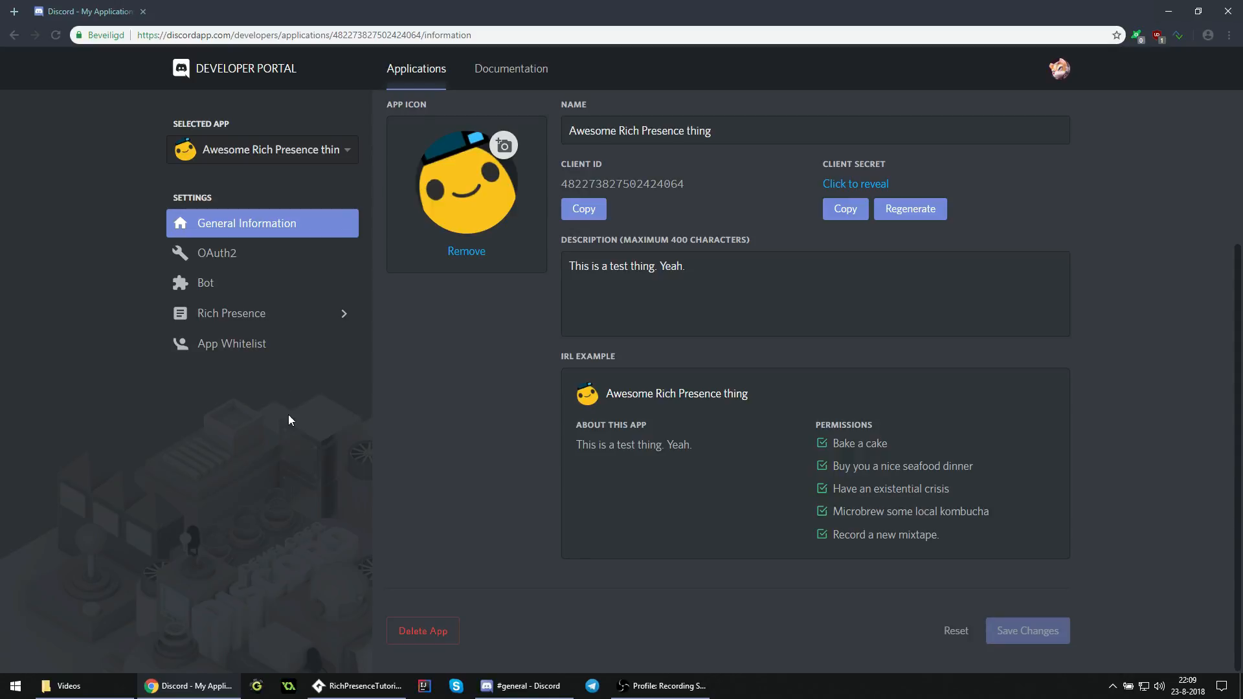
Step: Open the Rich Presence visualizer and replace Large Image Text 'Numbani' with 'Test'
{"action": "left_click", "coordinate": [231, 313]}
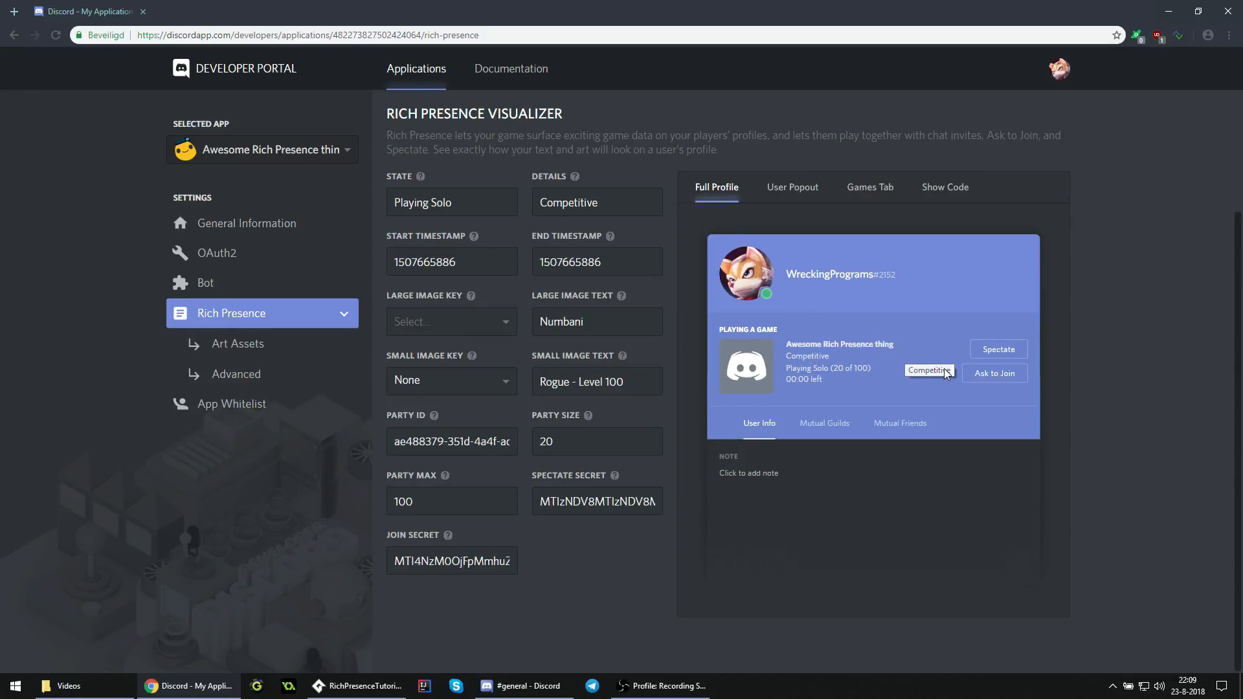
{"action": "mouse_move", "coordinate": [850, 388]}
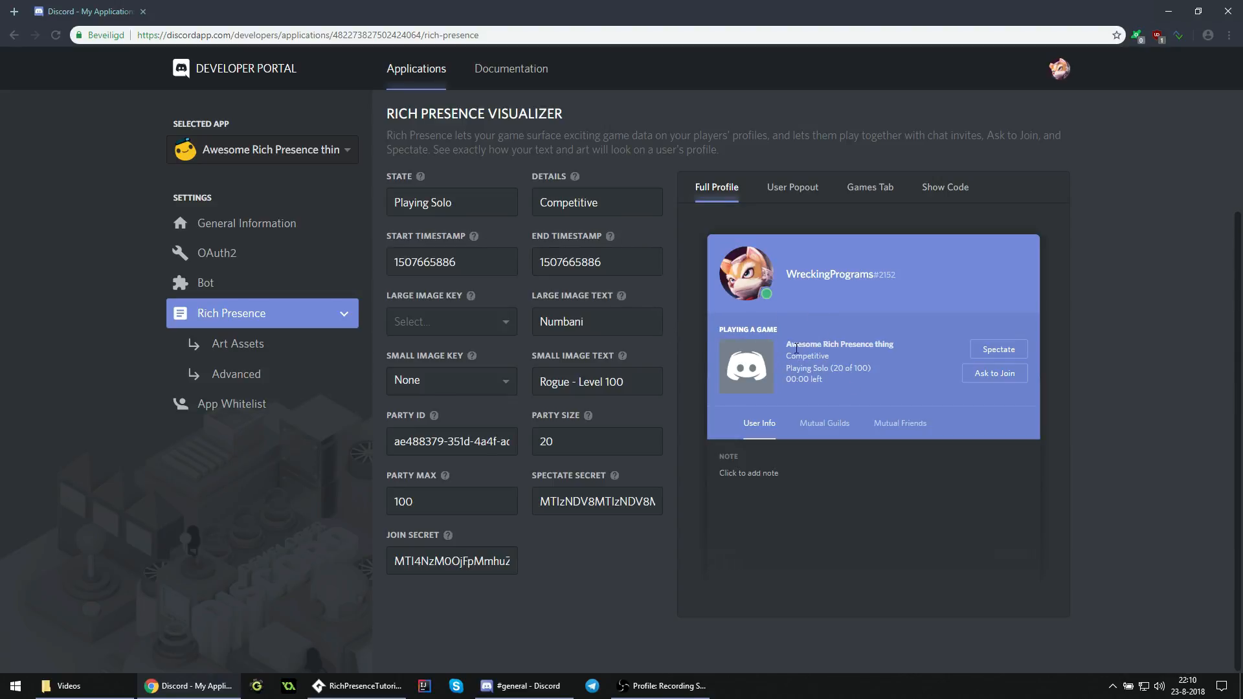
{"action": "mouse_move", "coordinate": [747, 365]}
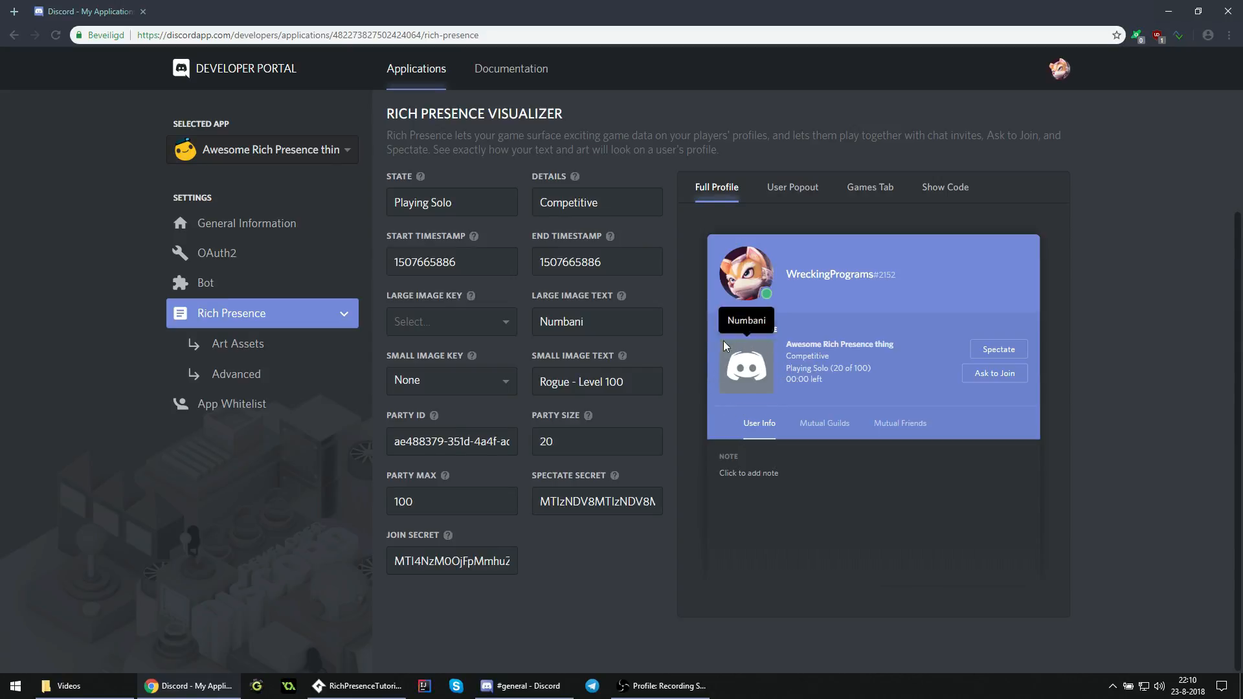
{"action": "mouse_move", "coordinate": [715, 360]}
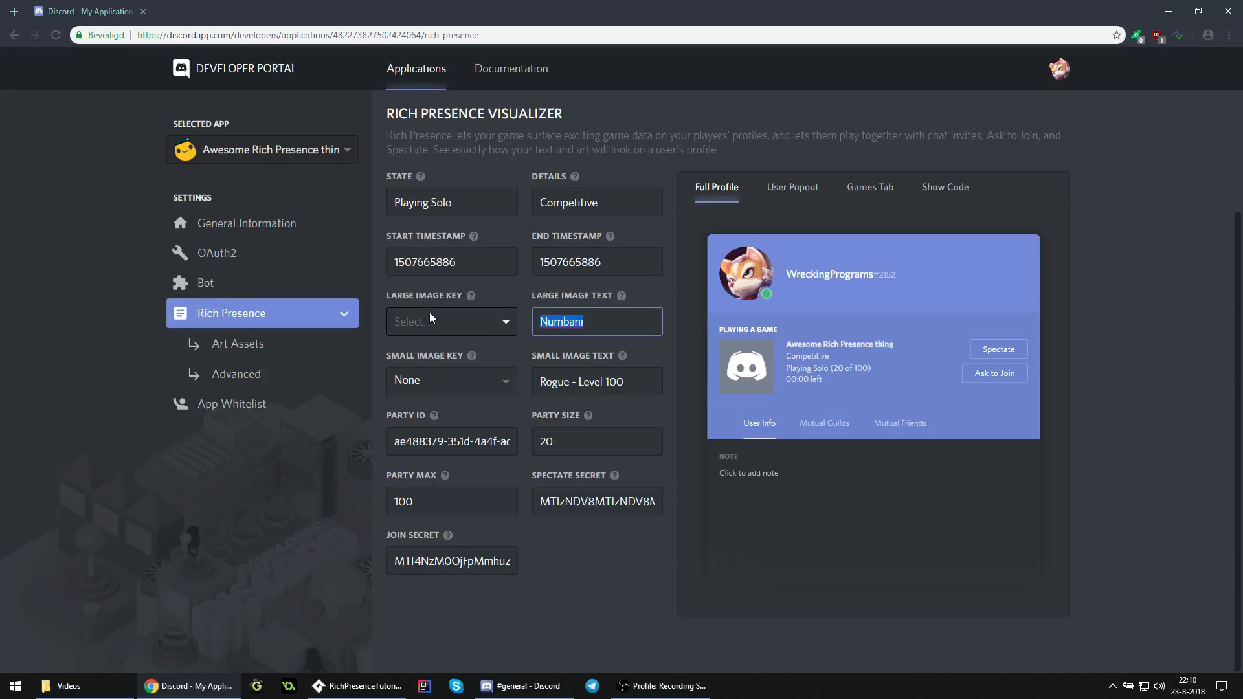
{"action": "type", "text": "Test"}
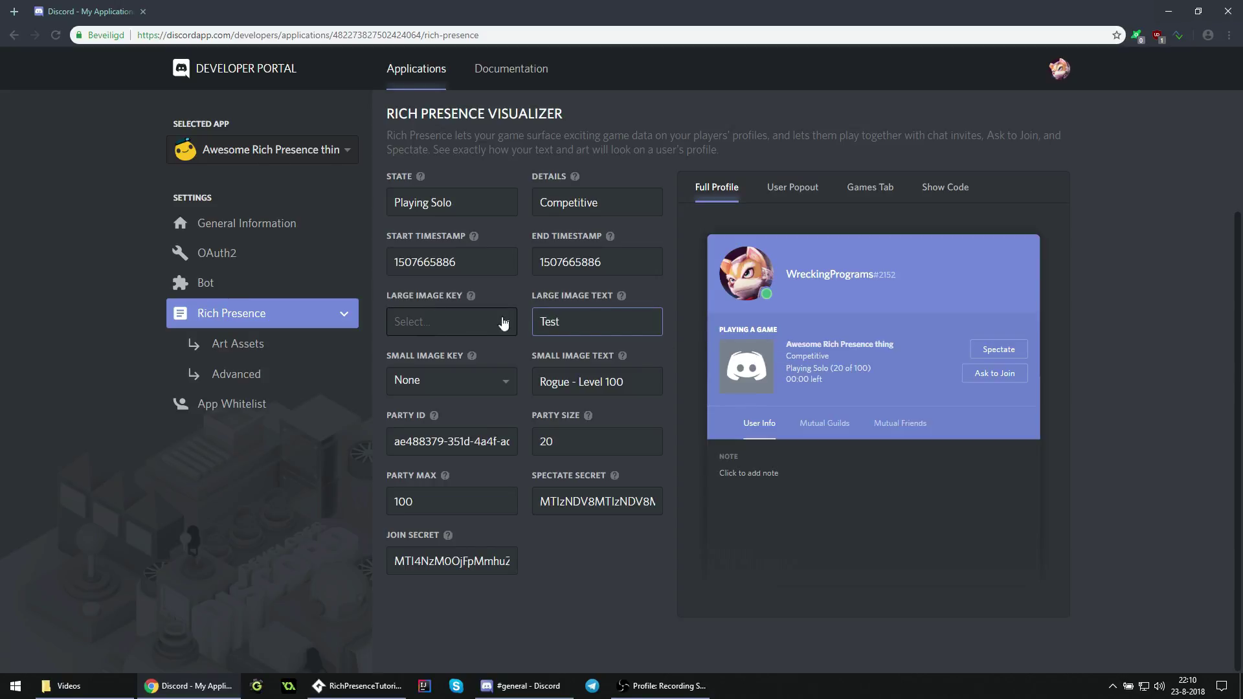
{"action": "mouse_move", "coordinate": [756, 354]}
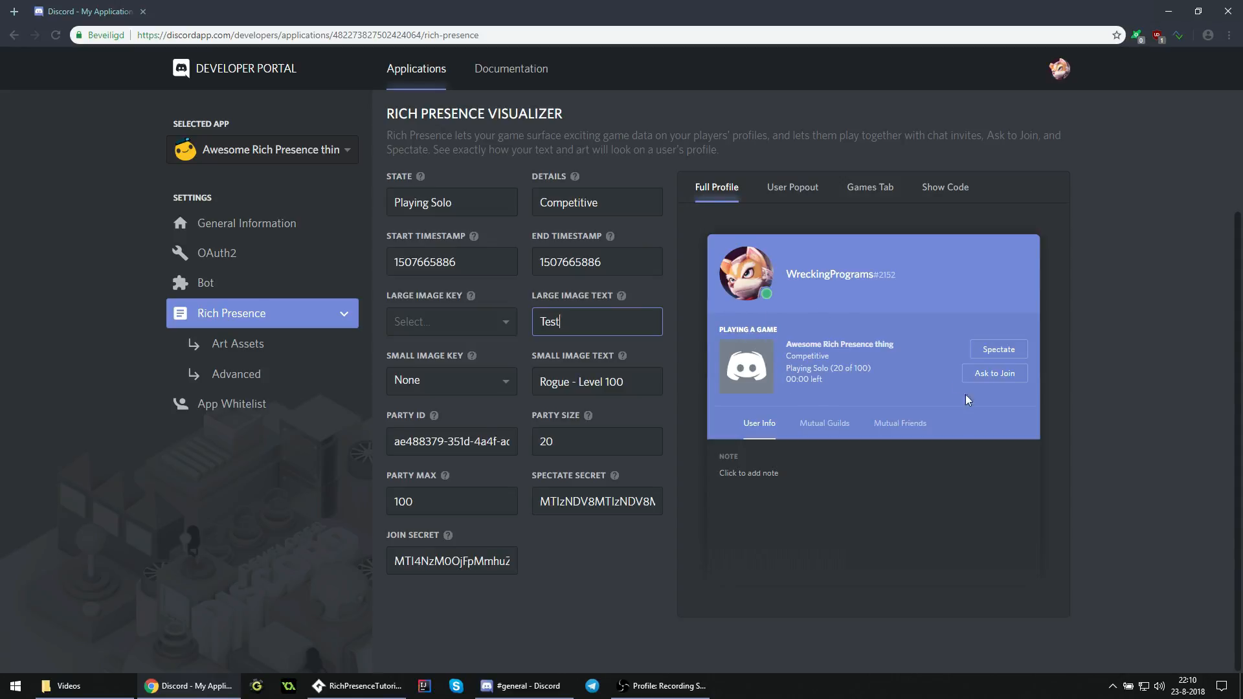
{"action": "mouse_move", "coordinate": [873, 341]}
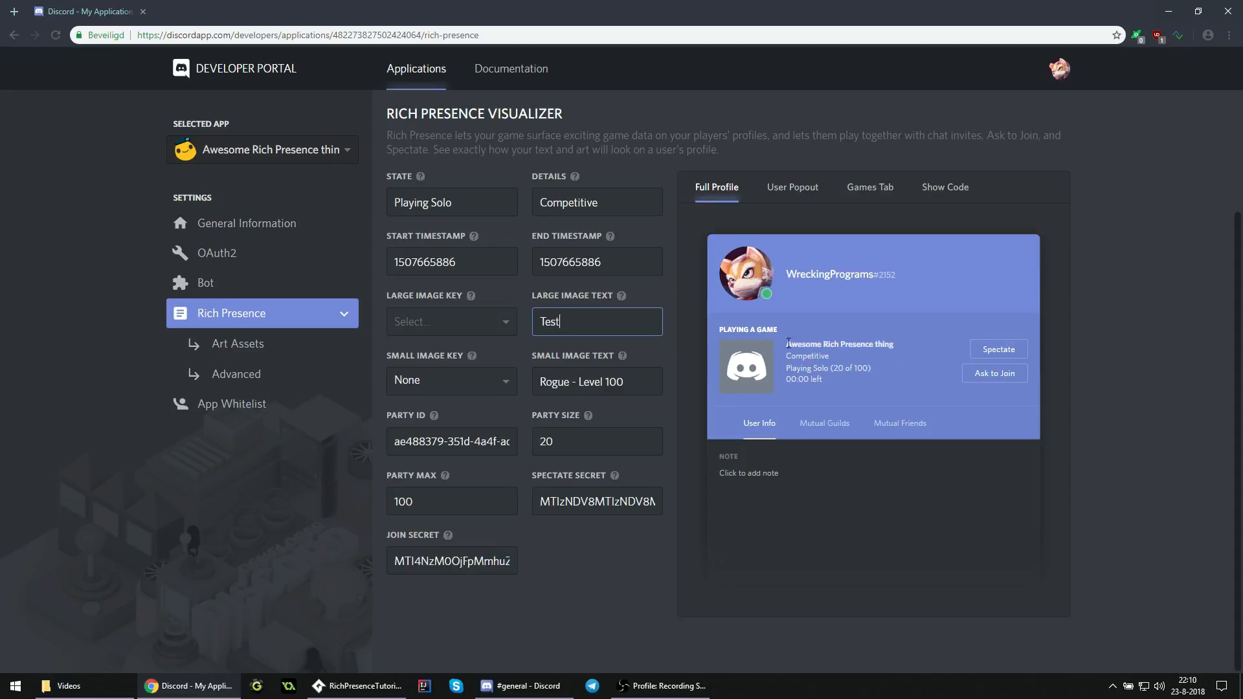
{"action": "mouse_move", "coordinate": [899, 394]}
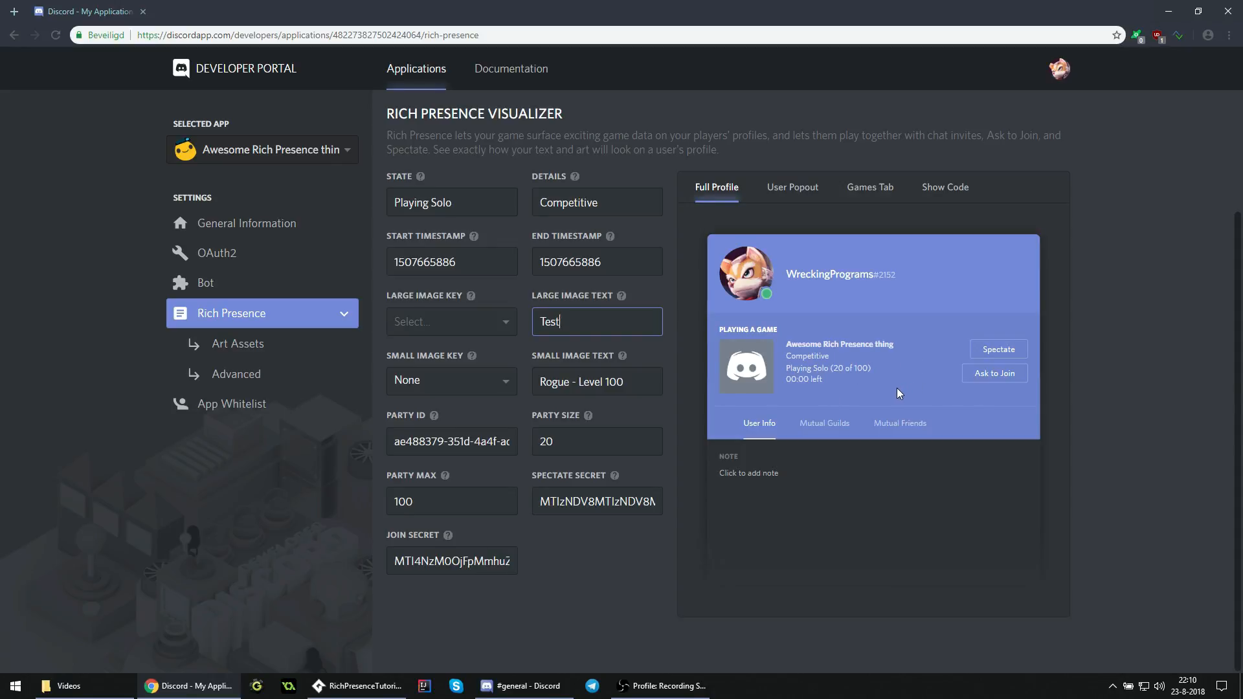
{"action": "mouse_move", "coordinate": [747, 365]}
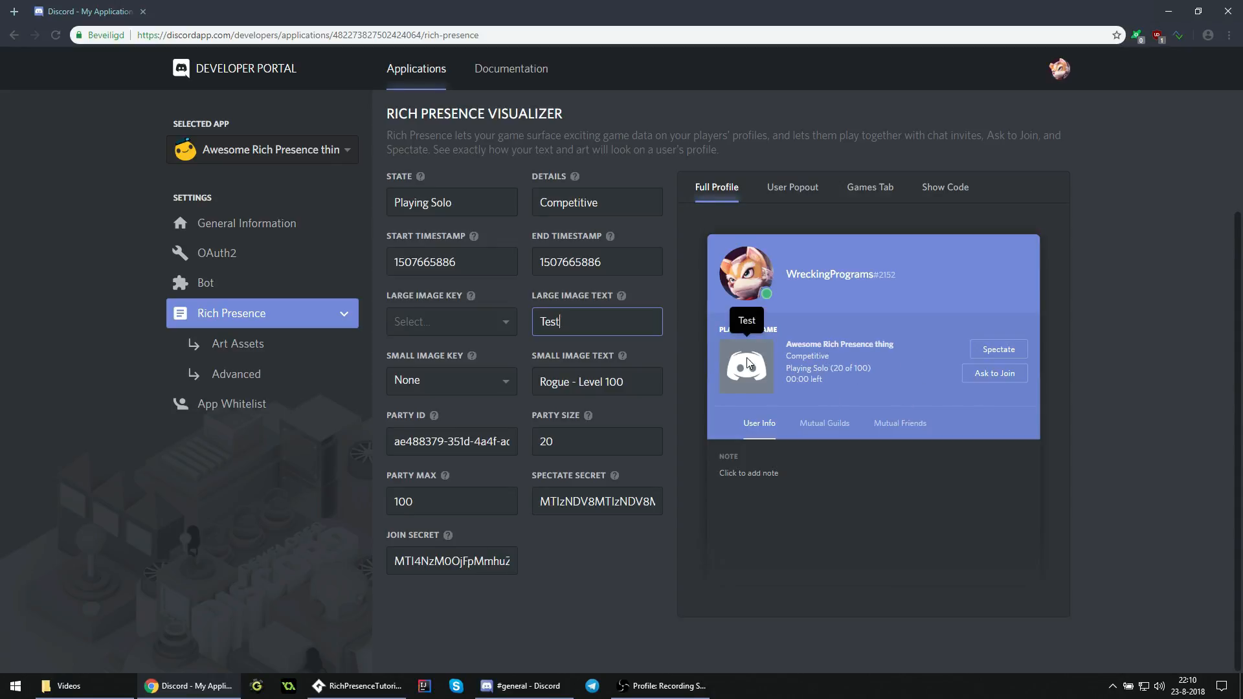
Step: Open the Rich Presence Art Assets page and add the two blob images as assets
{"action": "left_click", "coordinate": [238, 343]}
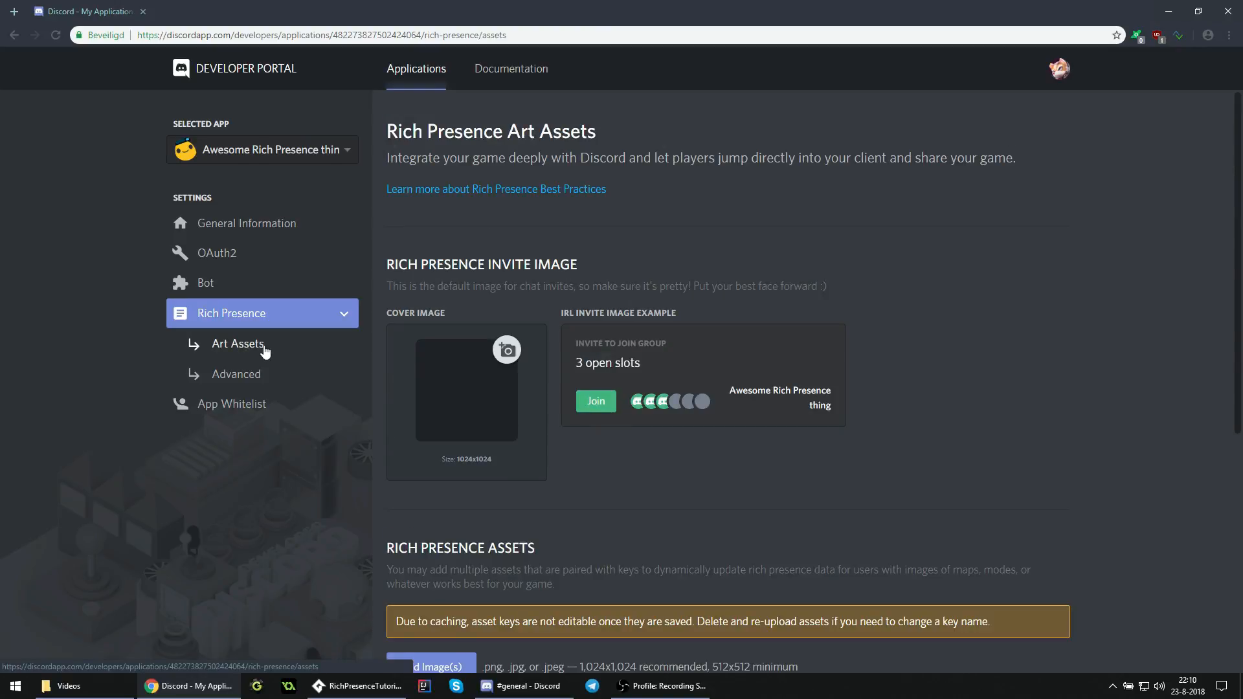
{"action": "scroll", "scroll_direction": "down", "scroll_amount": 3}
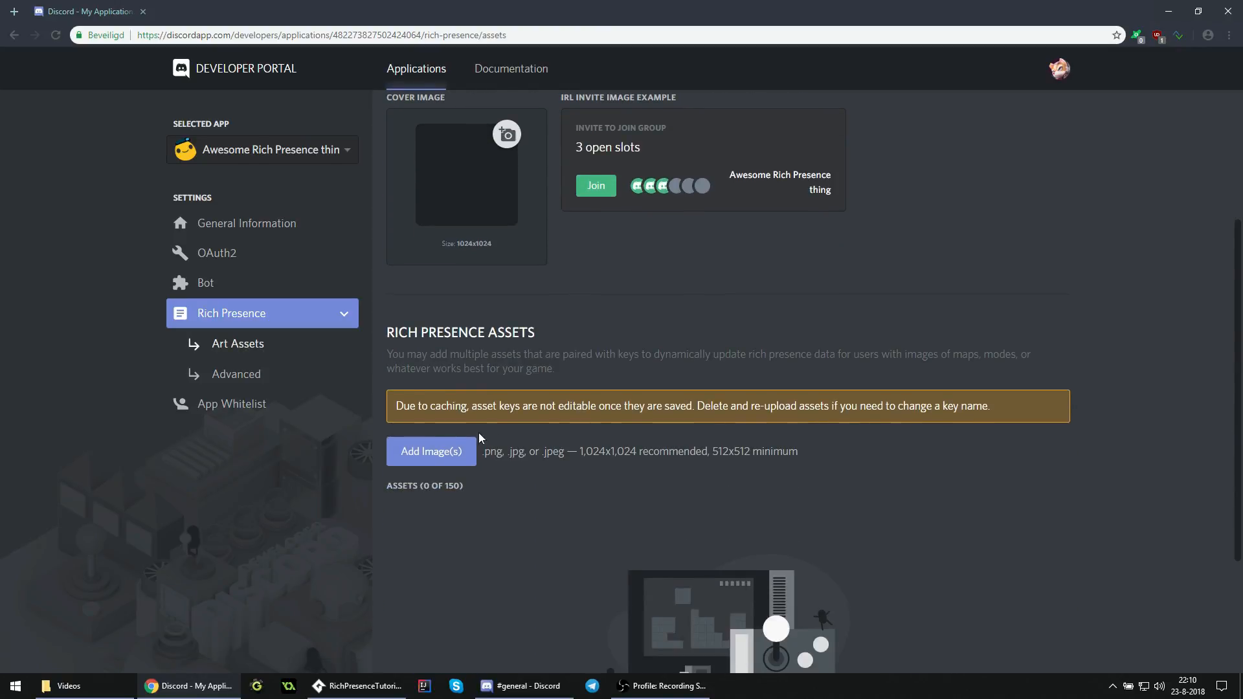
{"action": "left_click", "coordinate": [430, 452]}
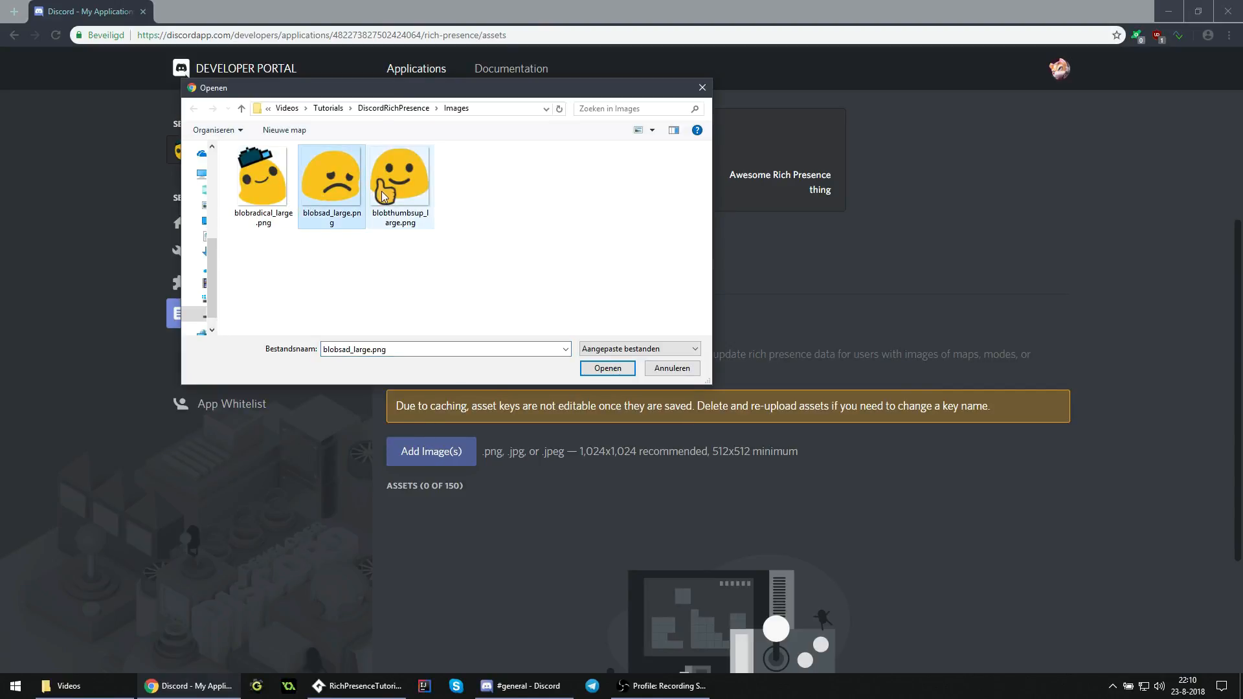
{"action": "left_click", "coordinate": [607, 368]}
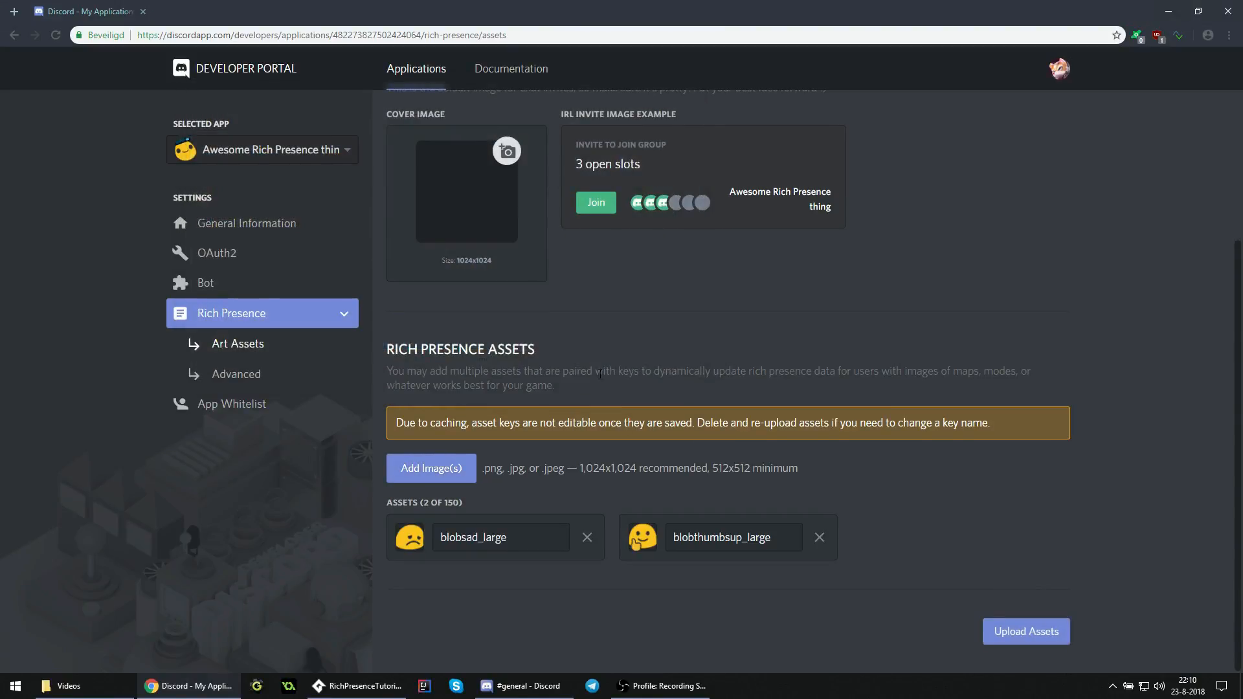
Step: Rename the assets to happy and main, add blobradical as a third, and upload them
{"action": "double_click", "coordinate": [501, 537]}
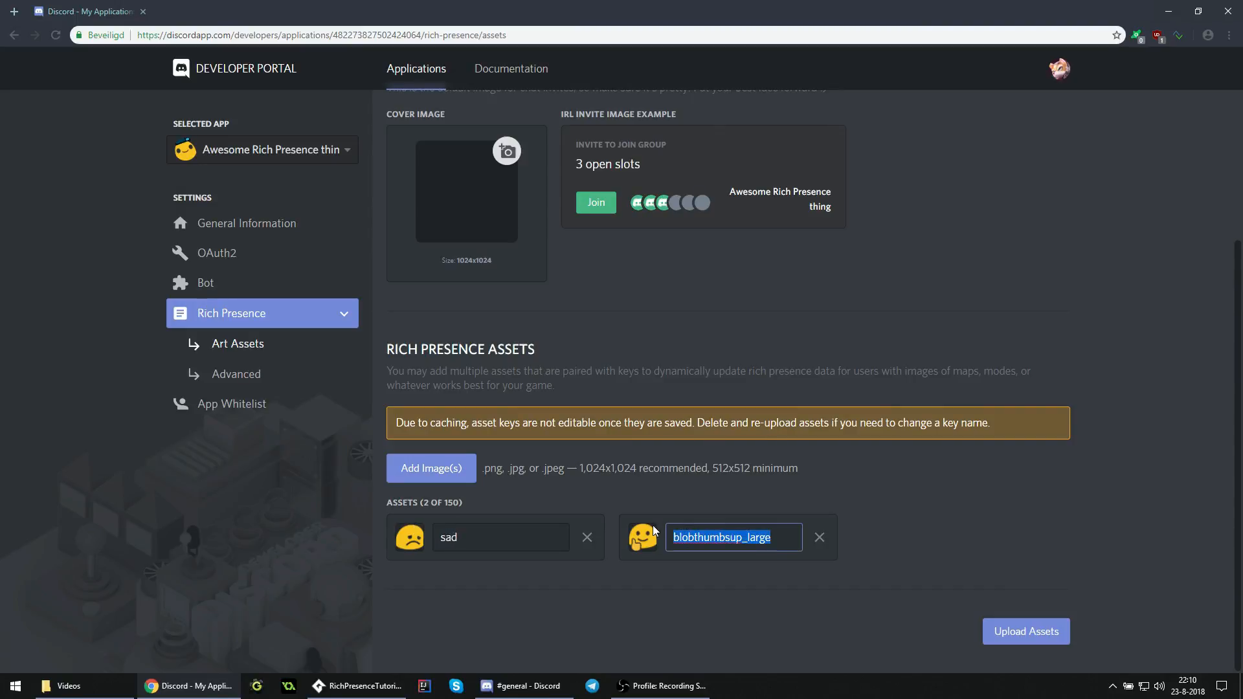
{"action": "type", "text": "happy"}
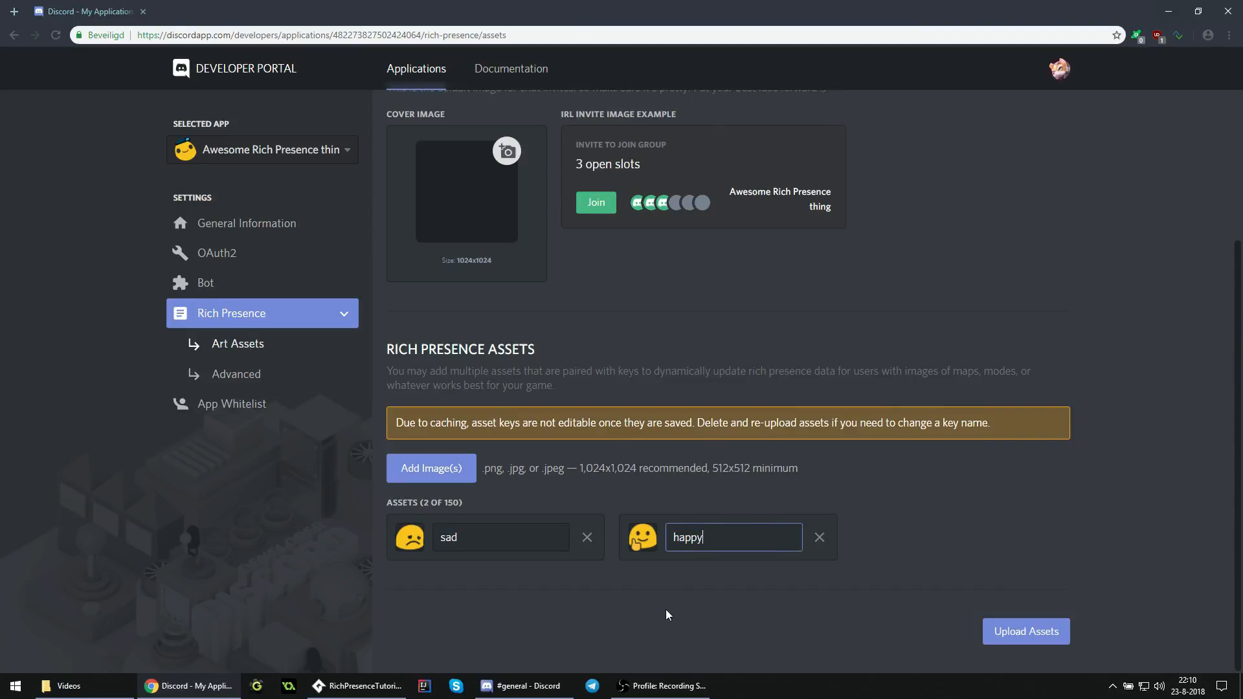
{"action": "left_click", "coordinate": [431, 468]}
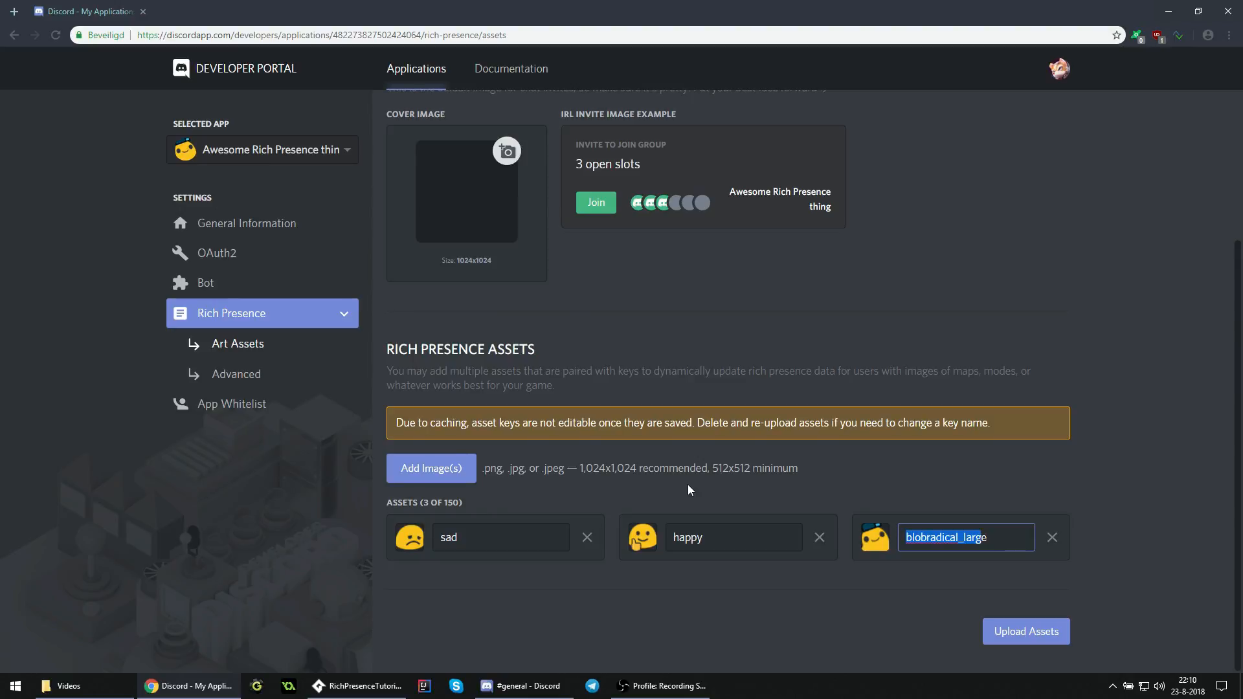
{"action": "type", "text": "main"}
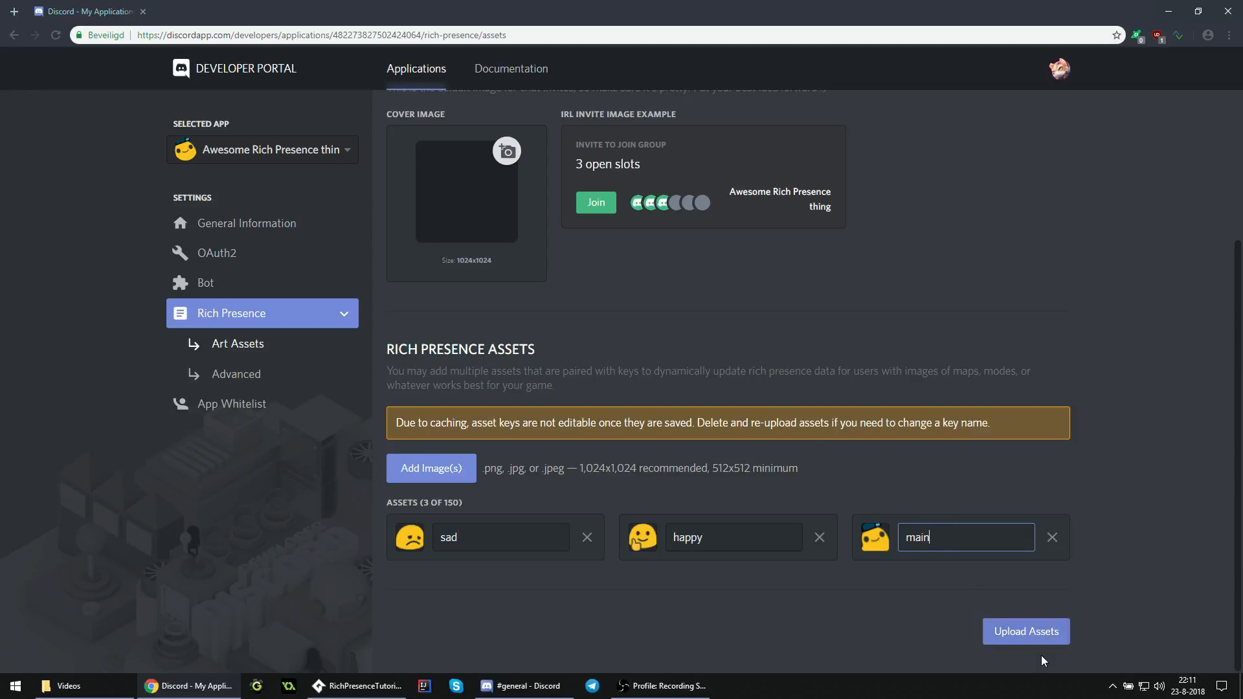
{"action": "mouse_move", "coordinate": [1012, 636]}
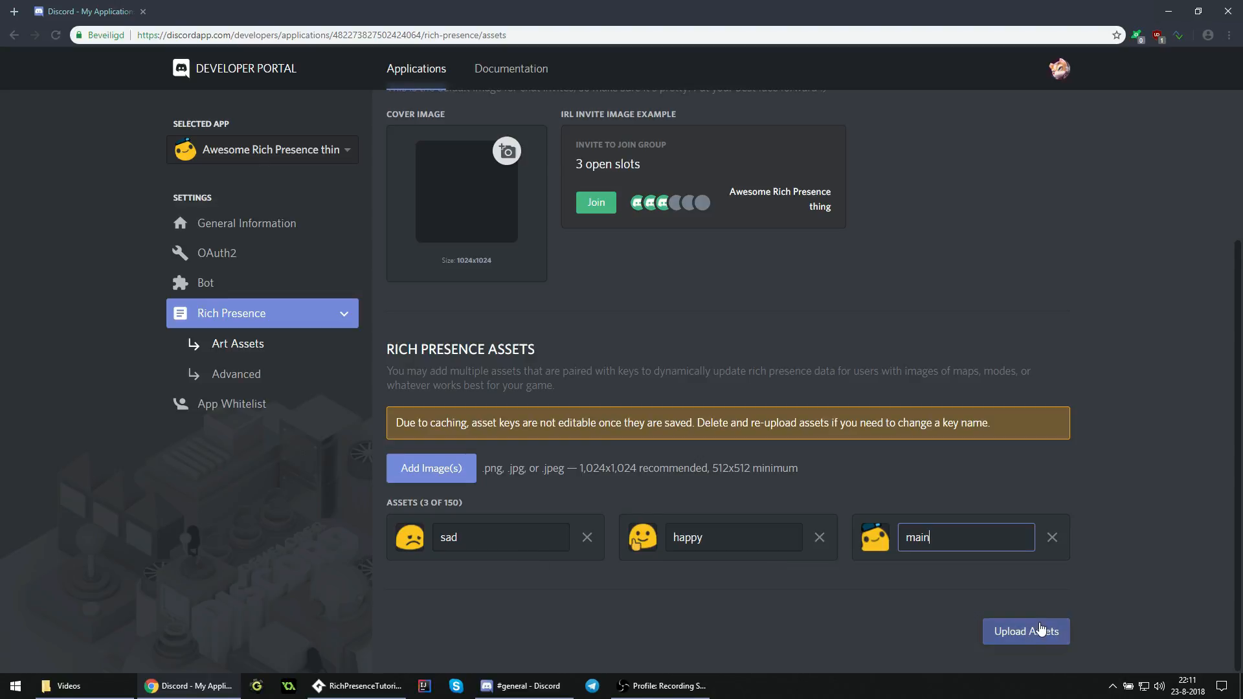
{"action": "left_click", "coordinate": [1026, 631]}
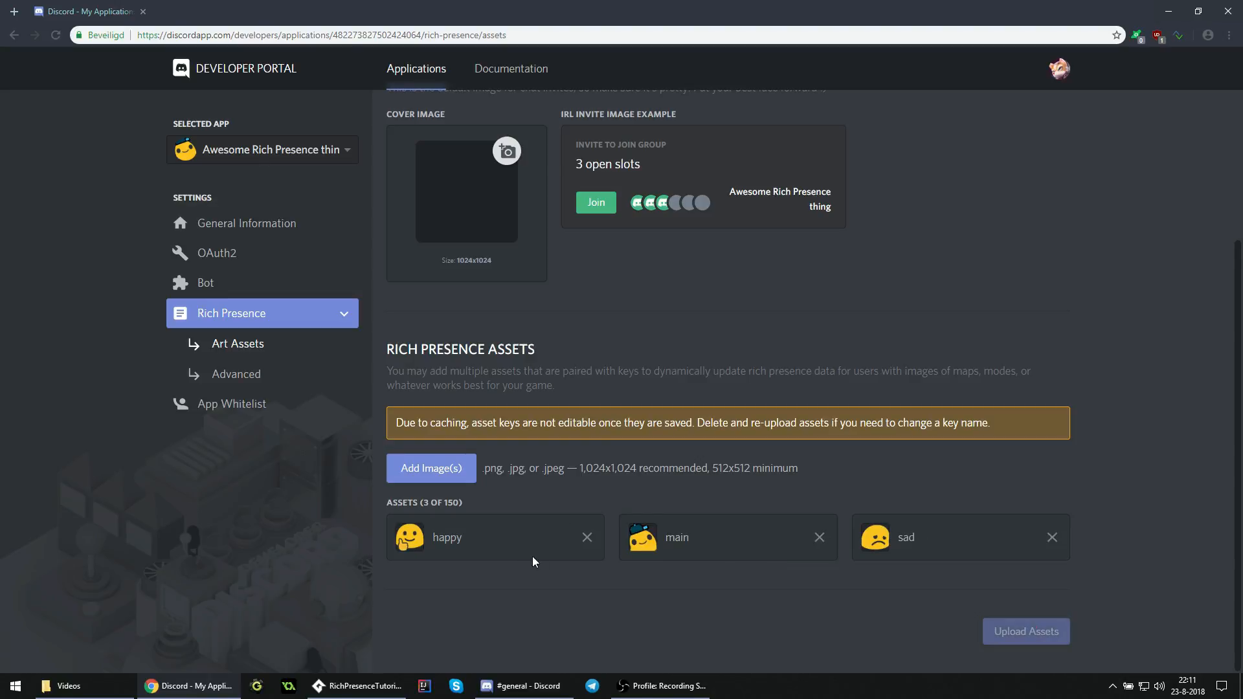
{"action": "mouse_move", "coordinate": [287, 279]}
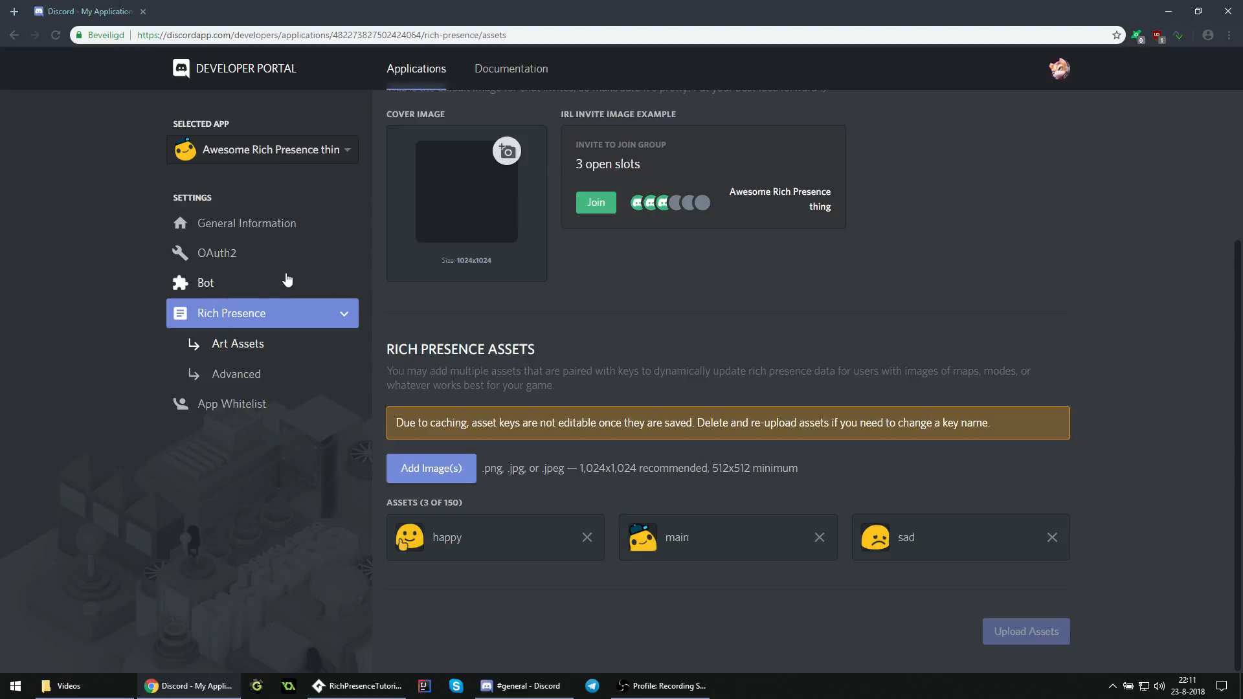
{"action": "mouse_move", "coordinate": [257, 320]}
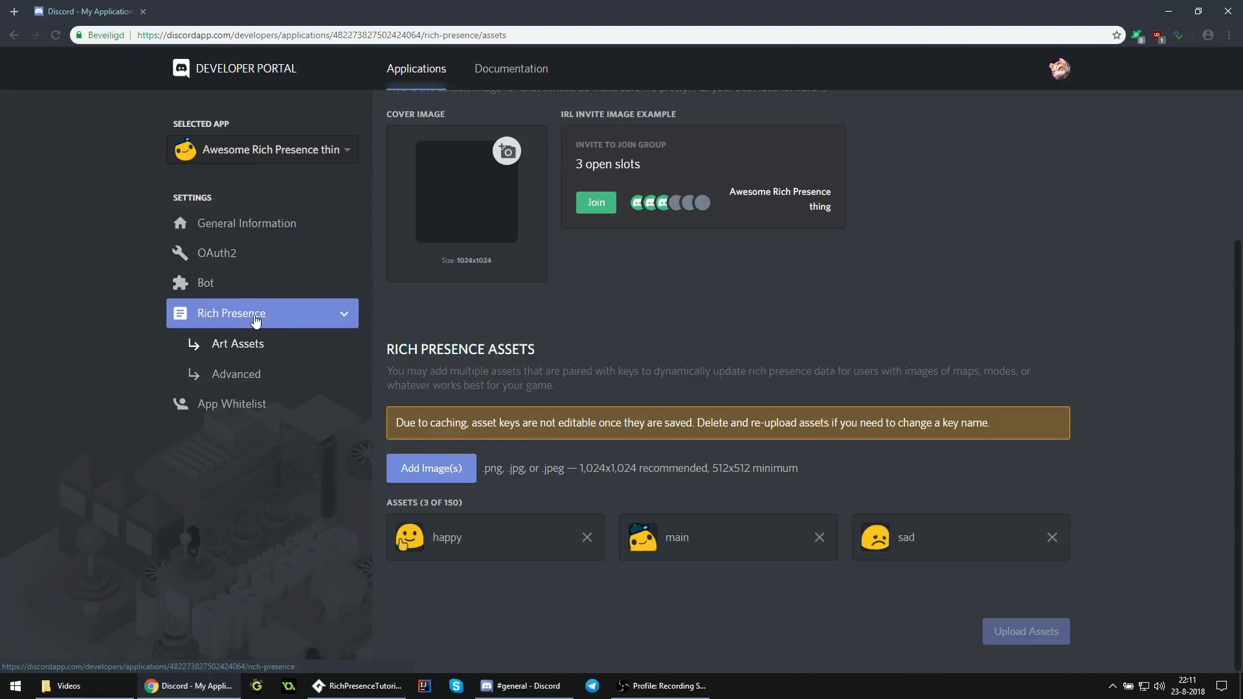
Step: Open the Rich Presence visualizer and choose main as the Large Image Key
{"action": "left_click", "coordinate": [231, 313]}
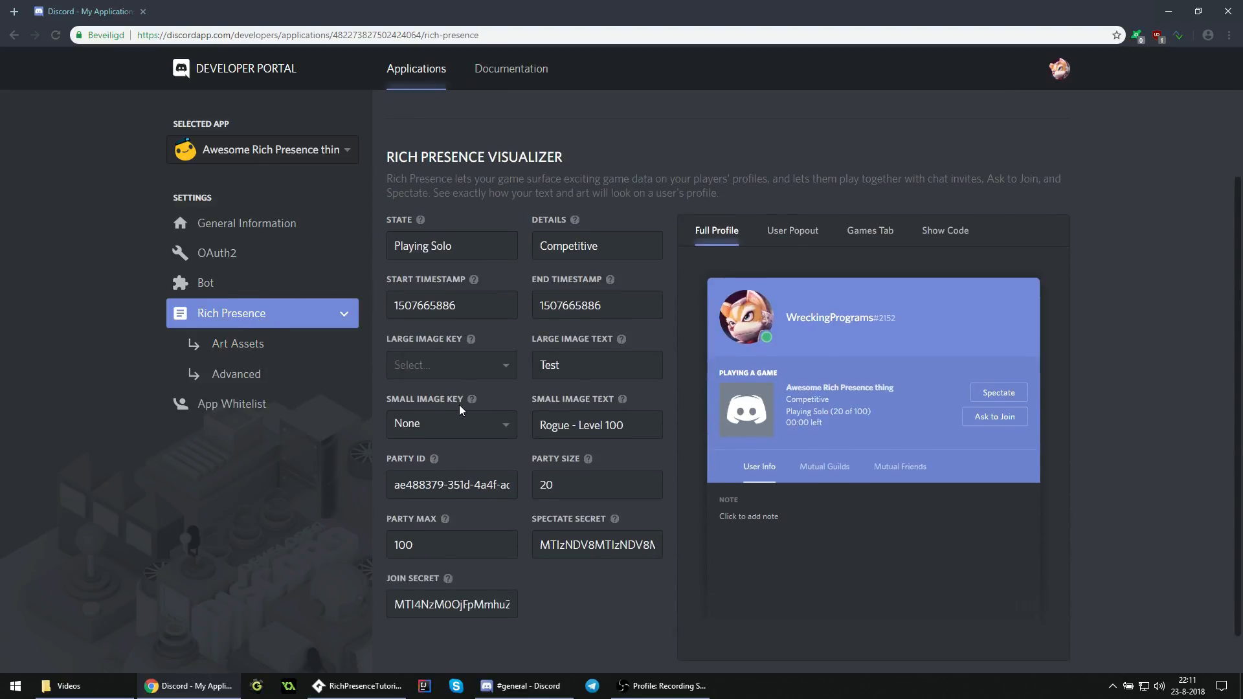
{"action": "left_click", "coordinate": [452, 365]}
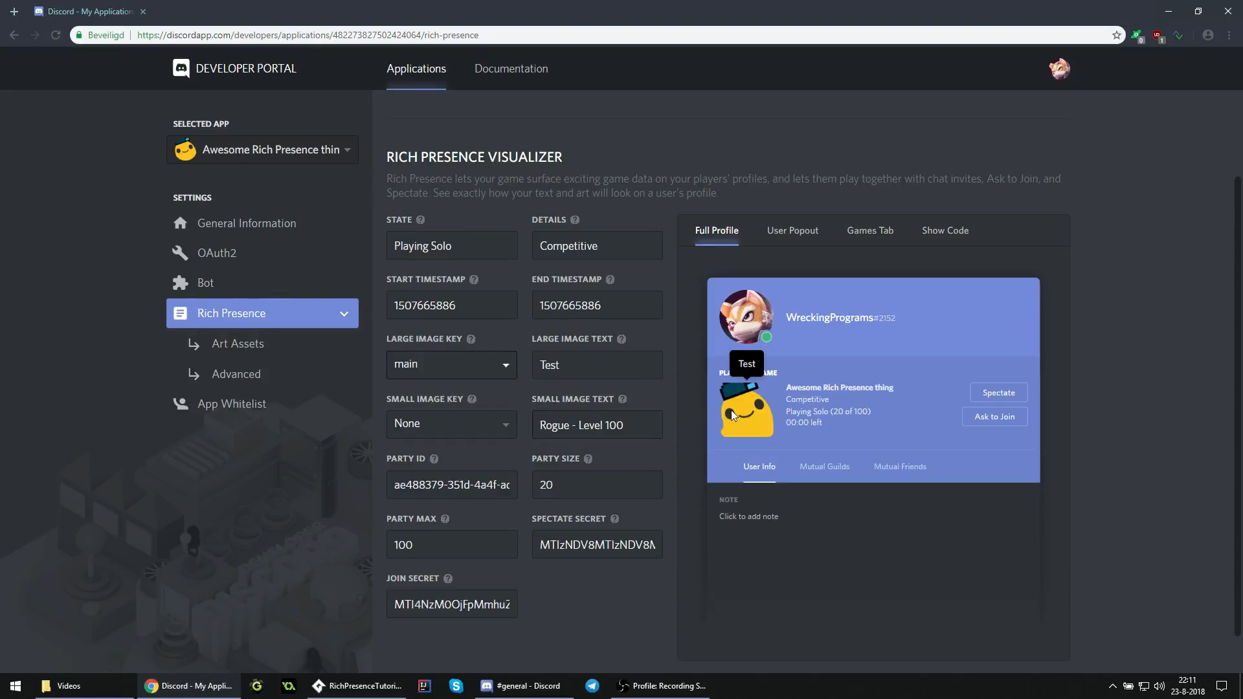
{"action": "mouse_move", "coordinate": [708, 458]}
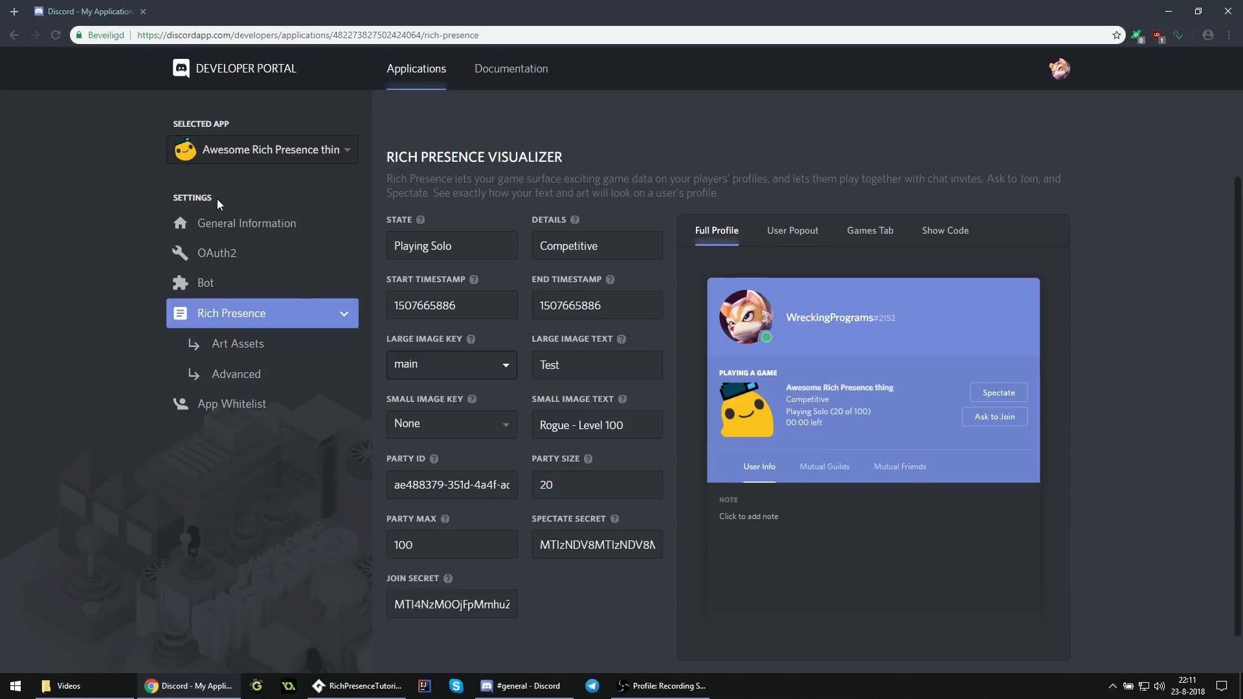
{"action": "mouse_move", "coordinate": [916, 394]}
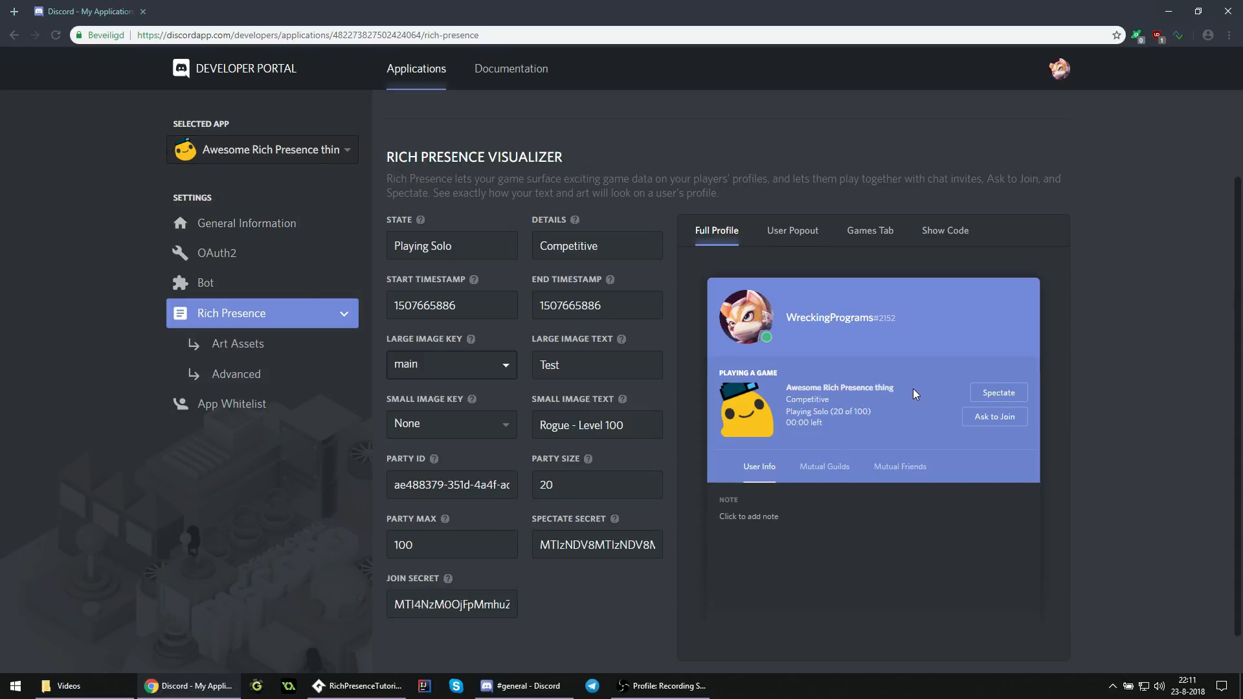
{"action": "mouse_move", "coordinate": [898, 387]}
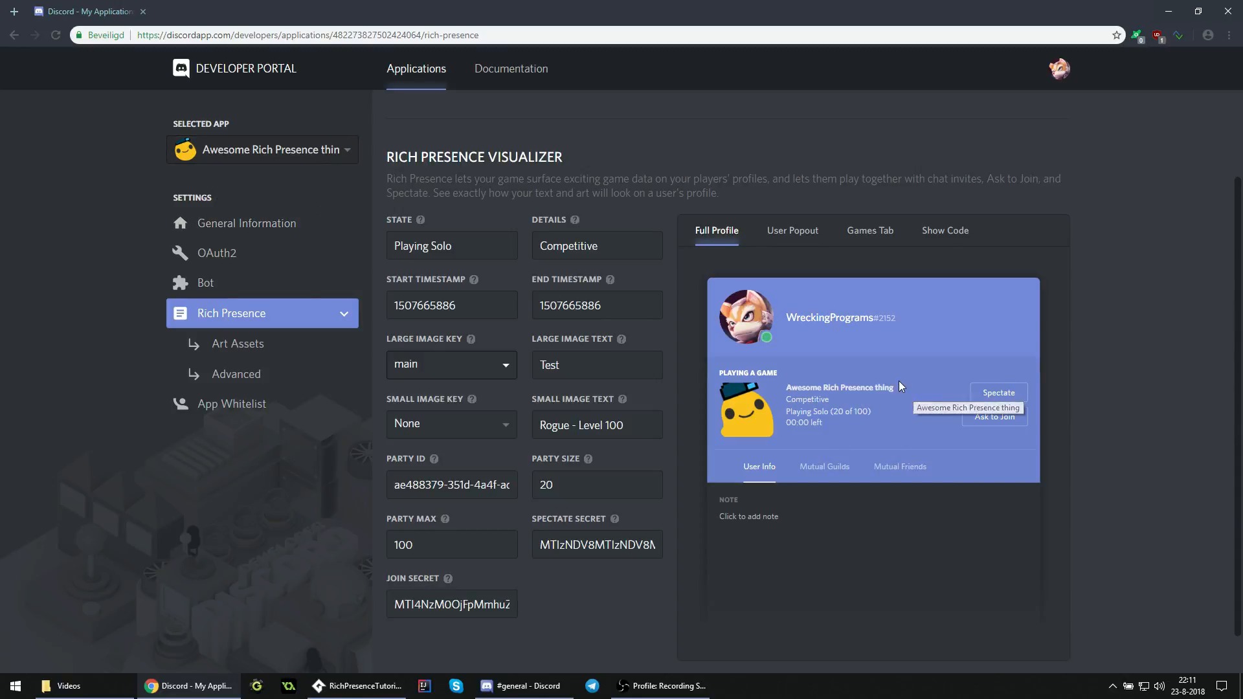
{"action": "mouse_move", "coordinate": [790, 409]}
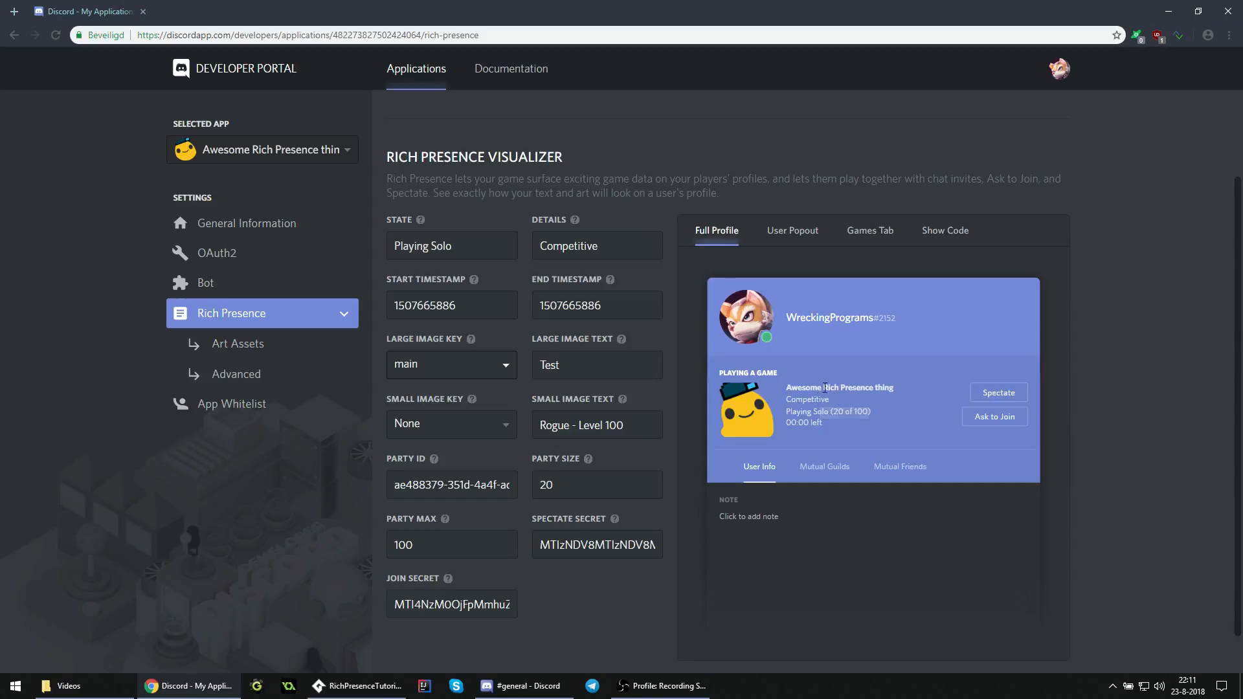
Step: Replace the Details text 'Competitive' with 'Not doing anything' in the visualizer
{"action": "left_click", "coordinate": [597, 245]}
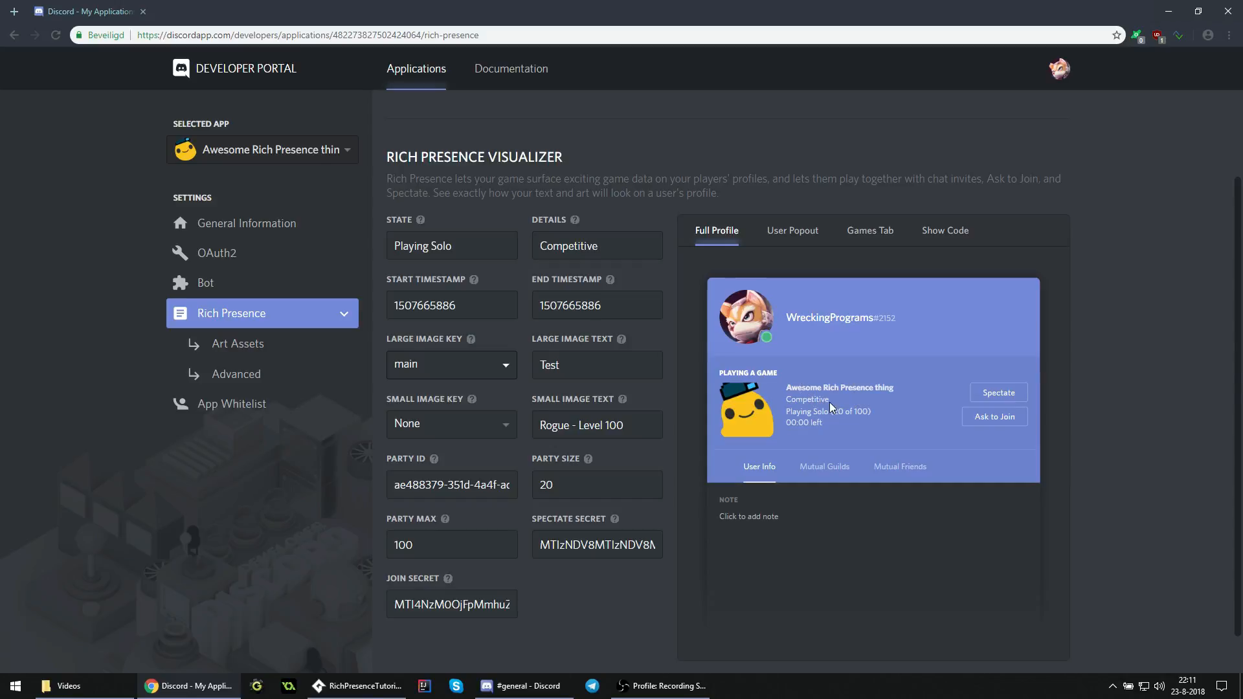
{"action": "double_click", "coordinate": [569, 246]}
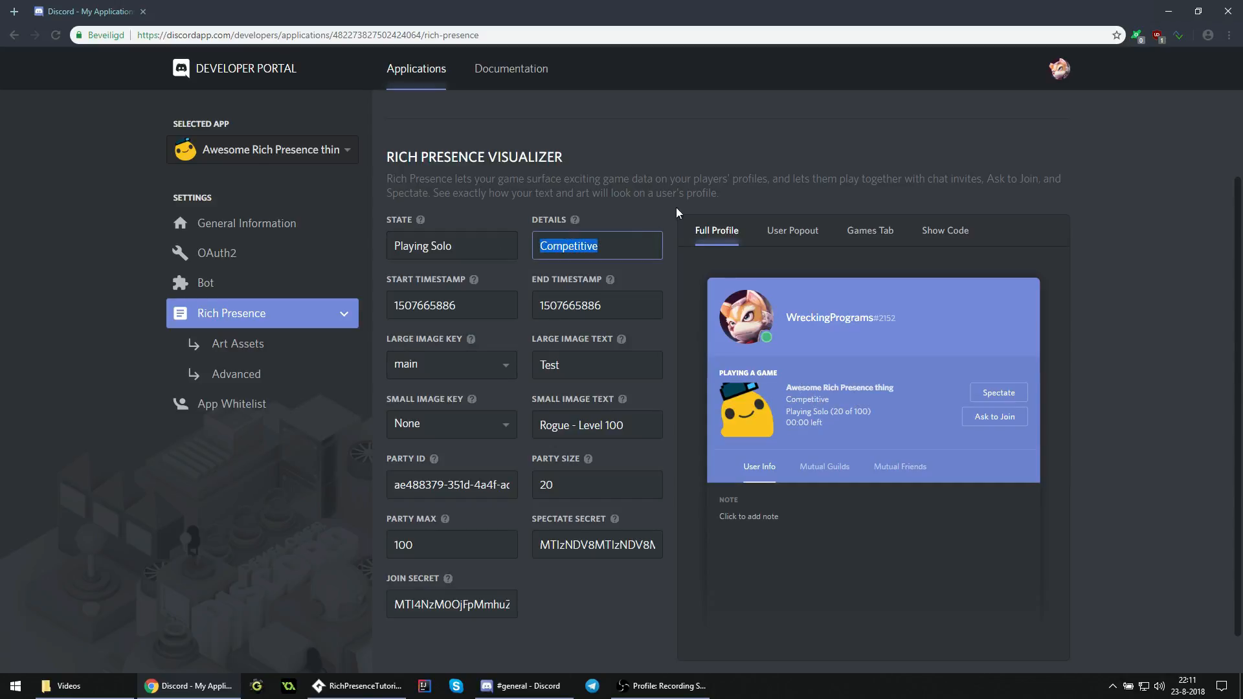
{"action": "type", "text": "Not doing a"}
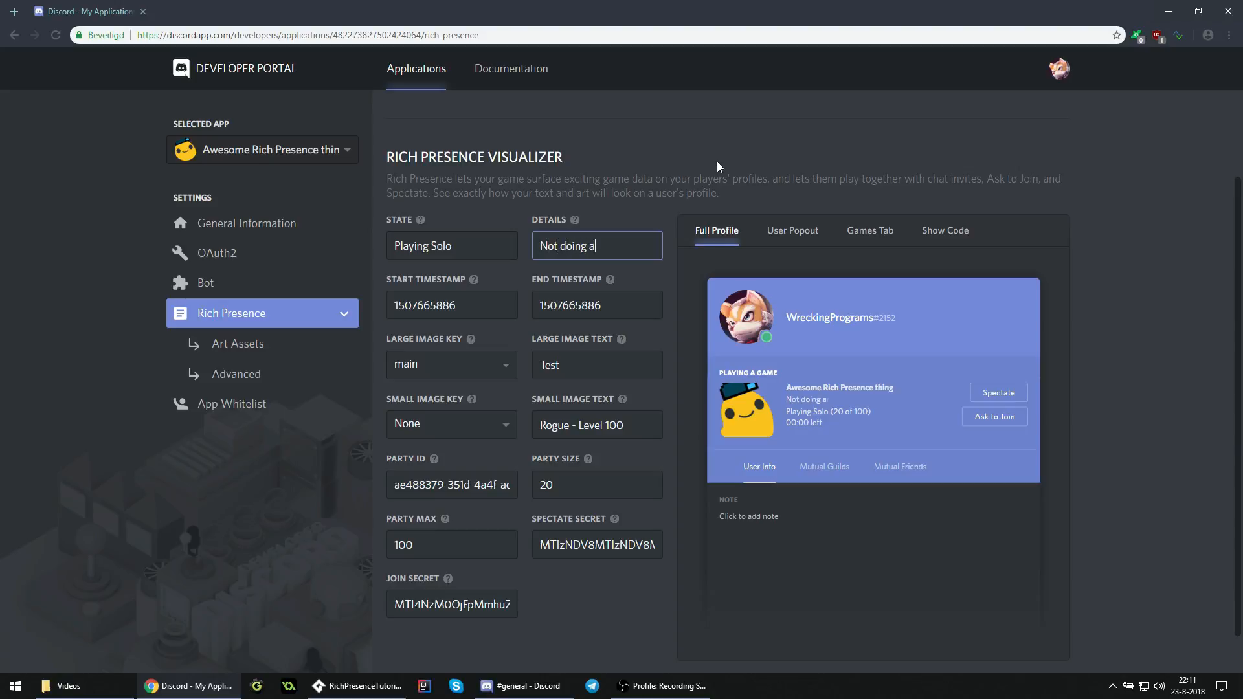
{"action": "type", "text": "nything"}
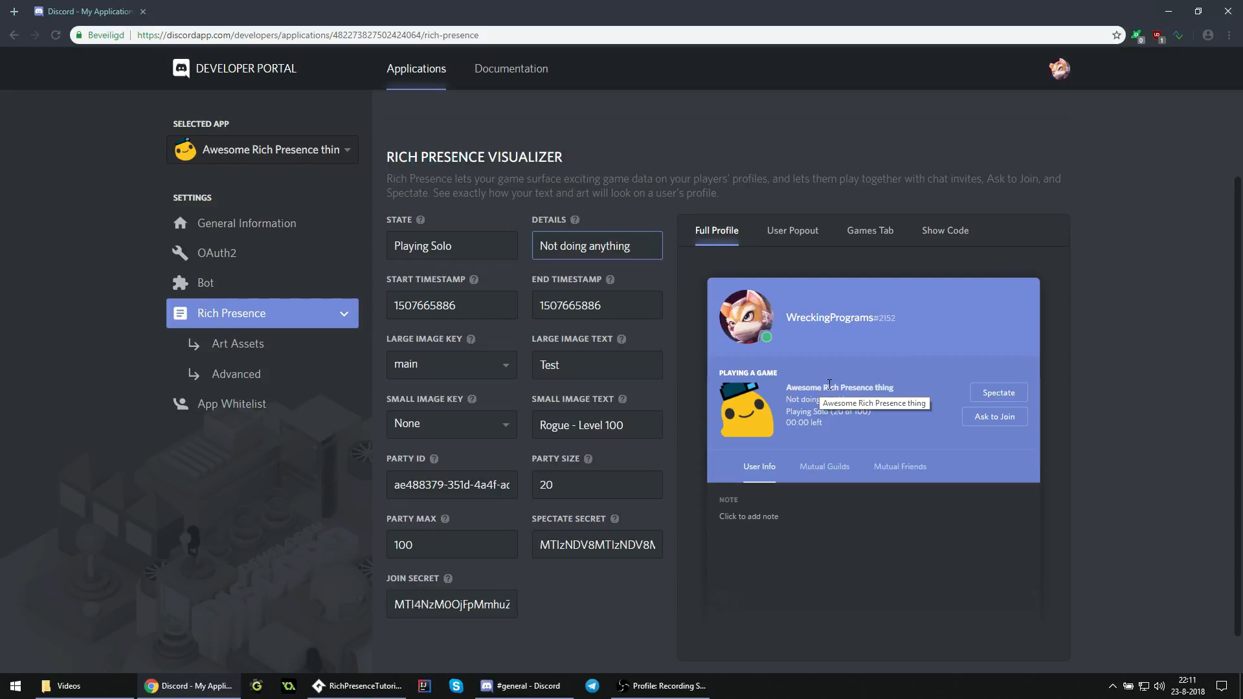
{"action": "mouse_move", "coordinate": [805, 412]}
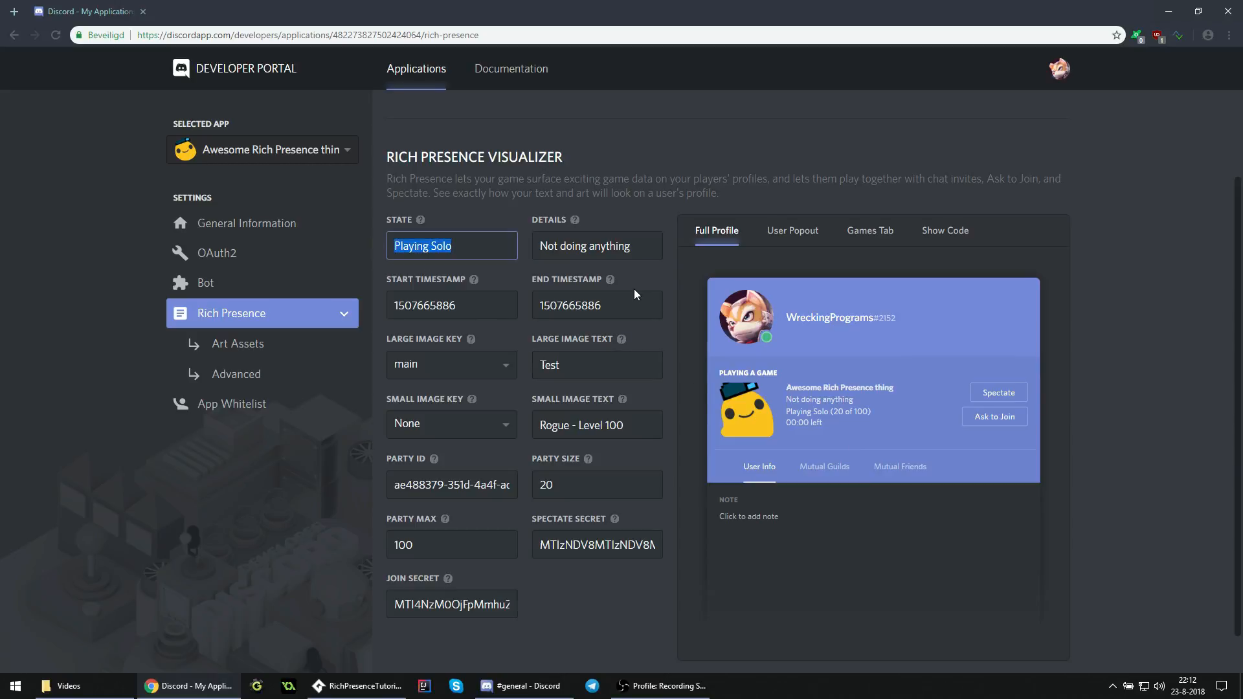
Step: Enter 'Whatever' as the State text, correcting a typo, then return to GameMaker
{"action": "type", "text": "Whatecer"}
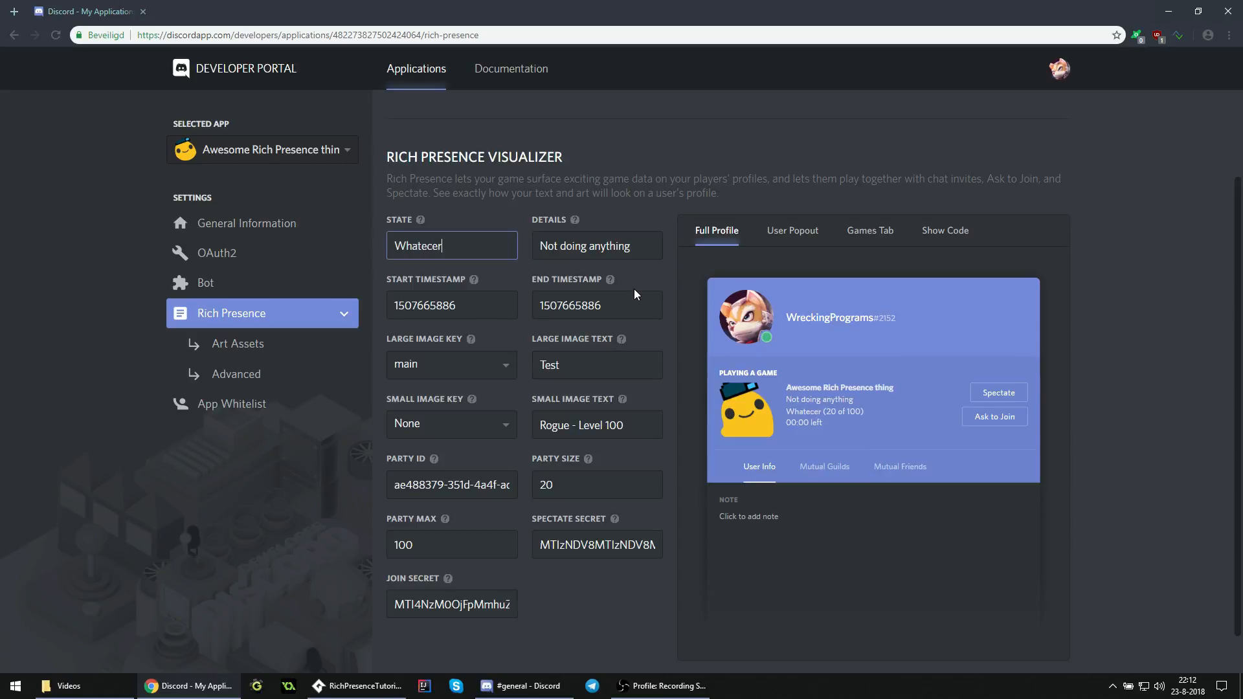
{"action": "type", "text": "Whatever"}
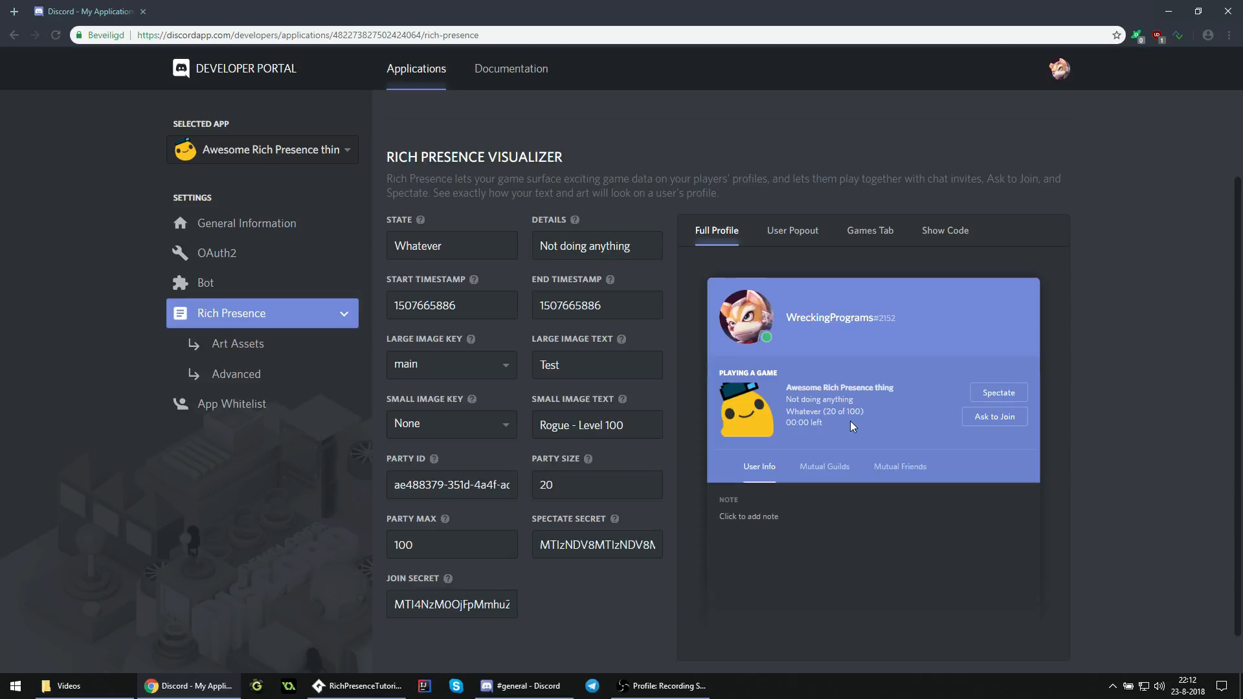
{"action": "mouse_move", "coordinate": [865, 413]}
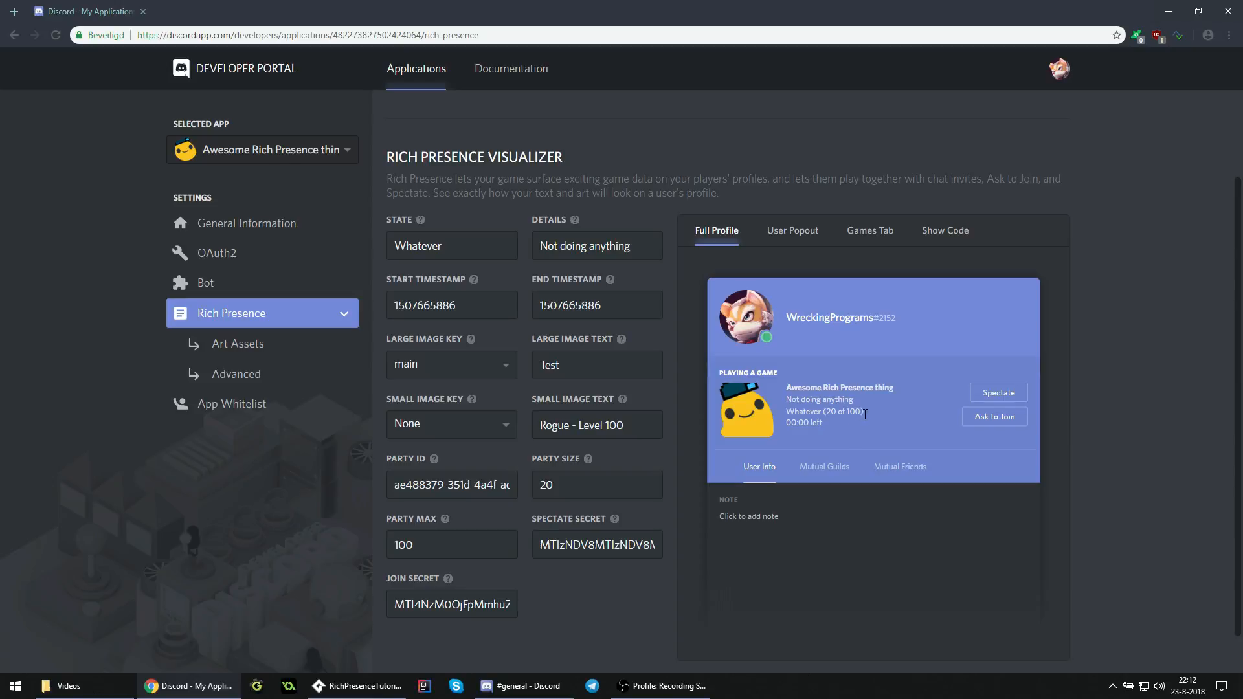
{"action": "mouse_move", "coordinate": [871, 417]}
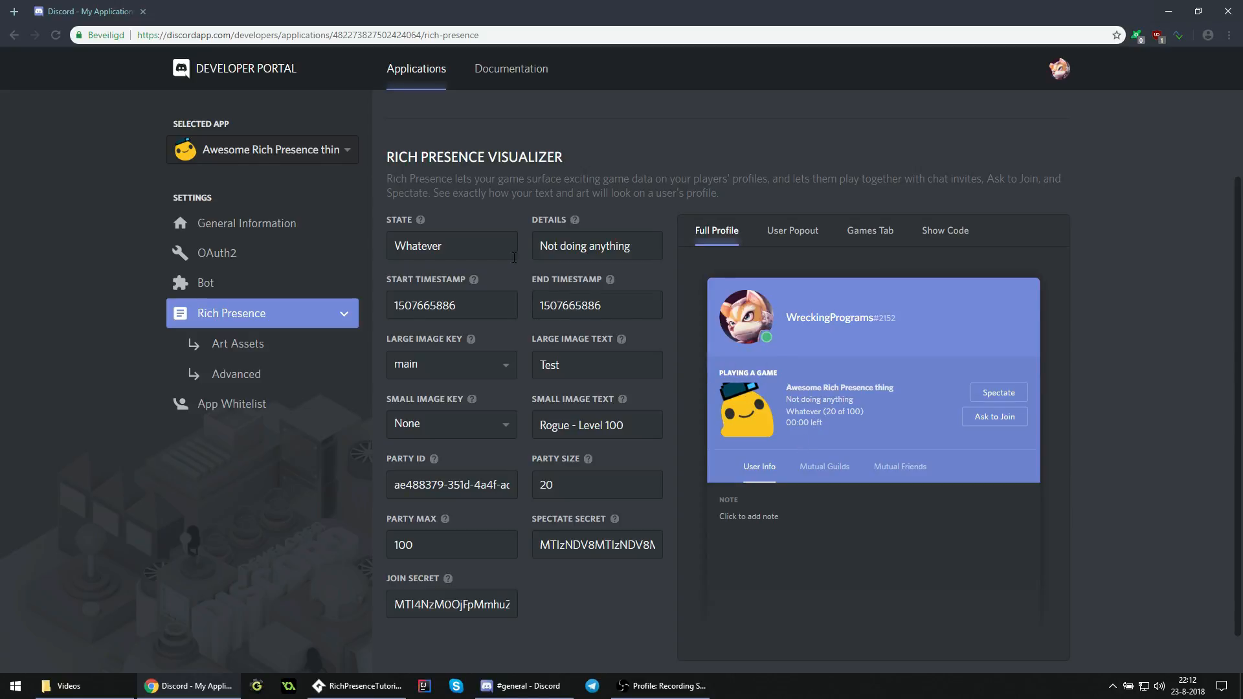
{"action": "mouse_move", "coordinate": [473, 280]}
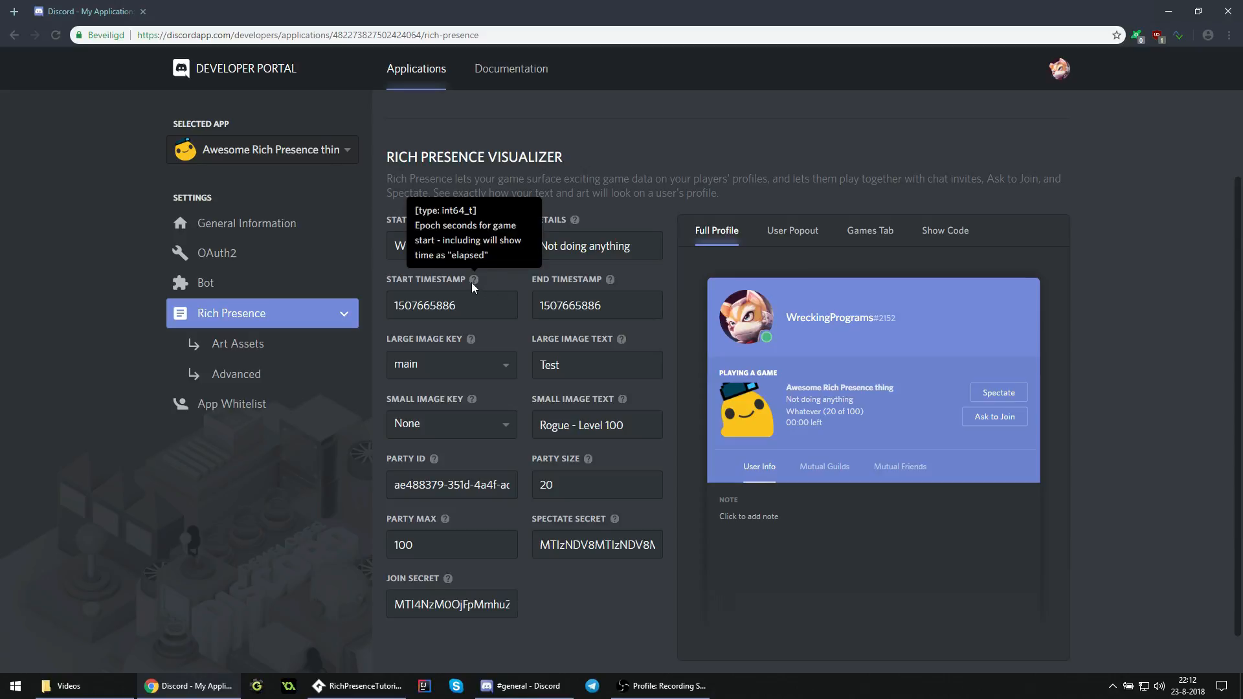
{"action": "mouse_move", "coordinate": [476, 309]}
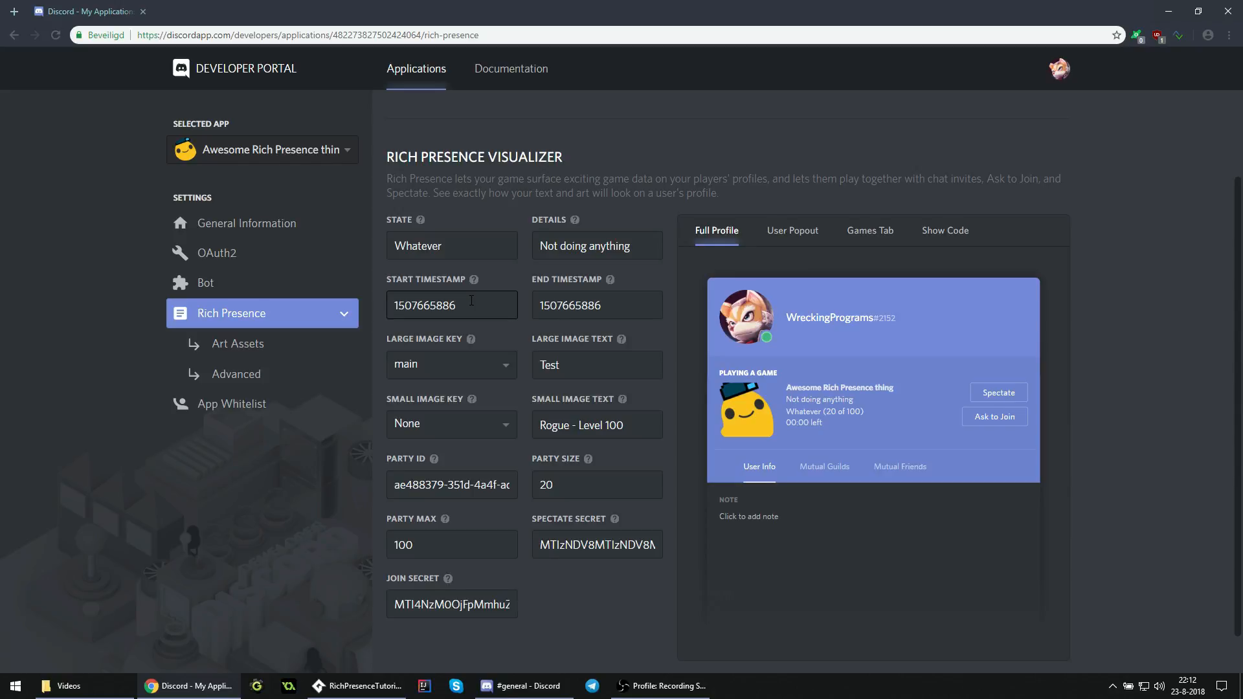
{"action": "left_click", "coordinate": [358, 686]}
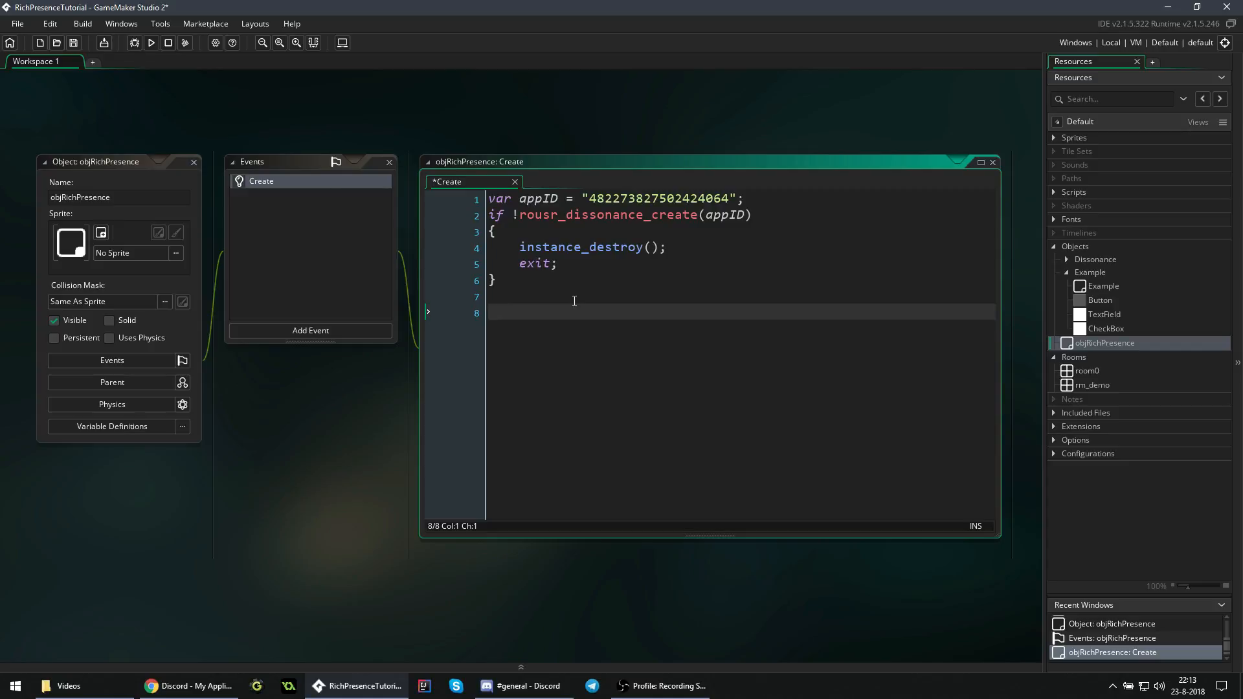
Step: Start the rousr_dissonance_set_large_image call on line 8, checking asset names in the portal
{"action": "type", "text": "rousr_di"}
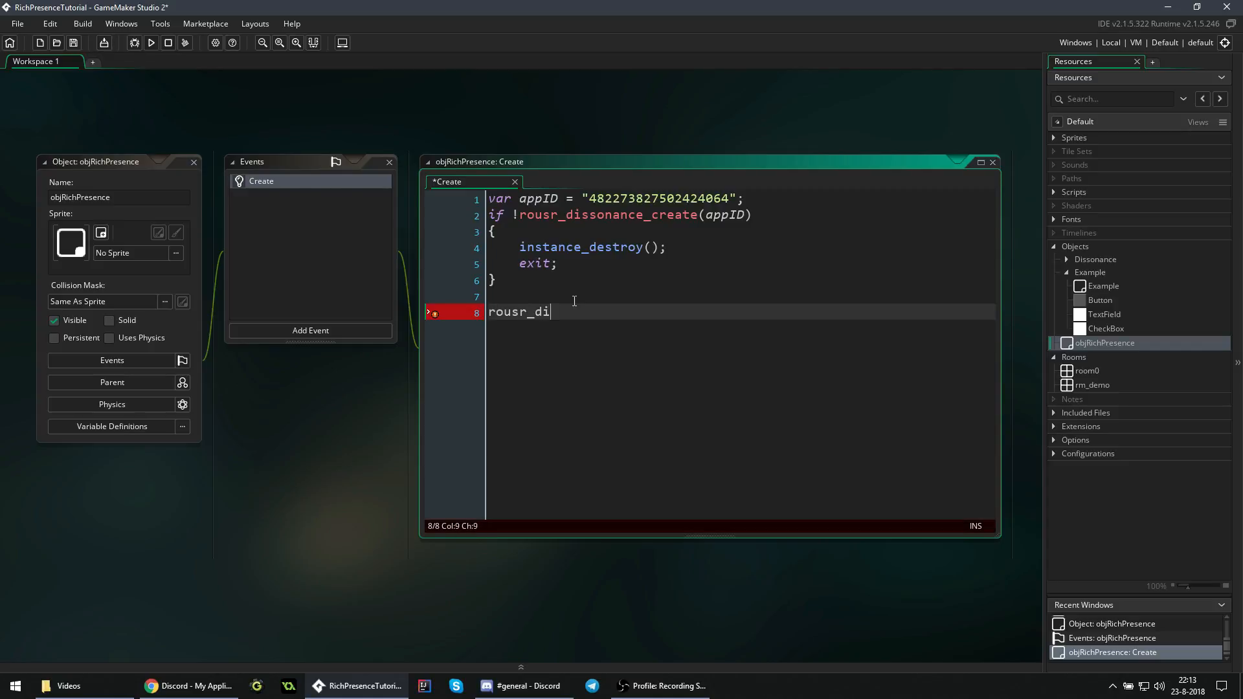
{"action": "type", "text": "ssonance_set_1"}
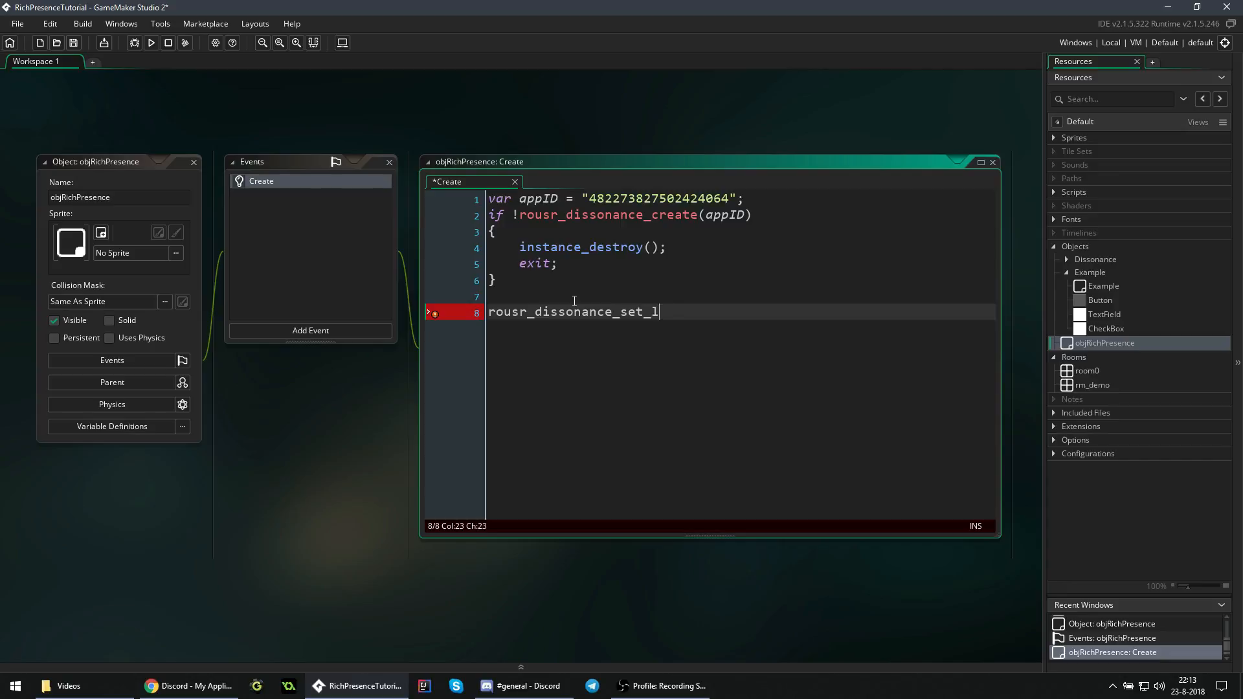
{"action": "type", "text": "arge_image("}
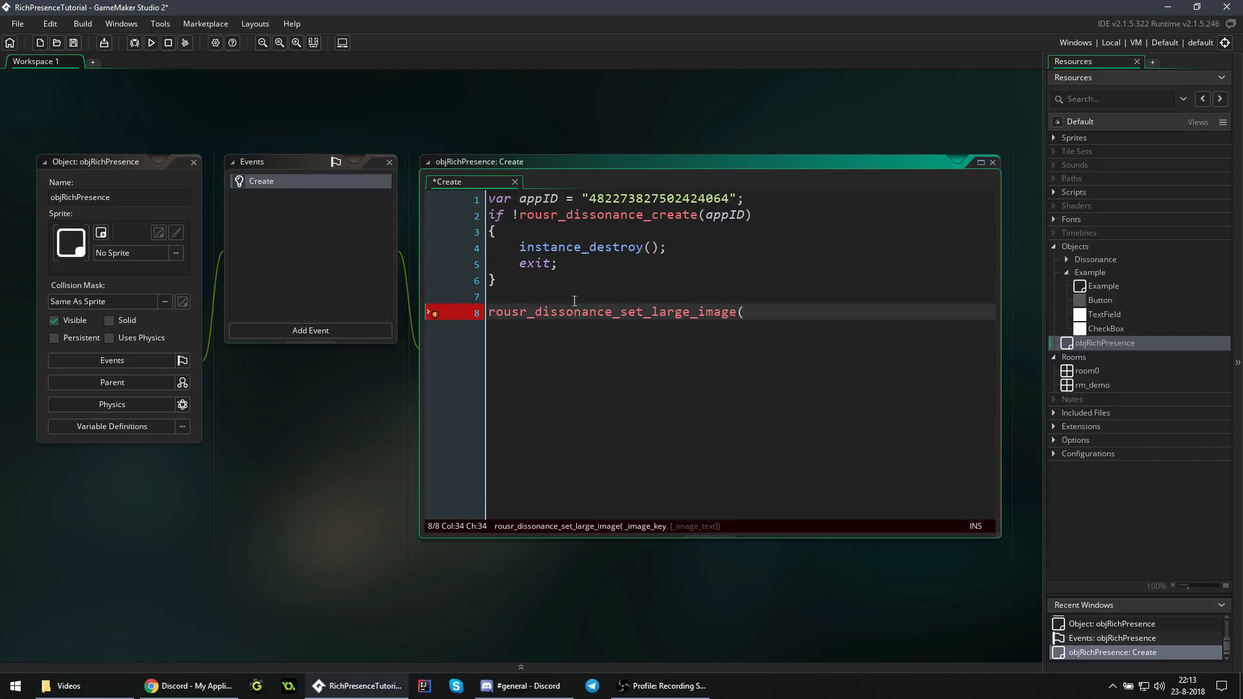
{"action": "type", "text": "\""}
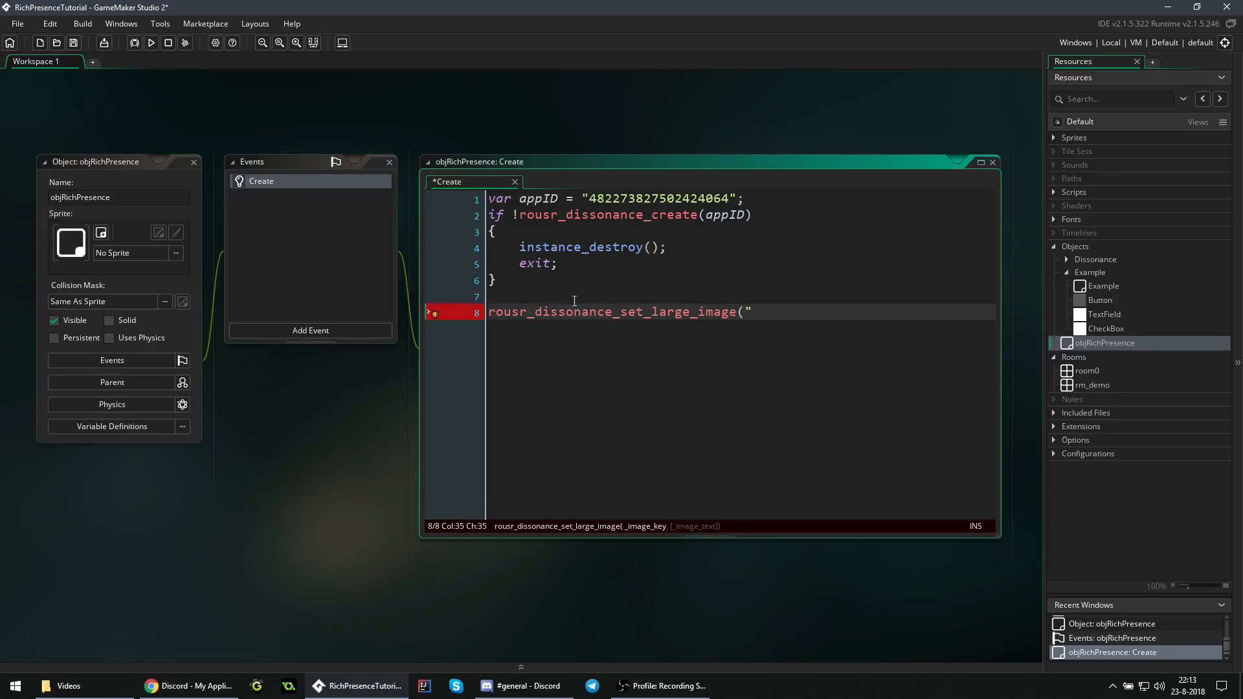
{"action": "mouse_move", "coordinate": [332, 641]}
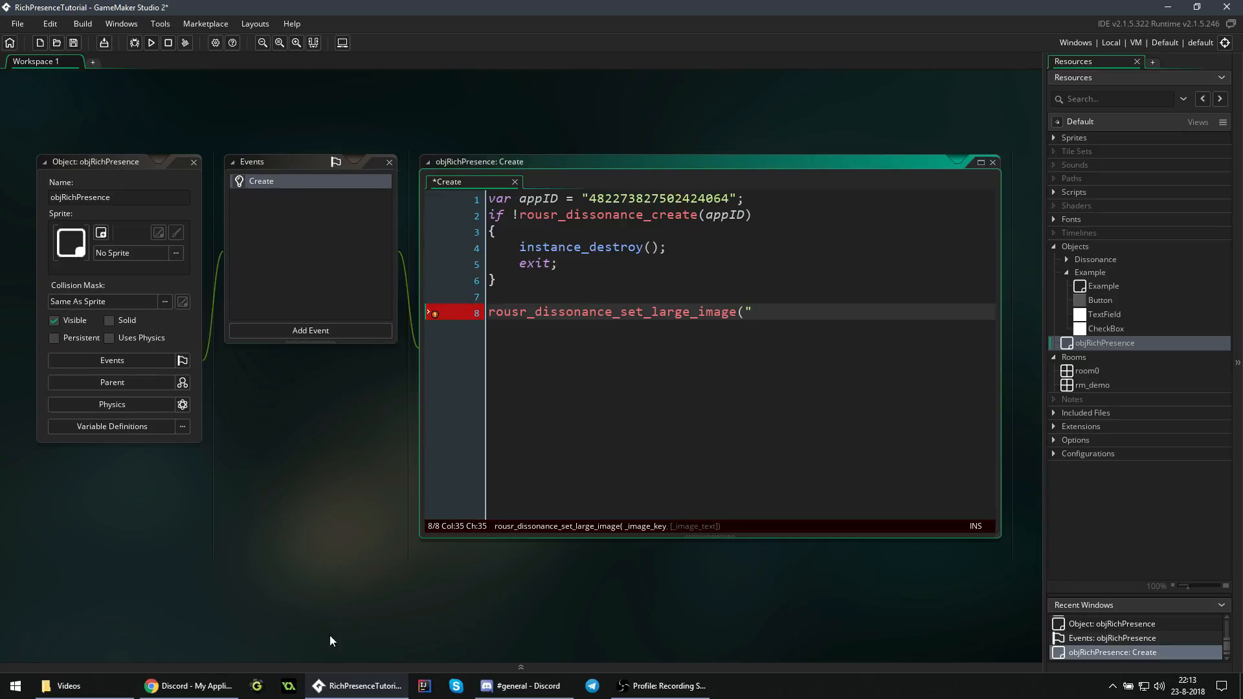
{"action": "left_click", "coordinate": [182, 686]}
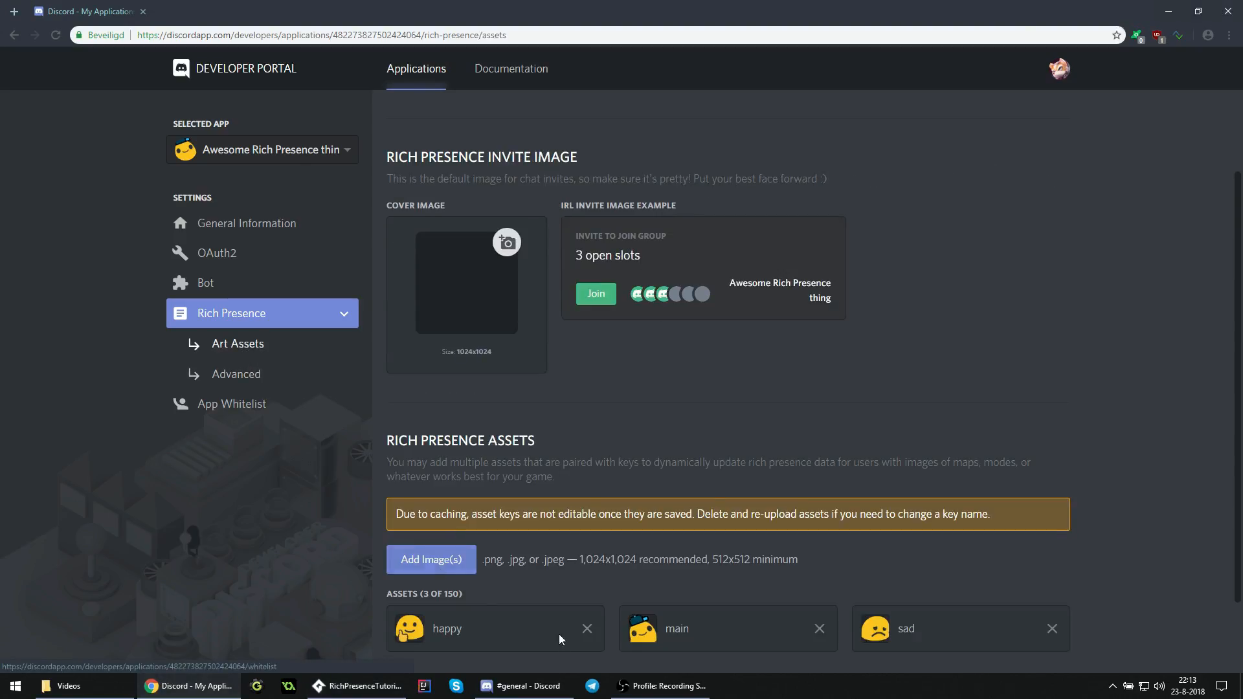
{"action": "scroll", "scroll_direction": "down", "scroll_amount": 3}
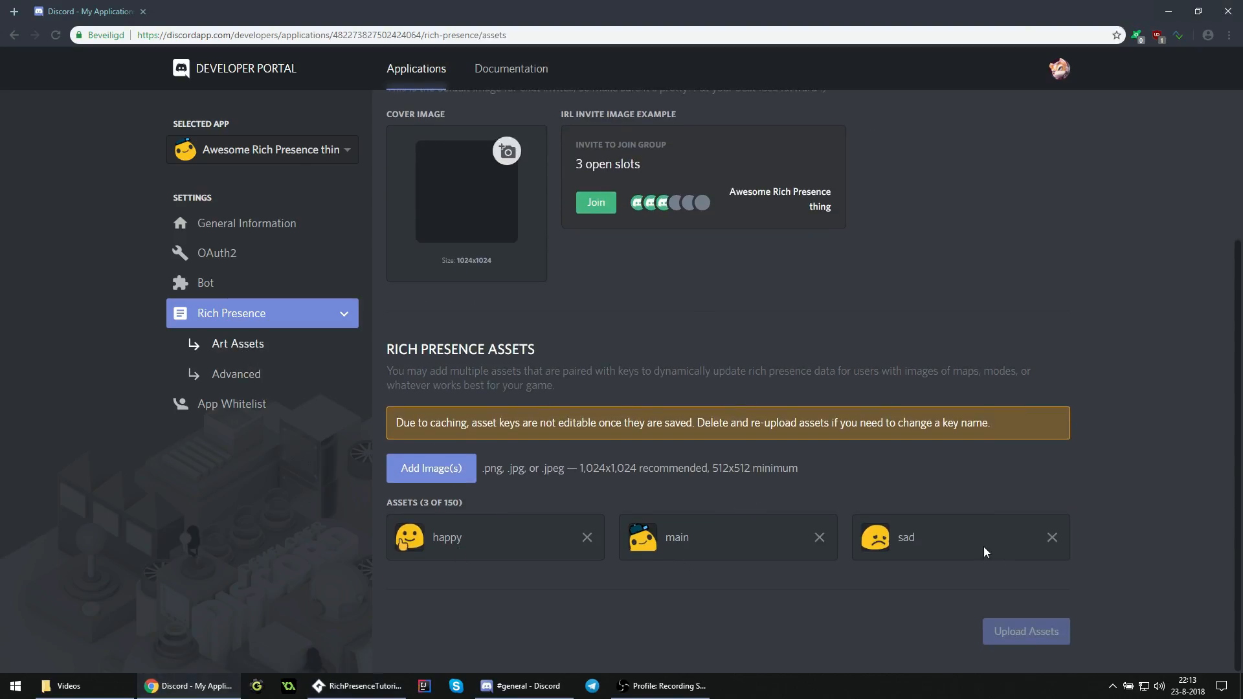
{"action": "mouse_move", "coordinate": [600, 543]}
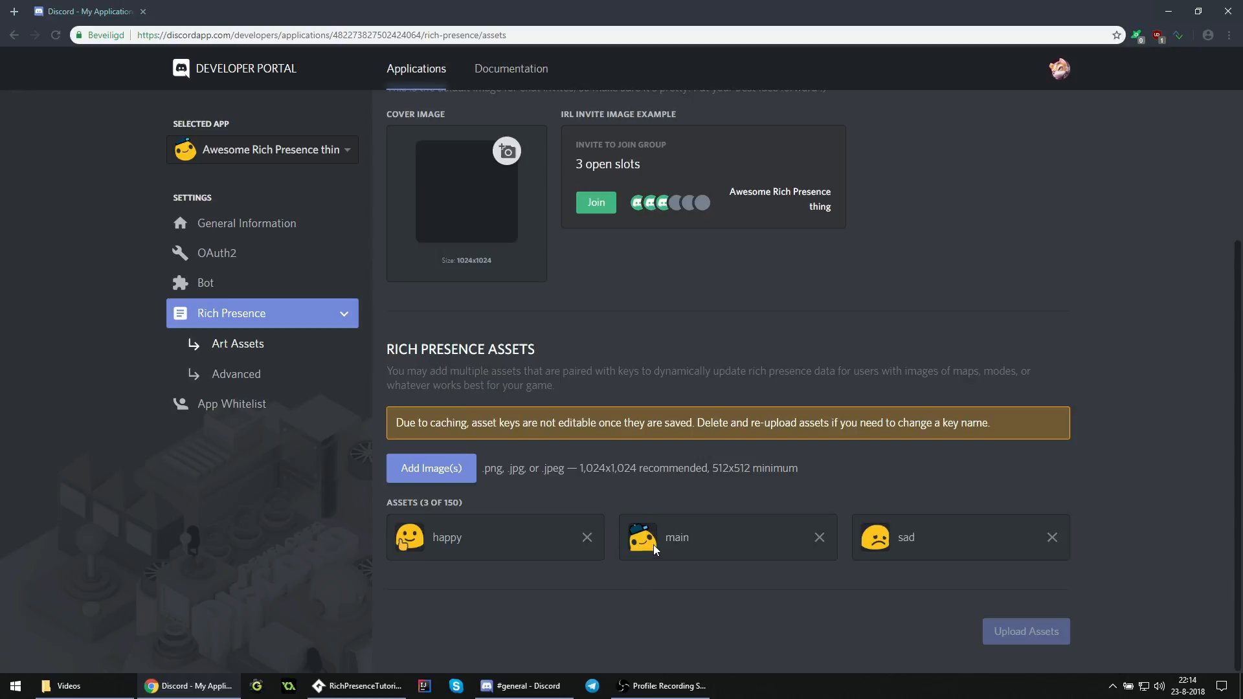
{"action": "left_click", "coordinate": [363, 686]}
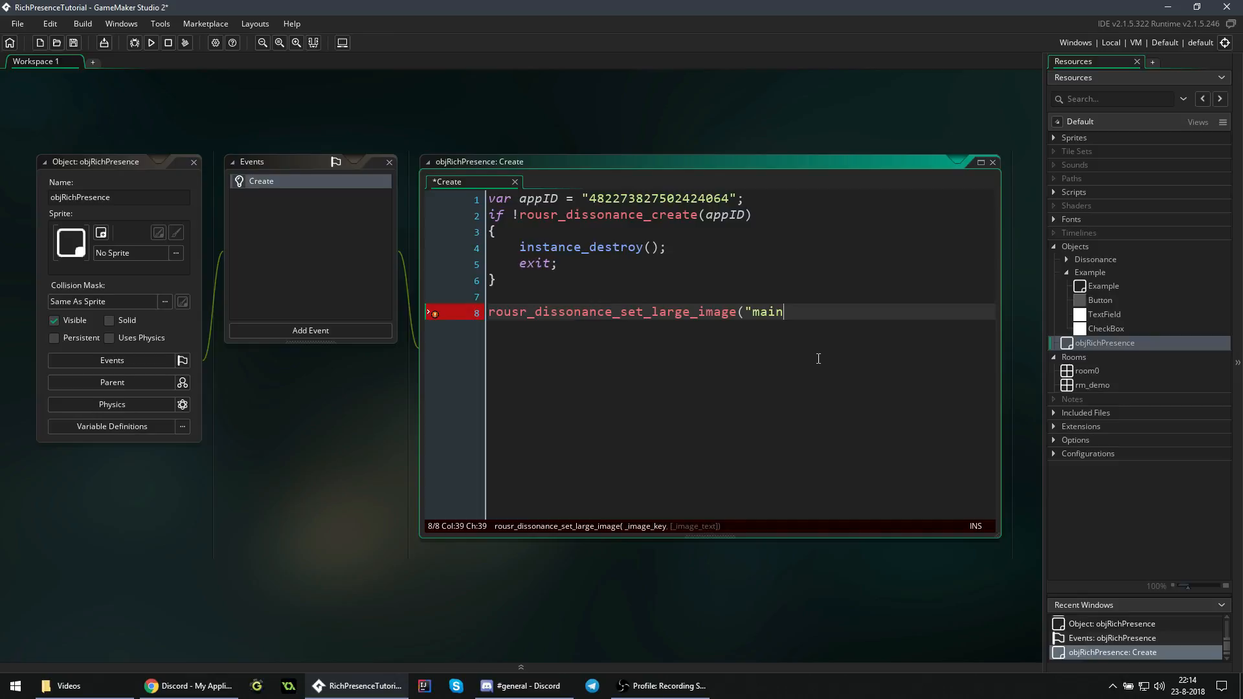
Step: Confirm the main image key and finish the call with hover text 'My awesome amazing game'
{"action": "type", "text": "\","}
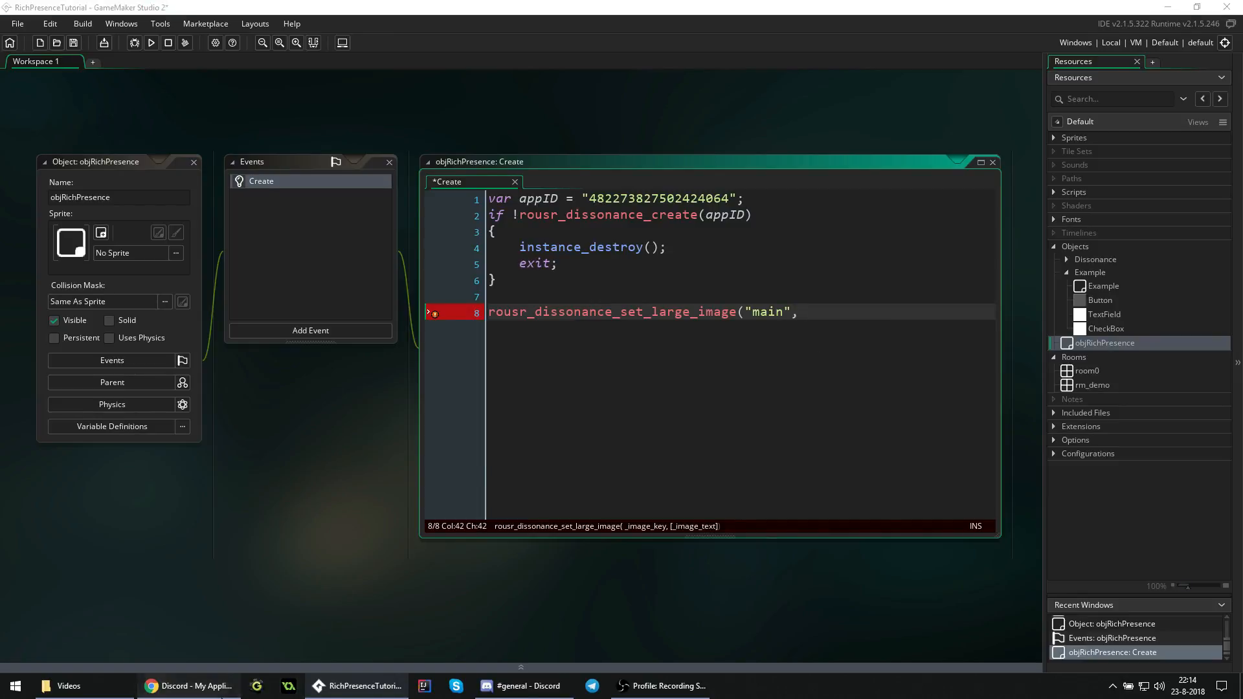
{"action": "left_click", "coordinate": [190, 685]}
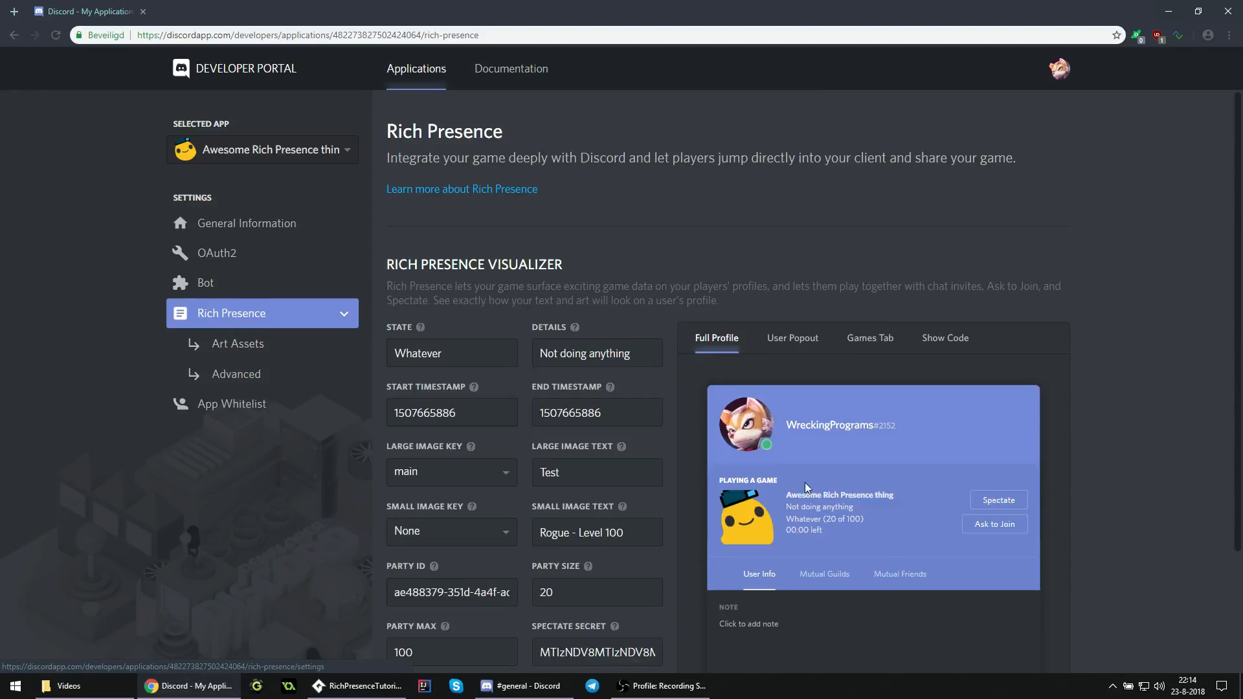
{"action": "mouse_move", "coordinate": [736, 523]}
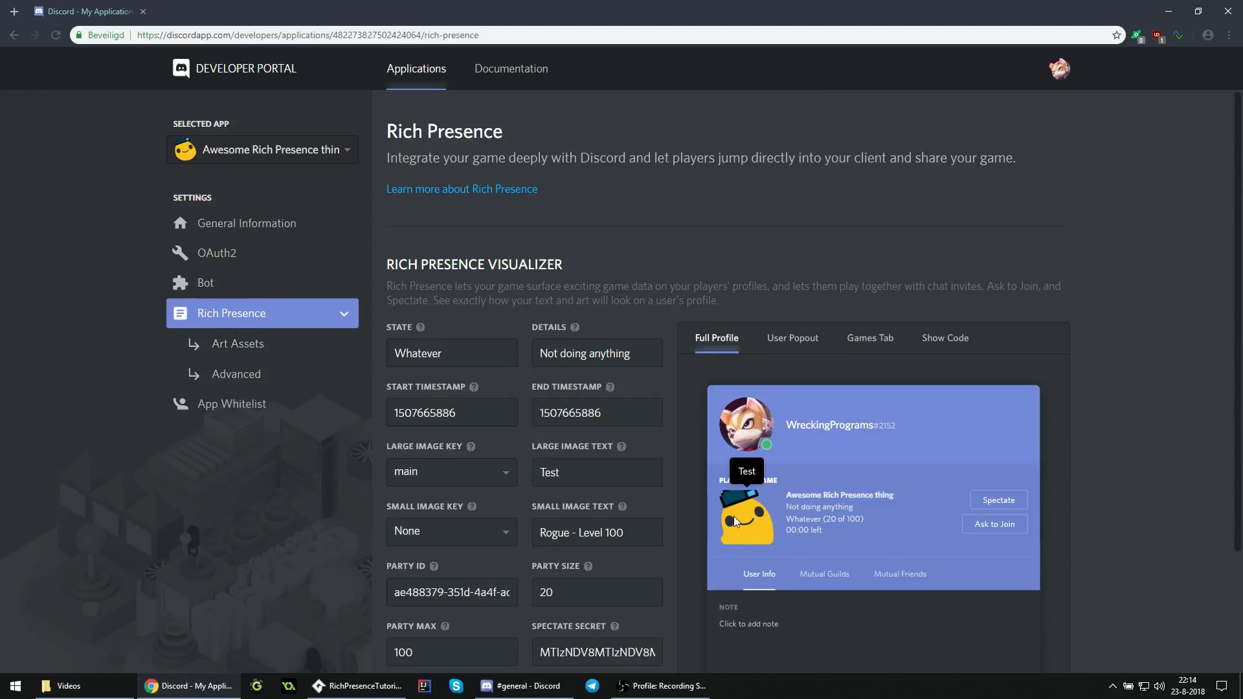
{"action": "left_click", "coordinate": [354, 686]}
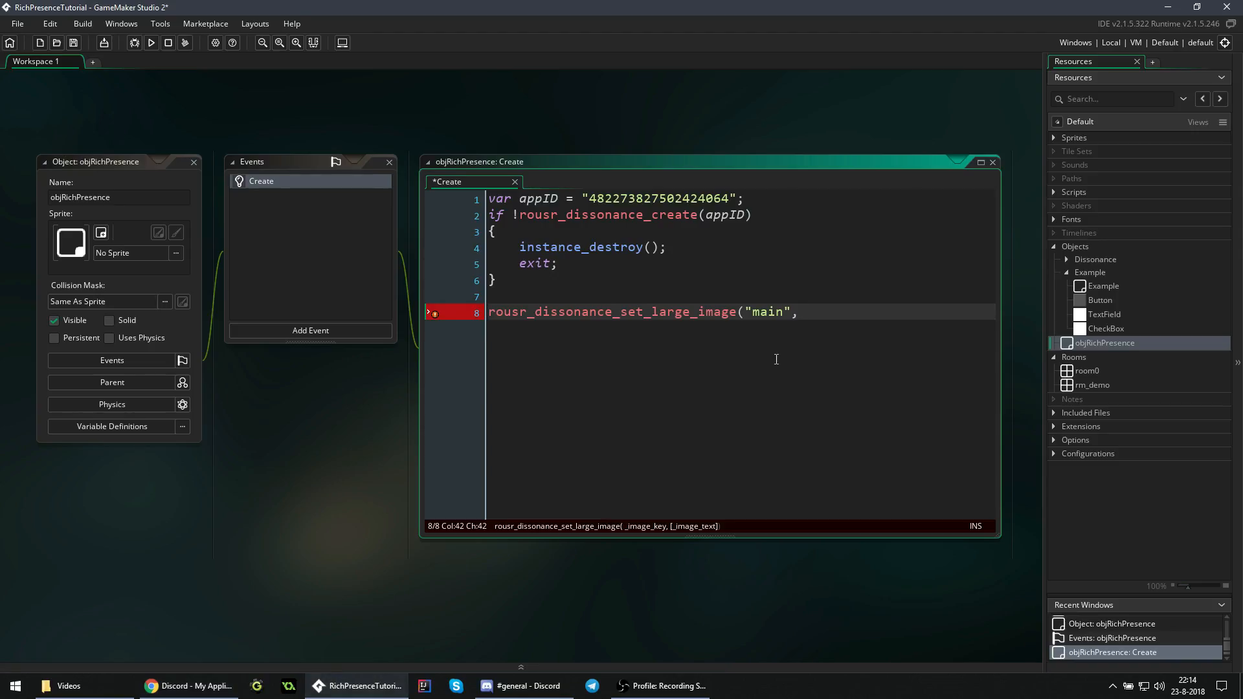
{"action": "type", "text": "\"My a"}
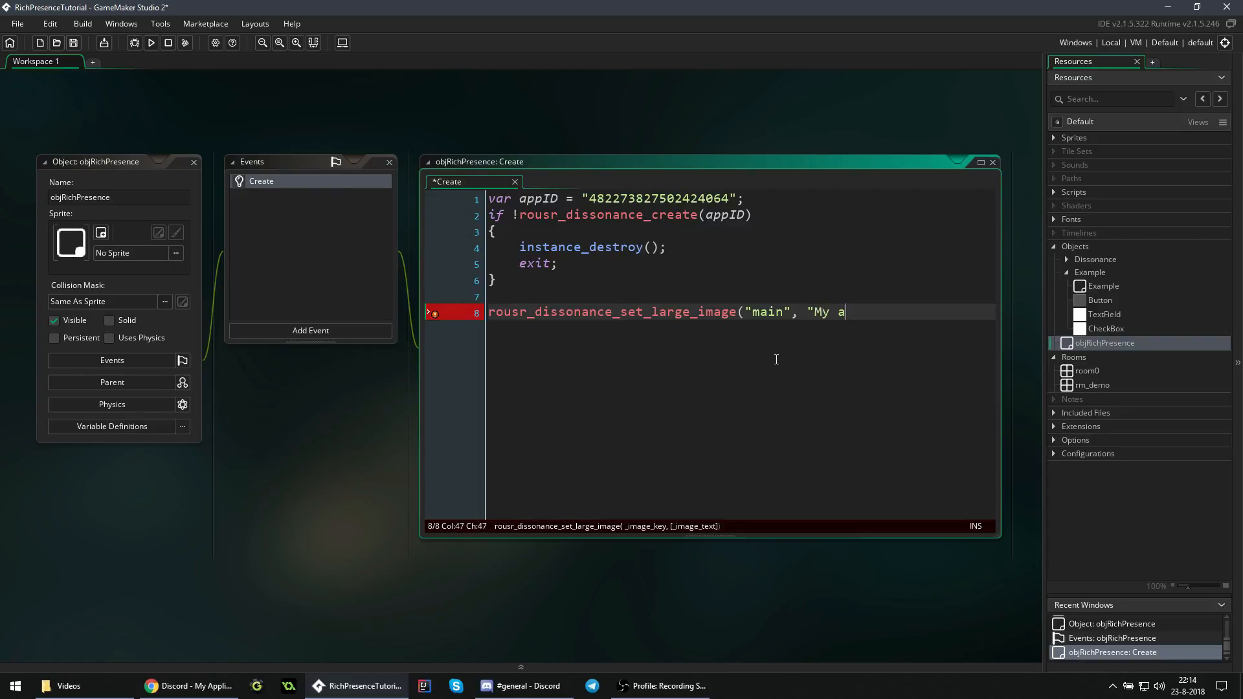
{"action": "type", "text": "wesome amazing game"}
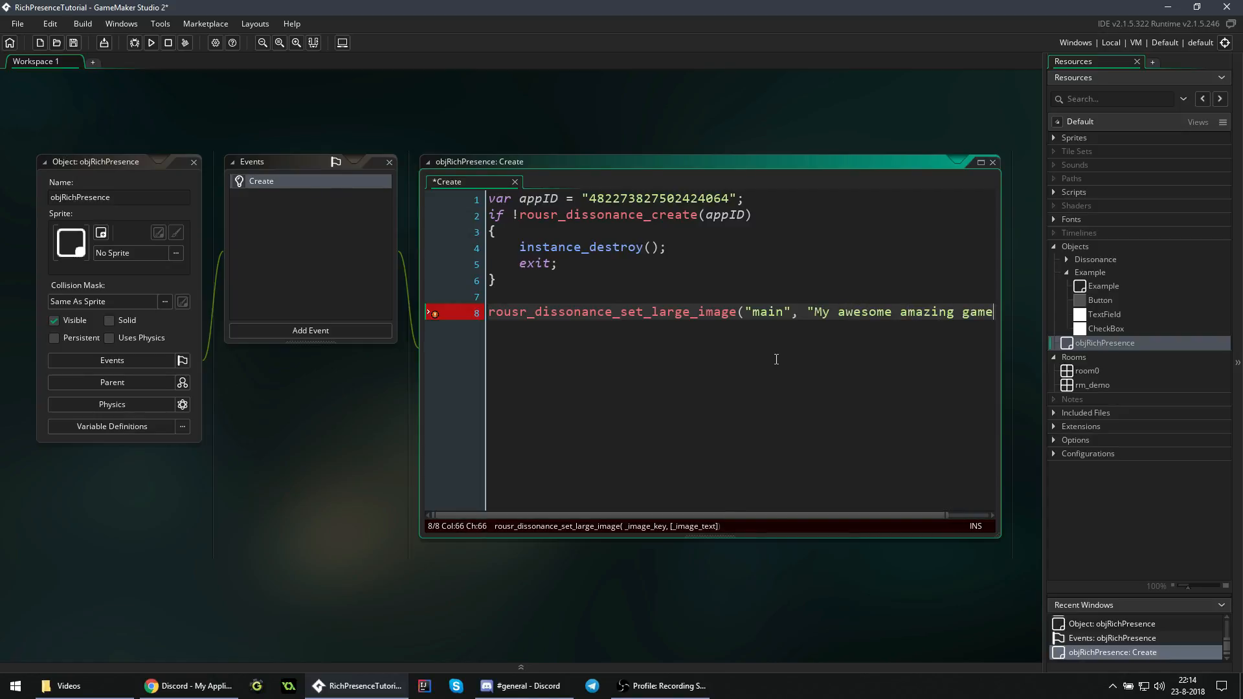
{"action": "key", "text": "Enter"}
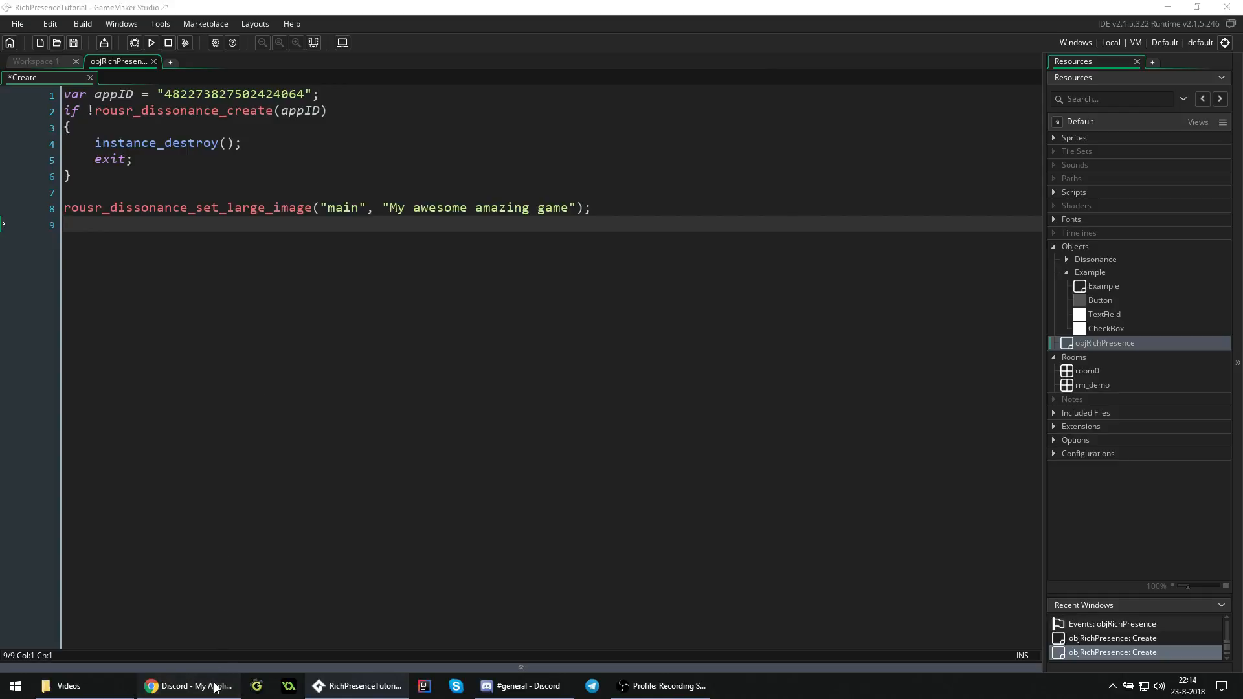
Step: Set the visualizer's Small Image Key to sad, then go back to the Create code
{"action": "left_click", "coordinate": [197, 686]}
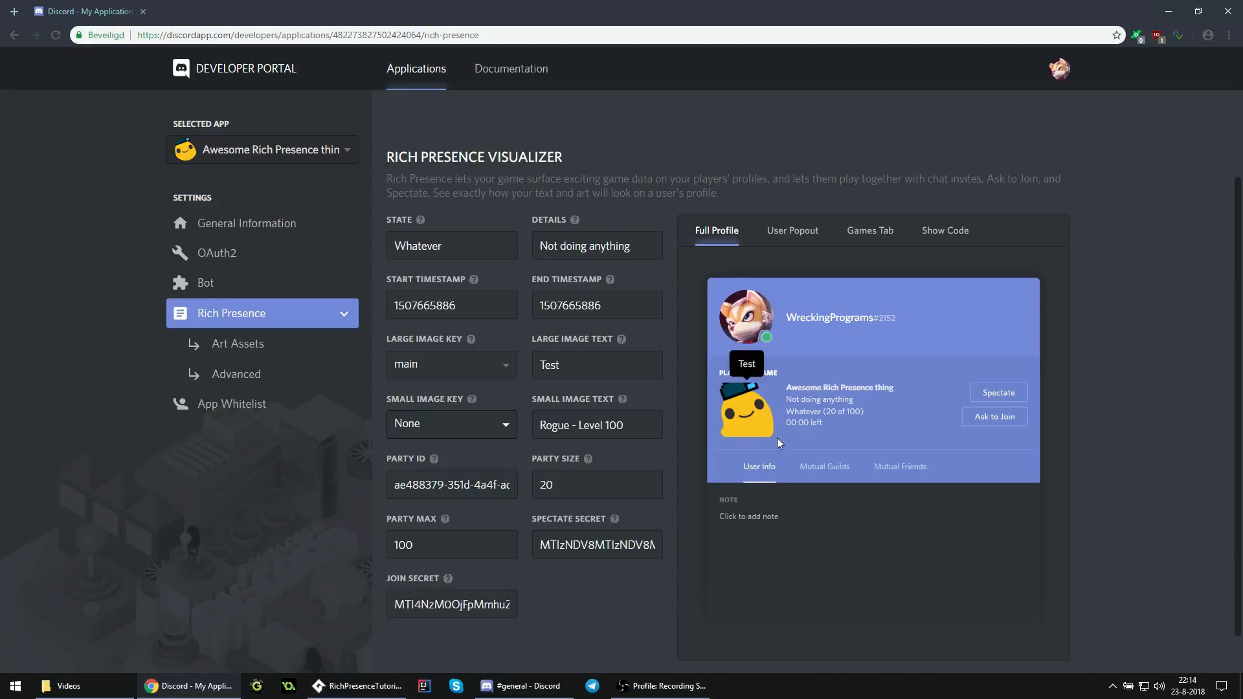
{"action": "left_click", "coordinate": [451, 424]}
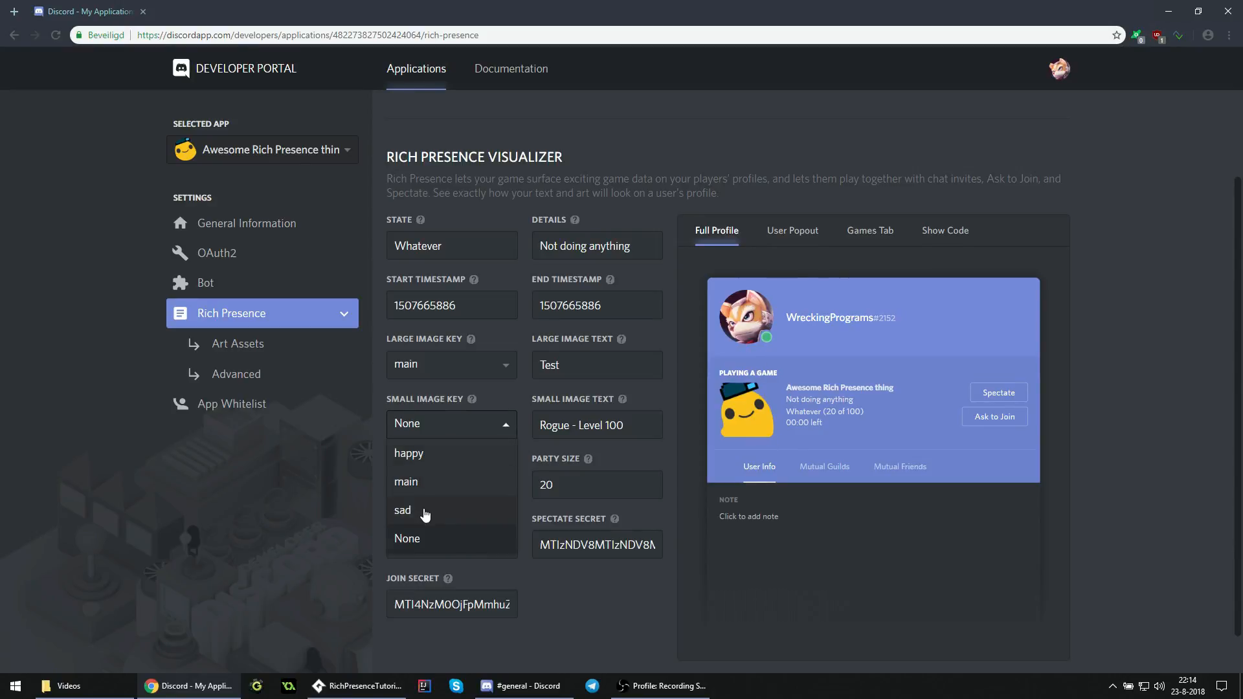
{"action": "left_click", "coordinate": [402, 510]}
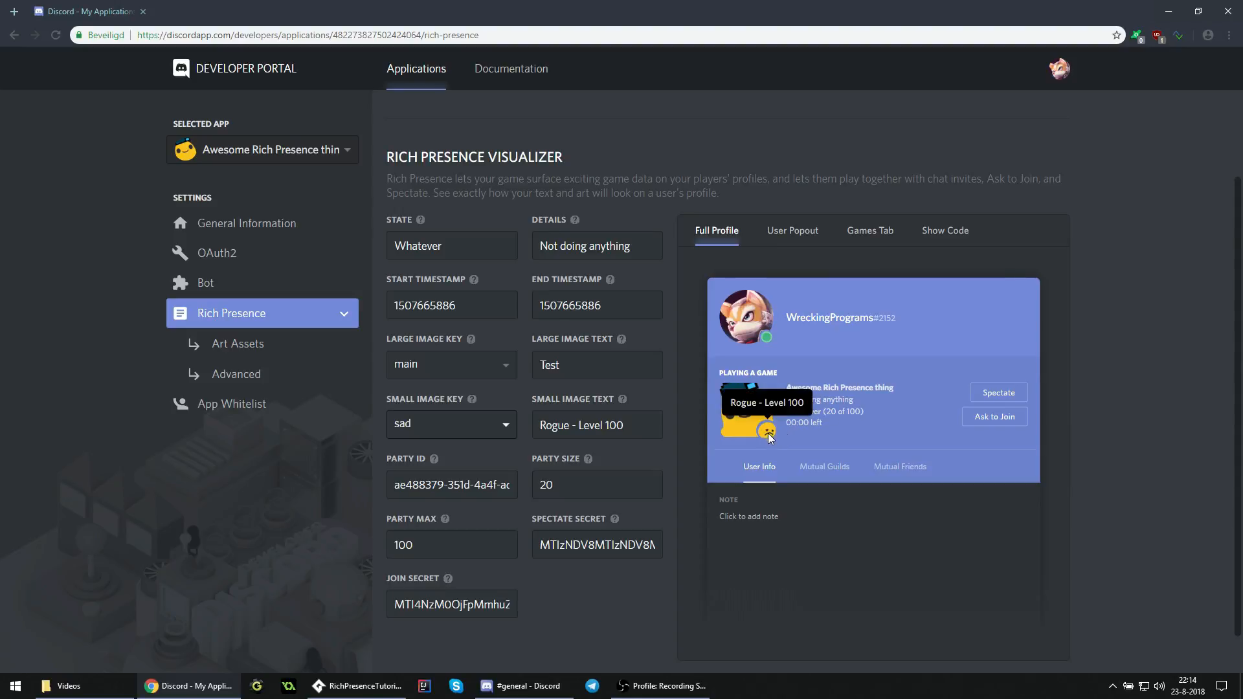
{"action": "mouse_move", "coordinate": [768, 435]}
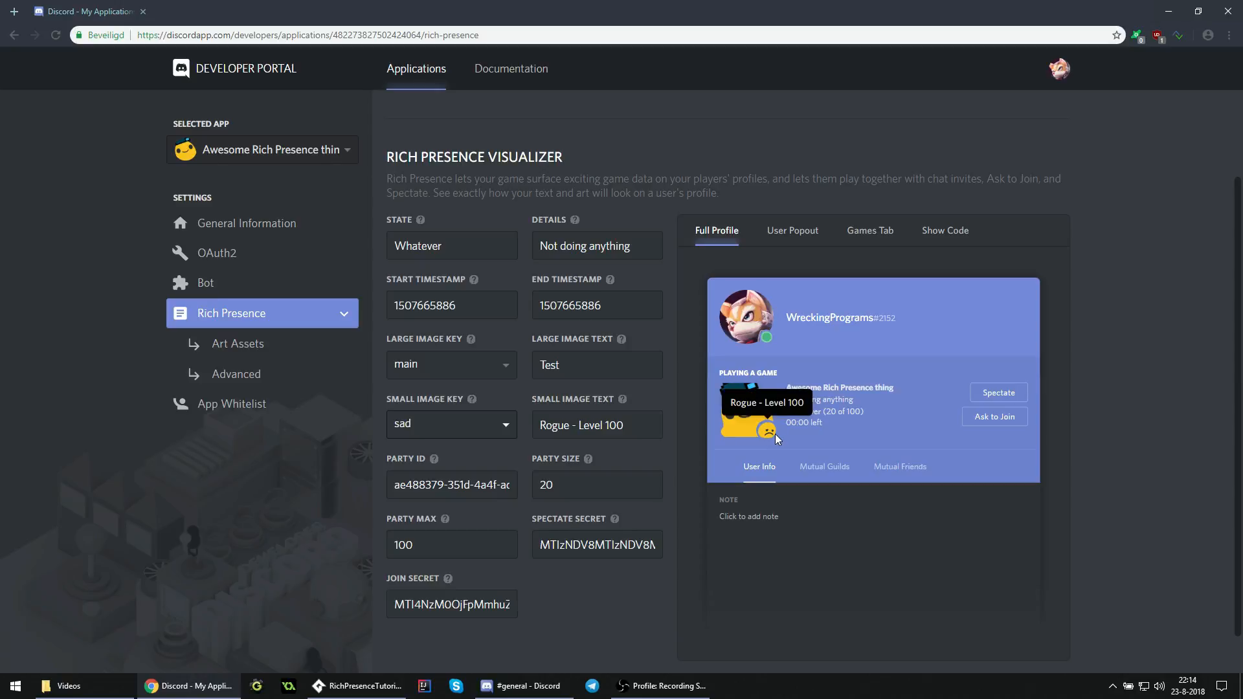
{"action": "mouse_move", "coordinate": [796, 441]}
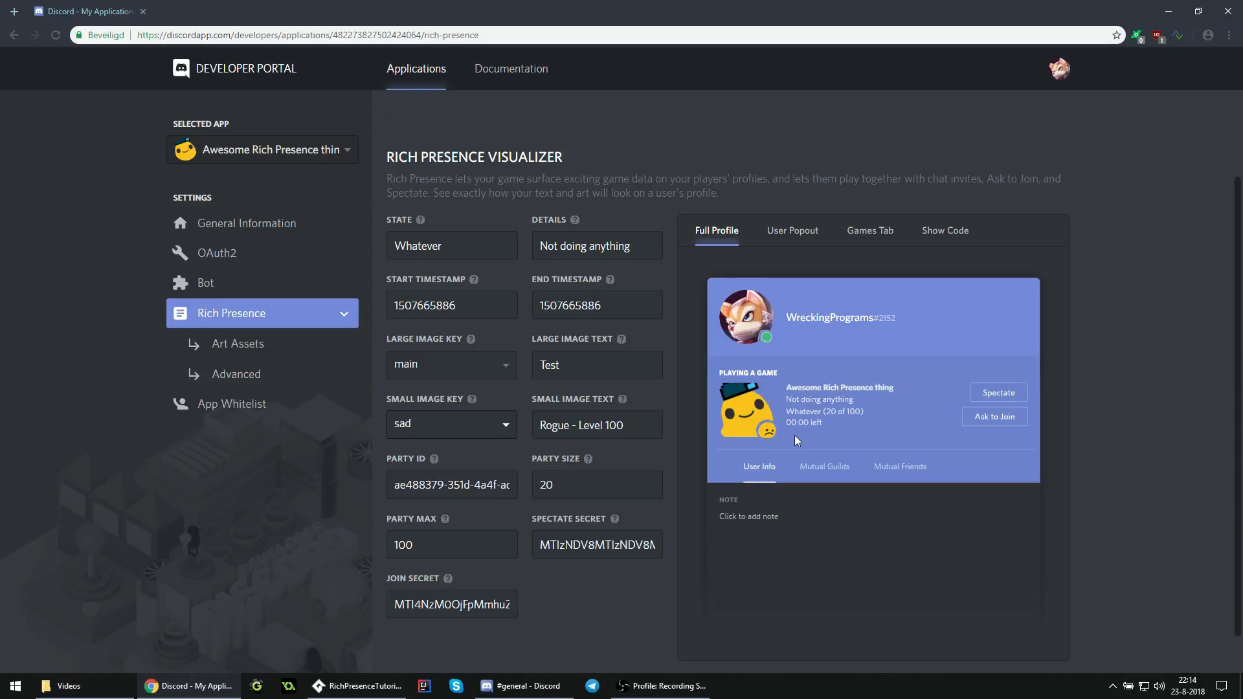
{"action": "mouse_move", "coordinate": [793, 440]}
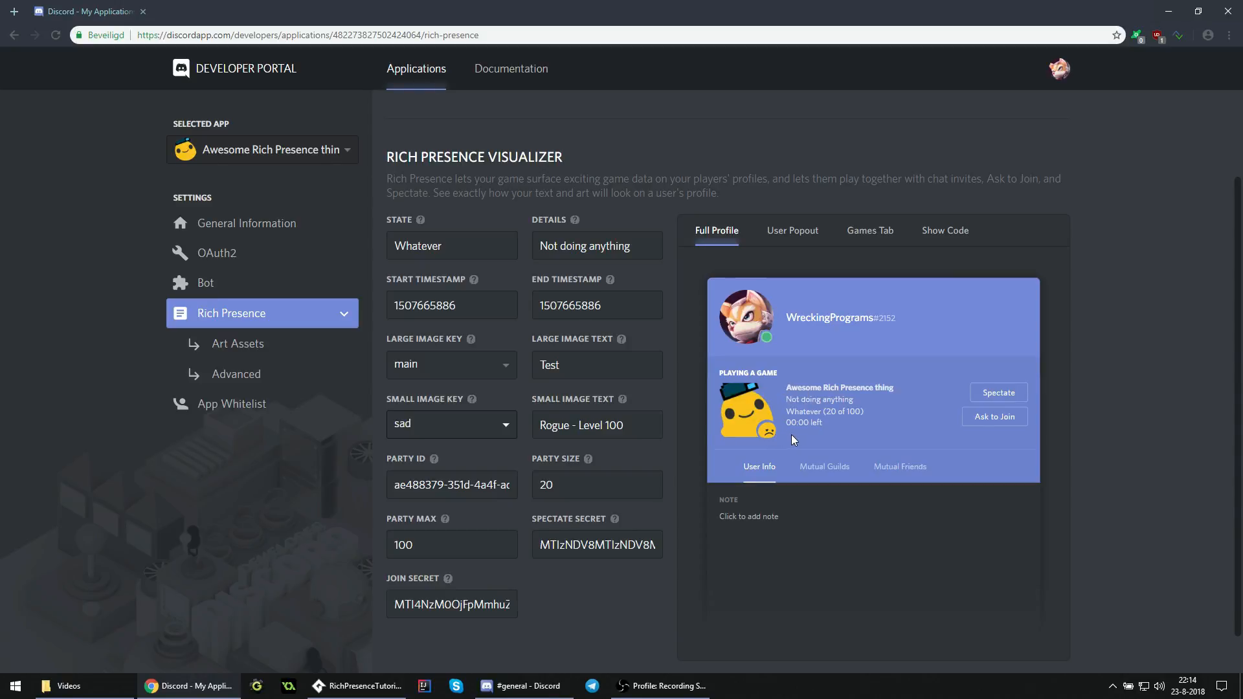
{"action": "mouse_move", "coordinate": [776, 436]}
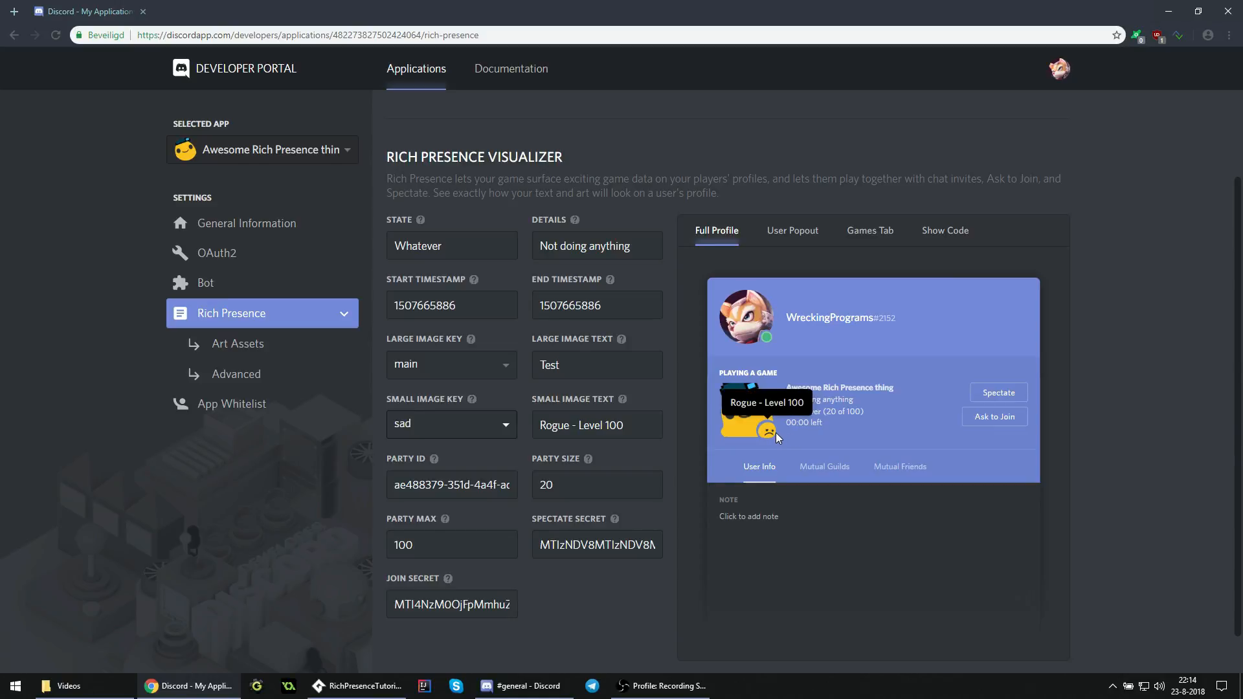
{"action": "left_click", "coordinate": [362, 686]}
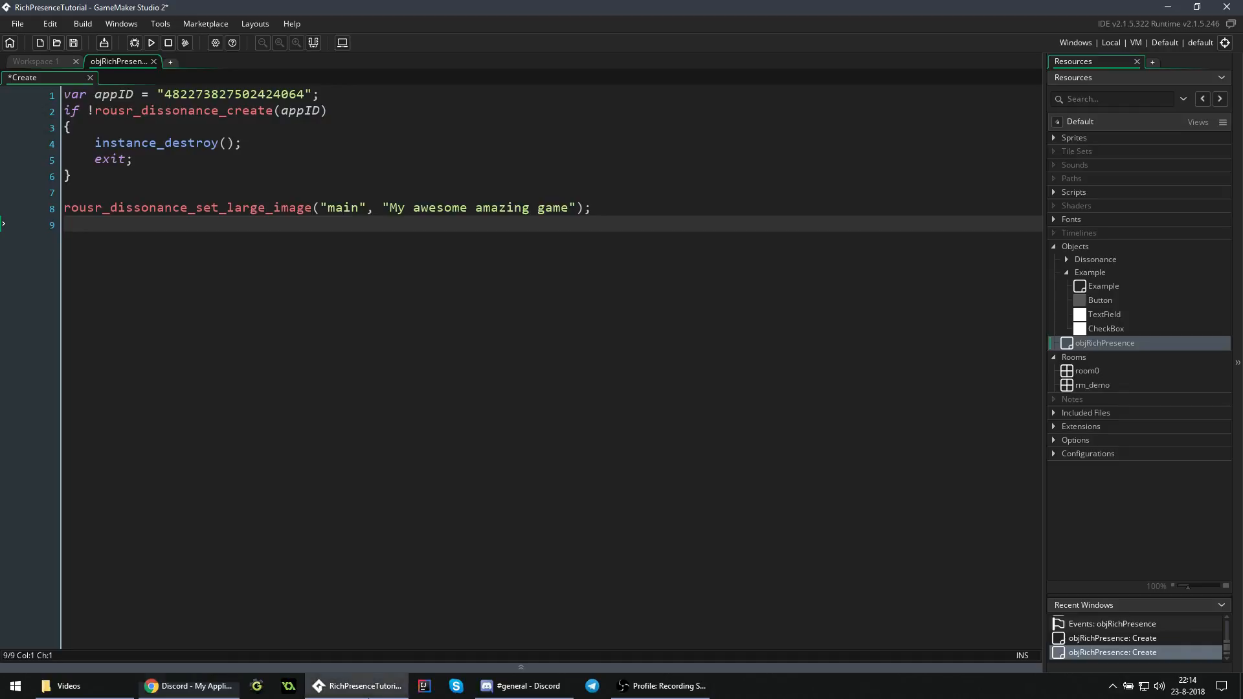
Step: Add rousr_dissonance_set_small_image("sad", ":("); to the Create event
{"action": "type", "text": "rous"}
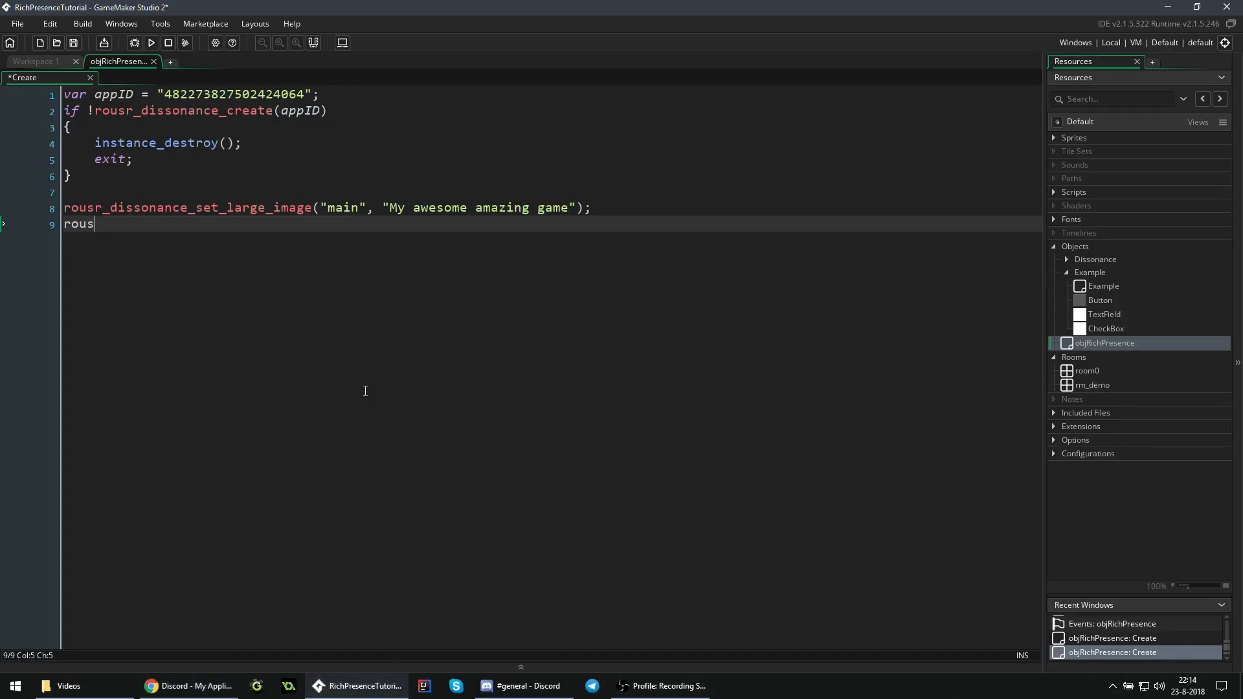
{"action": "type", "text": "r_dissonance"}
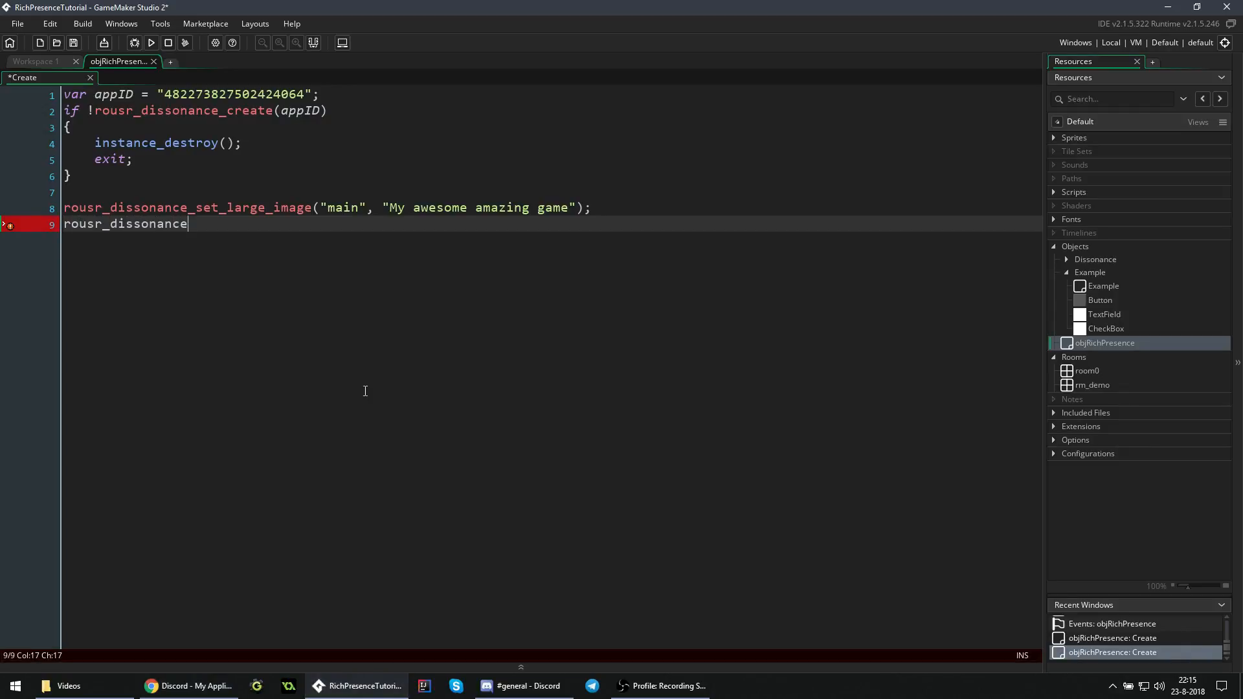
{"action": "type", "text": "_set_"}
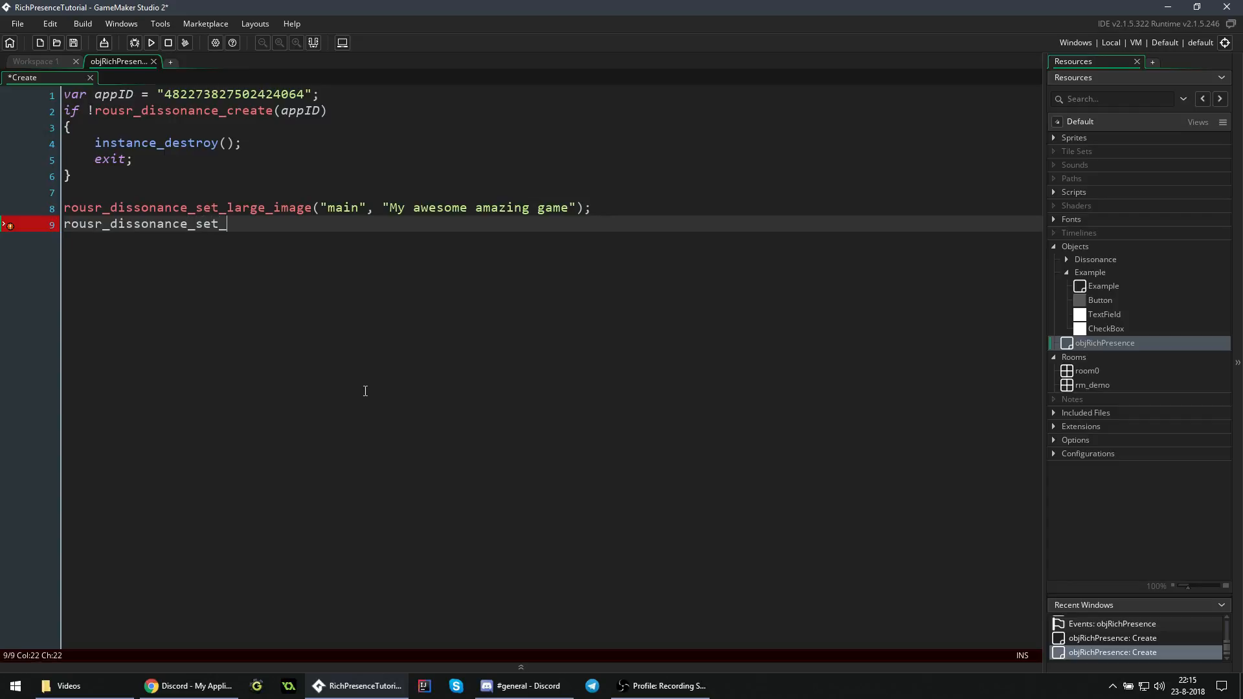
{"action": "type", "text": "sma"}
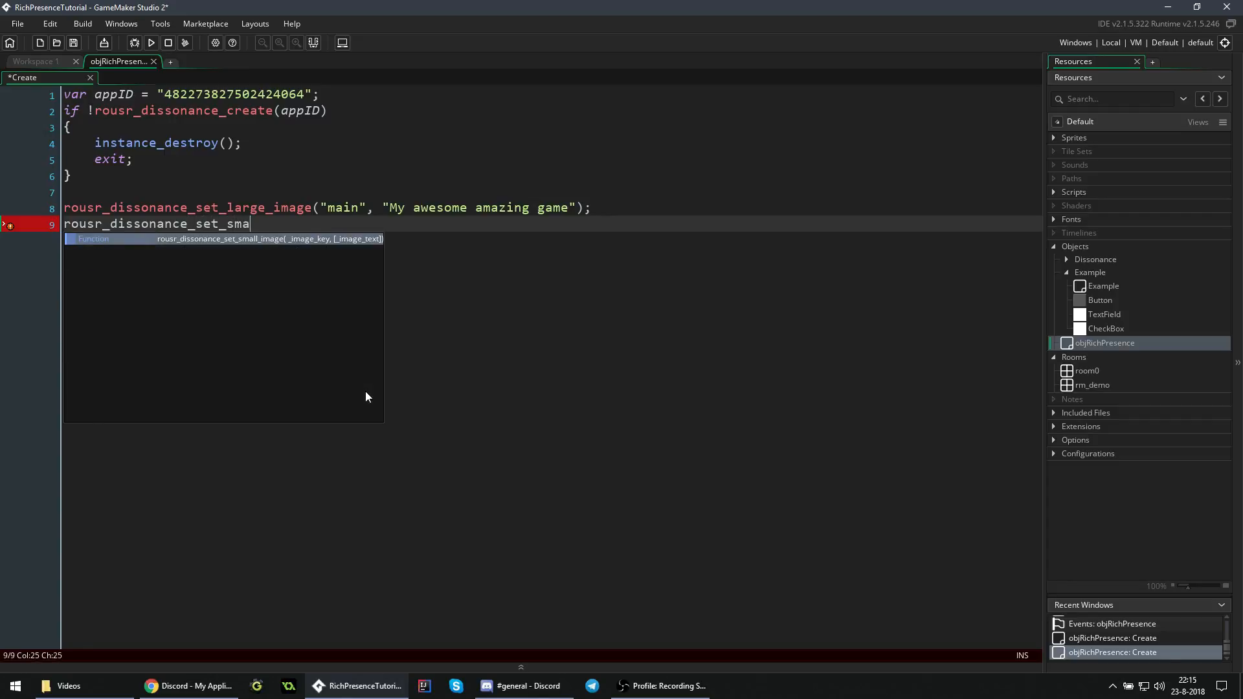
{"action": "type", "text": "ll_image("}
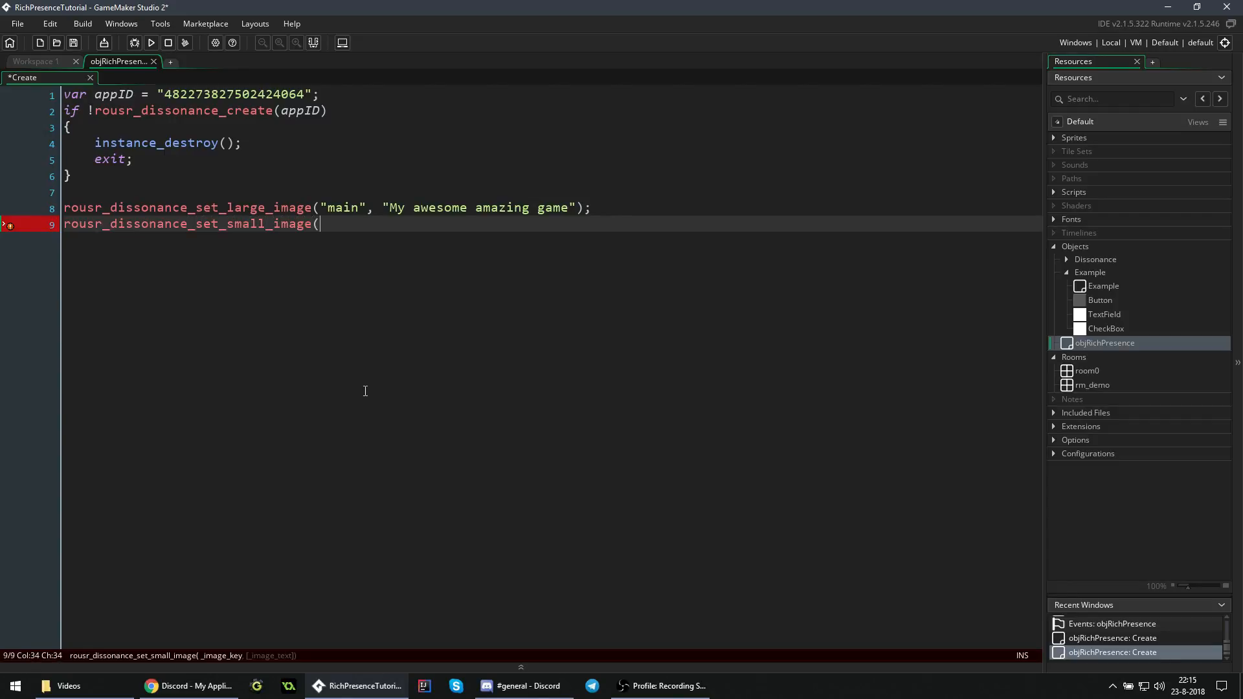
{"action": "type", "text": "\"sad\", \""}
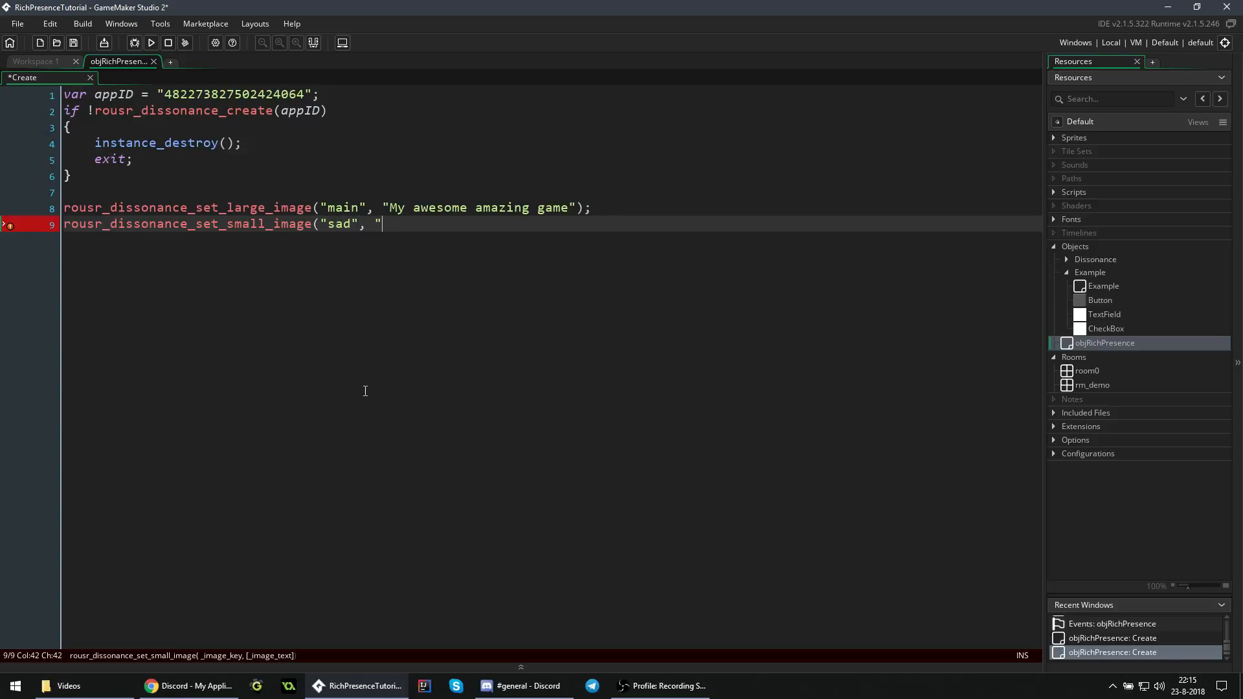
{"action": "type", "text": ":(\");"}
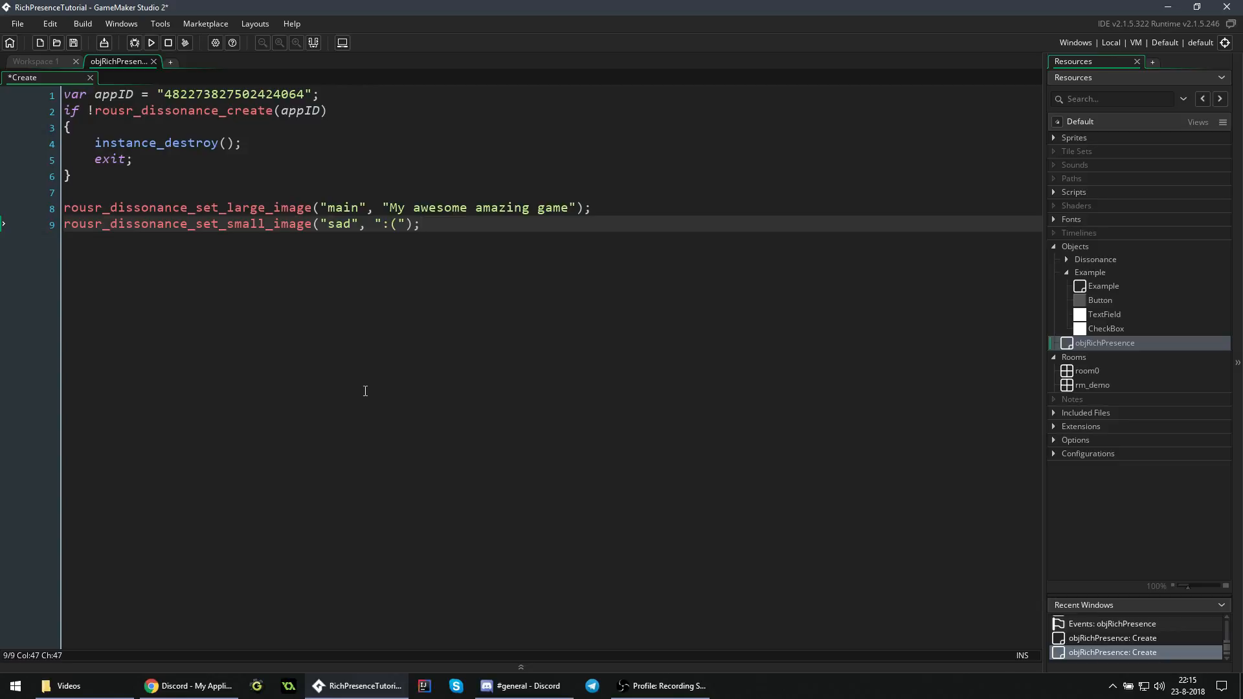
Step: Add rousr_dissonance_set_details("Not doing anything currently") and run the game
{"action": "type", "text": "rousr_dissonan"}
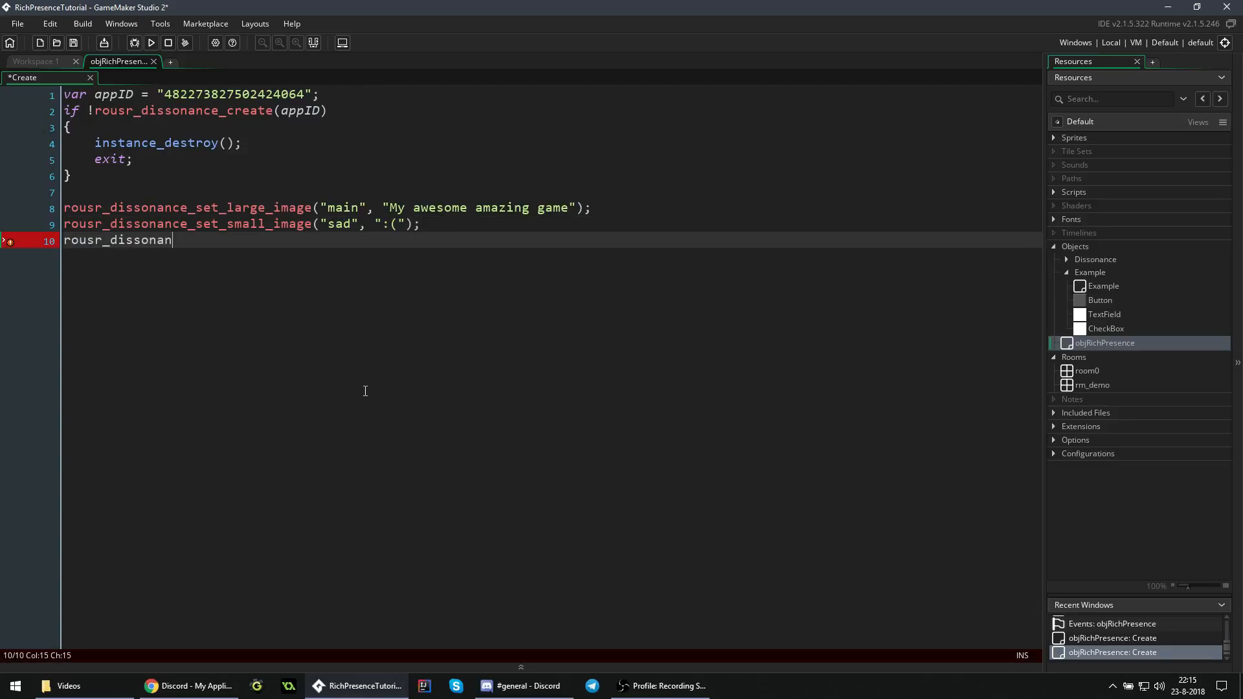
{"action": "type", "text": "ce_set_details"}
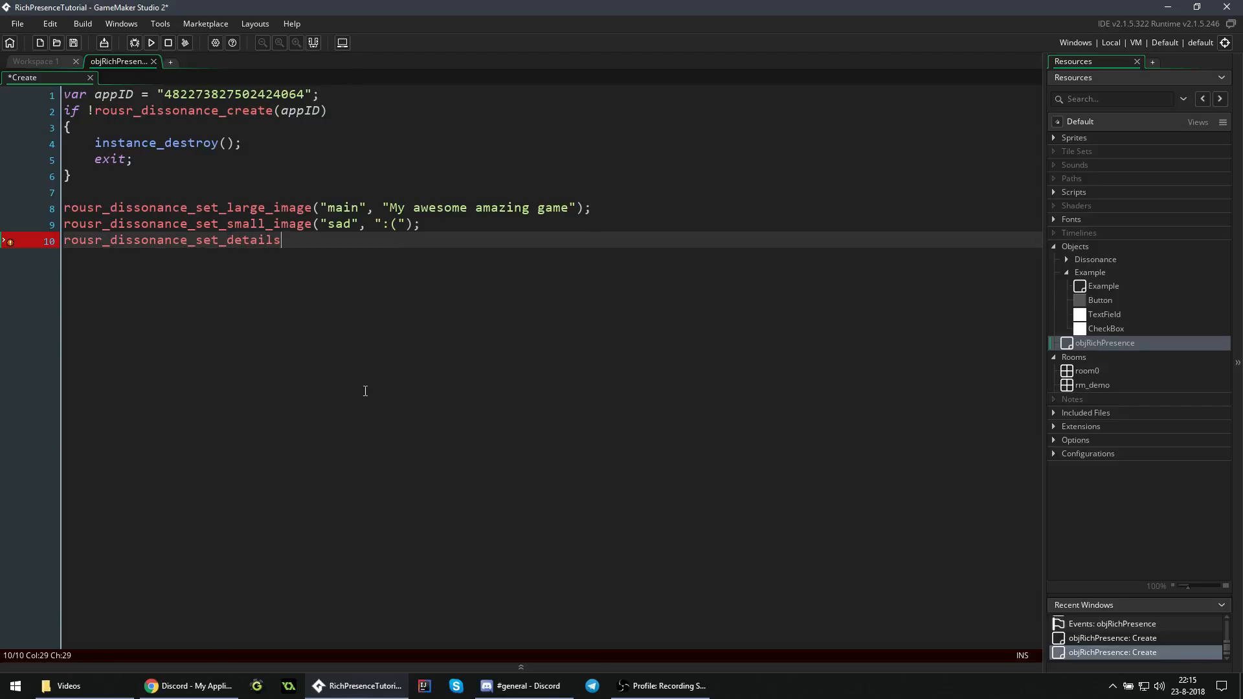
{"action": "type", "text": "(\""}
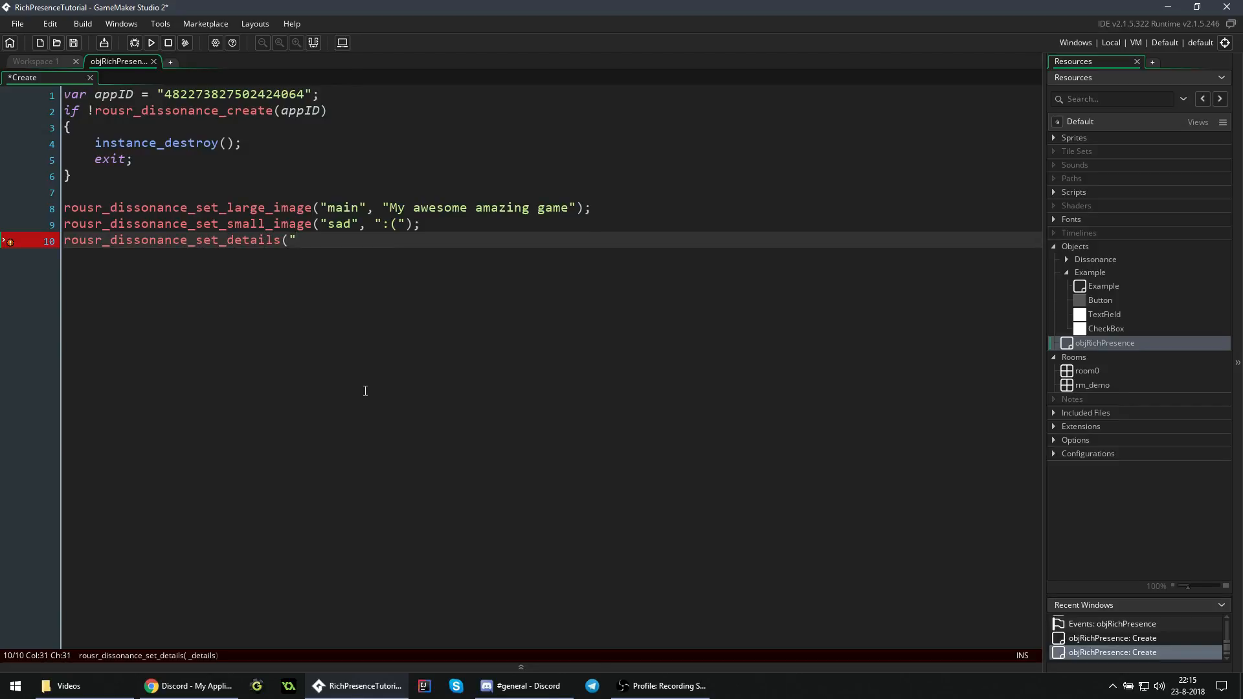
{"action": "type", "text": "Not doing anyti"}
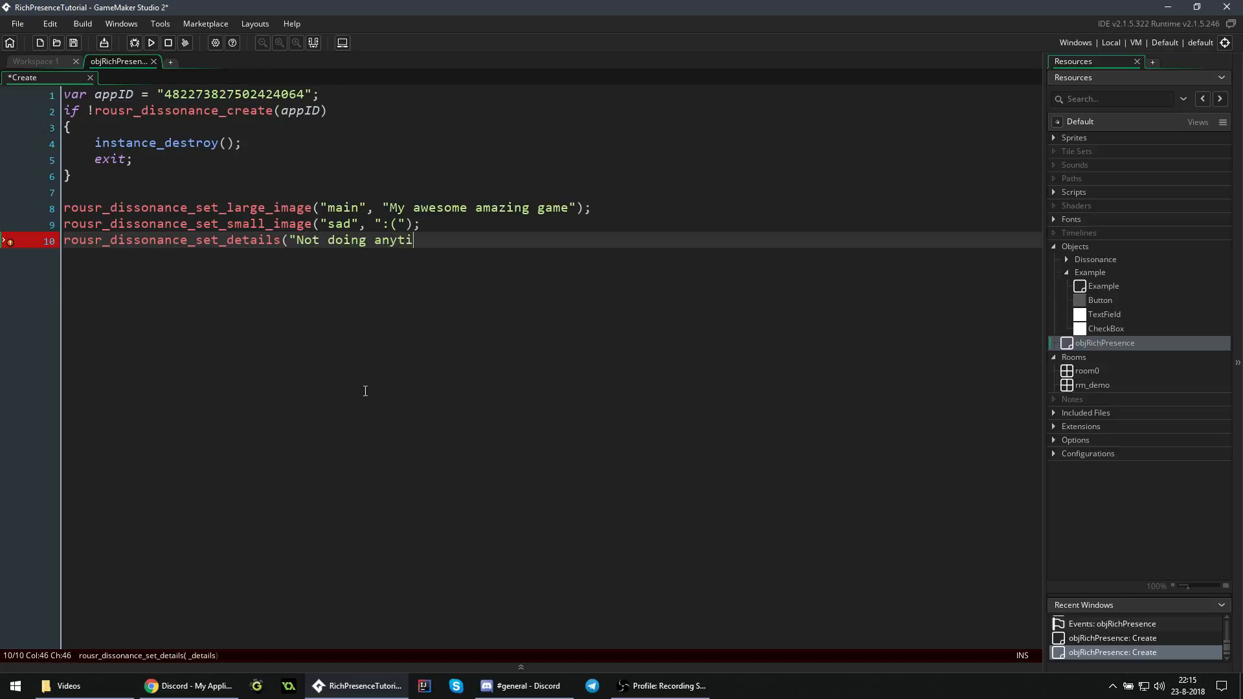
{"action": "type", "text": "ng currently\");"}
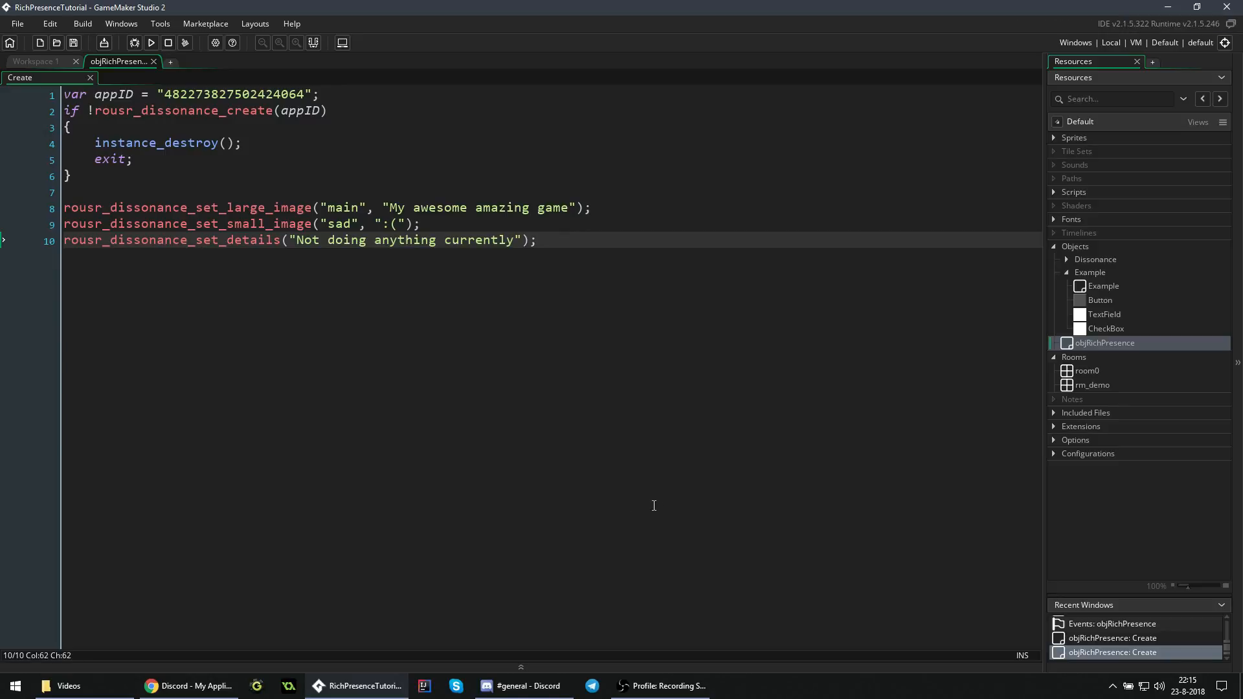
{"action": "left_click", "coordinate": [150, 42]}
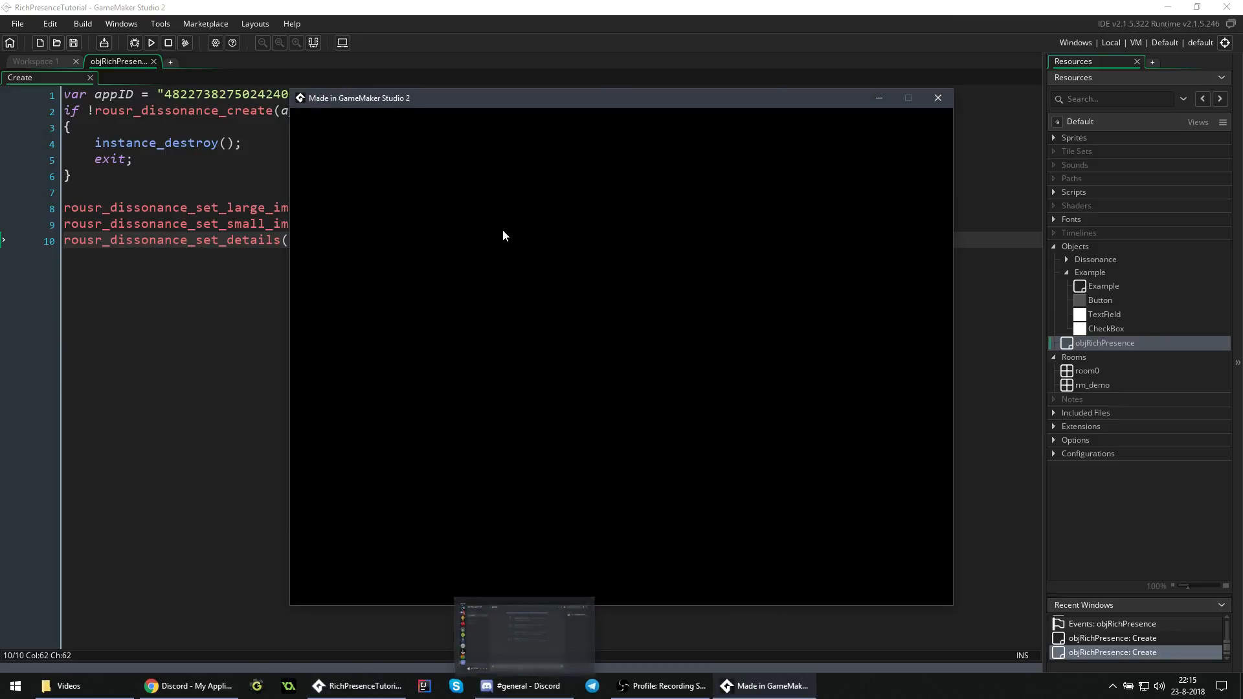
{"action": "mouse_move", "coordinate": [639, 319]}
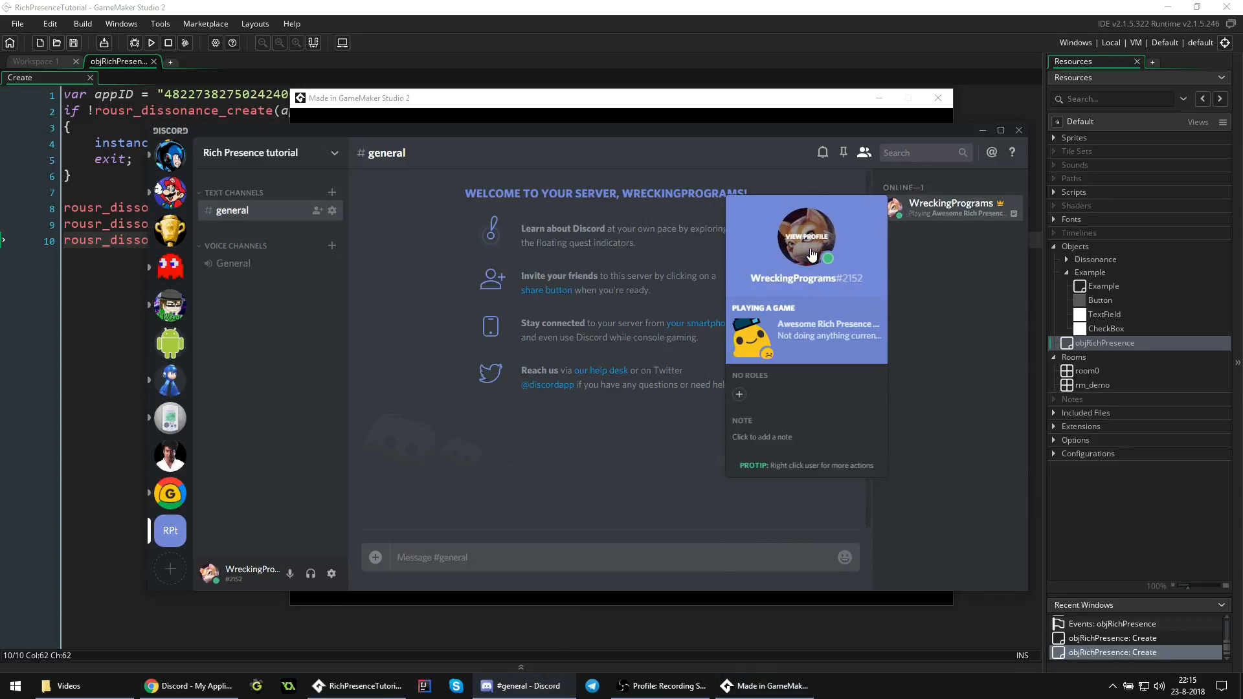
Step: Open your Discord profile popout to view the 'Awesome Rich Presence thing' activity
{"action": "left_click", "coordinate": [806, 237]}
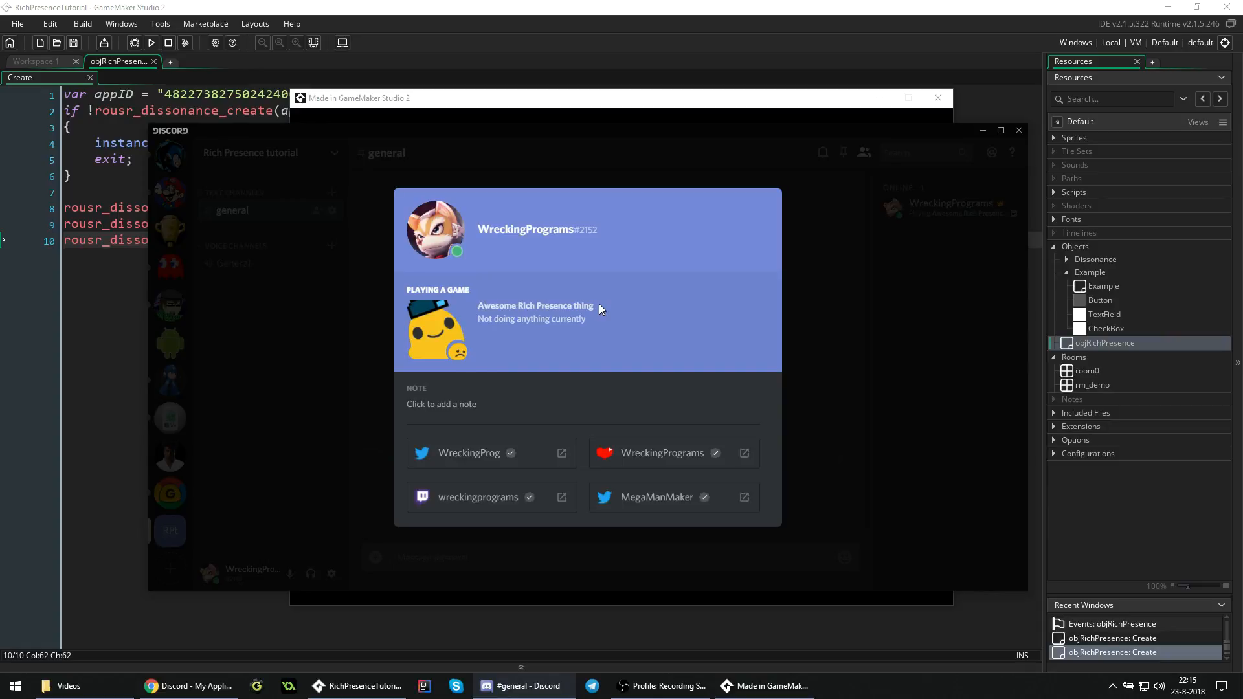
{"action": "mouse_move", "coordinate": [491, 356]}
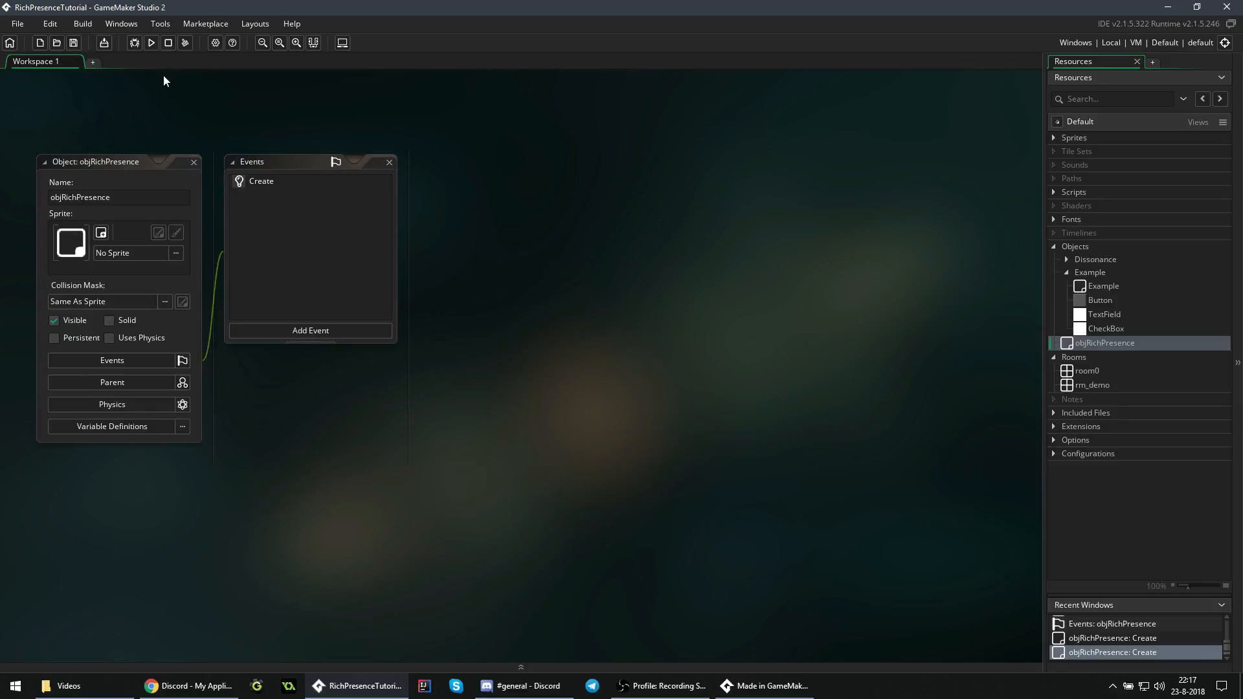
Step: Add a Key Pressed > Digits > 1 event calling rousr_dissonance_set_details("We pressed 1!!!!!!!!");
{"action": "left_click", "coordinate": [310, 330]}
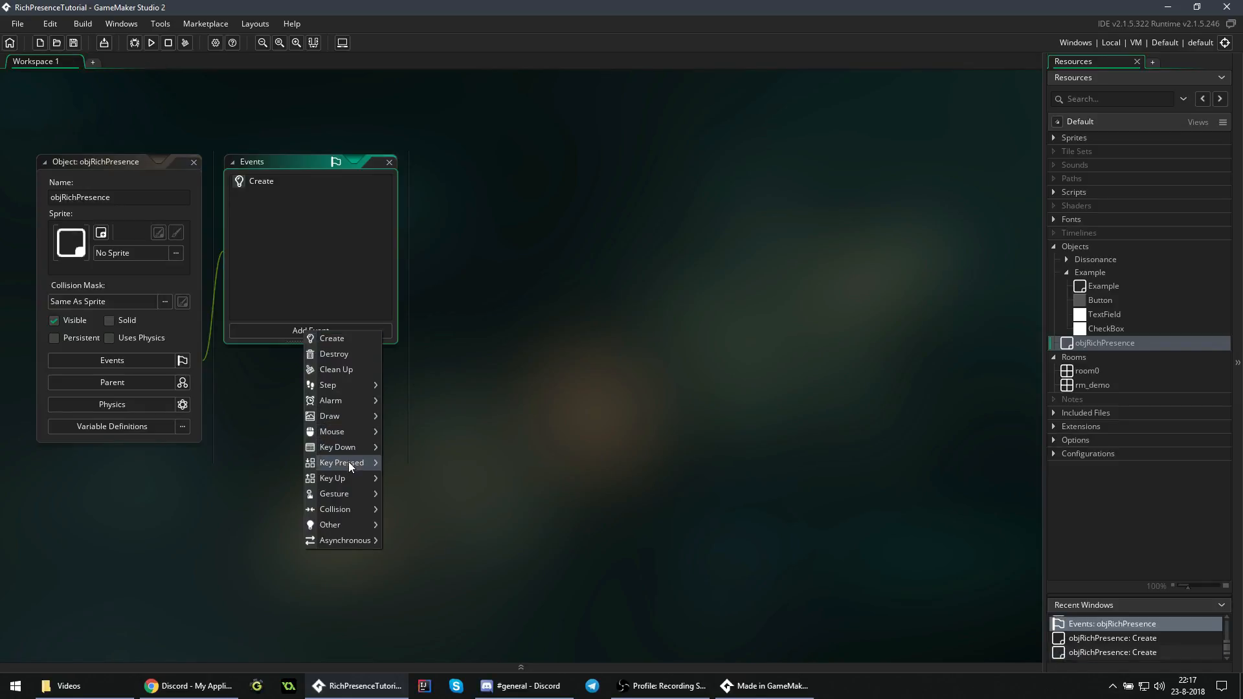
{"action": "left_click", "coordinate": [342, 462]}
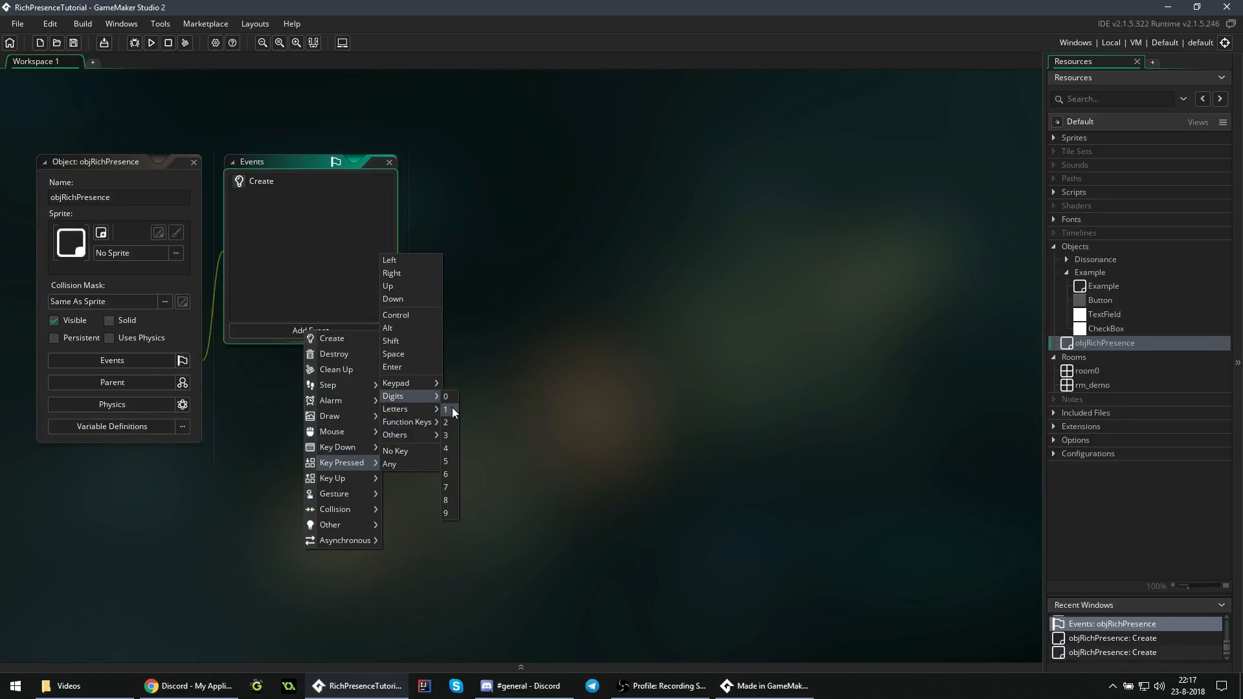
{"action": "left_click", "coordinate": [445, 410]}
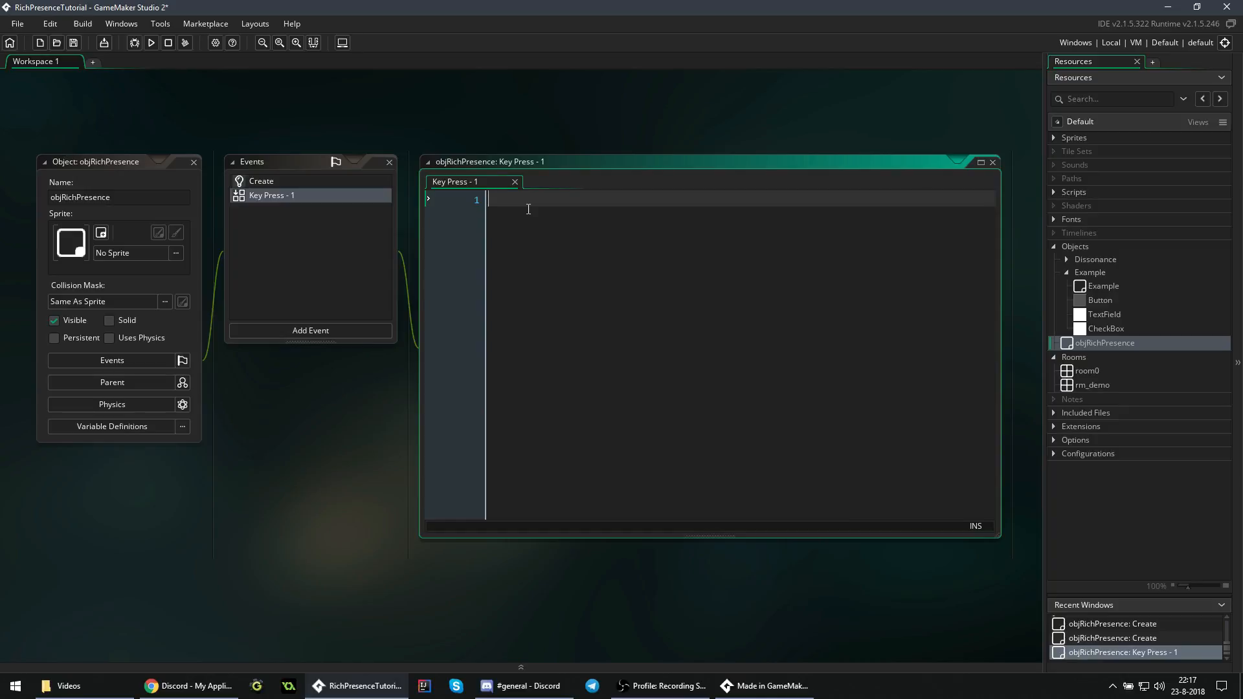
{"action": "type", "text": "rouse"}
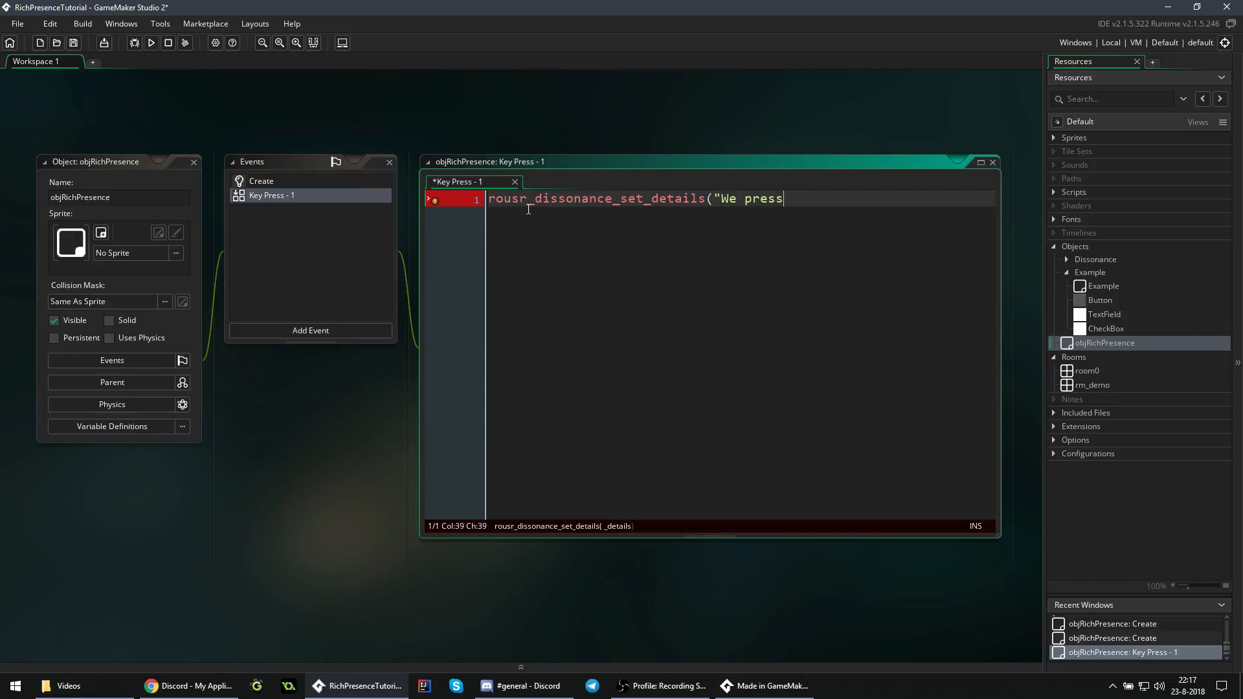
{"action": "type", "text": "ed 1!!!!!!!!"}
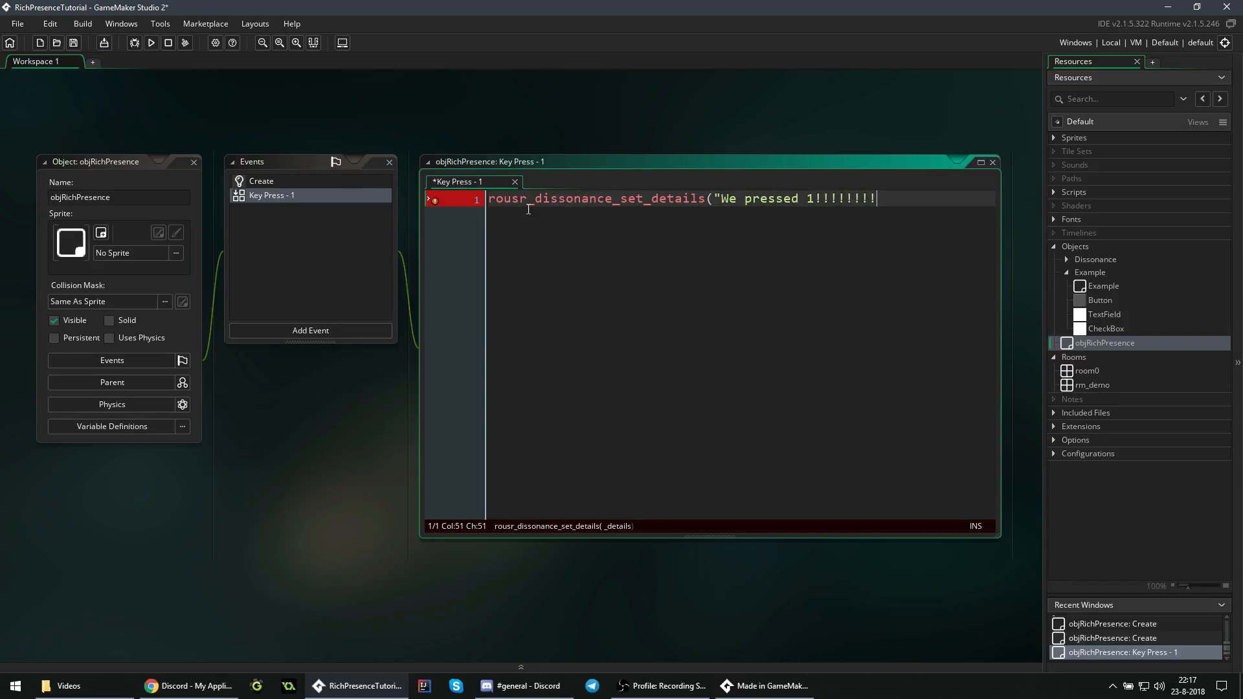
{"action": "type", "text": "\");"}
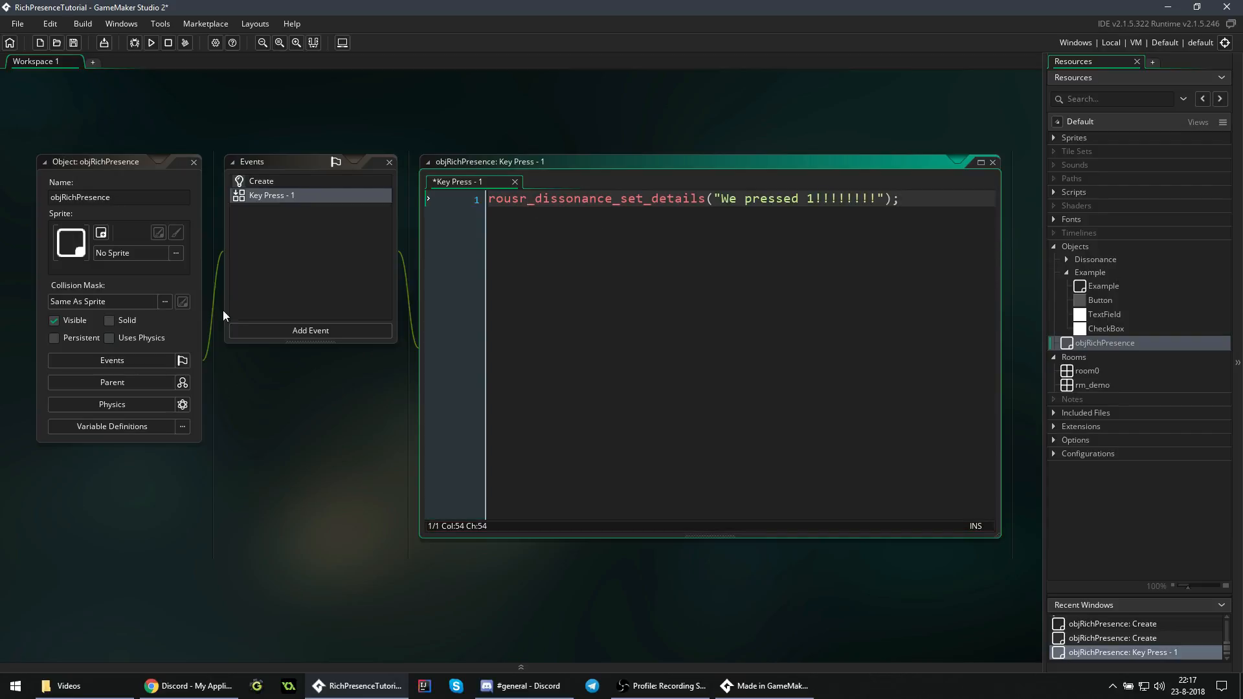
{"action": "mouse_move", "coordinate": [264, 335]}
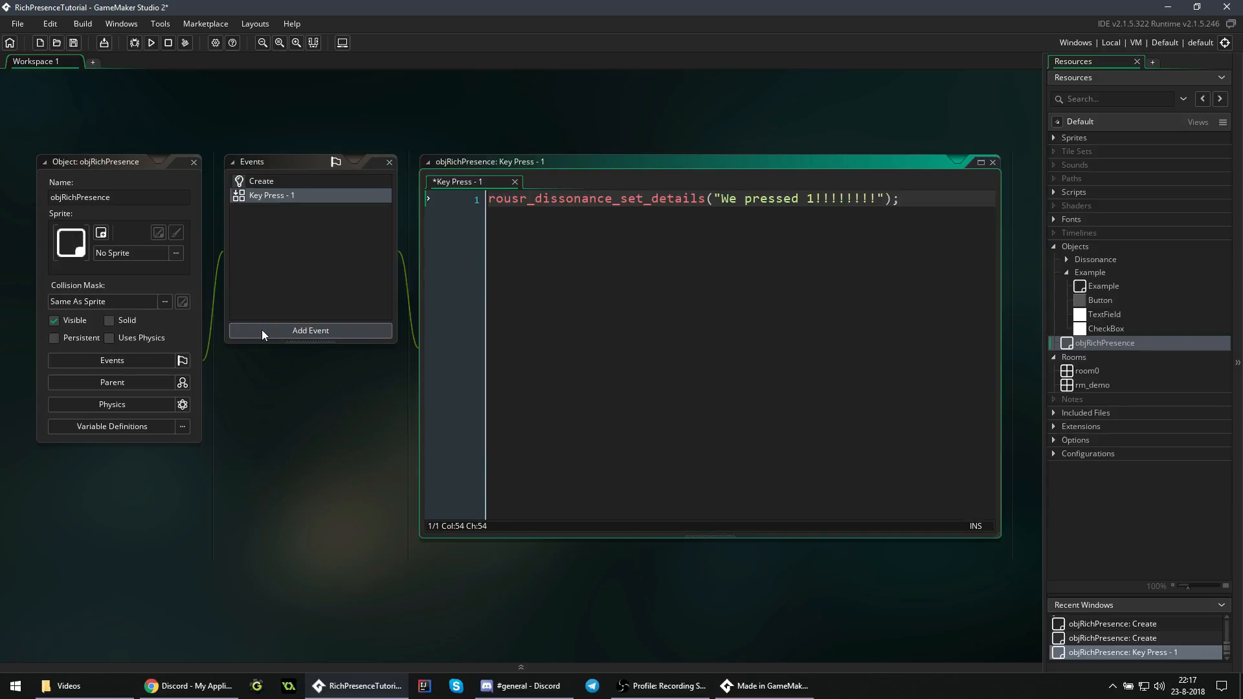
Step: Add a Key Press 2 event with rousr_dissonance_set_details(""); and rerun the project
{"action": "left_click", "coordinate": [310, 330]}
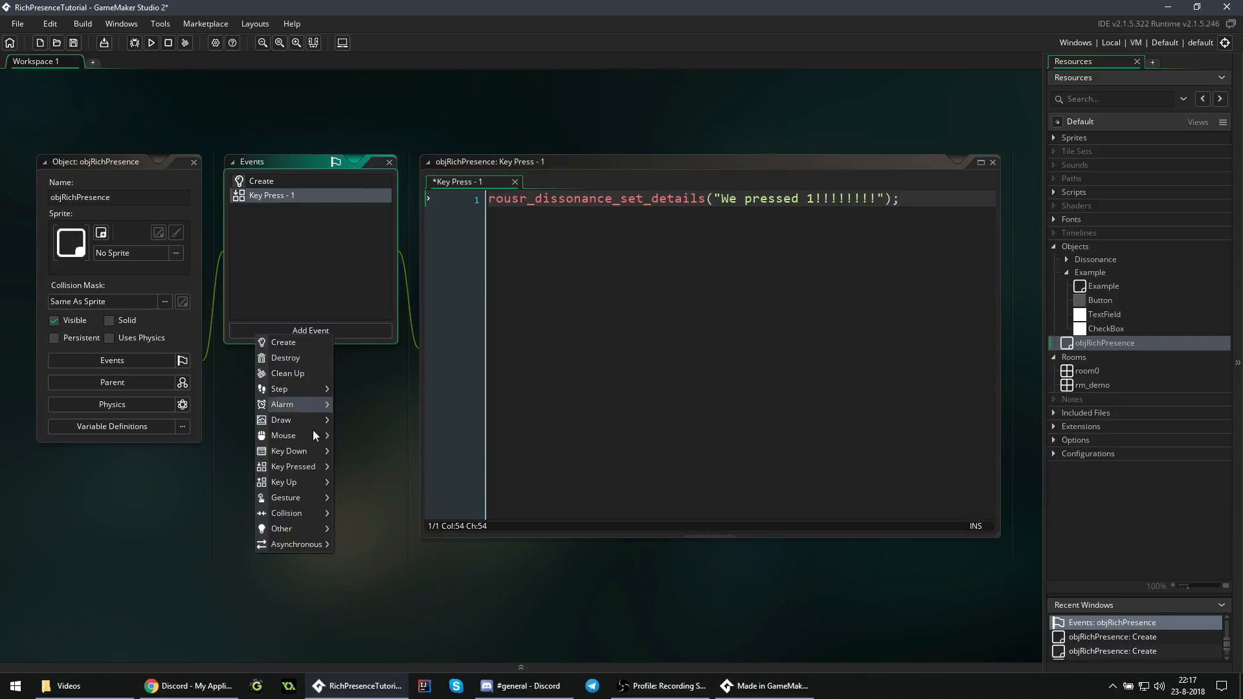
{"action": "mouse_move", "coordinate": [293, 466]}
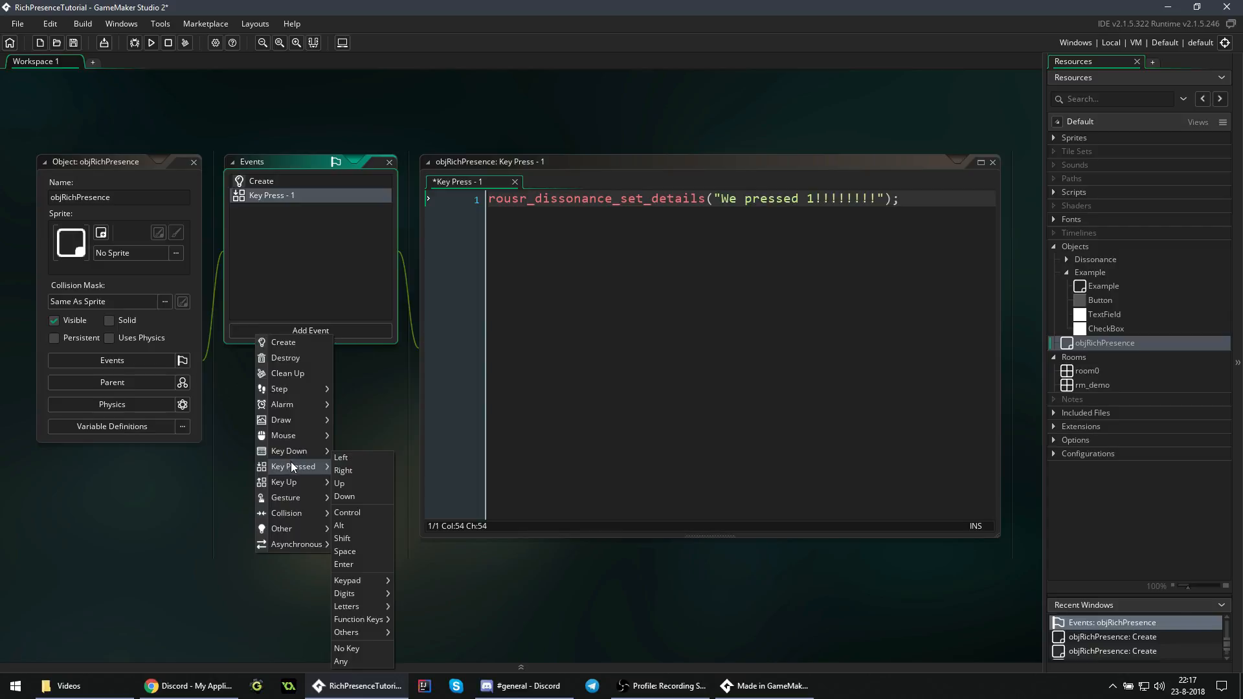
{"action": "mouse_move", "coordinate": [346, 606]}
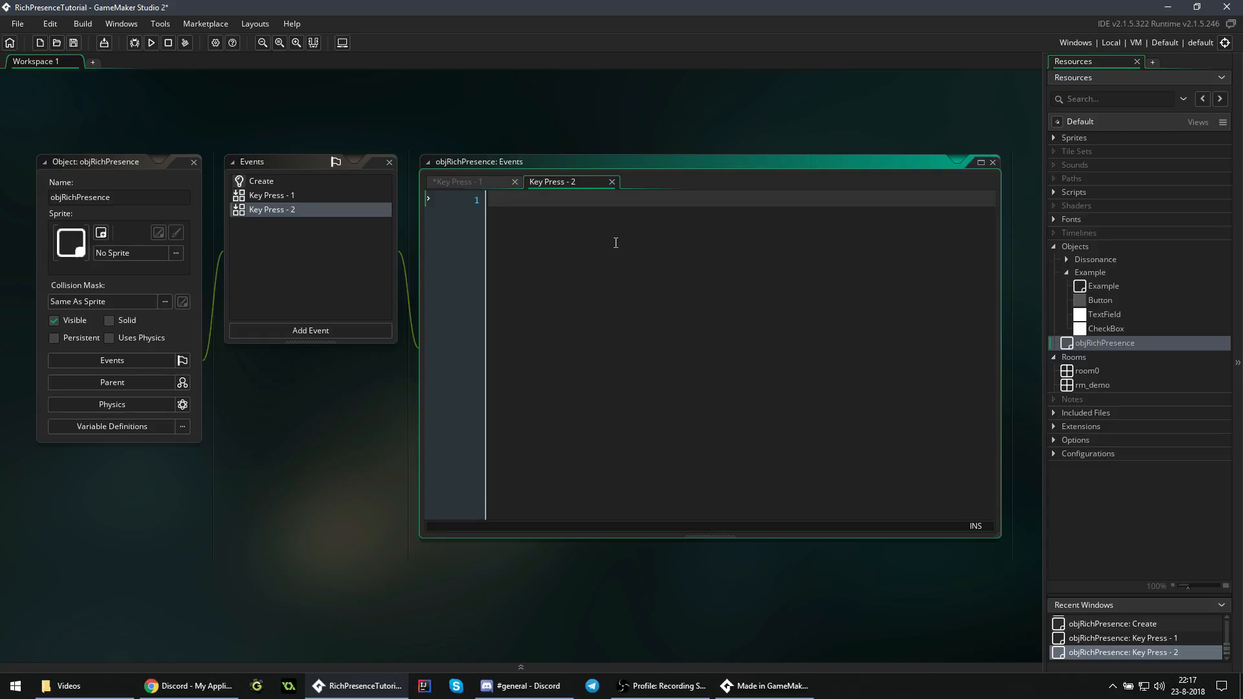
{"action": "type", "text": "rousr_s"}
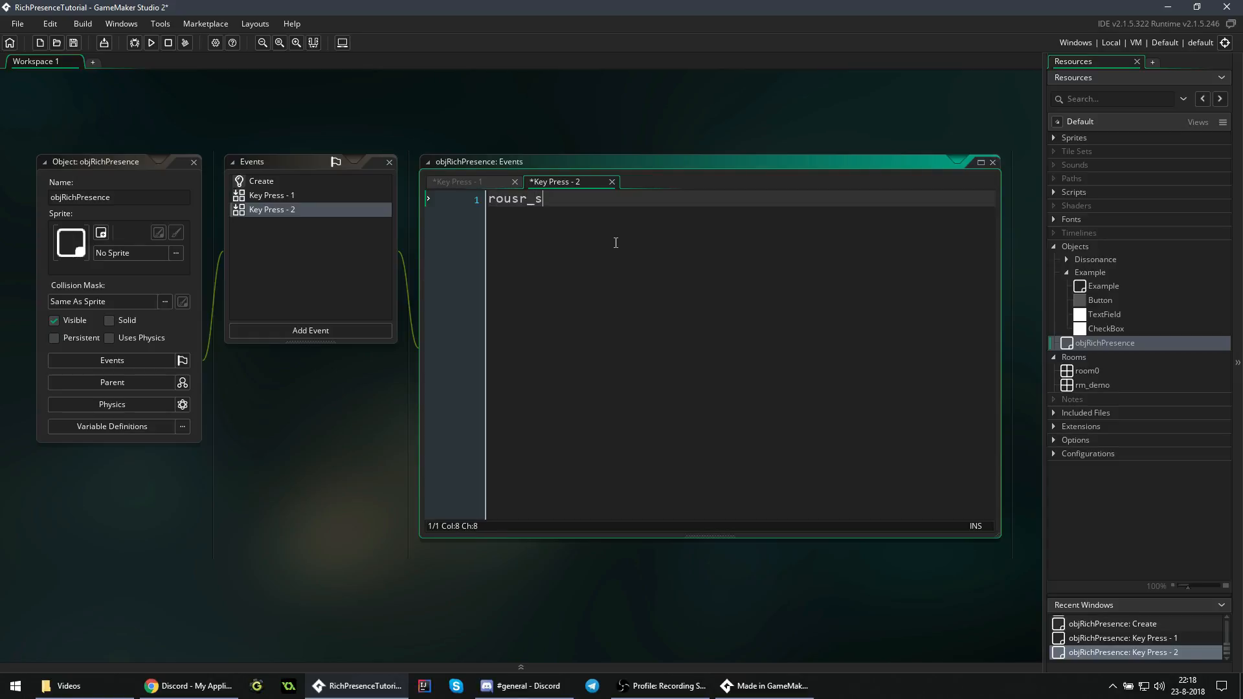
{"action": "type", "text": "dissonance_set_det"}
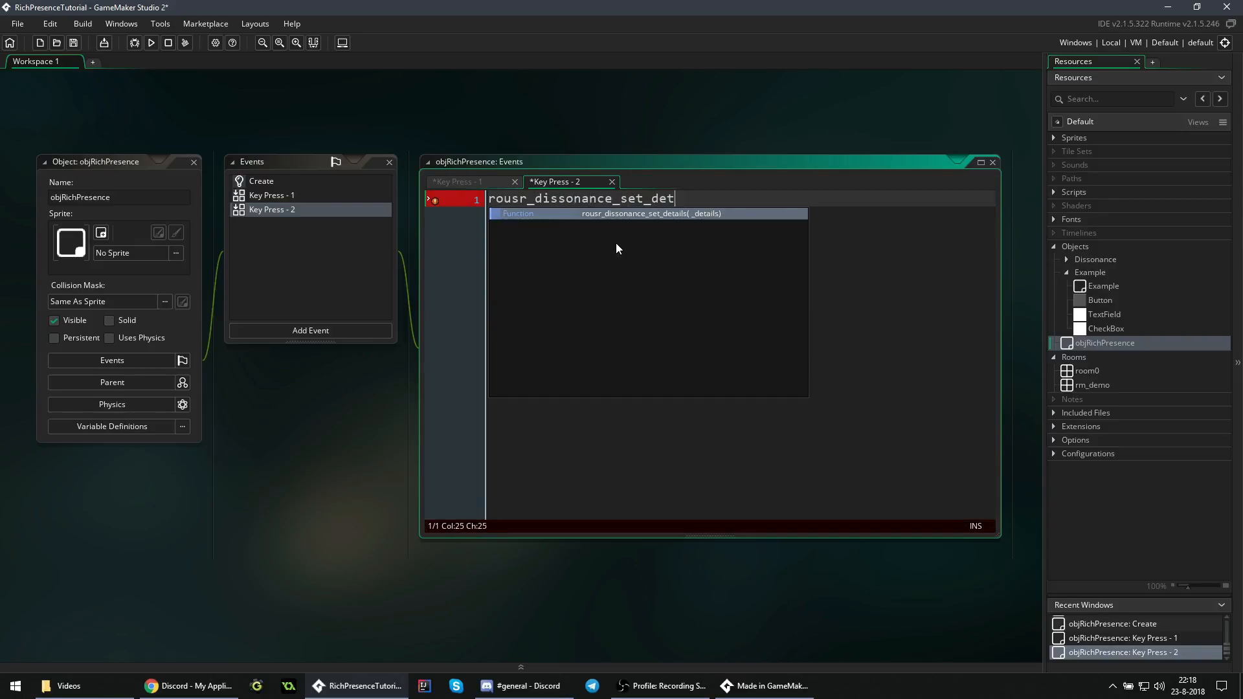
{"action": "type", "text": "ails(\"\");"}
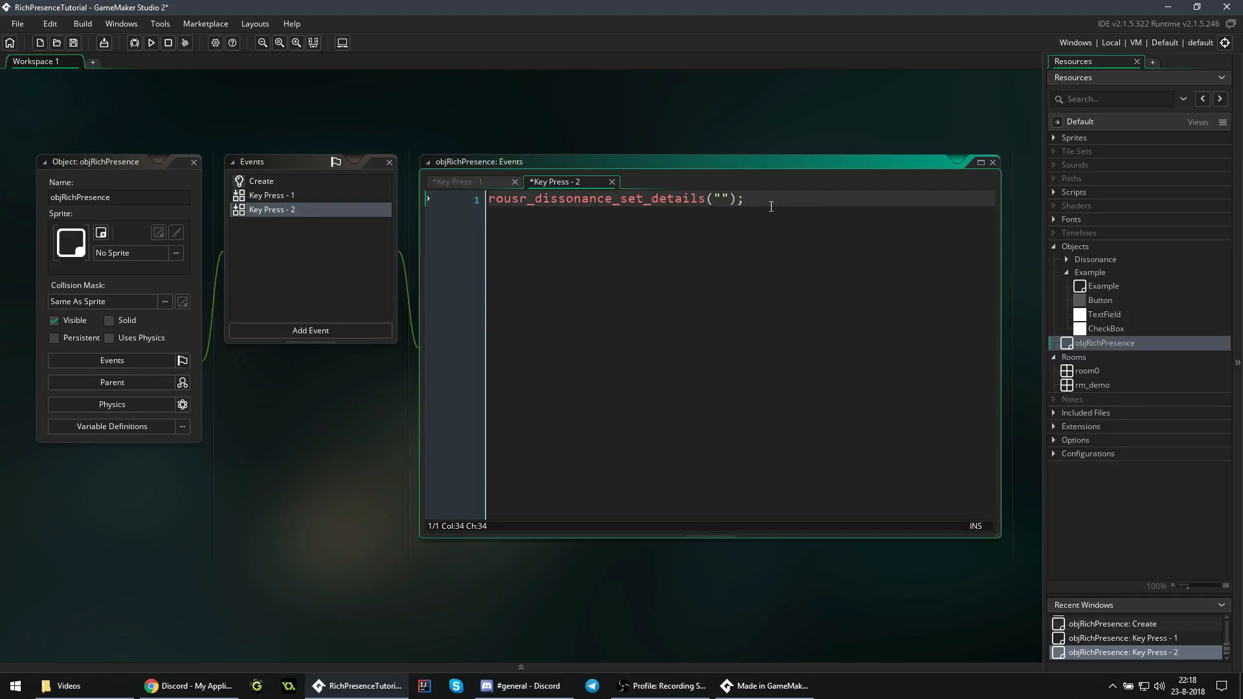
{"action": "mouse_move", "coordinate": [776, 206]}
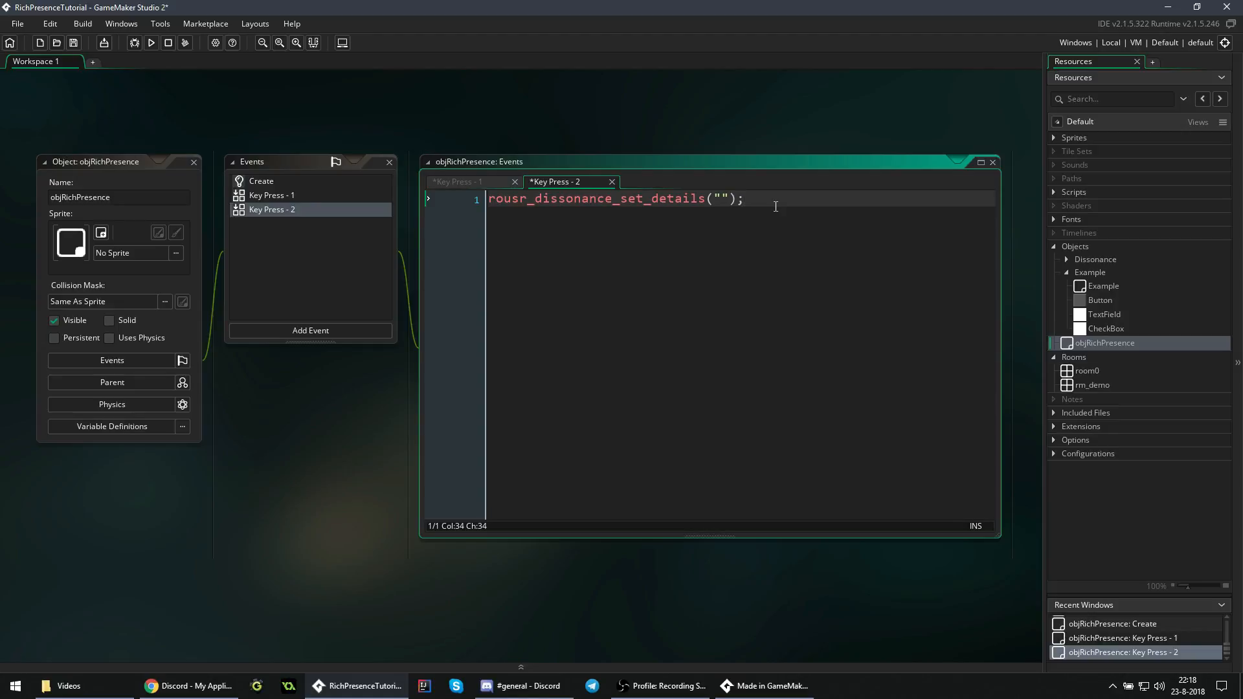
{"action": "left_click", "coordinate": [151, 42]}
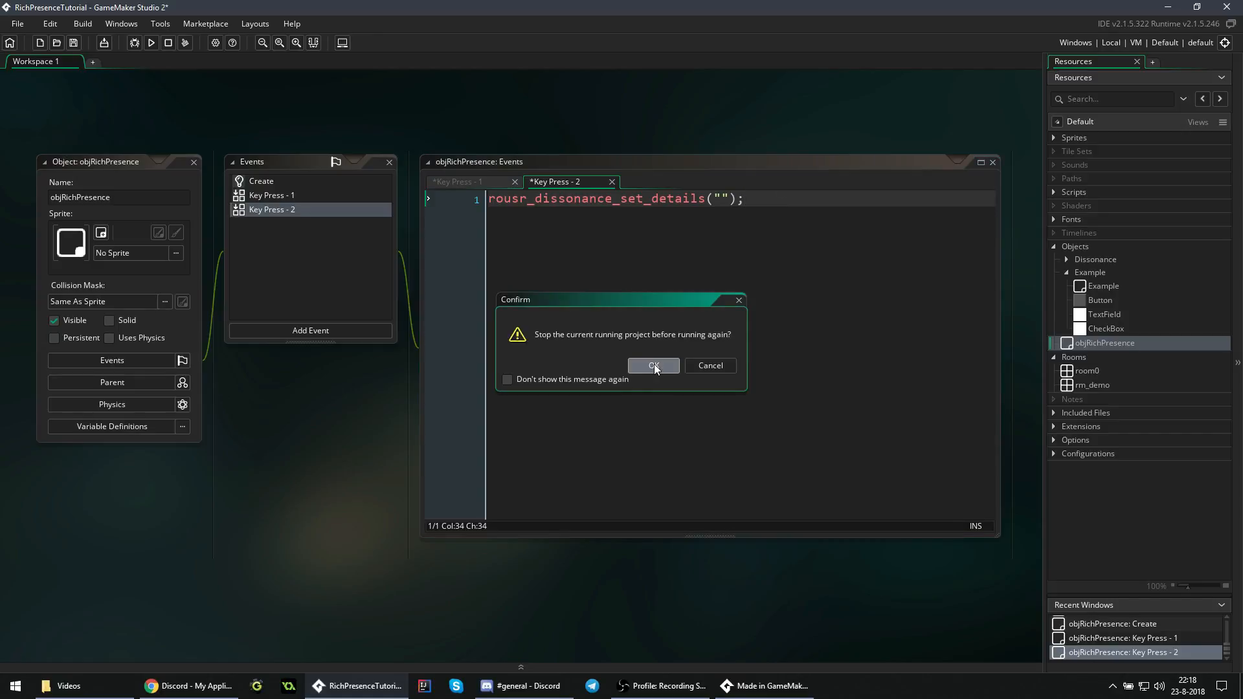
Step: Stop and relaunch the game, then bring Discord forward to watch the activity
{"action": "left_click", "coordinate": [654, 365]}
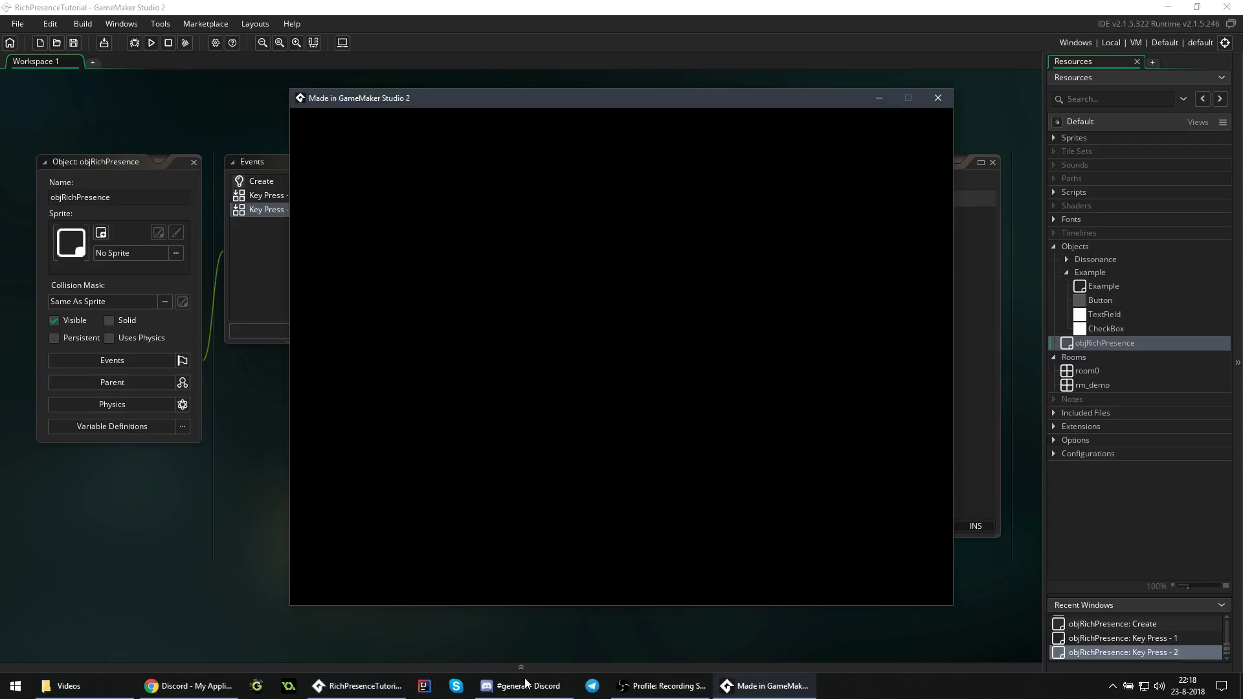
{"action": "left_click", "coordinate": [518, 685]}
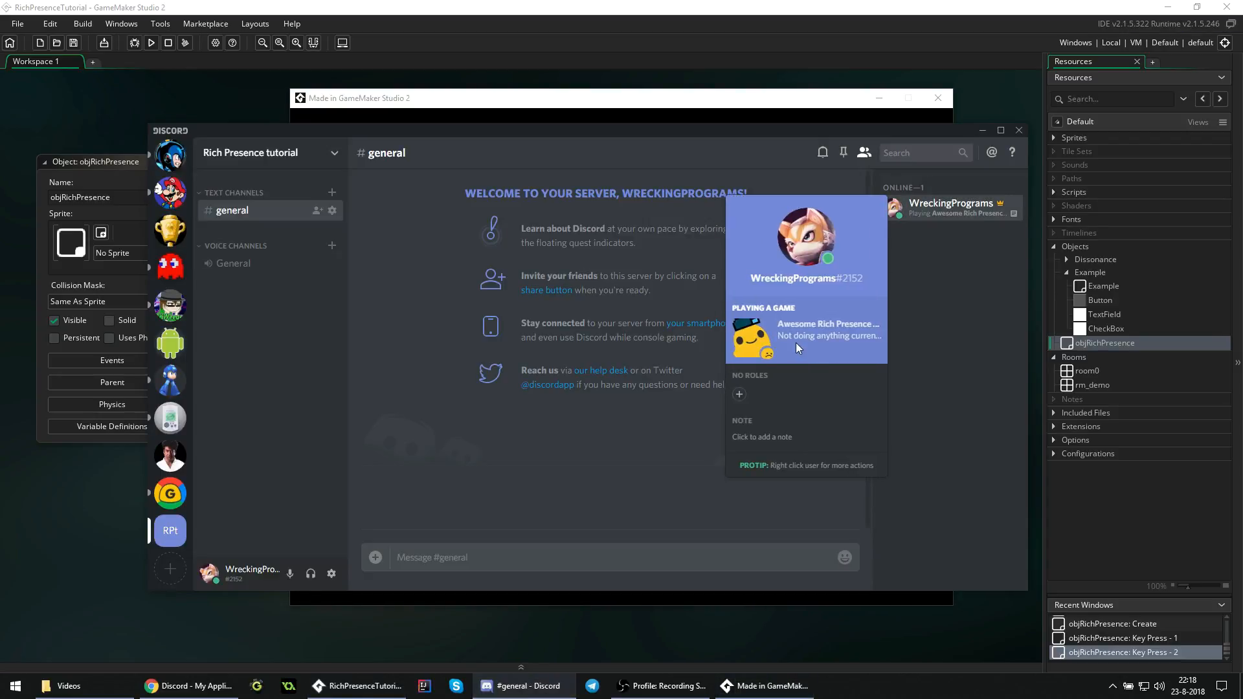
{"action": "mouse_move", "coordinate": [707, 684]}
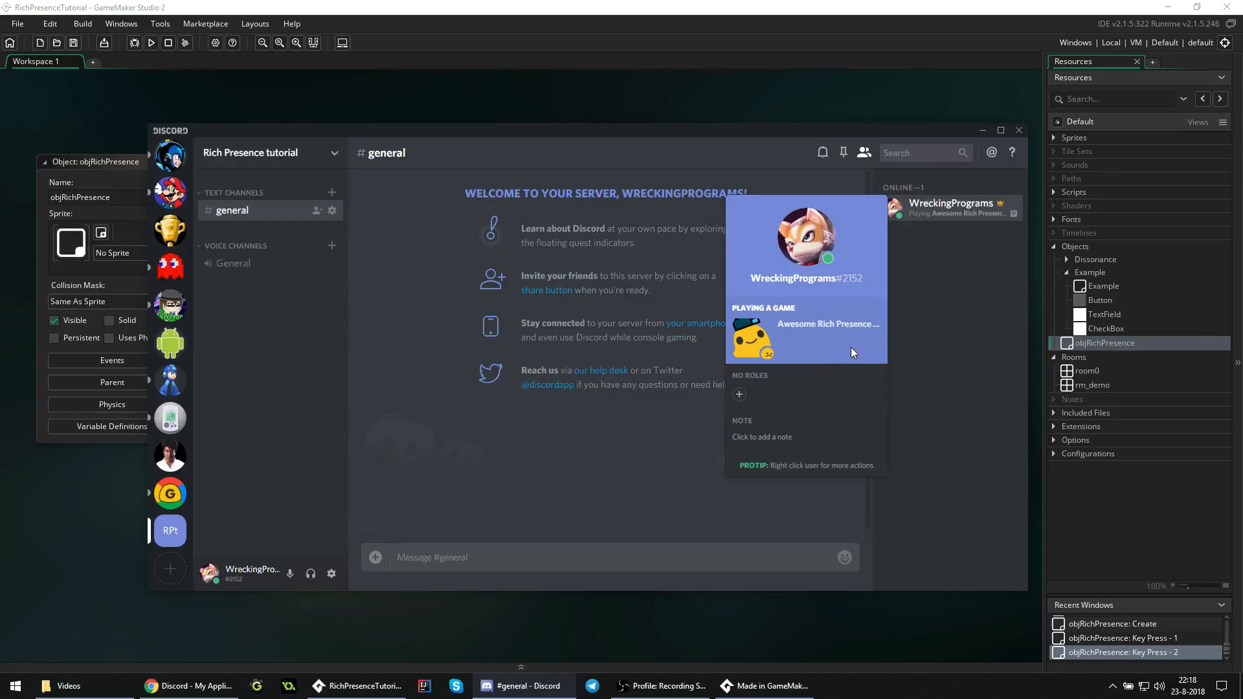
{"action": "mouse_move", "coordinate": [690, 469]}
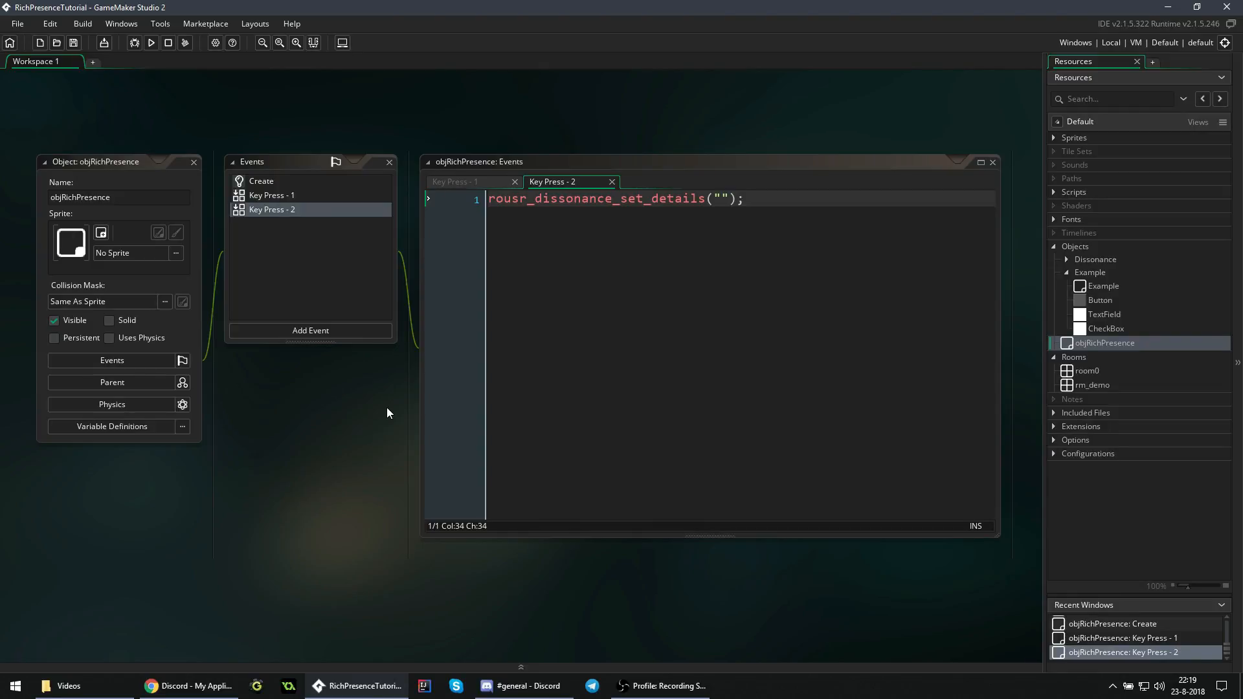
Step: Add a Key Press 3 event calling rousr_dissonance_set_small_image("happy", ":)")
{"action": "left_click", "coordinate": [311, 331]}
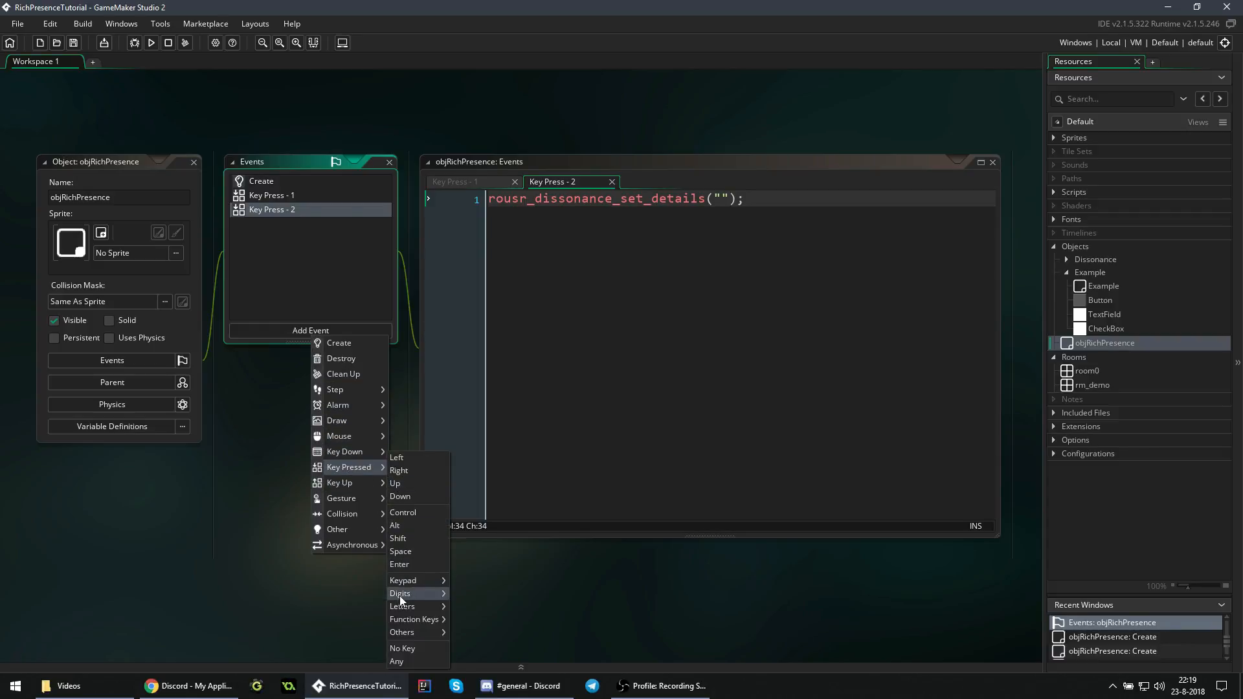
{"action": "left_click", "coordinate": [400, 593]}
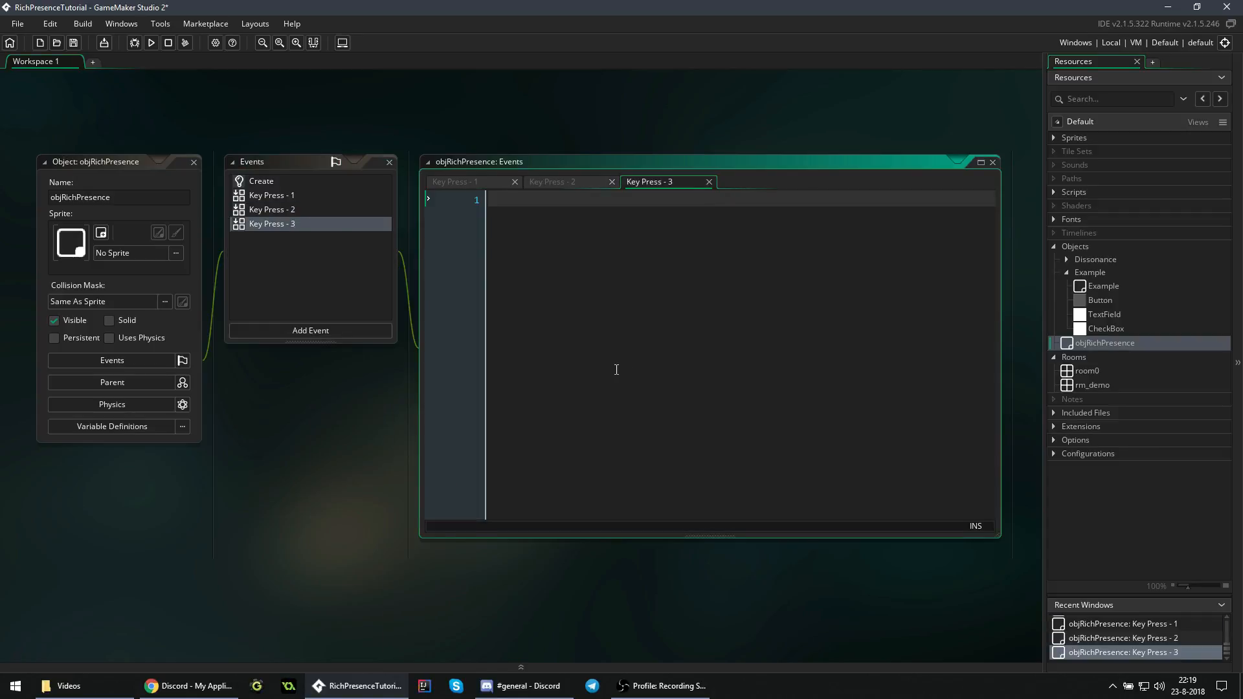
{"action": "type", "text": "rousr_diss"}
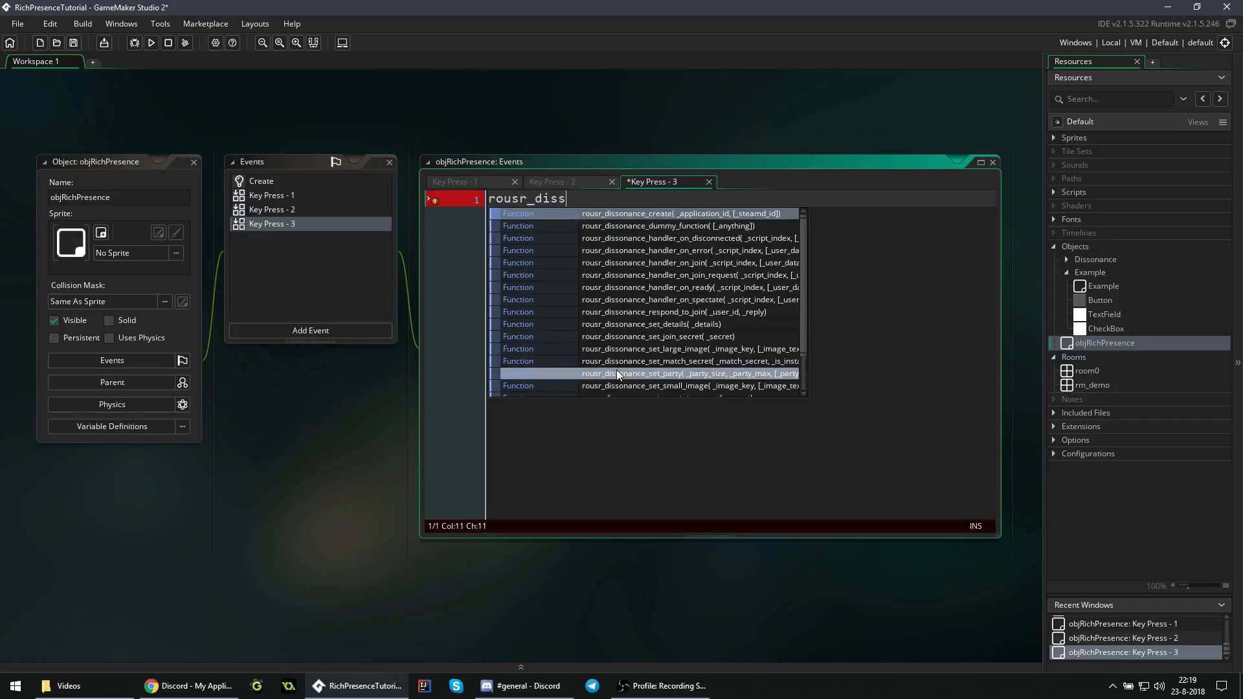
{"action": "type", "text": "onance_set_small_image("}
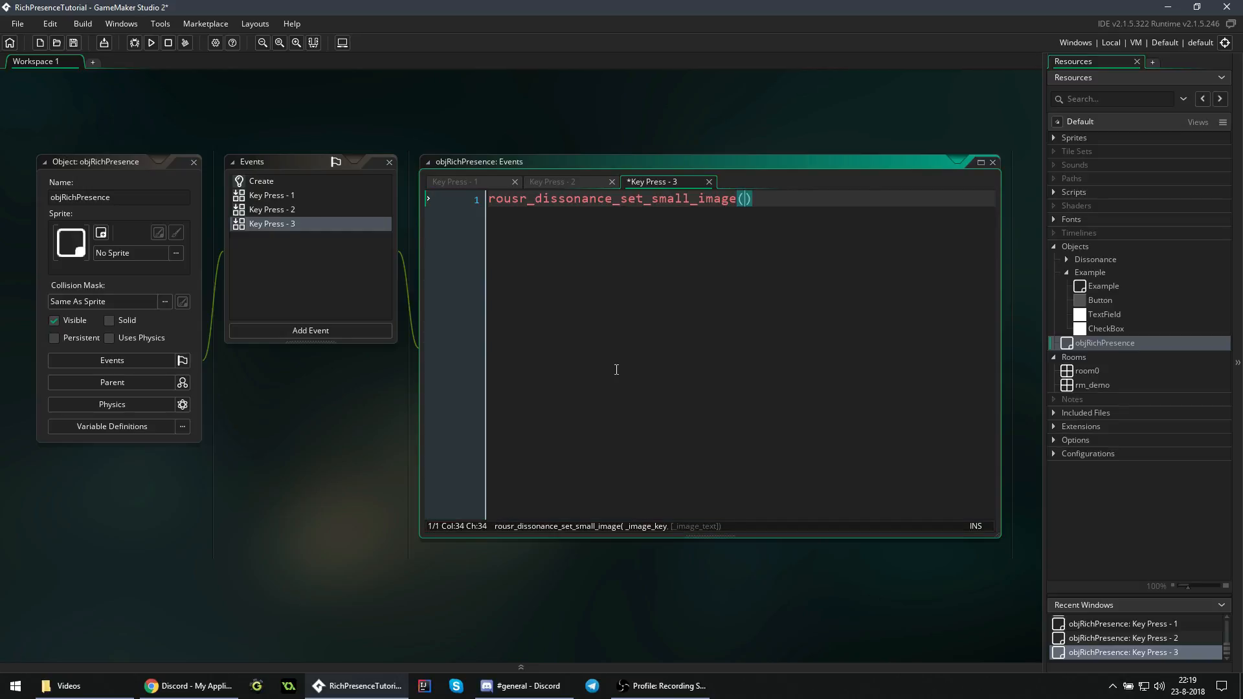
{"action": "type", "text": "\"ha"}
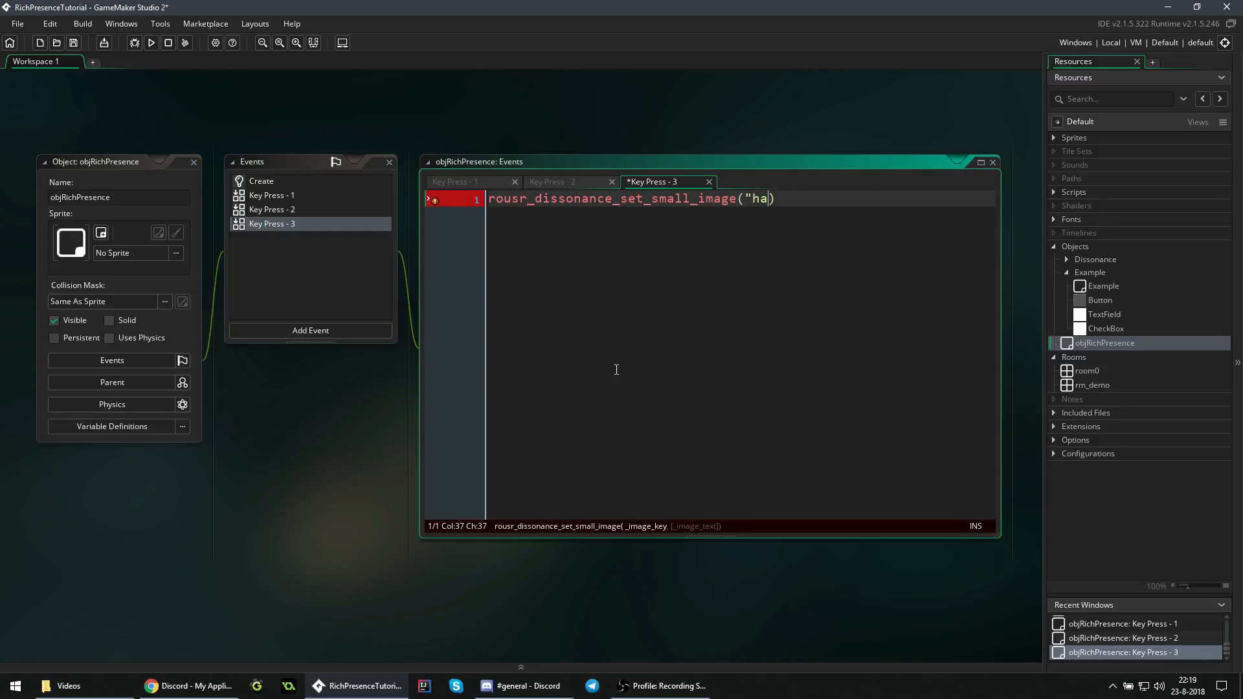
{"action": "type", "text": "ppy\")"}
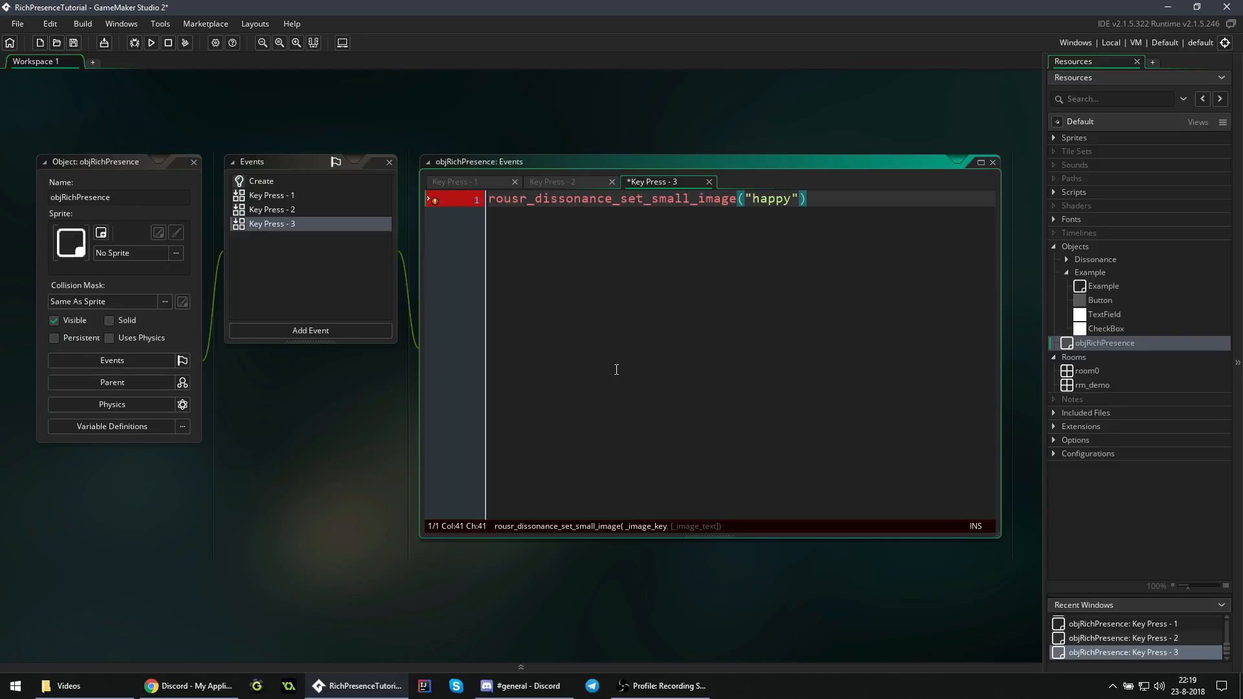
{"action": "type", "text": ", \":\""}
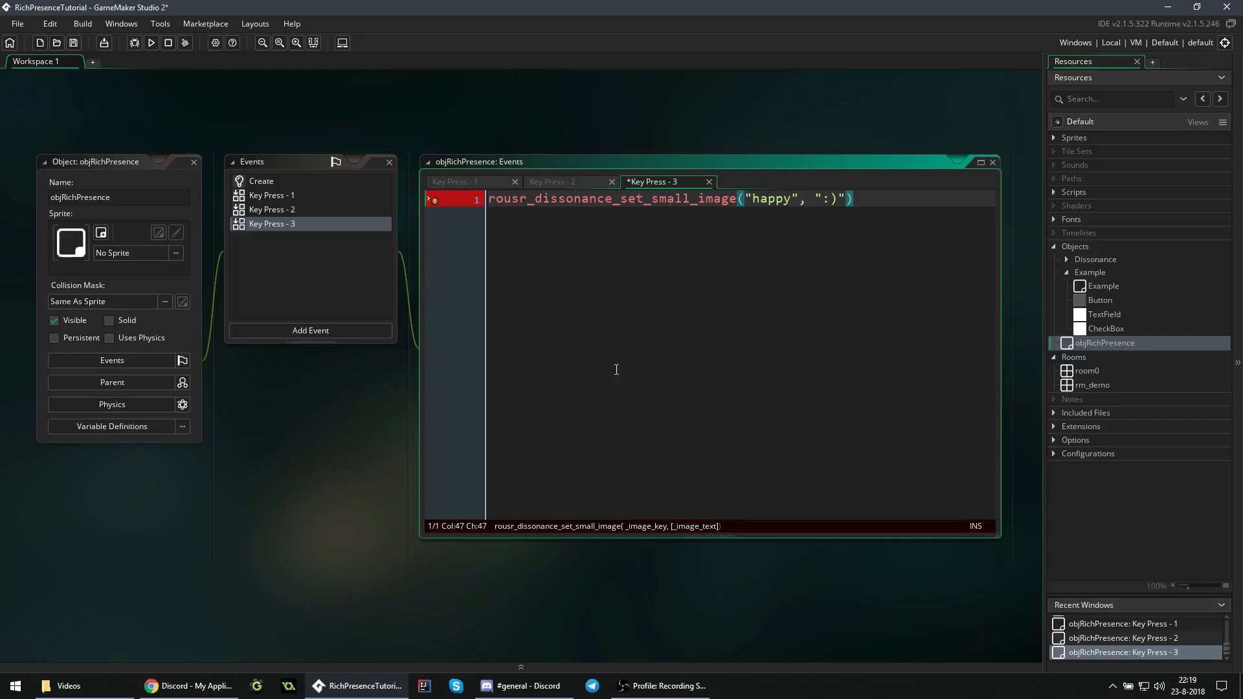
{"action": "type", "text": ";"}
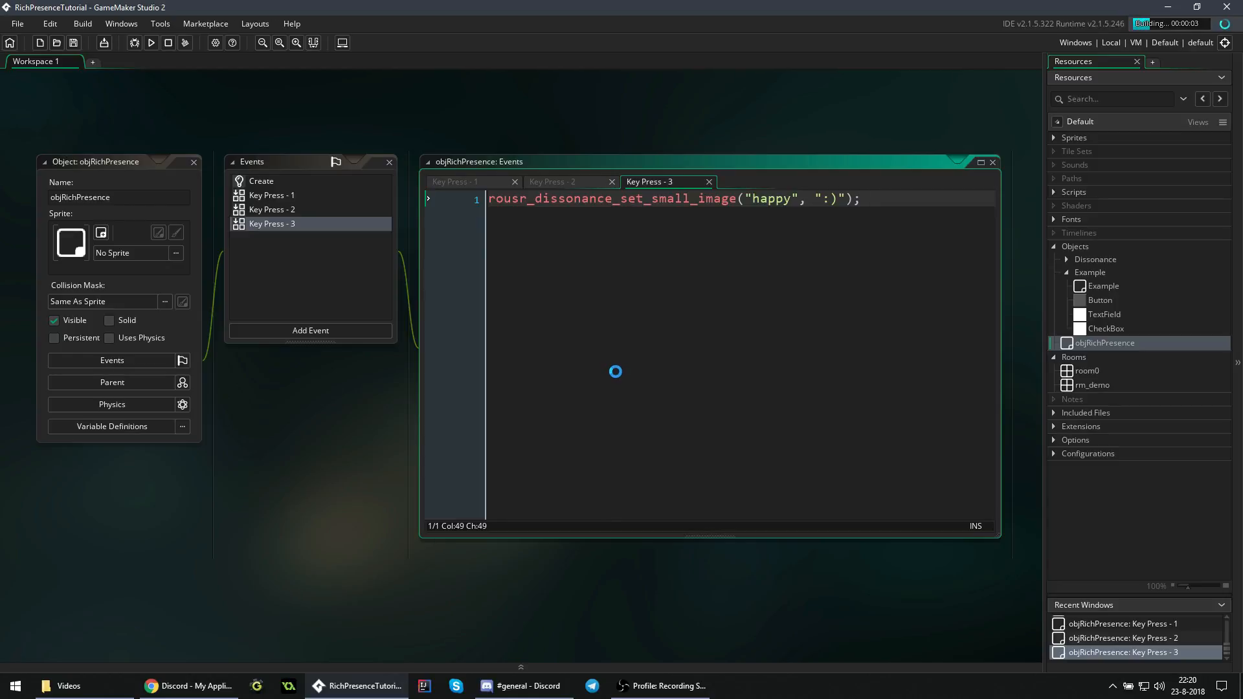
Step: View your Discord member profile's Playing a Game card, then return to GameMaker
{"action": "left_click", "coordinate": [516, 686]}
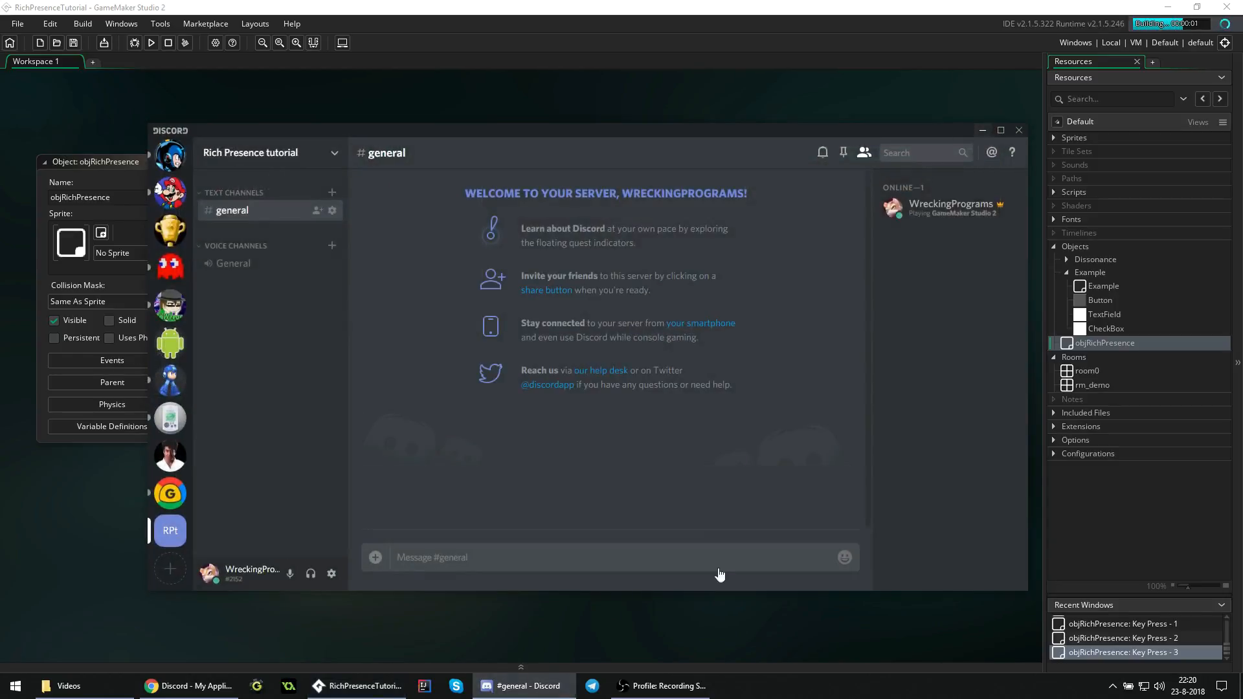
{"action": "left_click", "coordinate": [151, 42]}
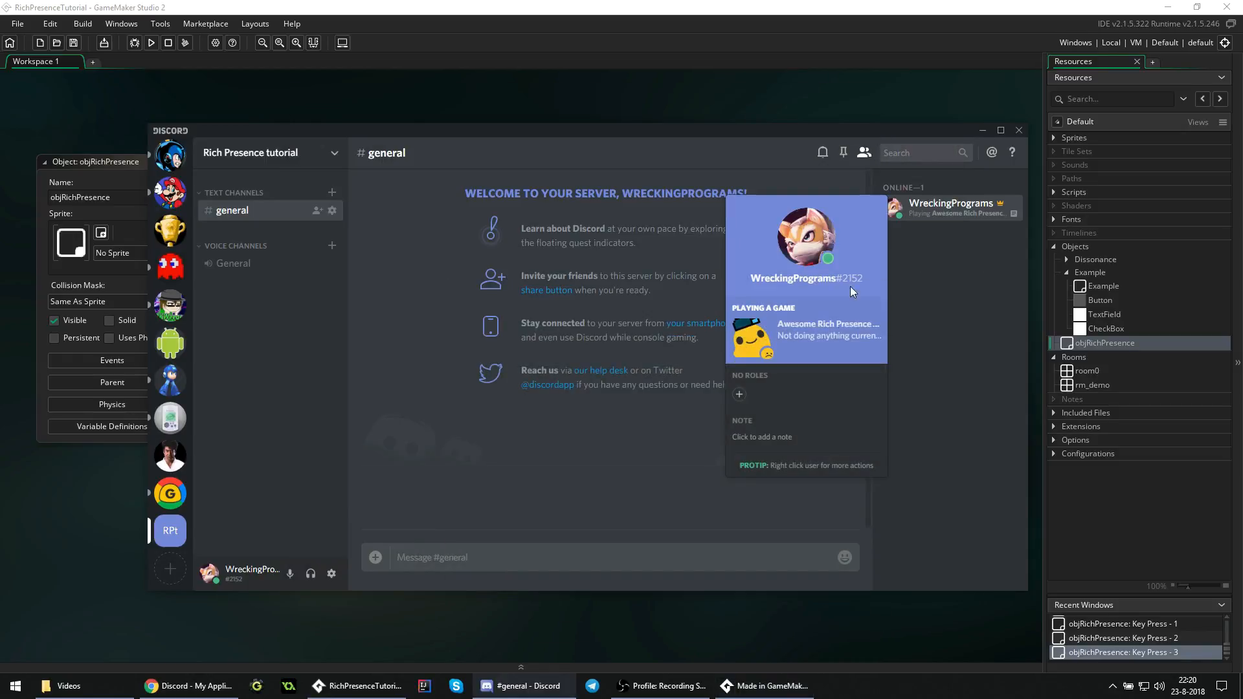
{"action": "left_click", "coordinate": [777, 686]}
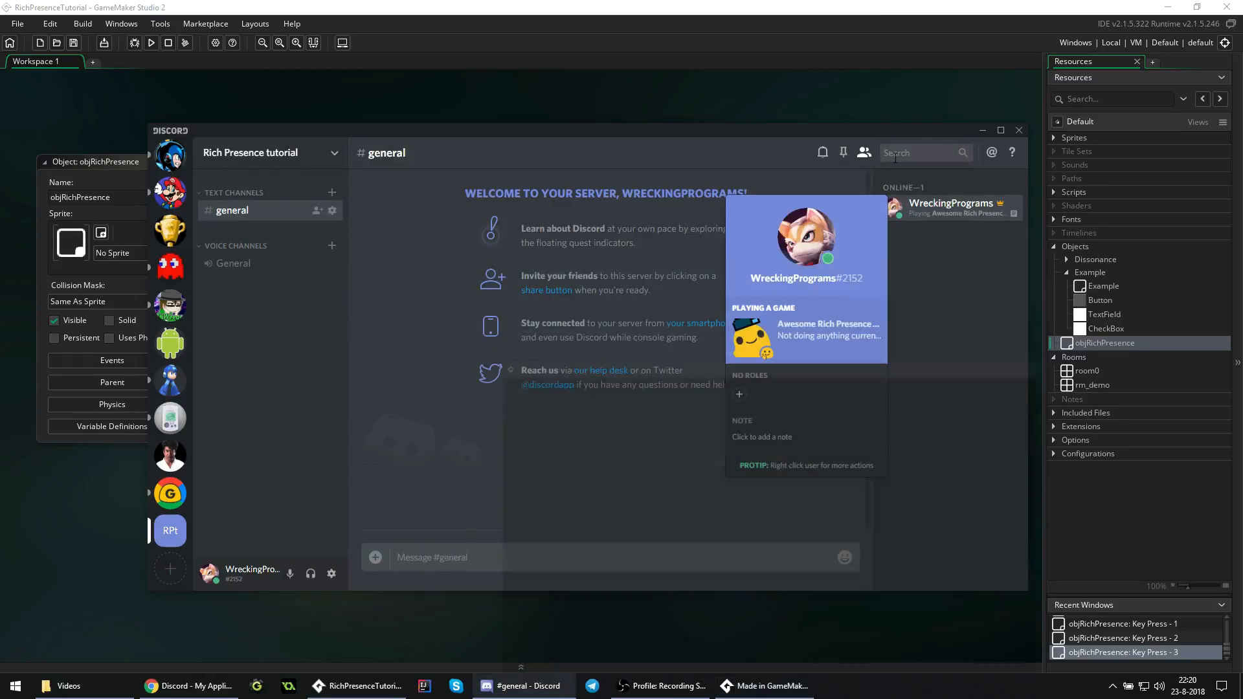
{"action": "mouse_move", "coordinate": [773, 364]}
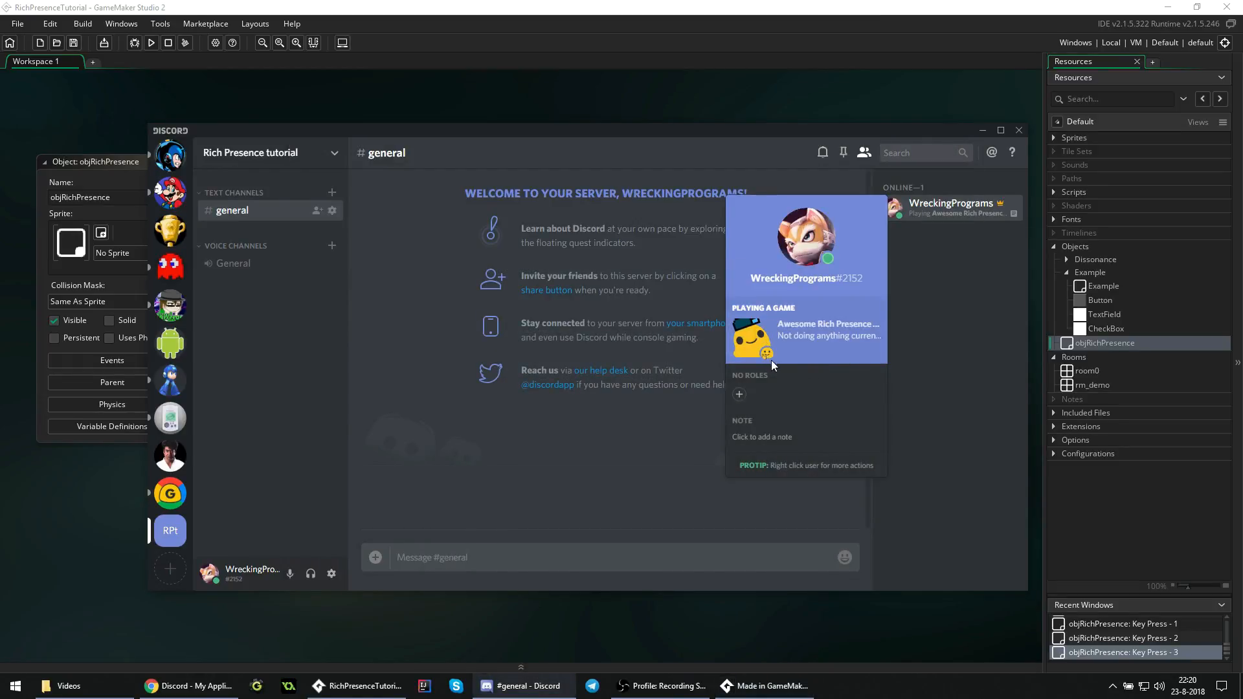
{"action": "mouse_move", "coordinate": [695, 482]}
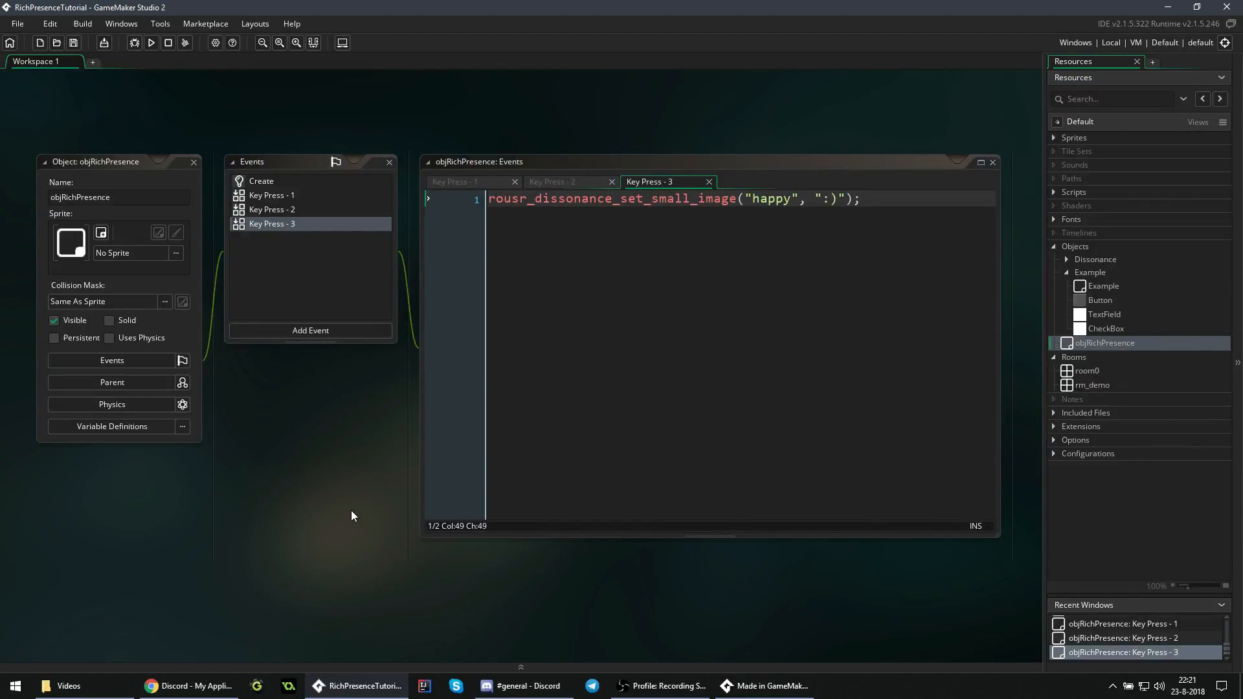
{"action": "mouse_move", "coordinate": [269, 287]}
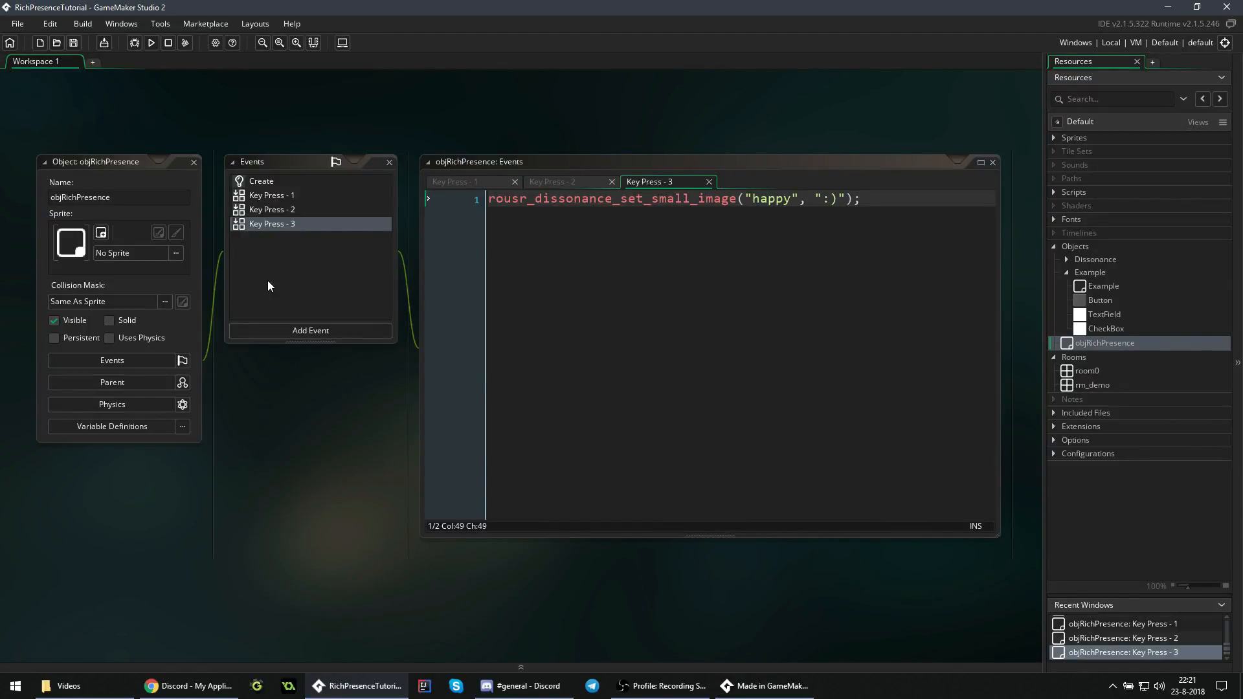
Step: Add a Key Press 4 event with rousr_dissonance_set_state("In a party!") and rerun
{"action": "left_click", "coordinate": [310, 330]}
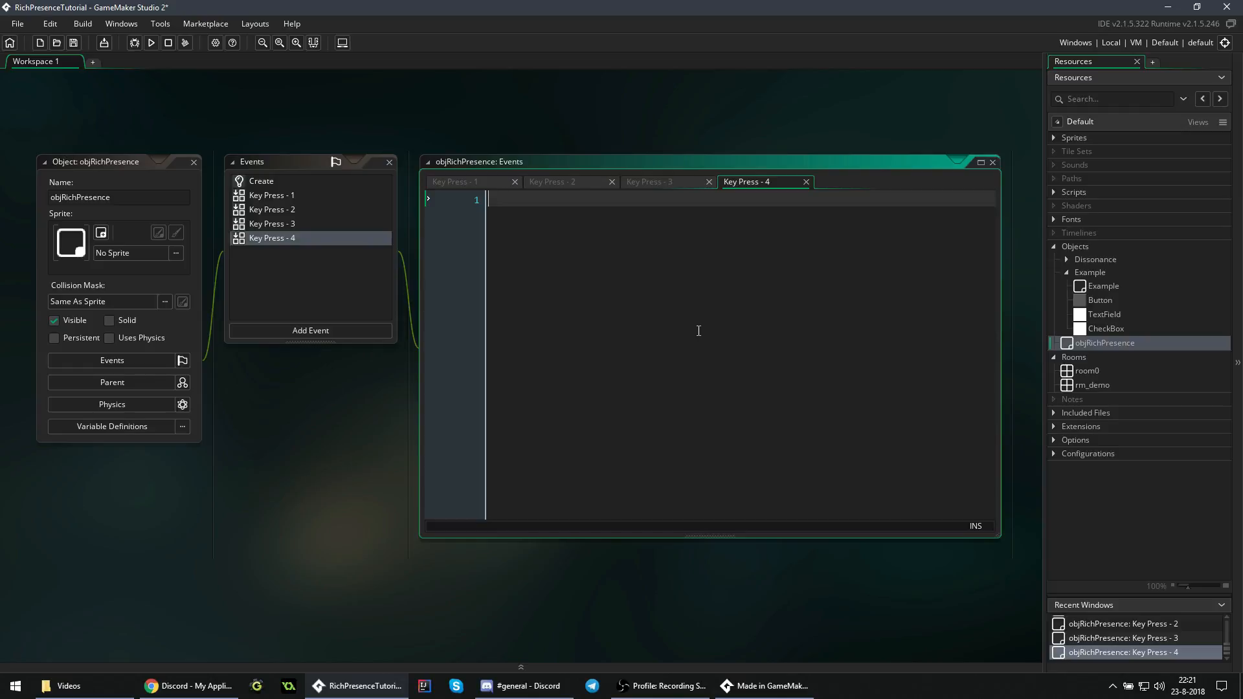
{"action": "type", "text": "rousr_dissonance_set_state(\""}
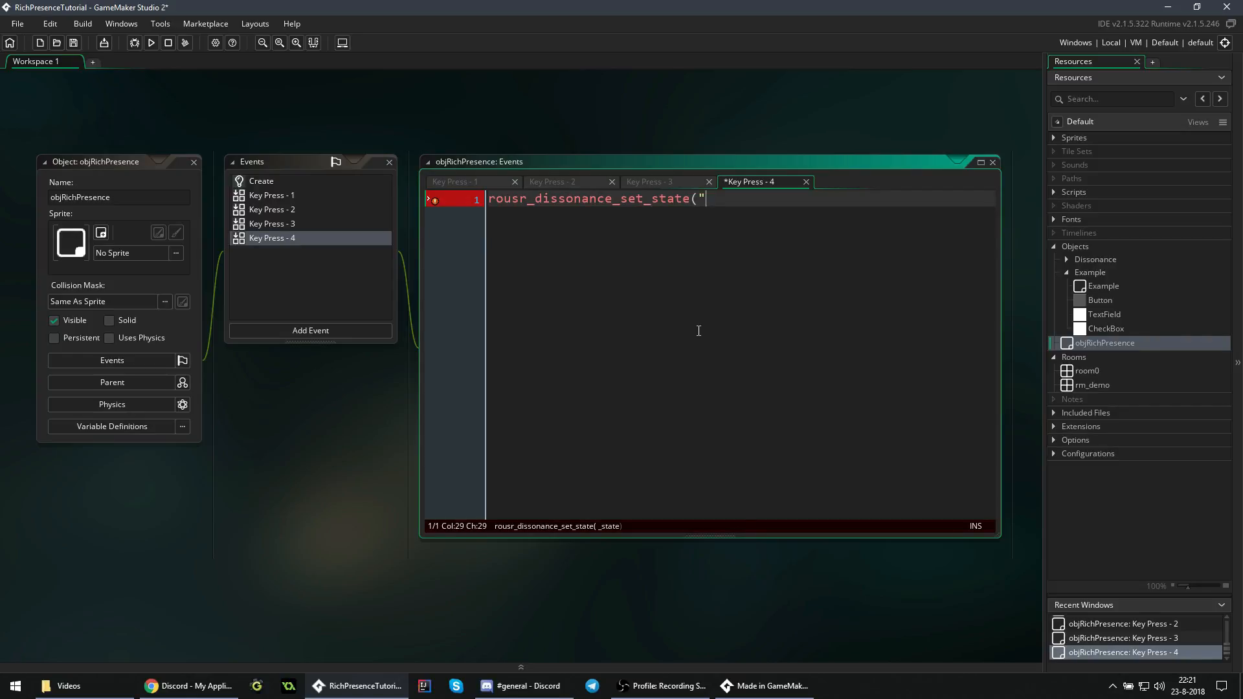
{"action": "type", "text": "In a party"}
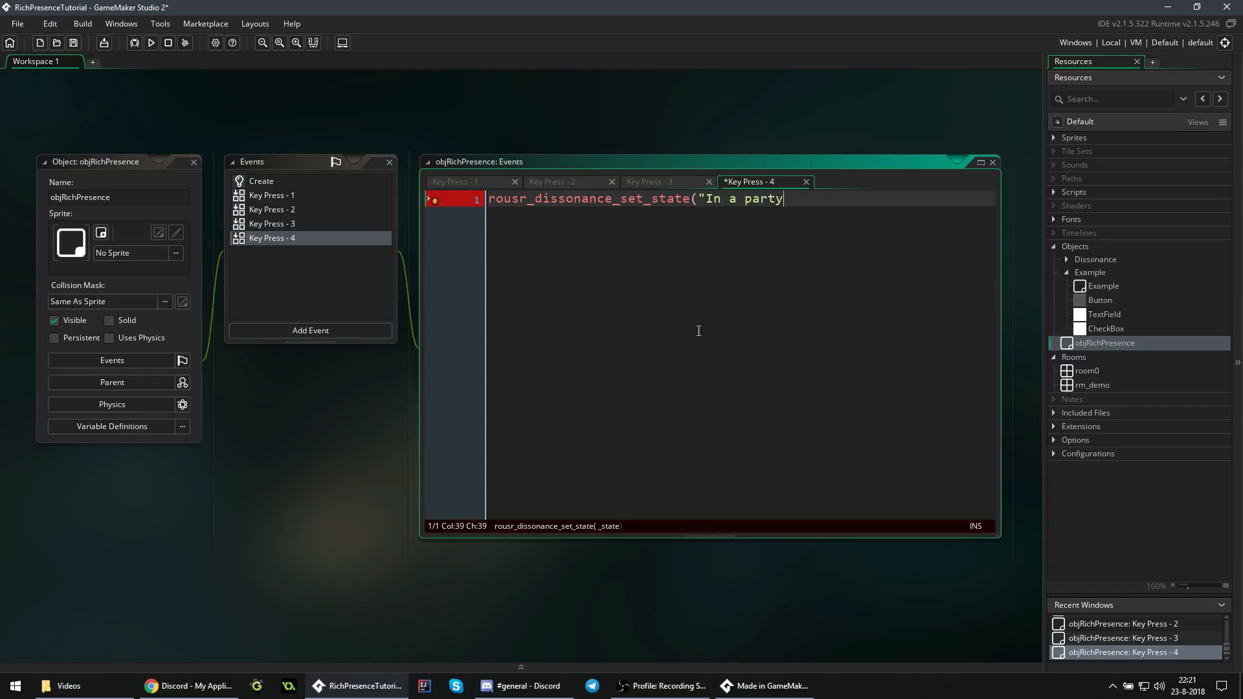
{"action": "type", "text": "!\");"}
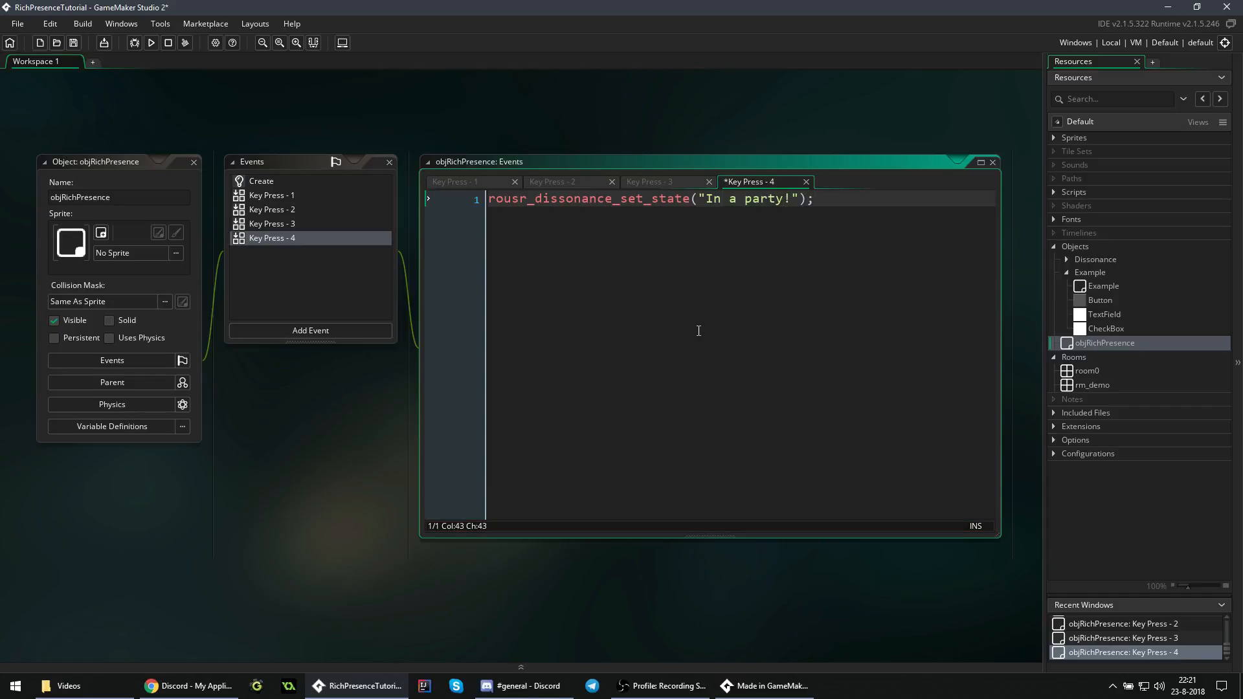
{"action": "left_click", "coordinate": [151, 42]}
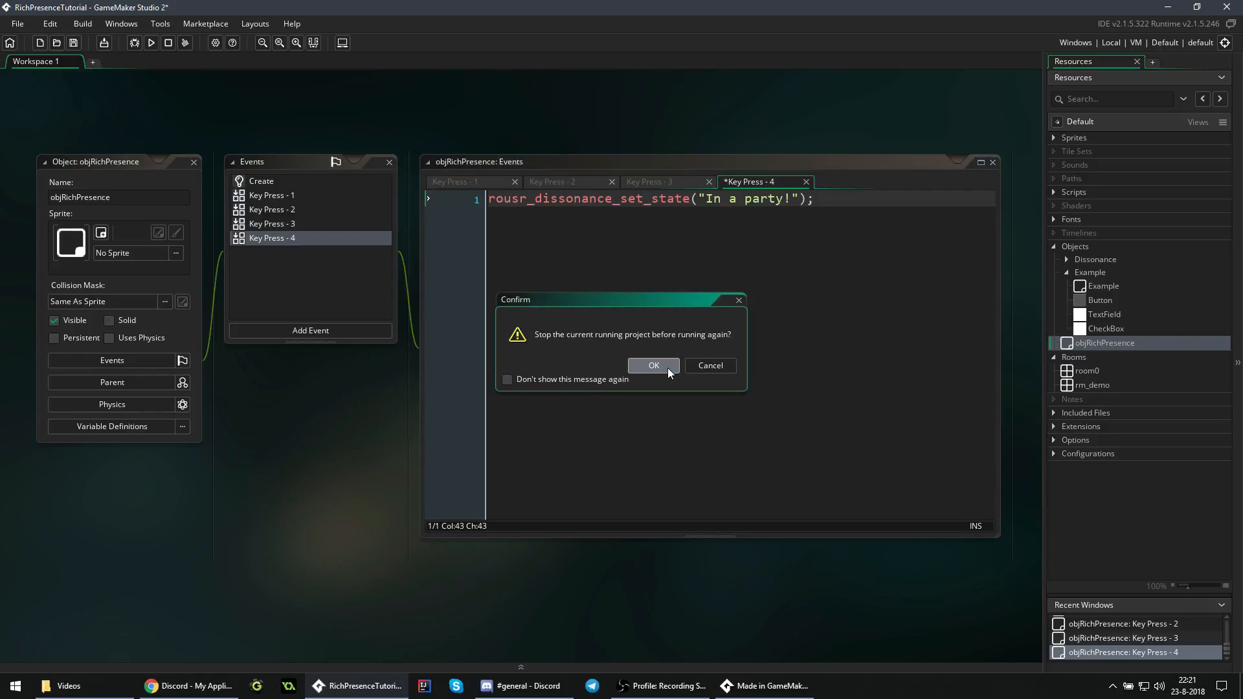
Step: Confirm stopping and rerunning the project, then bring Discord up behind the game
{"action": "left_click", "coordinate": [653, 365]}
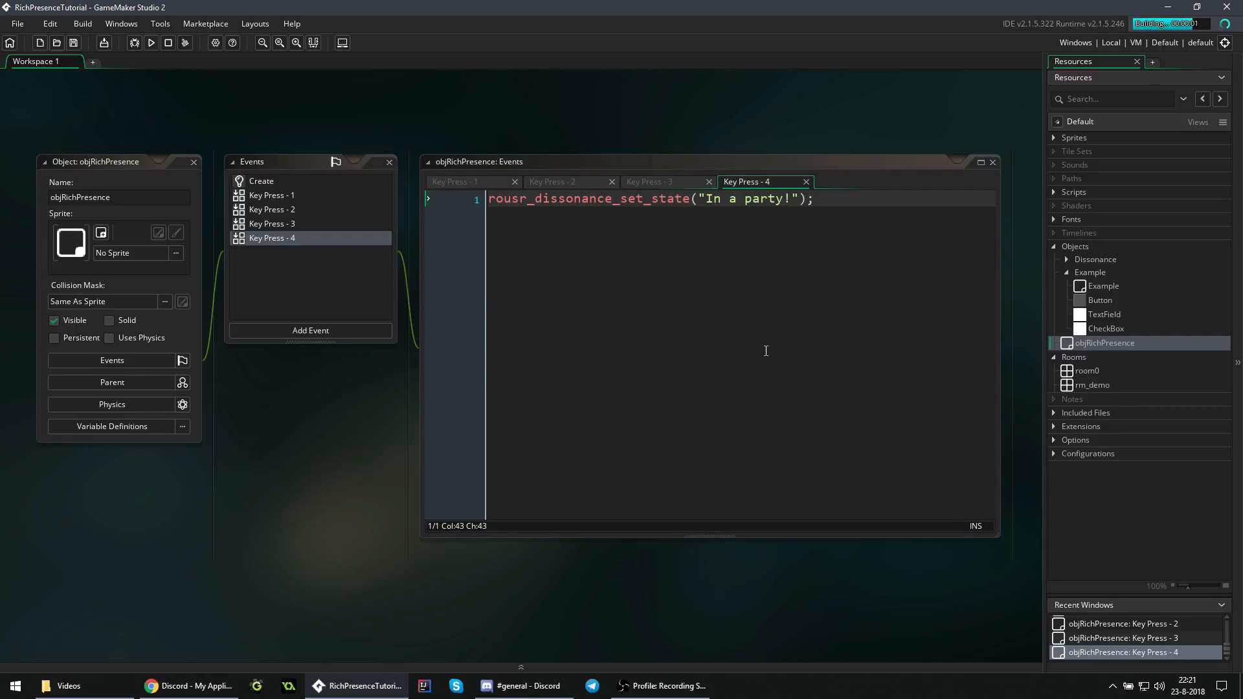
{"action": "left_click", "coordinate": [151, 42]}
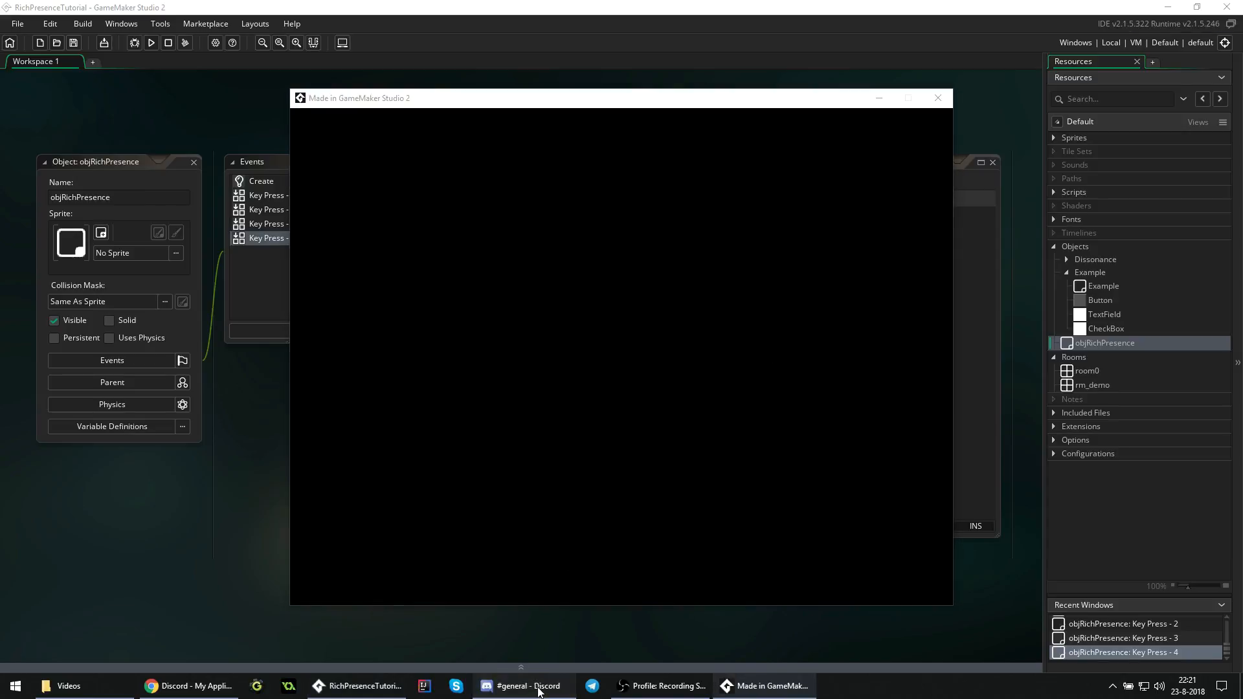
{"action": "left_click", "coordinate": [531, 685]}
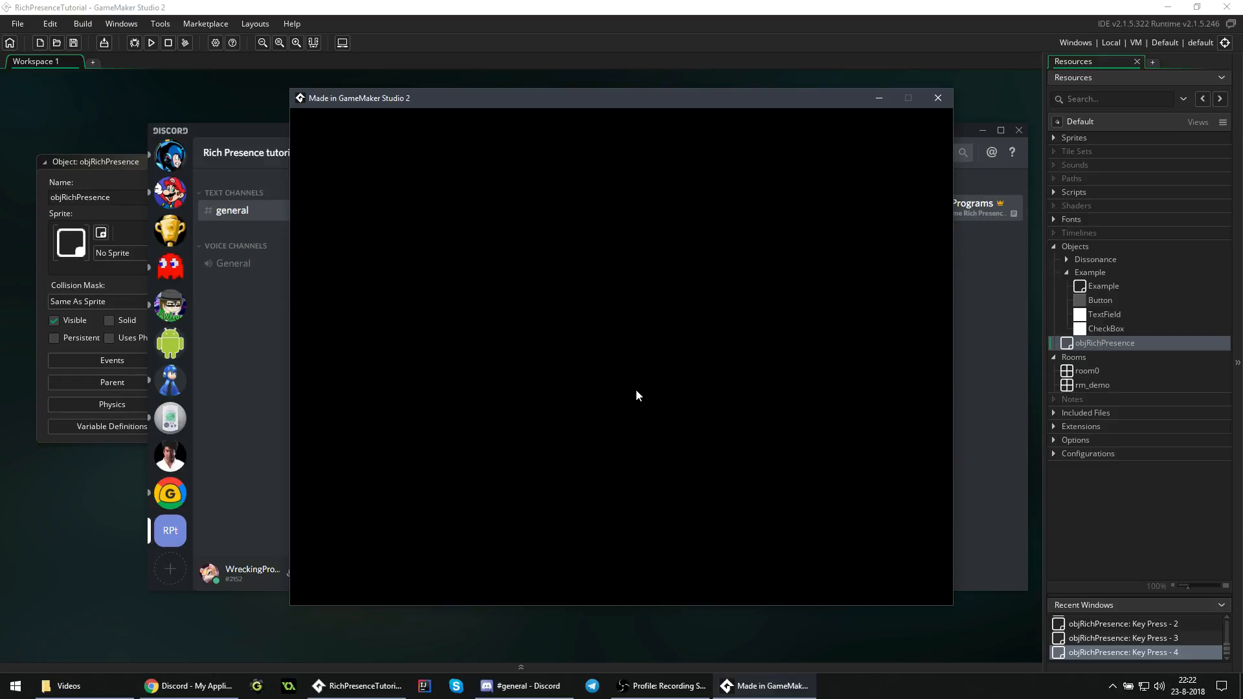
{"action": "mouse_move", "coordinate": [651, 383]}
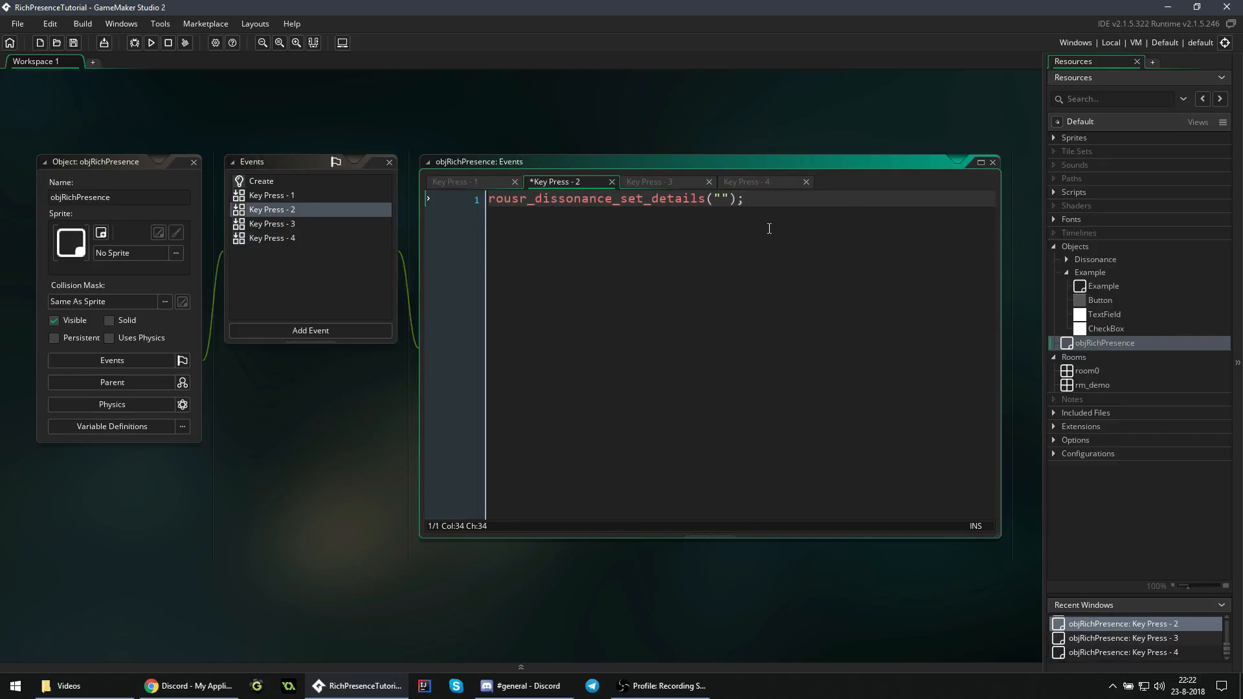
Step: Add rousr_dissonance_set_state(""); to the Key Press 2 event so it clears the state
{"action": "type", "text": "rousr_dissonance_set_st(\"\");"}
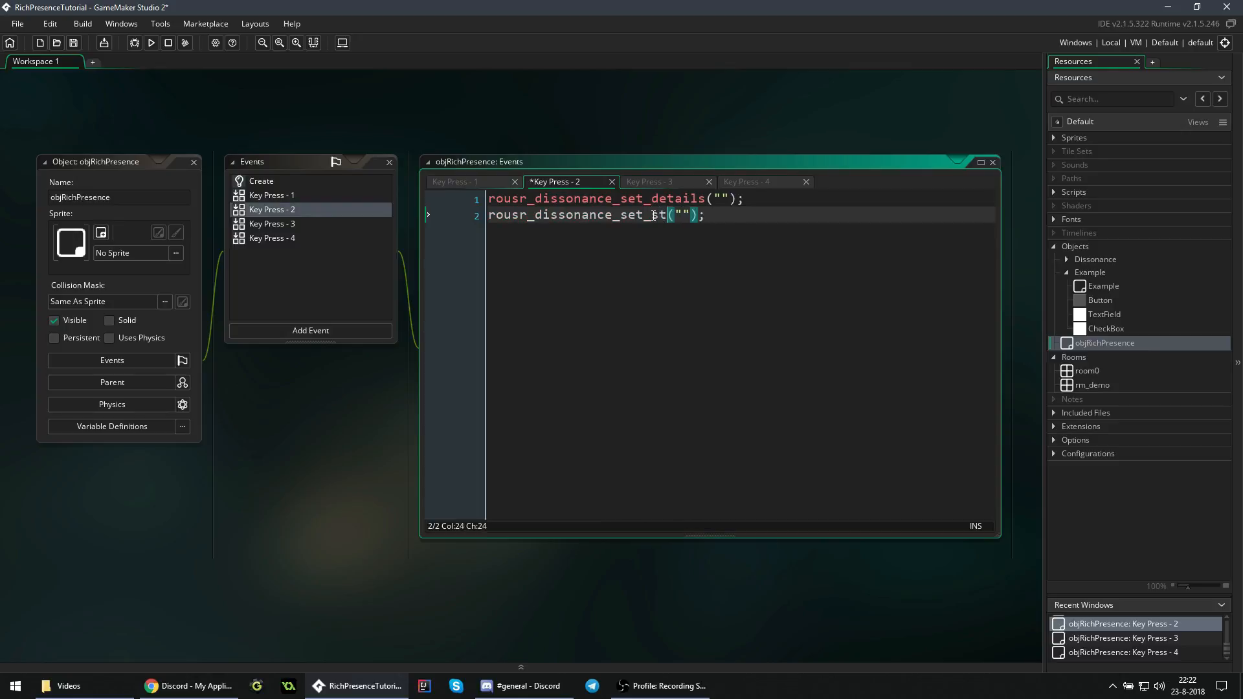
{"action": "type", "text": "ate"}
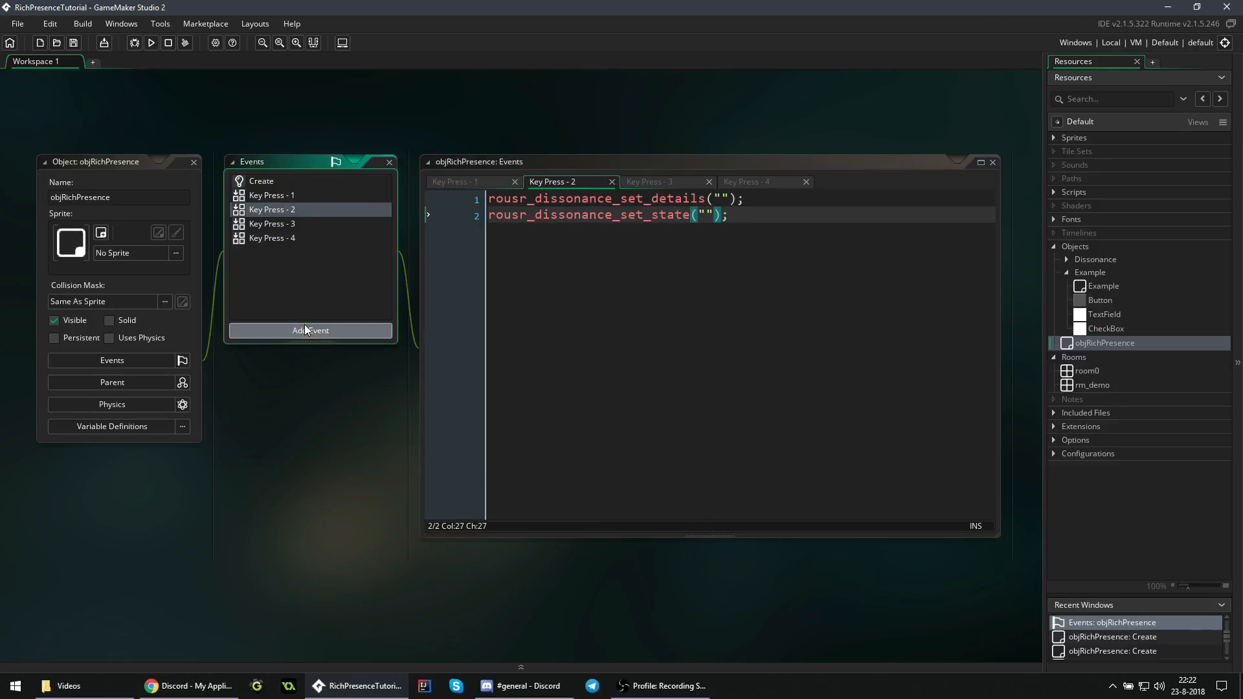
{"action": "left_click", "coordinate": [310, 330]}
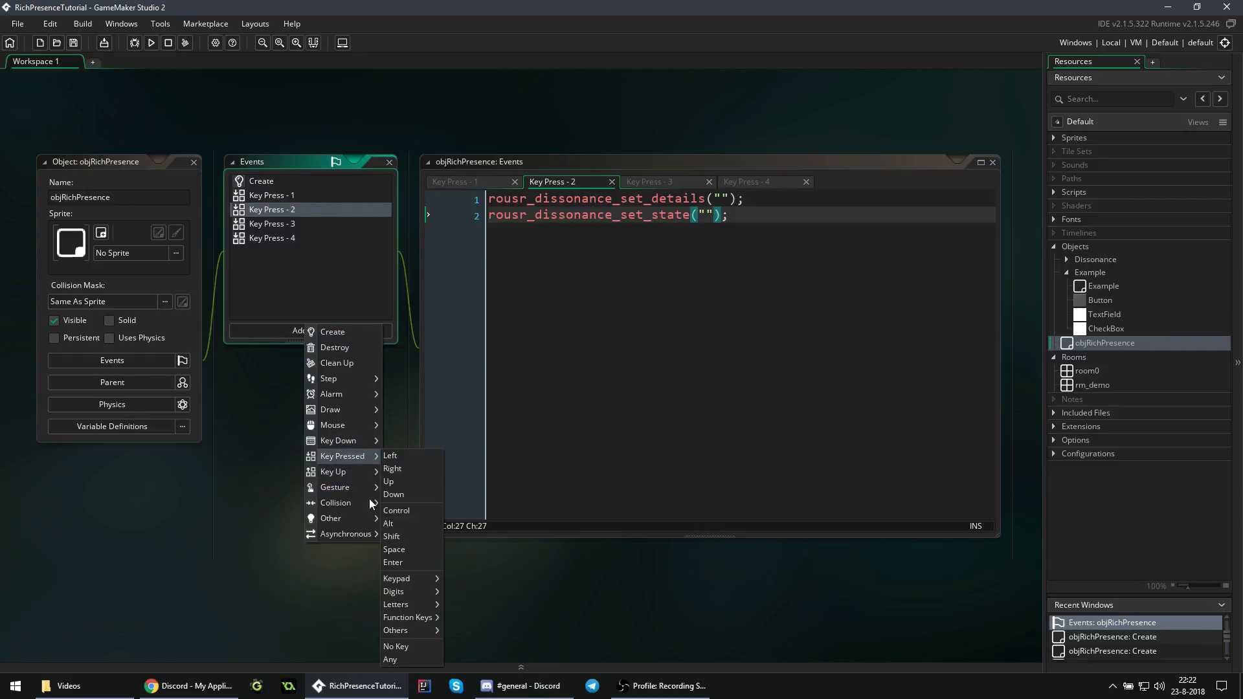
{"action": "mouse_move", "coordinate": [394, 591]}
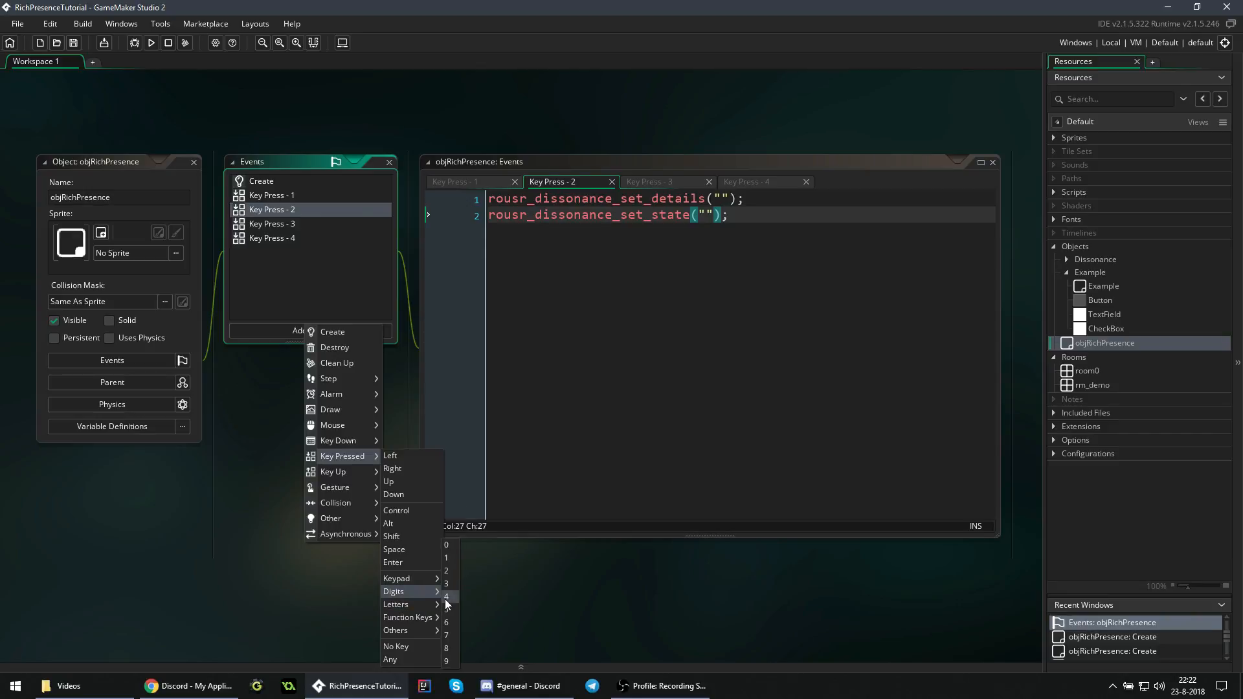
Step: Add a Key Press 5 event calling rousr_dissonance_set_party(10, 60, "A1") and run it
{"action": "left_click", "coordinate": [447, 597]}
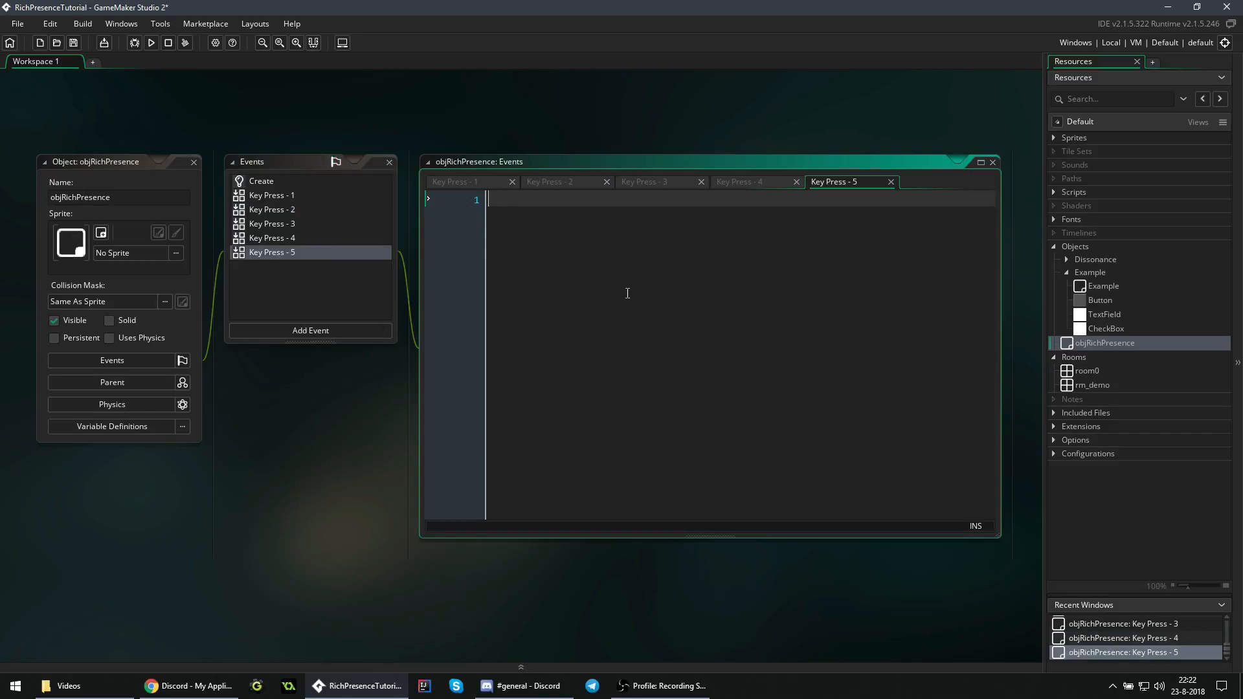
{"action": "type", "text": "rousr_dissonance"}
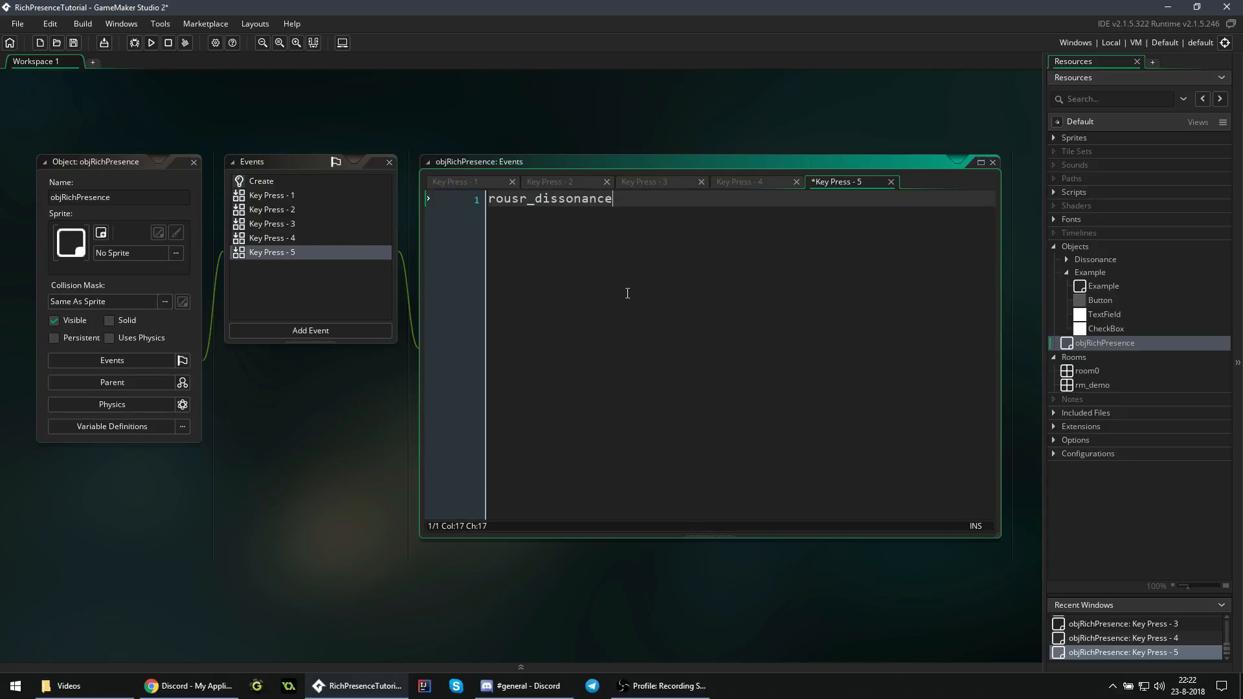
{"action": "type", "text": "_set_party"}
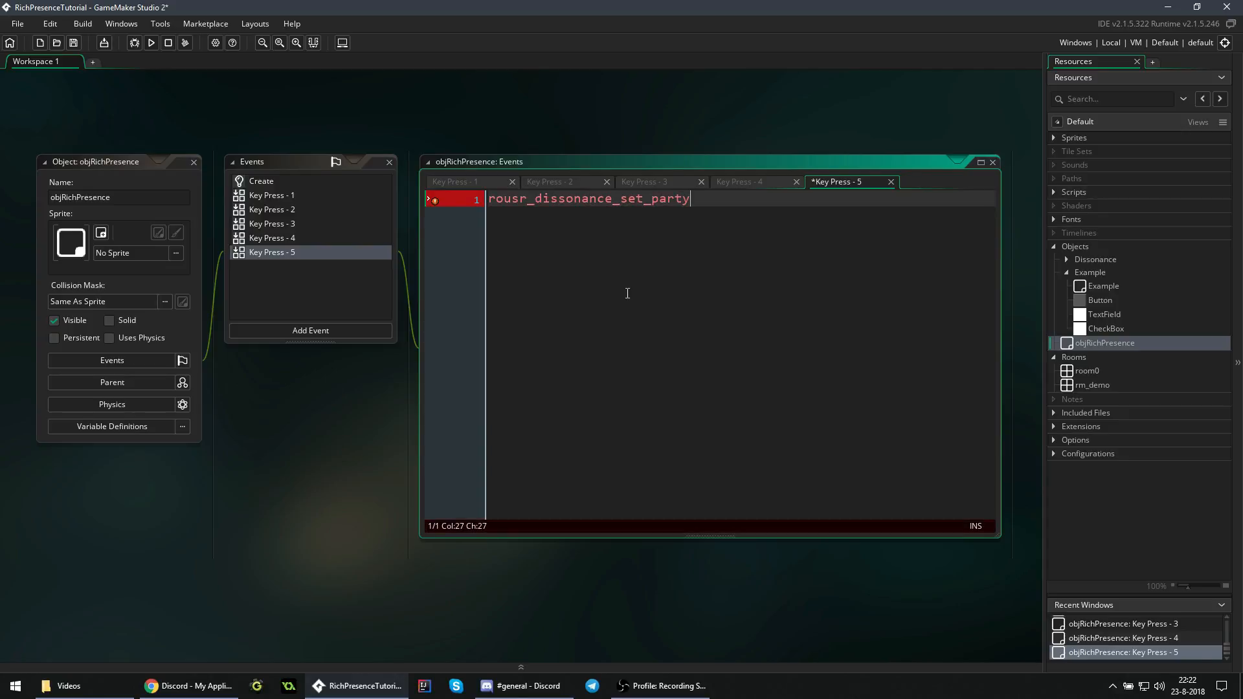
{"action": "type", "text": "("}
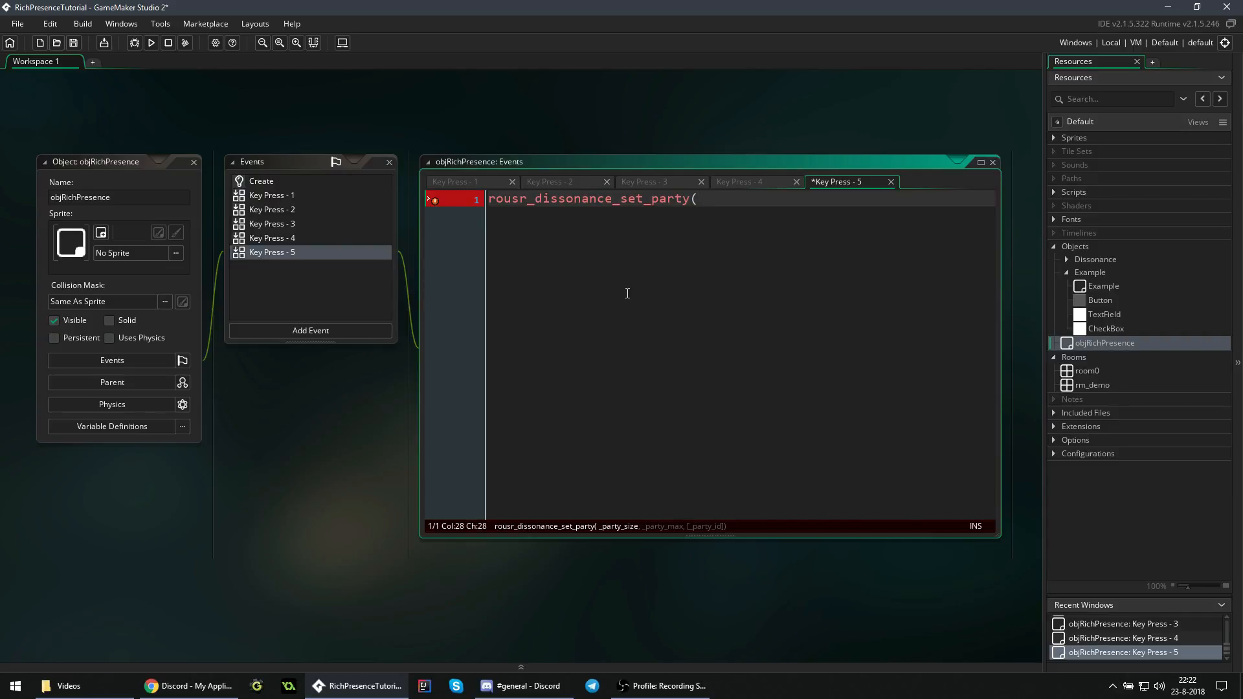
{"action": "type", "text": "10,"}
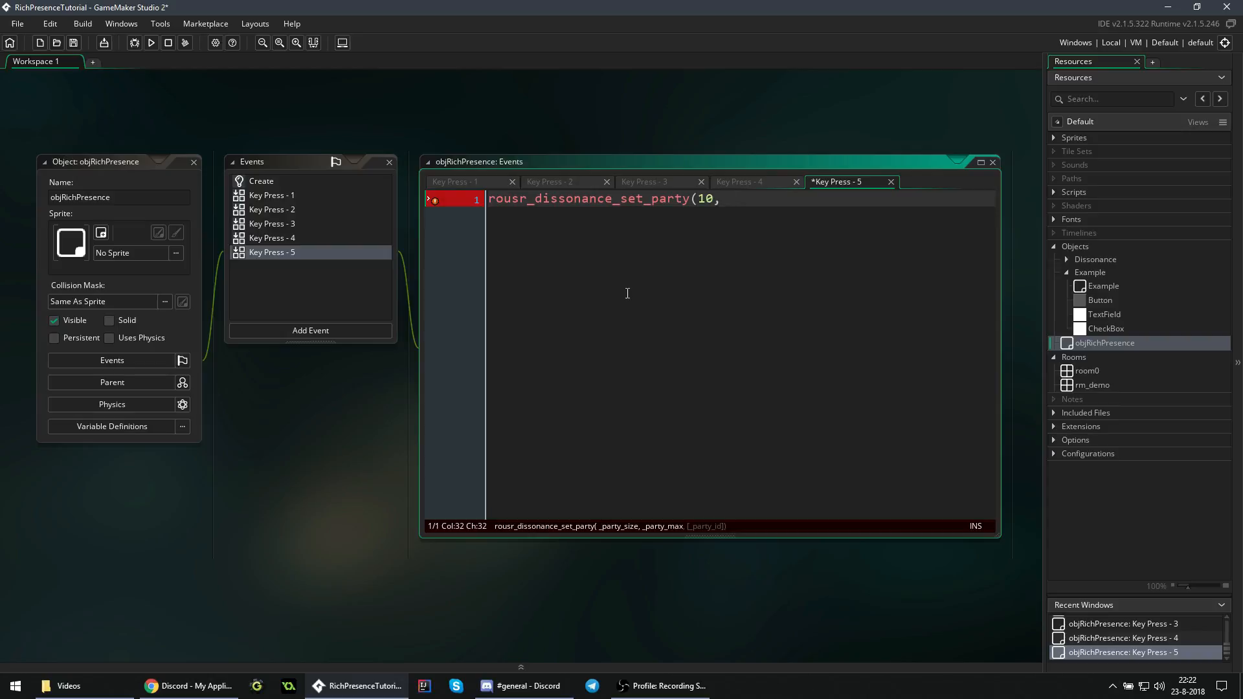
{"action": "type", "text": "60,"}
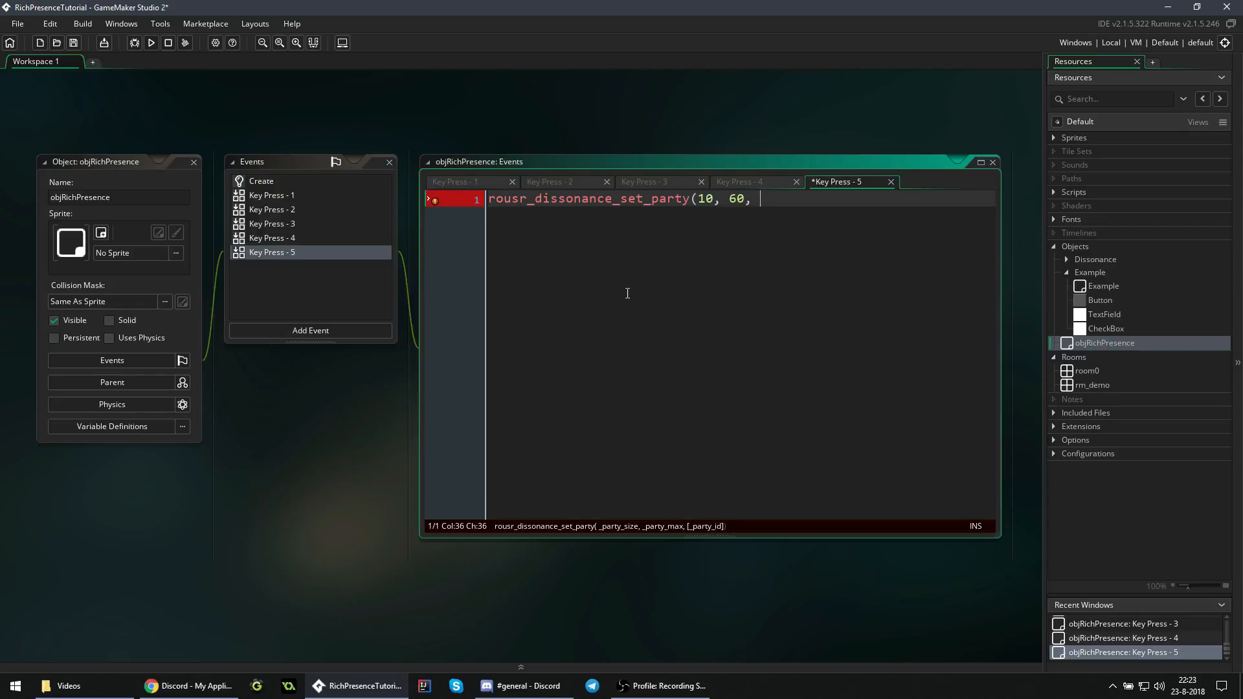
{"action": "type", "text": "\""}
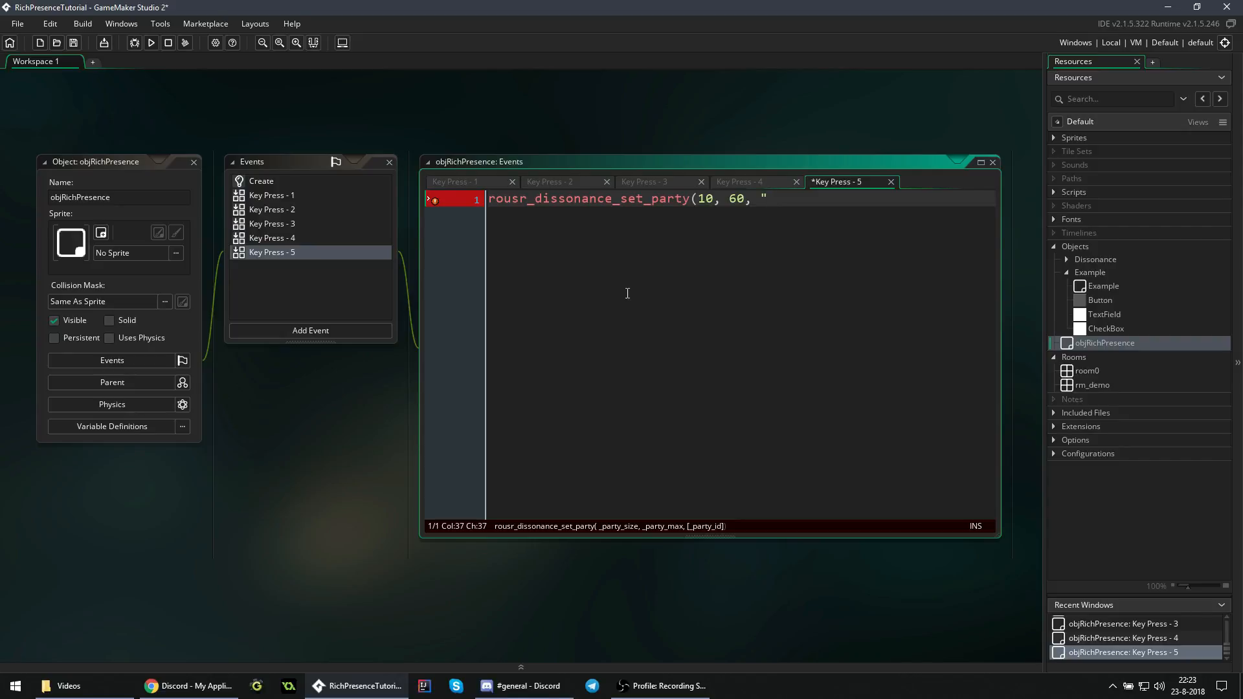
{"action": "type", "text": "A1"}
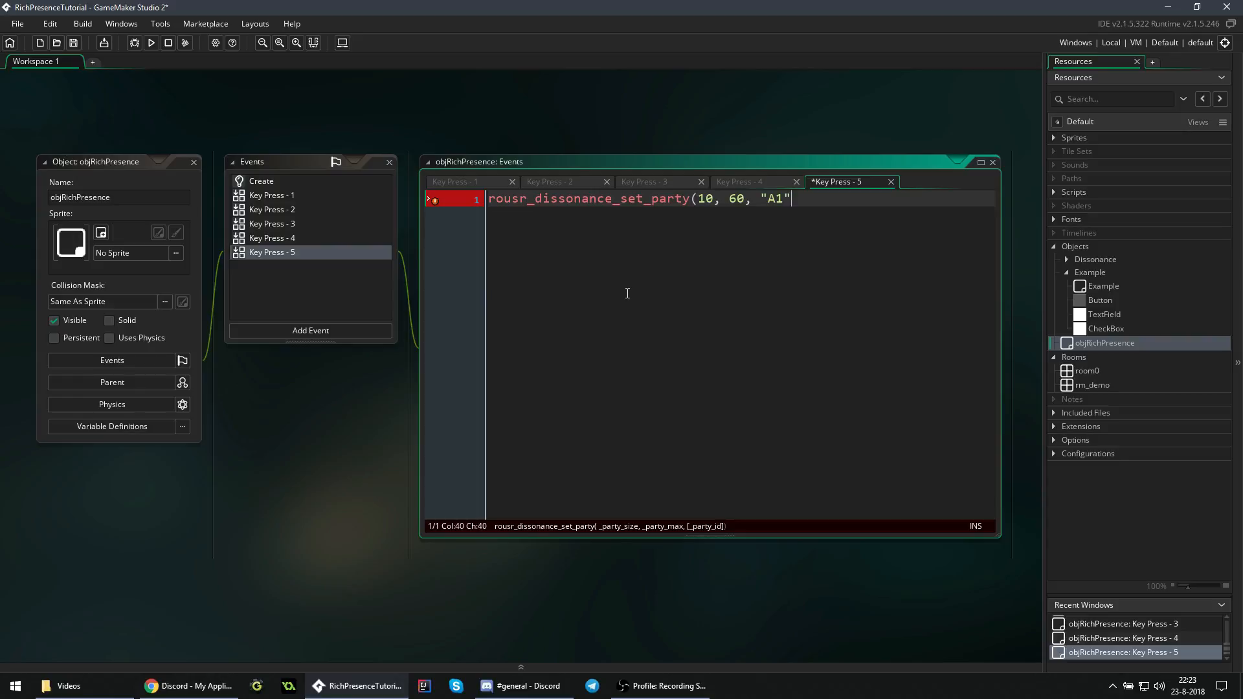
{"action": "type", "text": ");"}
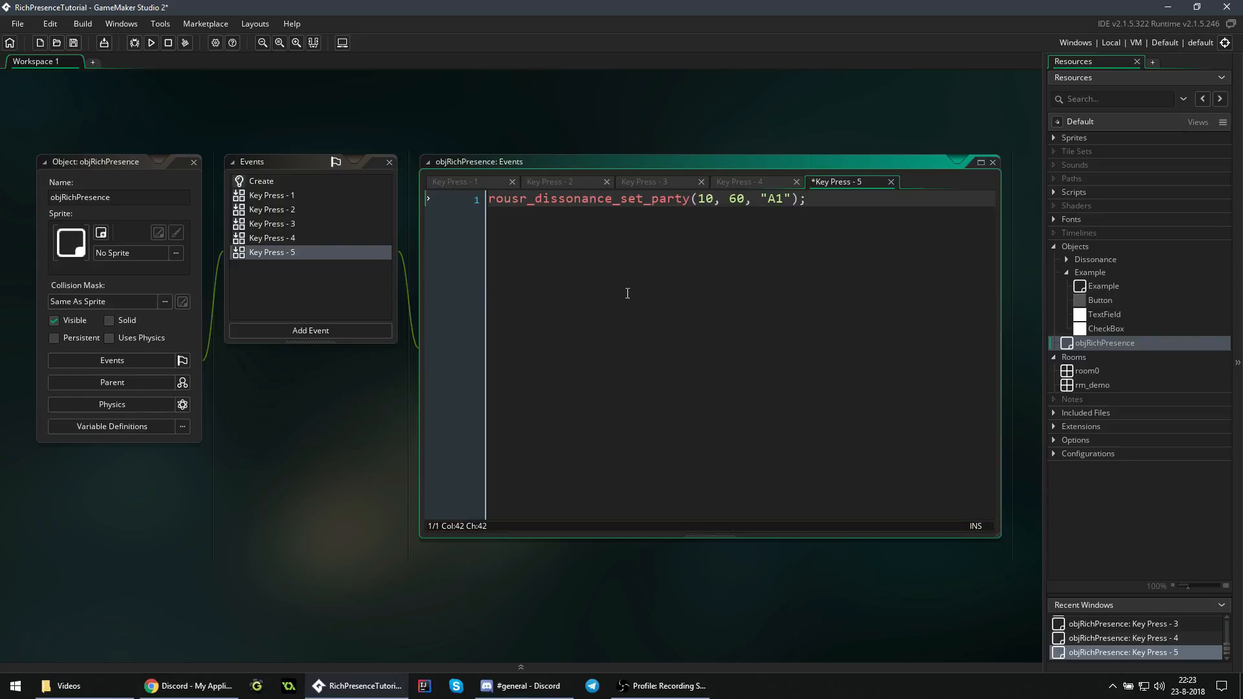
{"action": "mouse_move", "coordinate": [812, 243]}
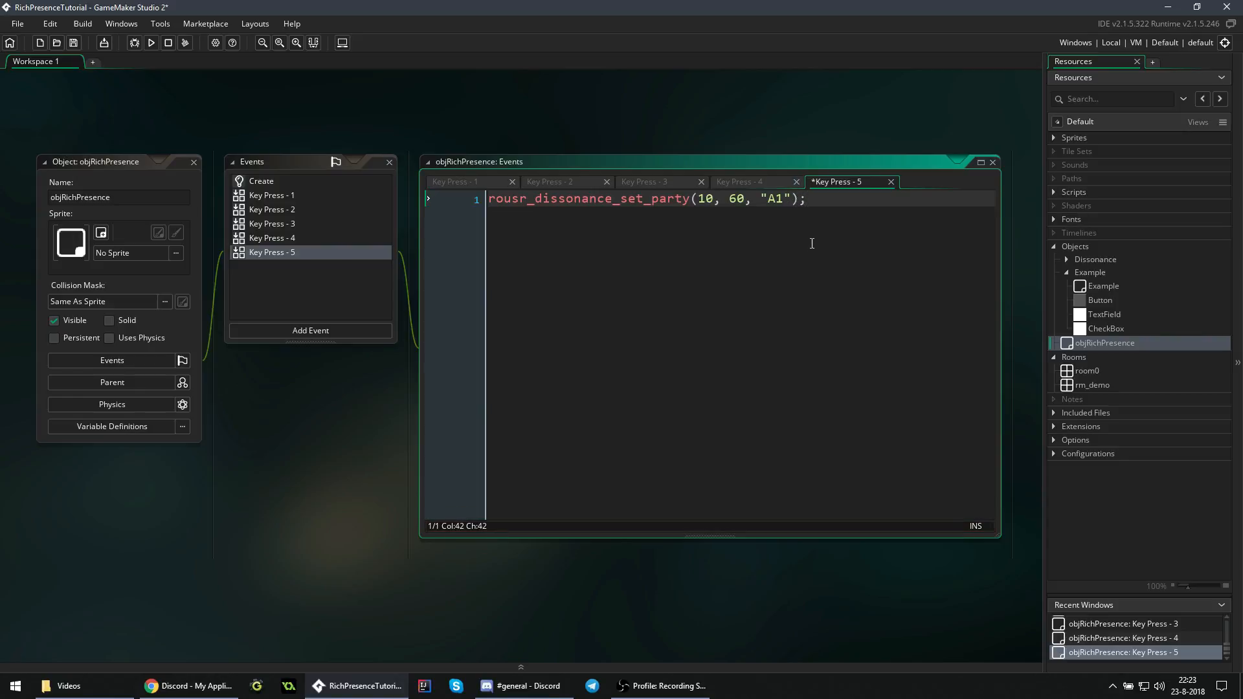
{"action": "left_click", "coordinate": [150, 42]}
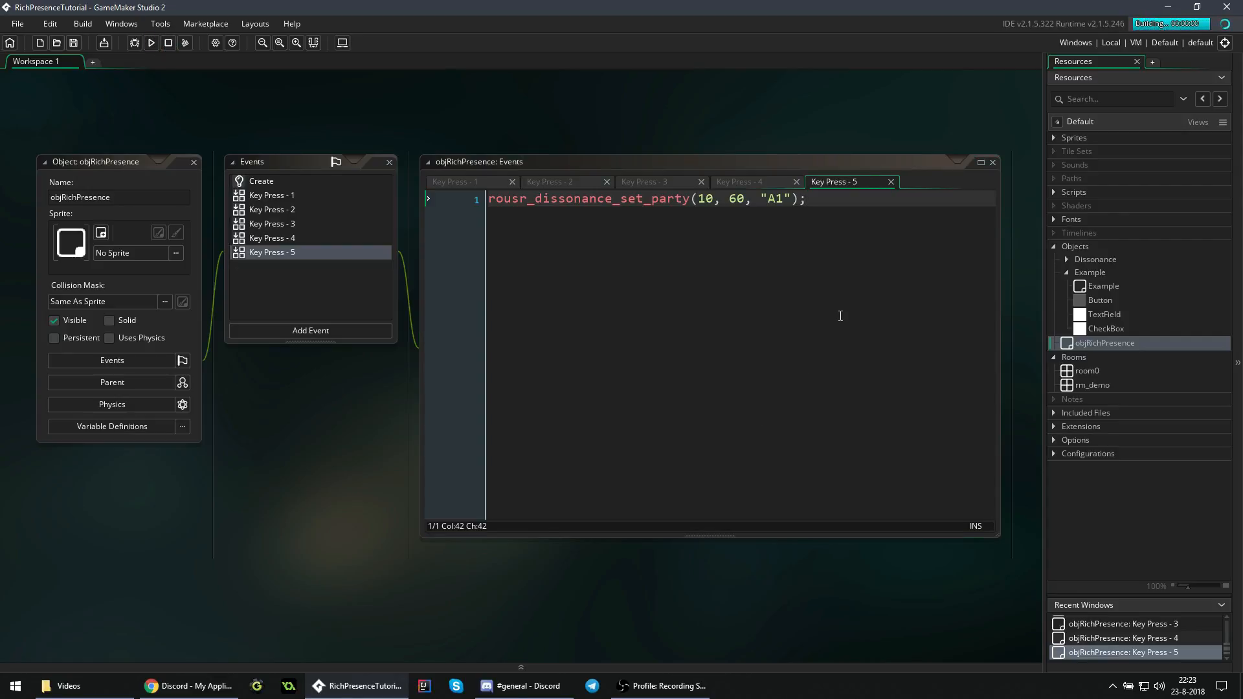
Step: Confirm Discord shows "In a party! (10 of 60)", then start adding another event
{"action": "left_click", "coordinate": [152, 42]}
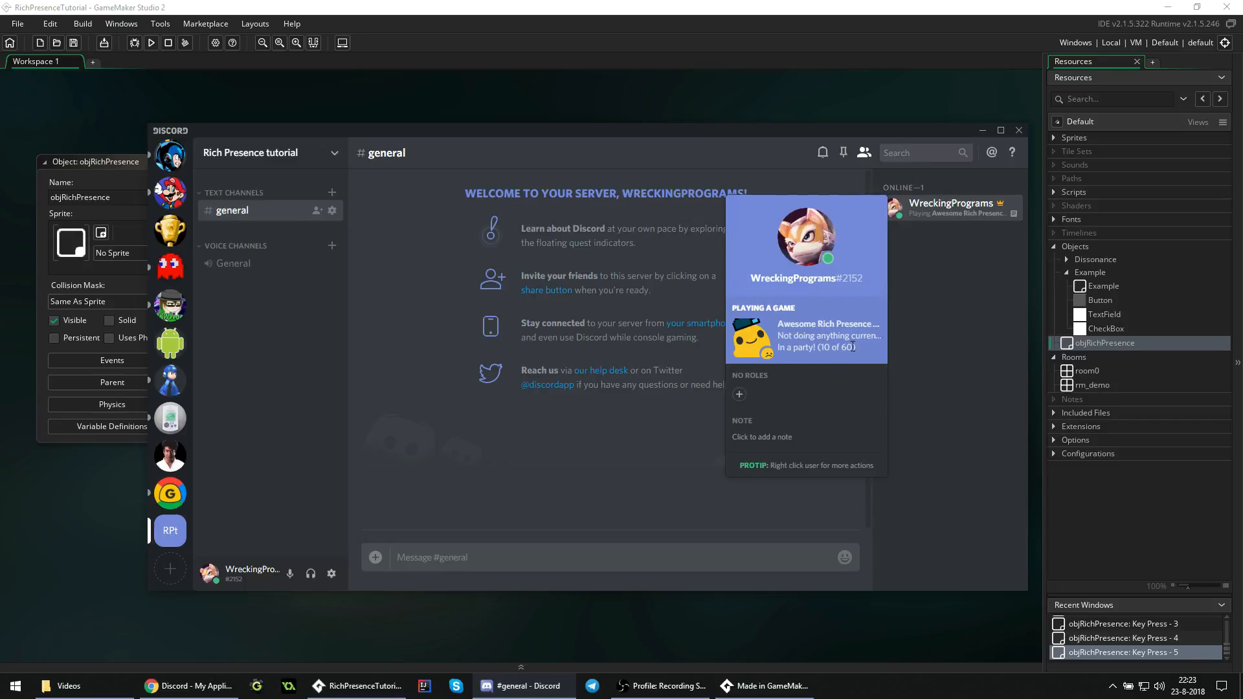
{"action": "mouse_move", "coordinate": [762, 411]}
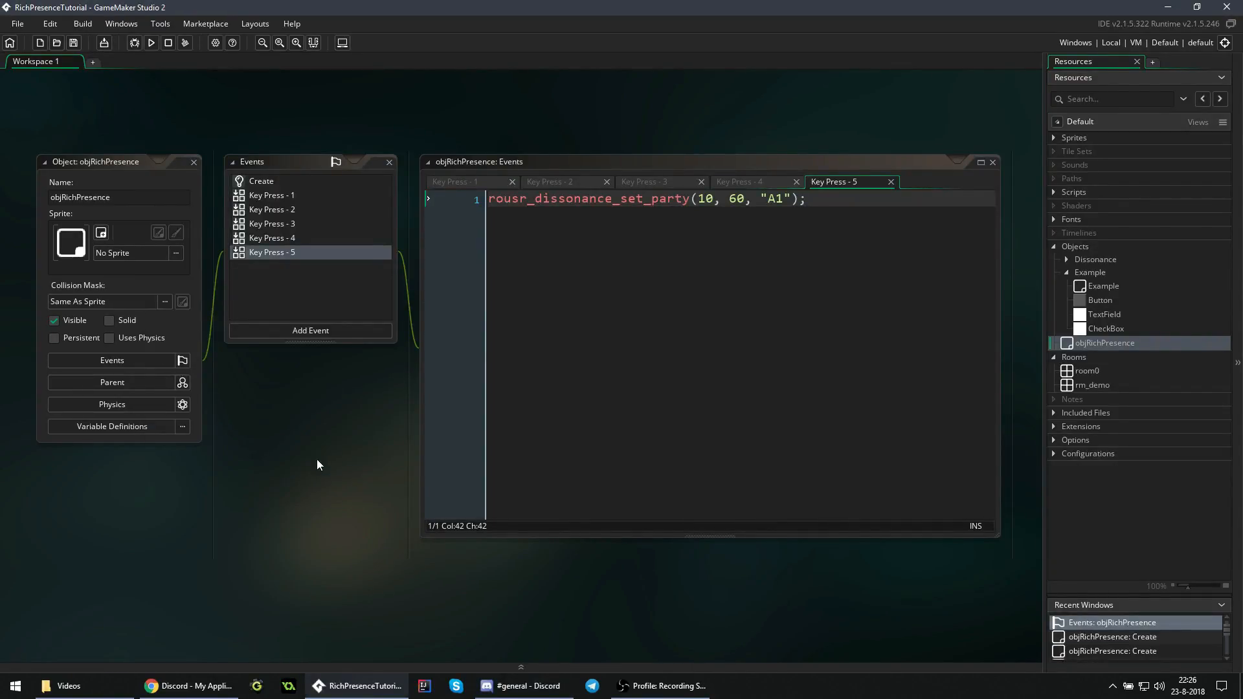
{"action": "left_click", "coordinate": [310, 330]}
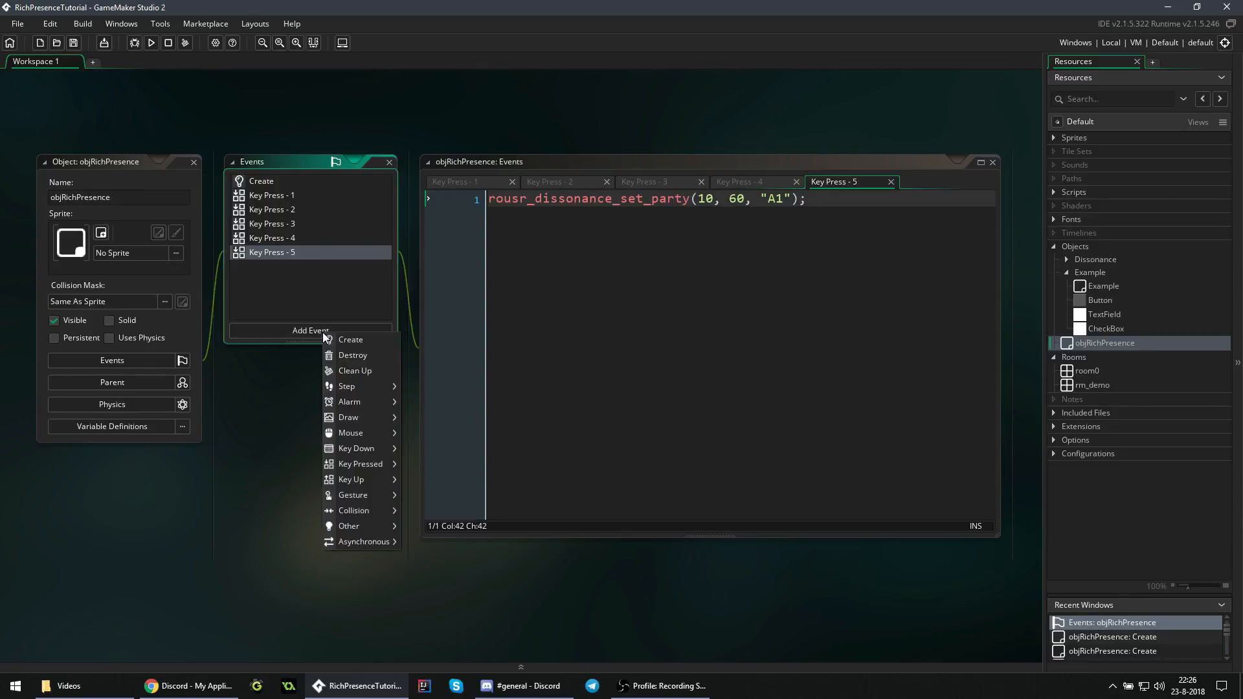
{"action": "mouse_move", "coordinate": [360, 464]}
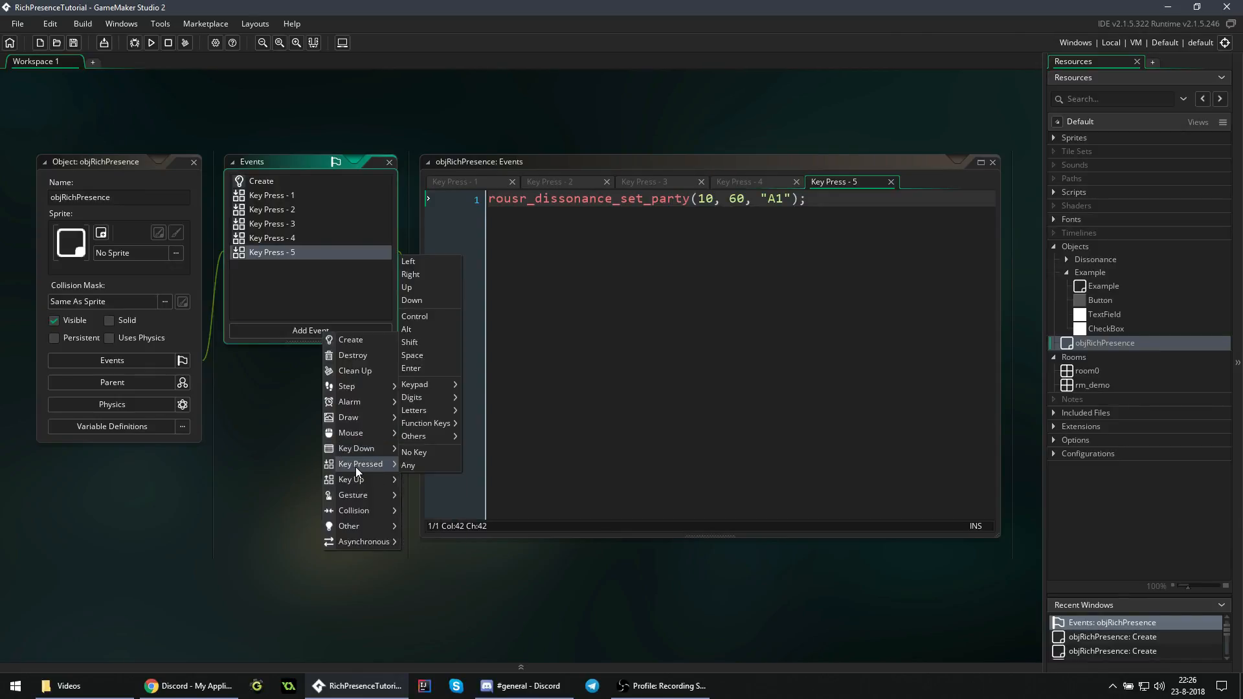
{"action": "mouse_move", "coordinate": [413, 410]}
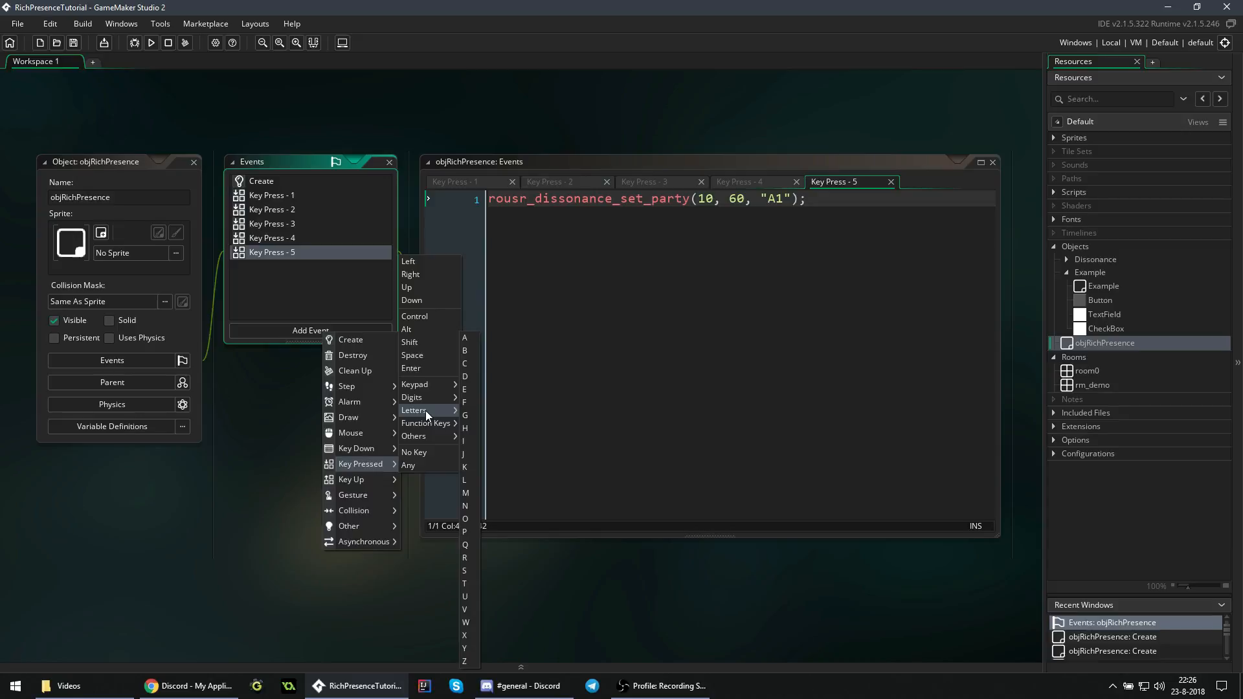
{"action": "mouse_move", "coordinate": [413, 397]}
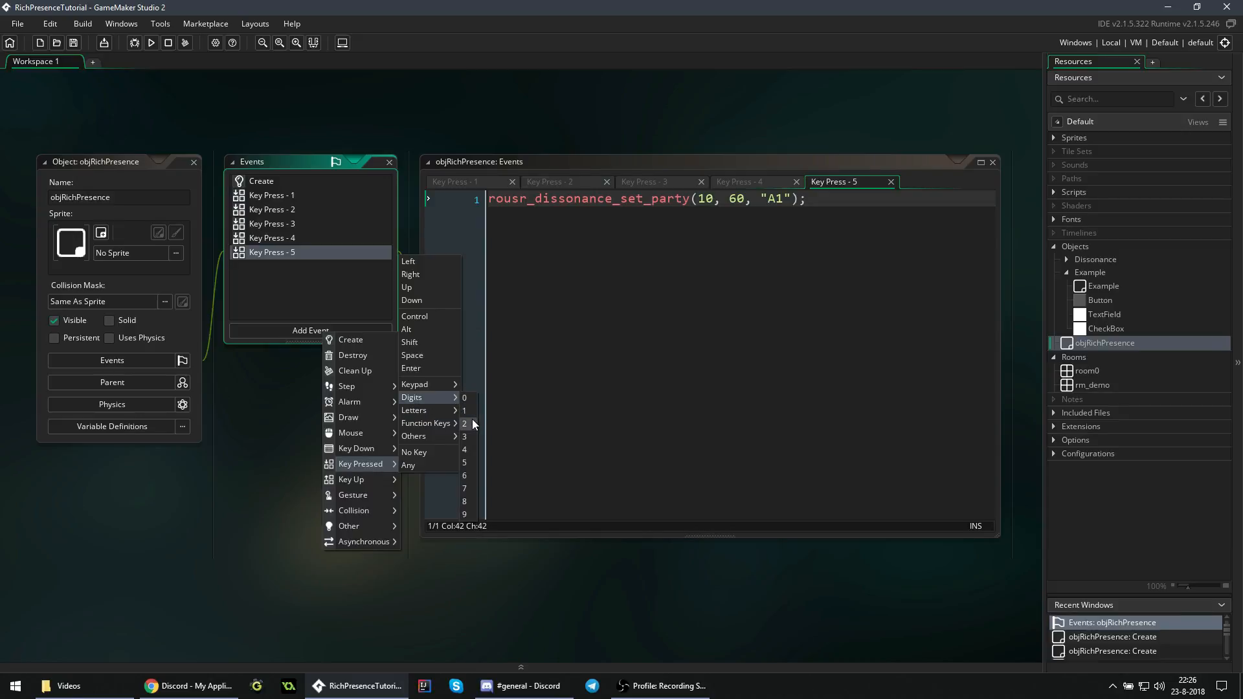
{"action": "mouse_move", "coordinate": [465, 476]}
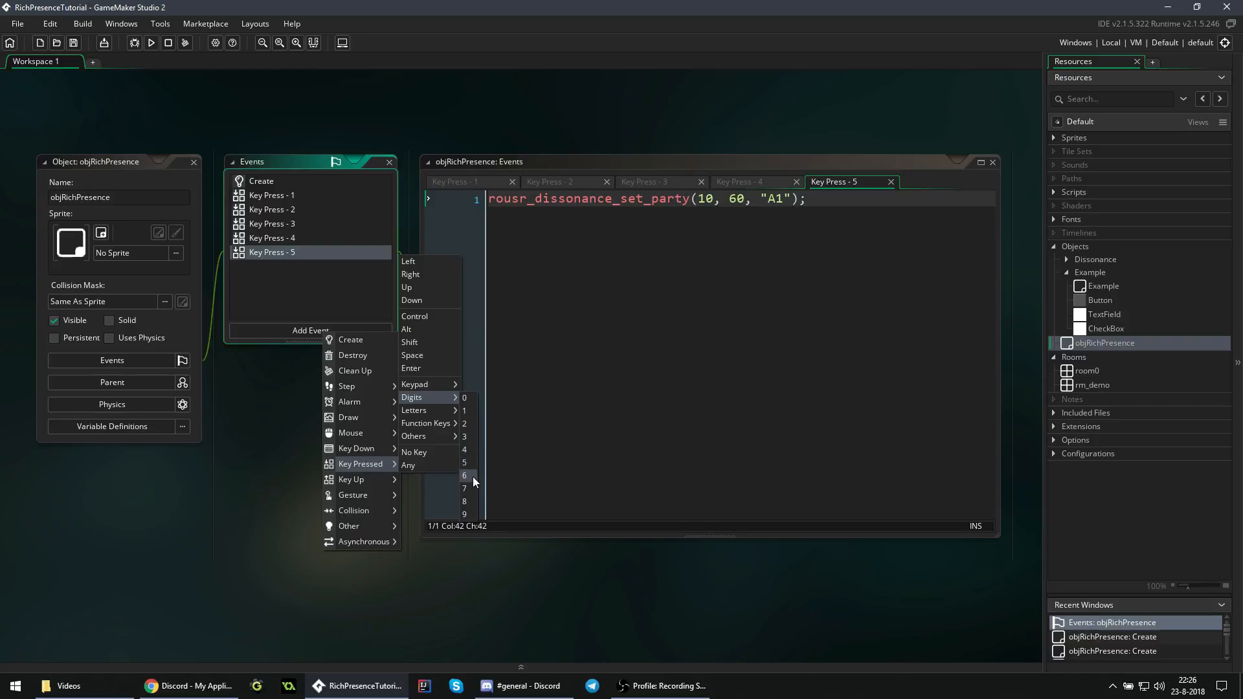
Step: Add a Key Press 6 event calling rousr_dissonance_set_timestamps(5, undefined) and run it
{"action": "left_click", "coordinate": [465, 475]}
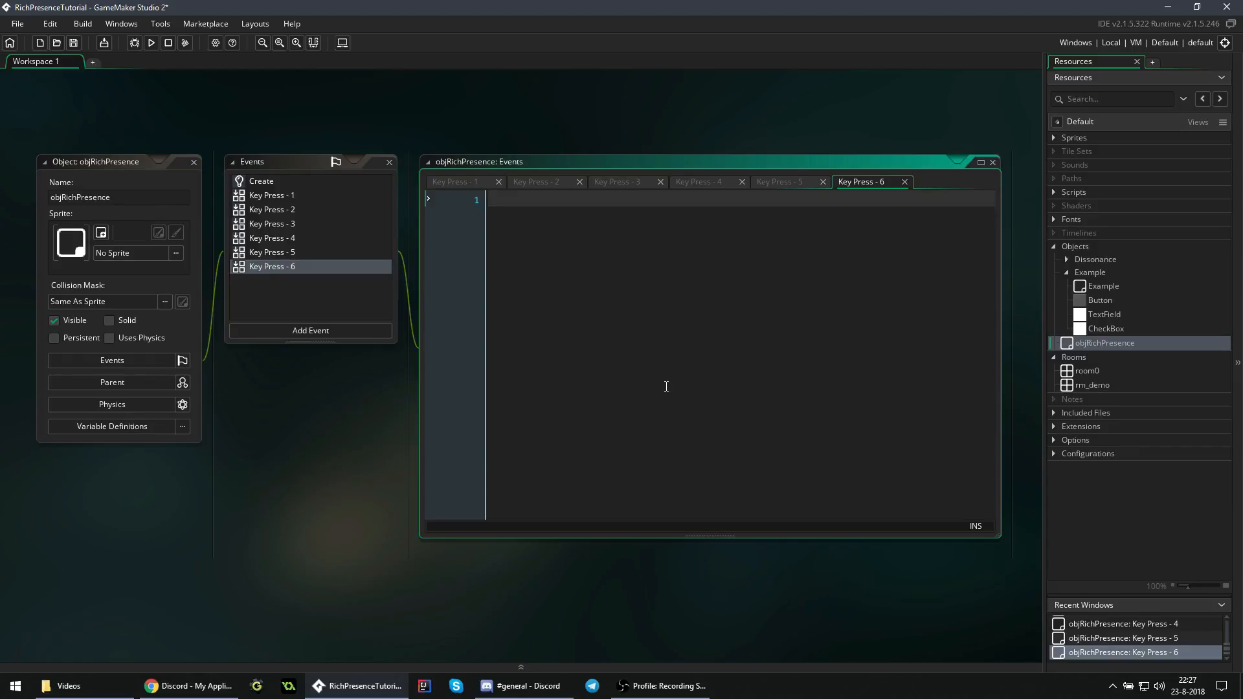
{"action": "type", "text": "rousr_di"}
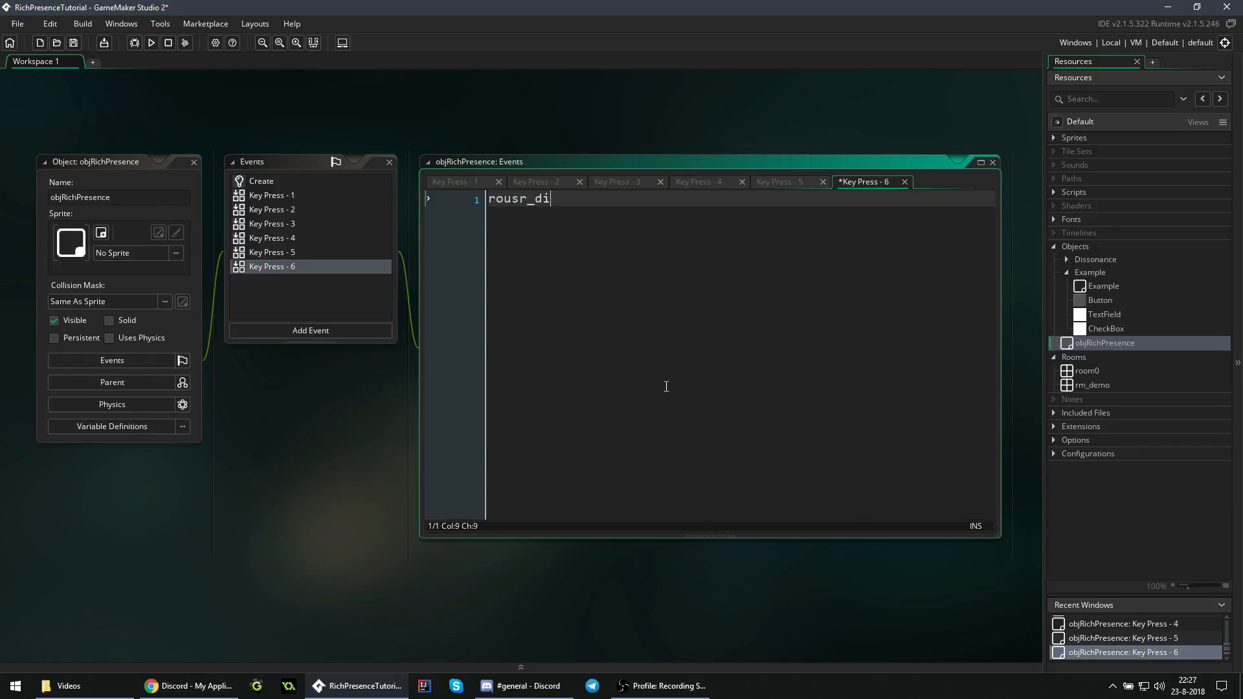
{"action": "type", "text": "ssonance_set_time"}
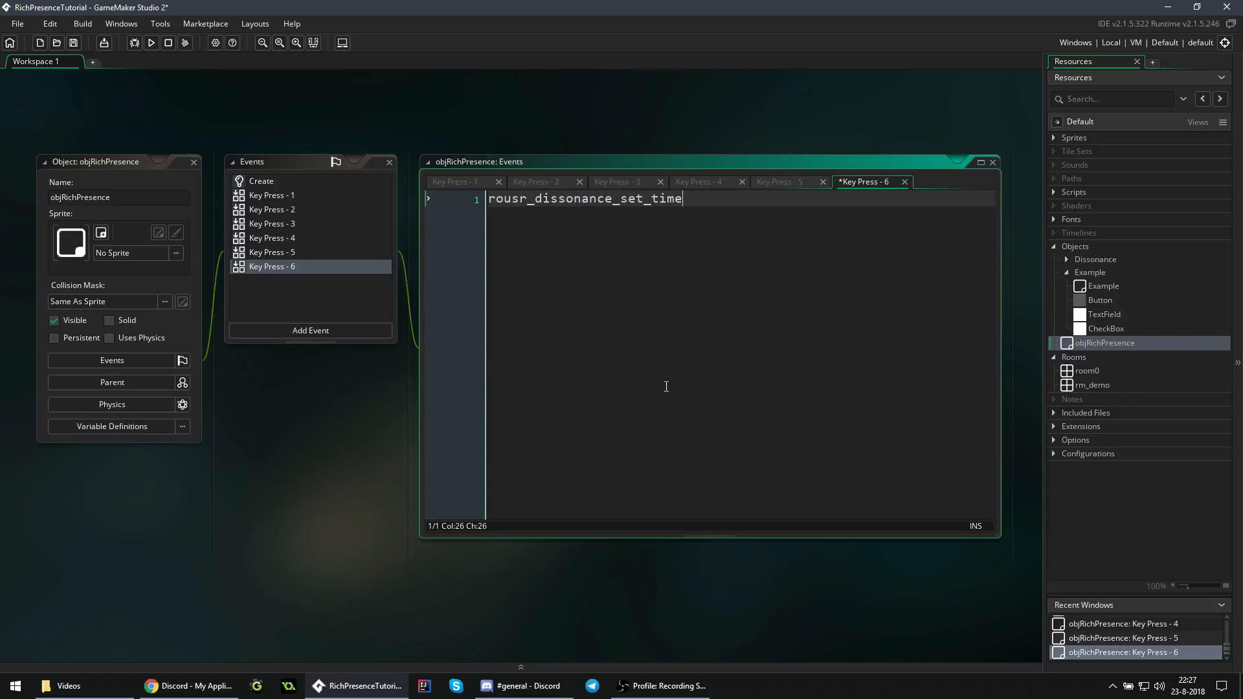
{"action": "type", "text": "stamps("}
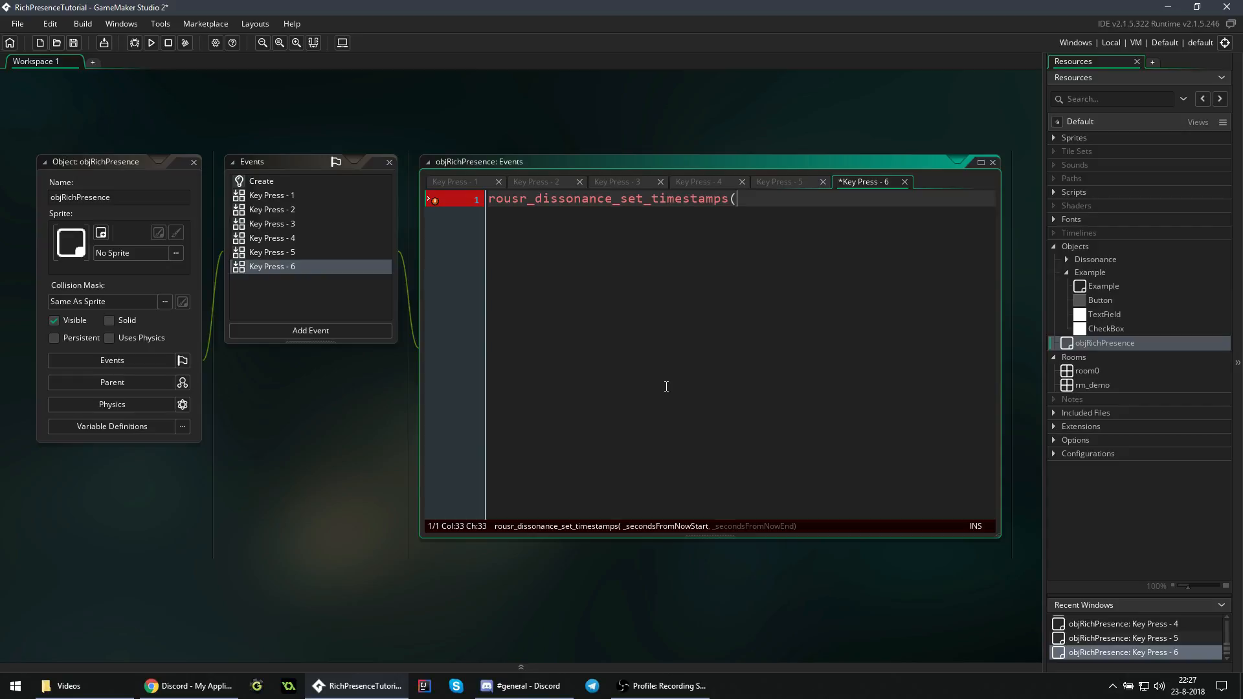
{"action": "type", "text": "5"}
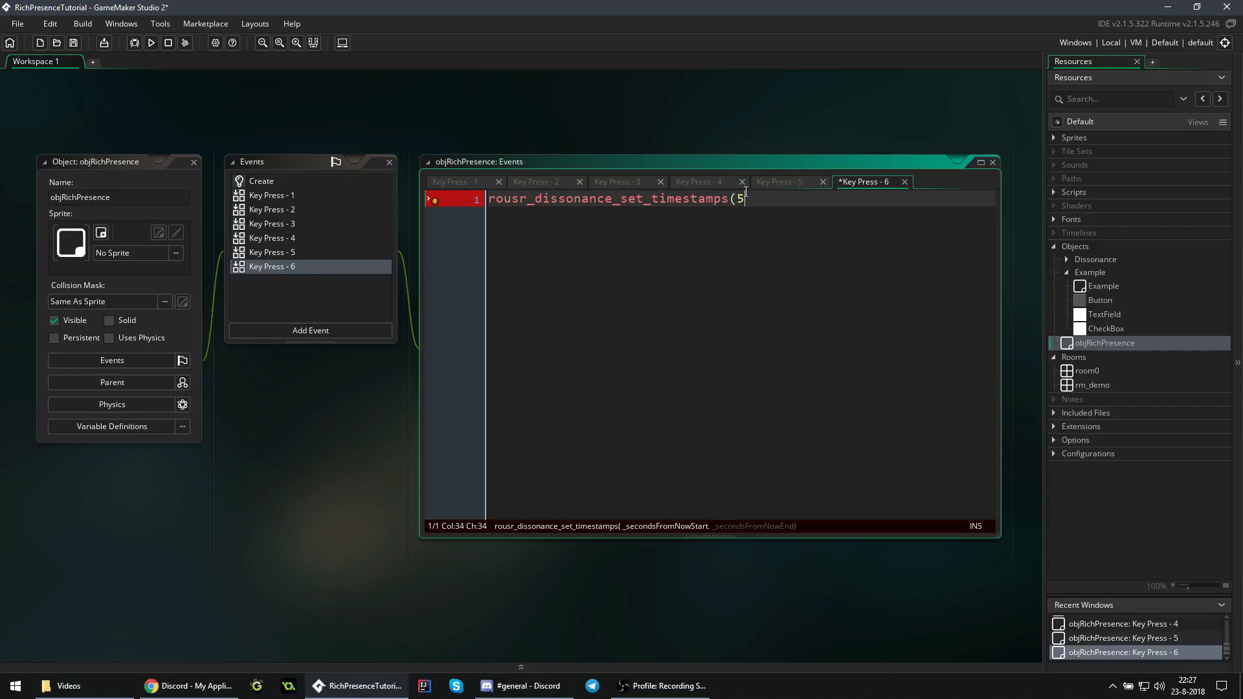
{"action": "mouse_move", "coordinate": [816, 253]}
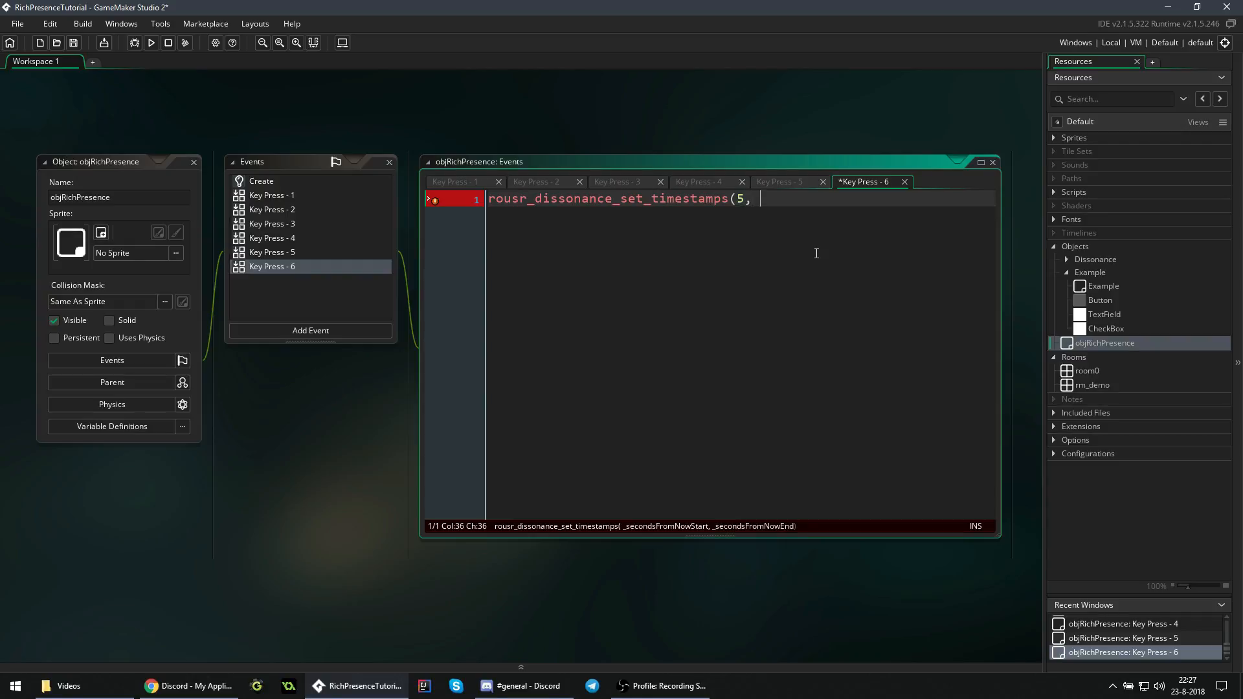
{"action": "type", "text": "und"}
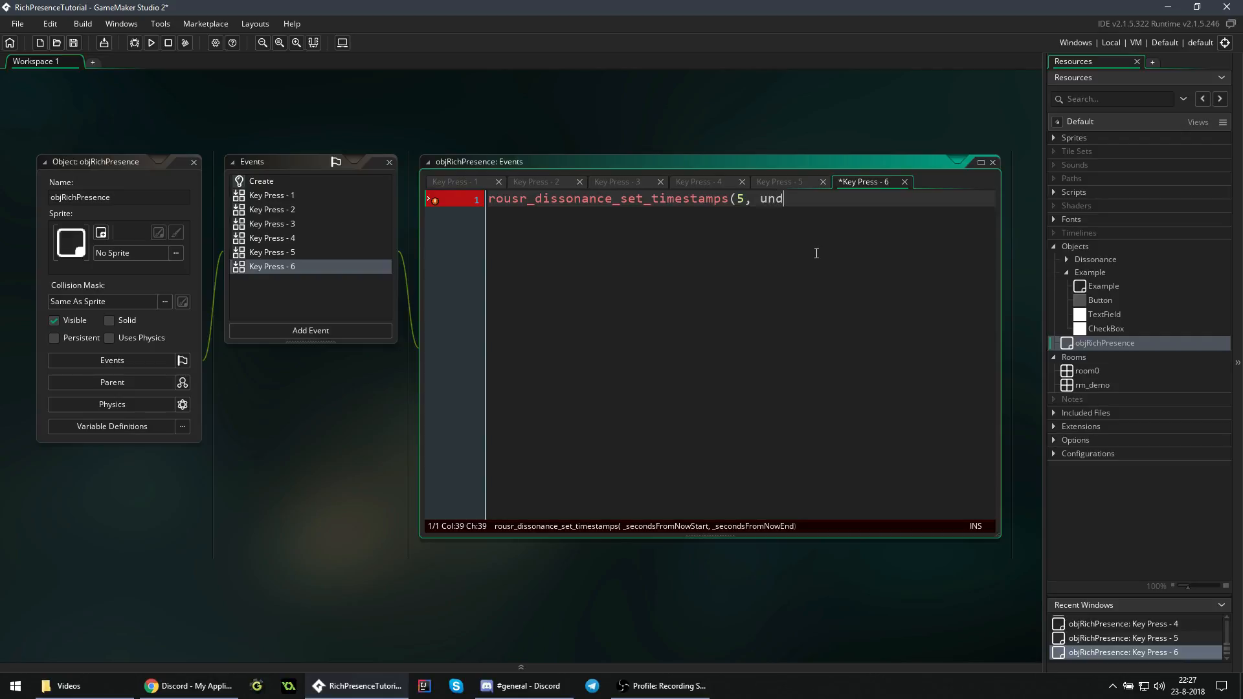
{"action": "type", "text": "efined);"}
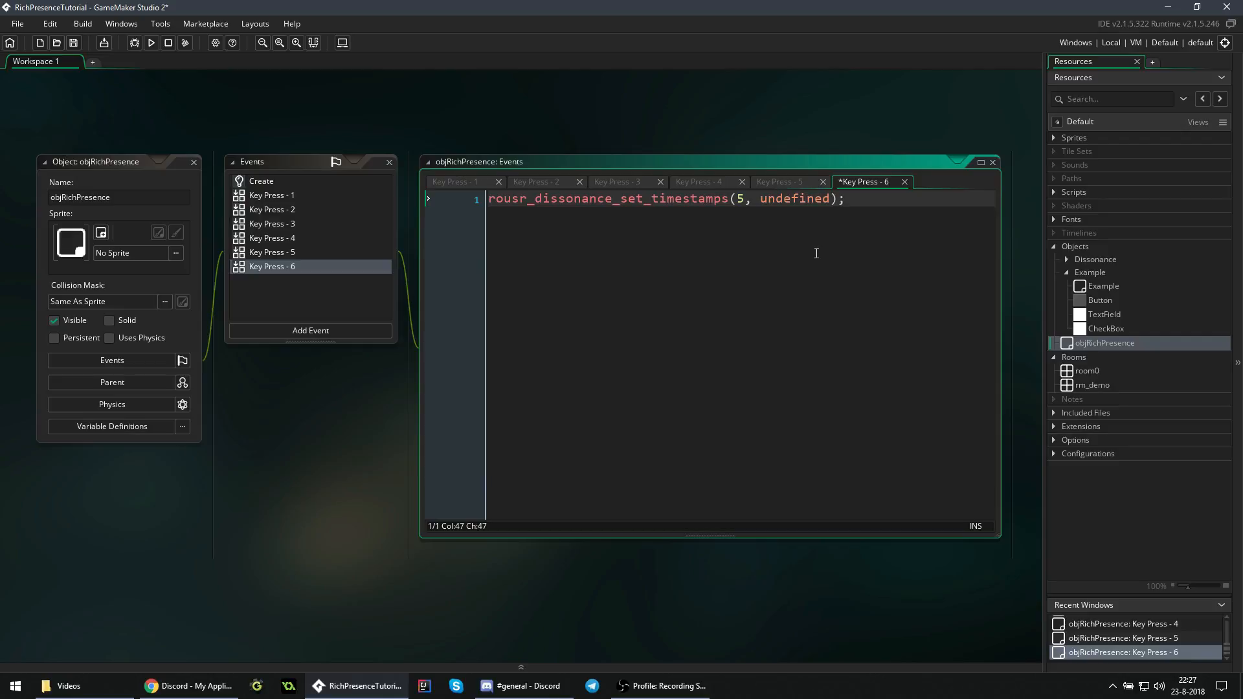
{"action": "mouse_move", "coordinate": [865, 236]}
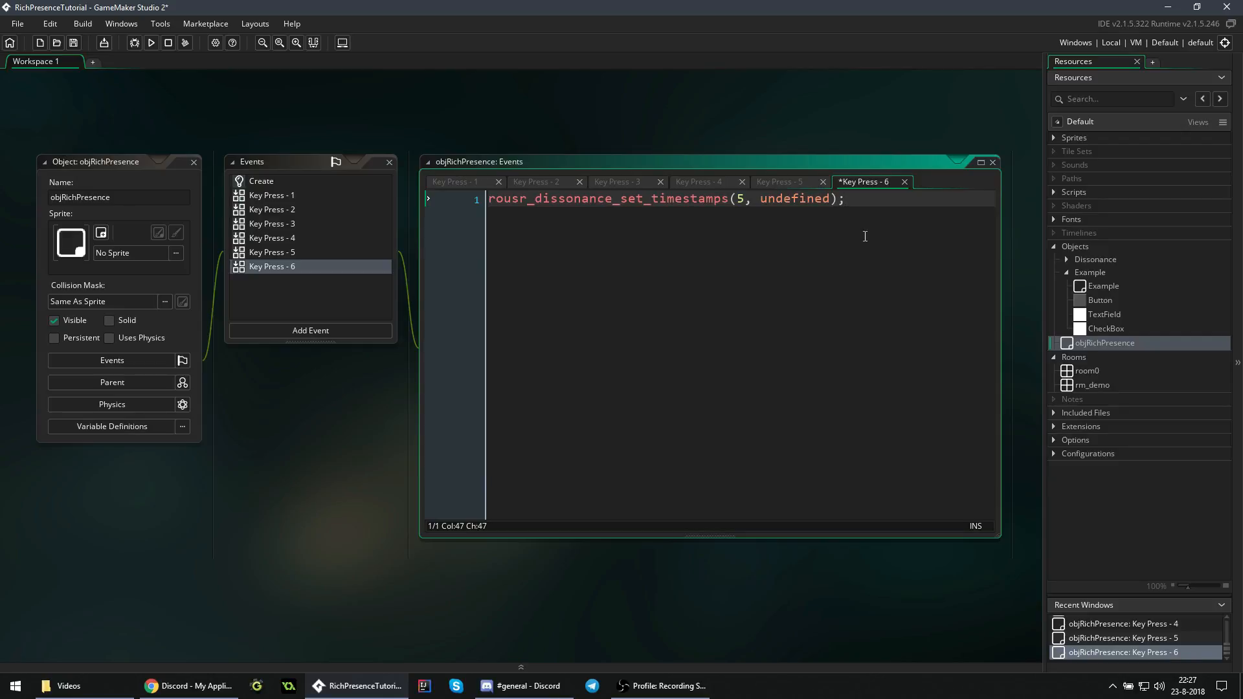
{"action": "left_click", "coordinate": [151, 42]}
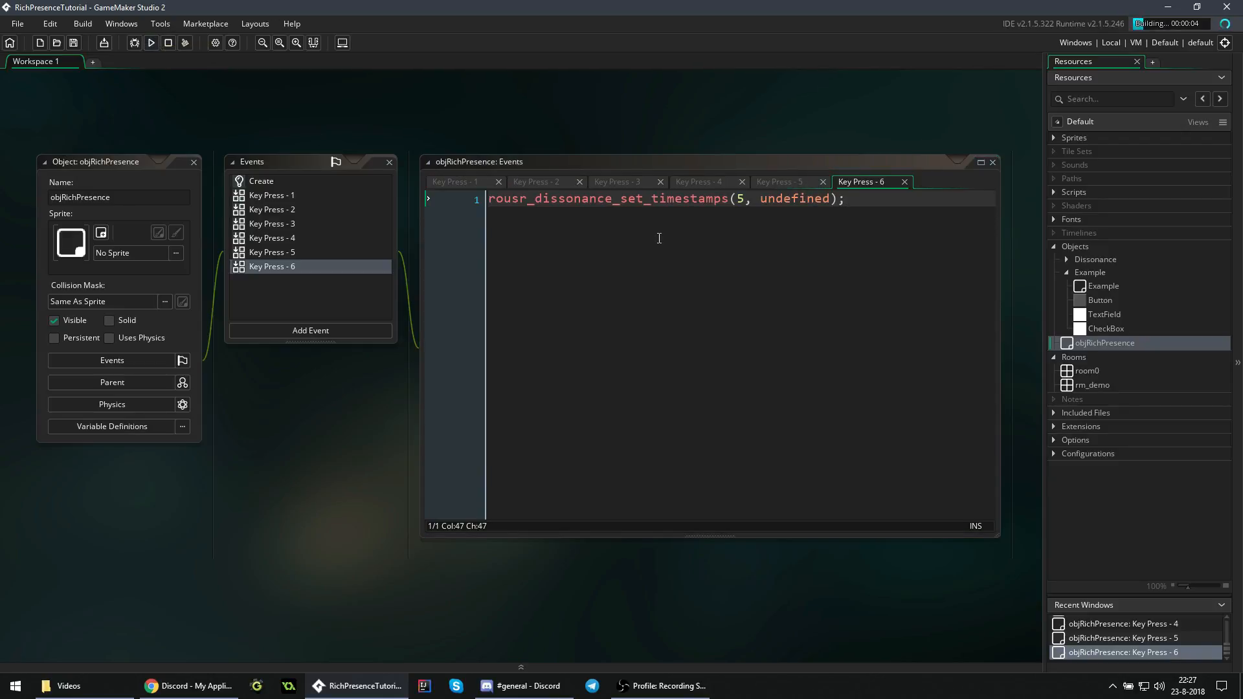
{"action": "mouse_move", "coordinate": [721, 259]}
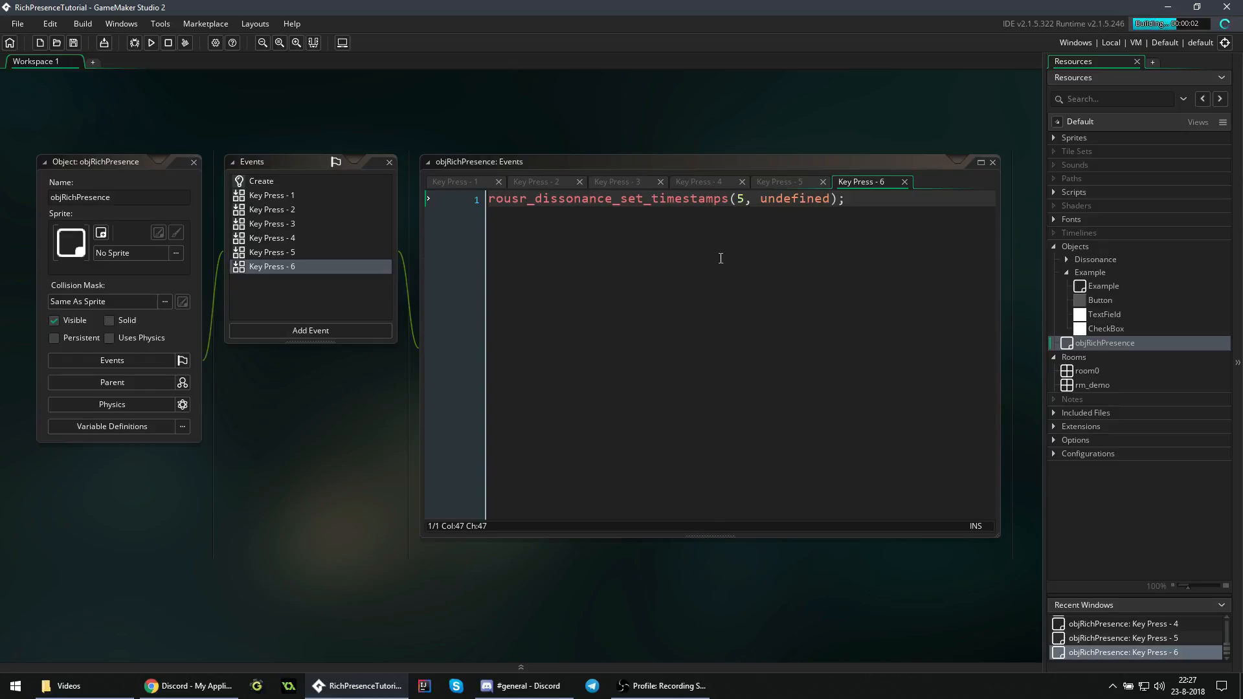
{"action": "mouse_move", "coordinate": [727, 266]}
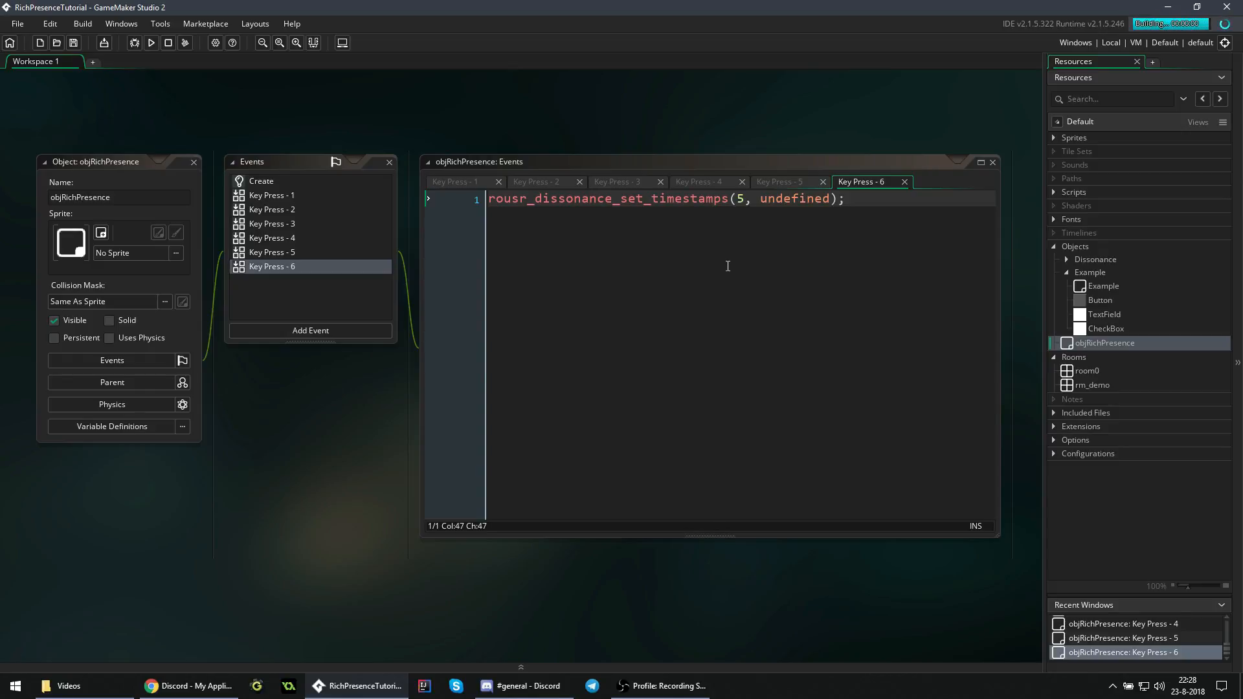
{"action": "left_click", "coordinate": [151, 42]}
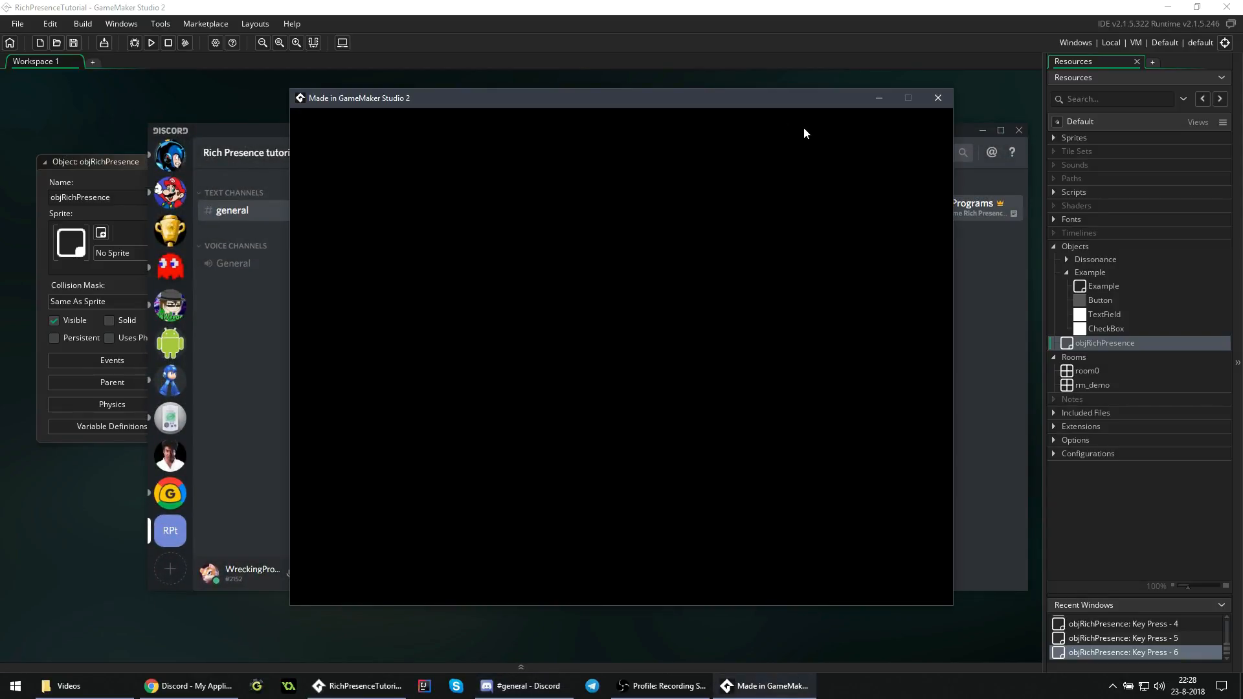
{"action": "mouse_move", "coordinate": [985, 353]}
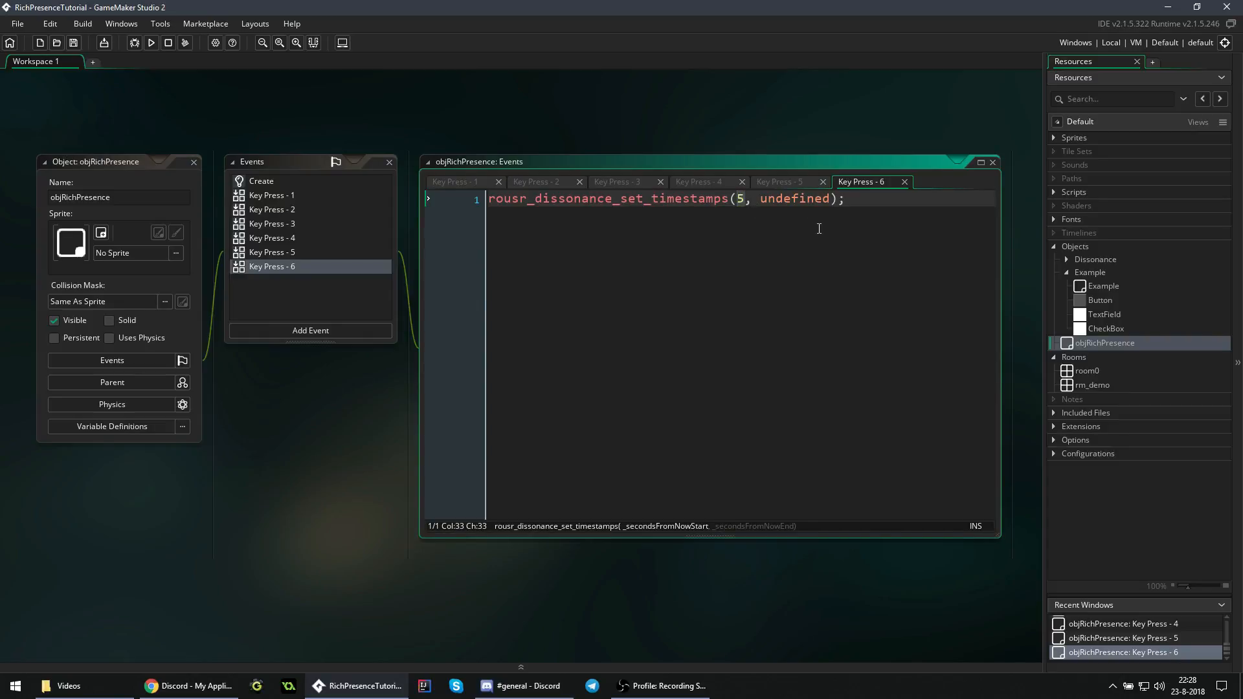
Step: Change Key Press 6 timestamps arguments to (undefined, 90) and rerun the game
{"action": "type", "text": "undefined"}
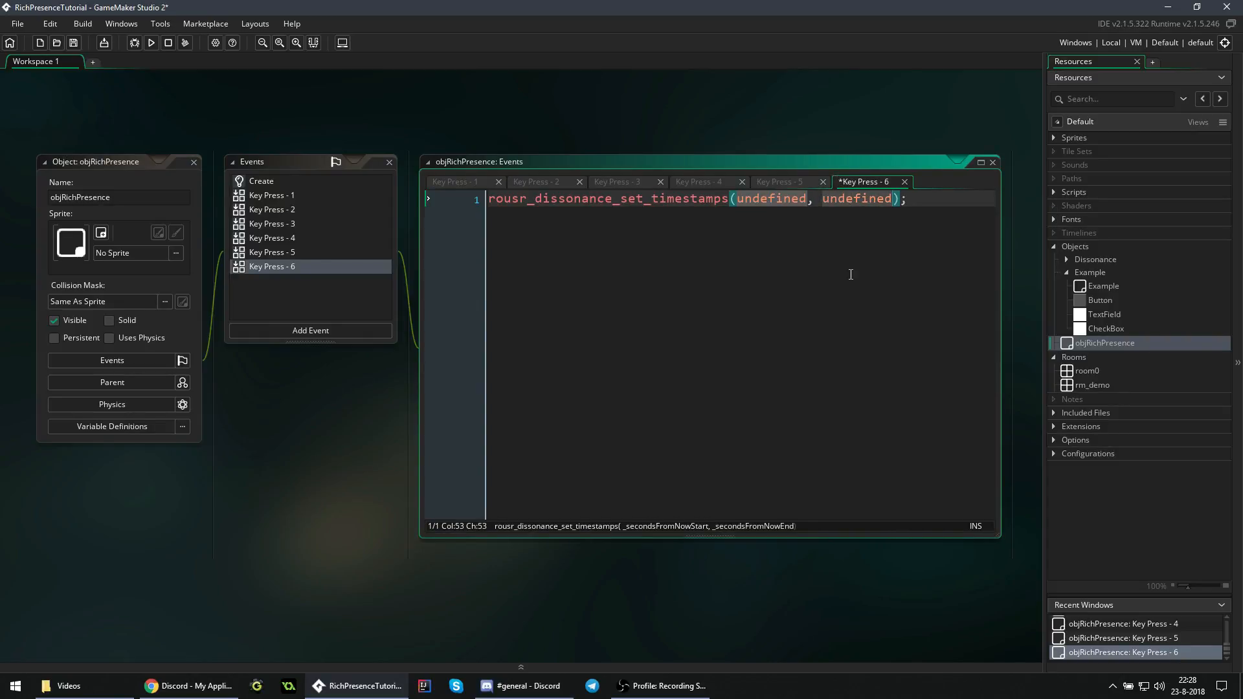
{"action": "type", "text": "90"}
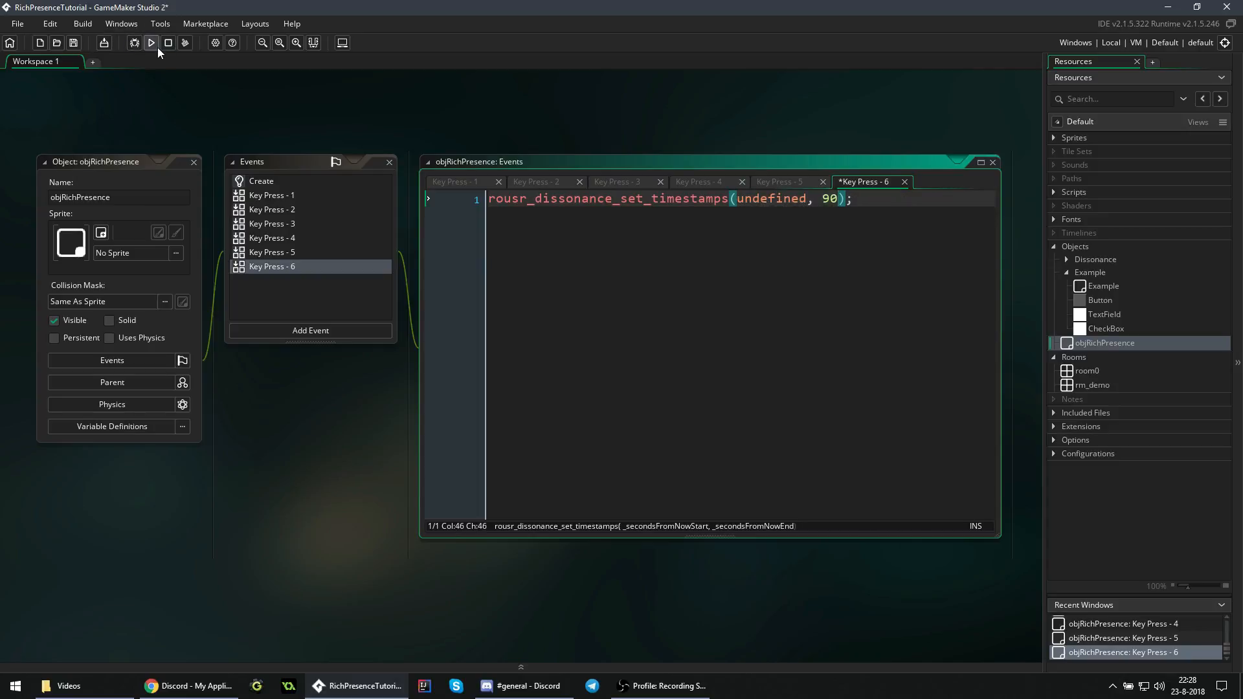
{"action": "left_click", "coordinate": [151, 42]}
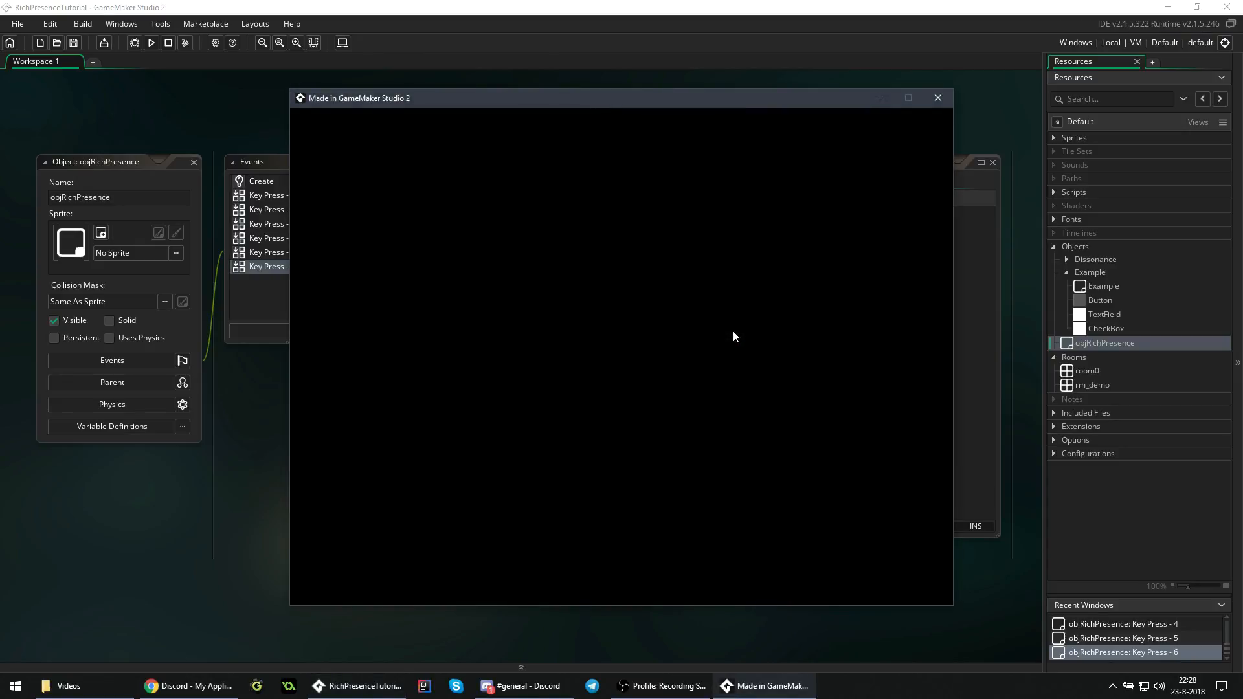
{"action": "mouse_move", "coordinate": [704, 400]}
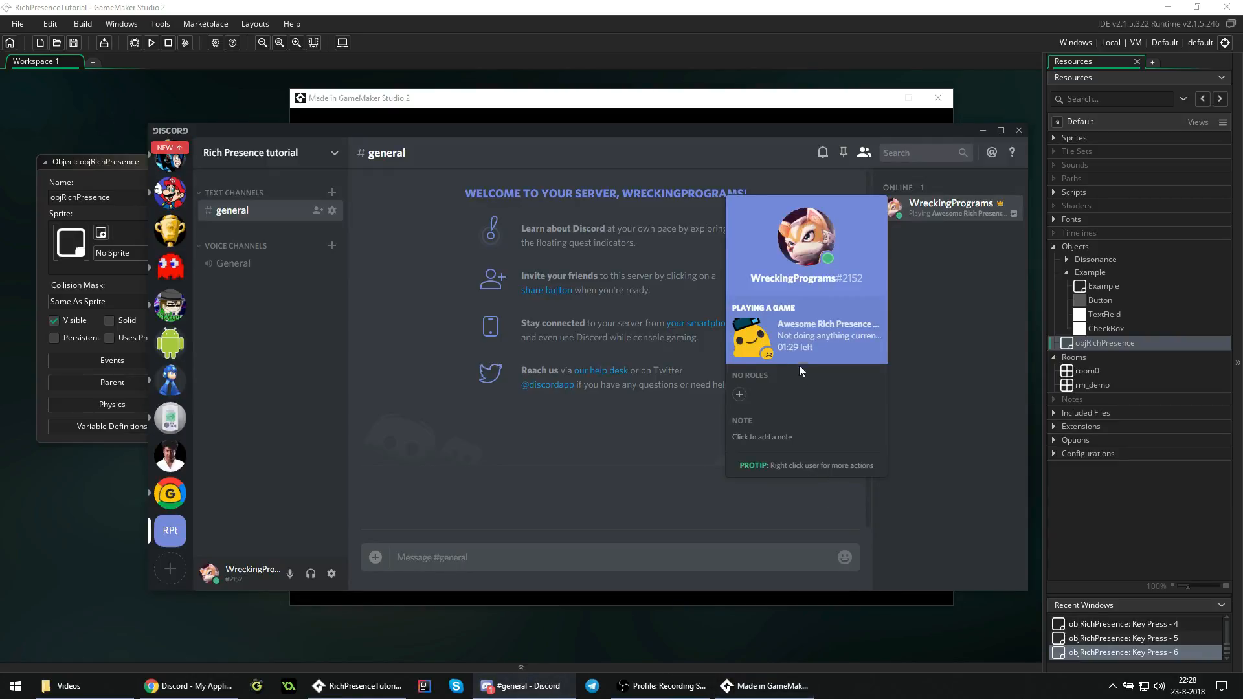
{"action": "mouse_move", "coordinate": [795, 350]}
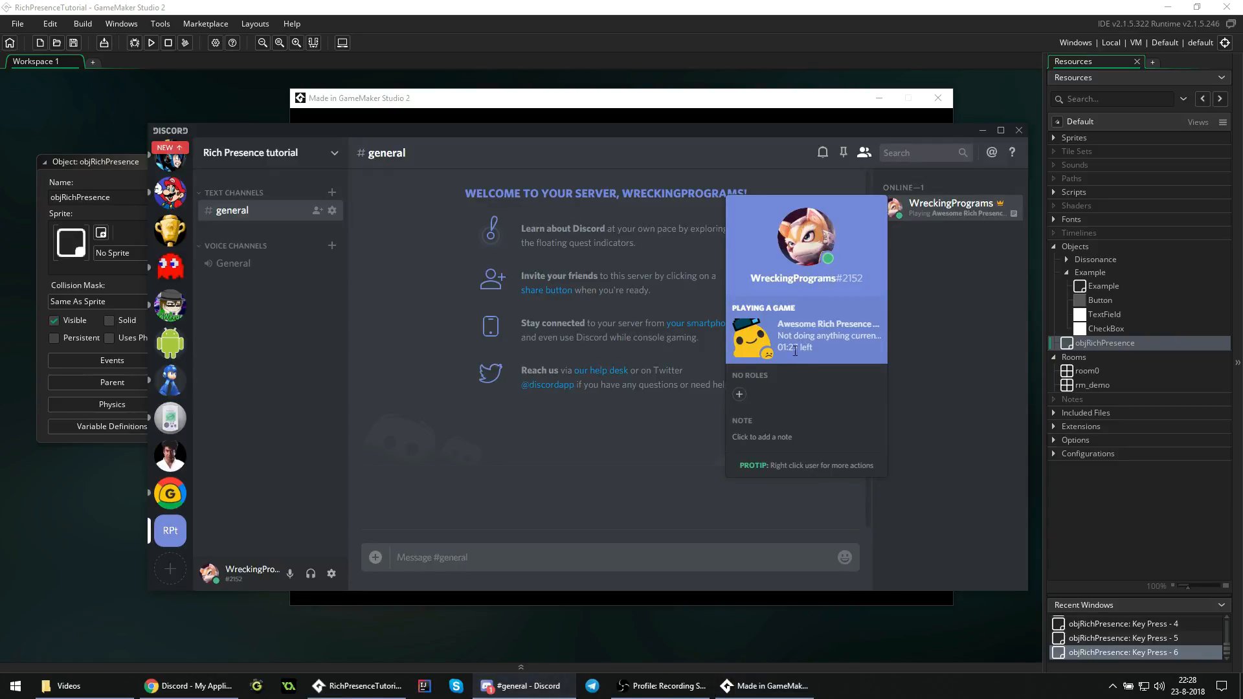
{"action": "mouse_move", "coordinate": [830, 353]}
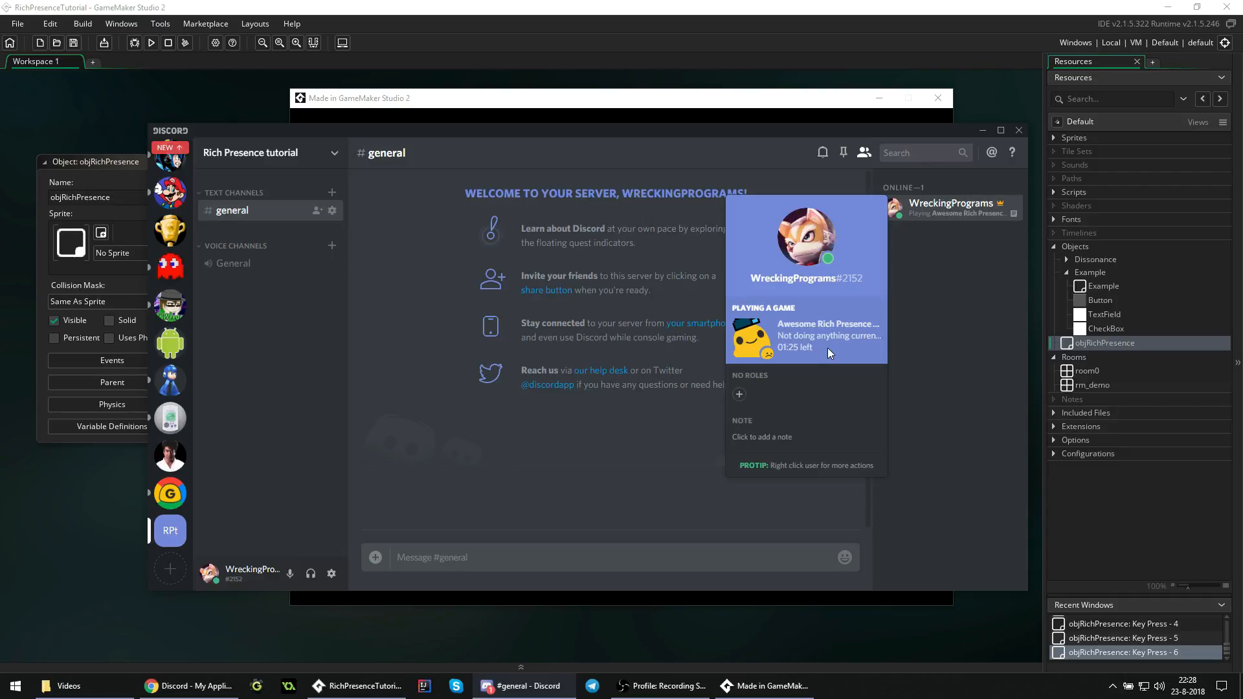